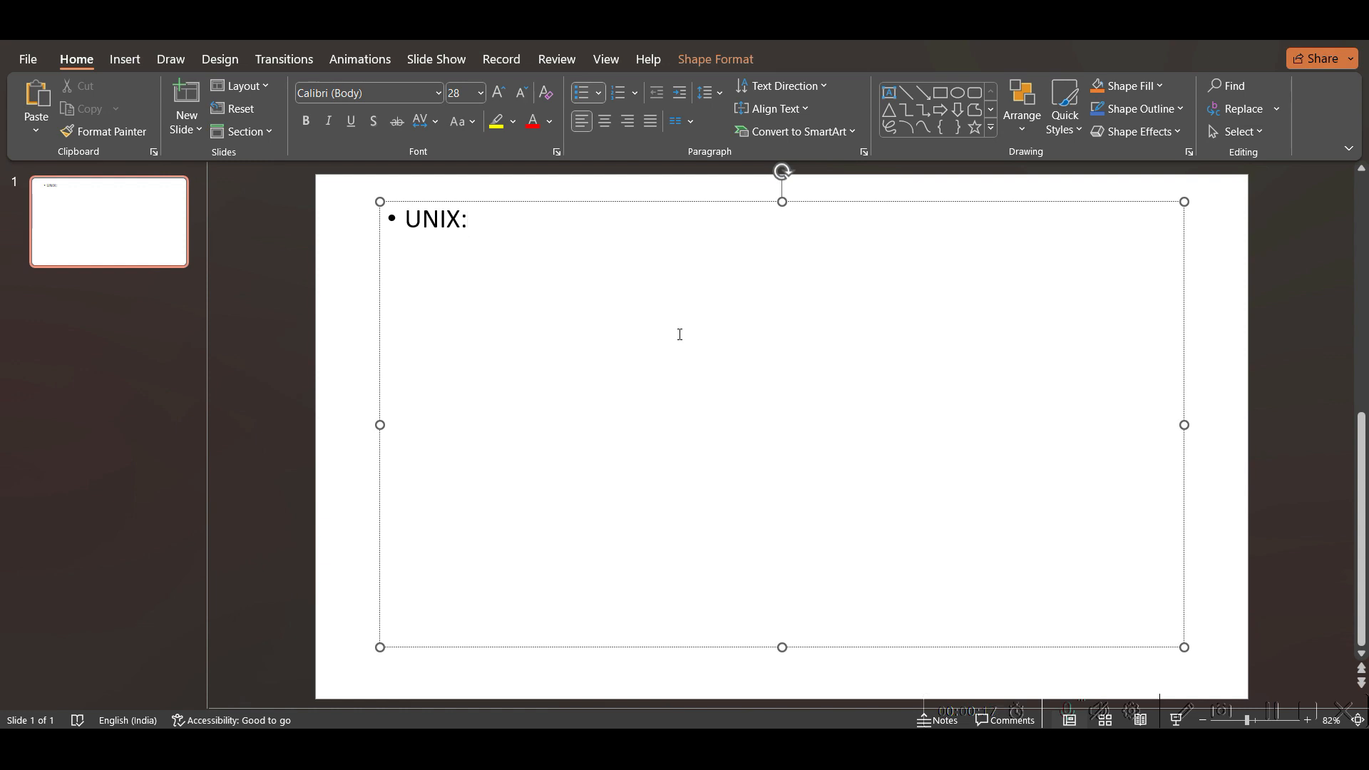
Step: Start a new empty line directly beneath the UNIX: bullet
{"action": "left_click", "coordinate": [468, 219]}
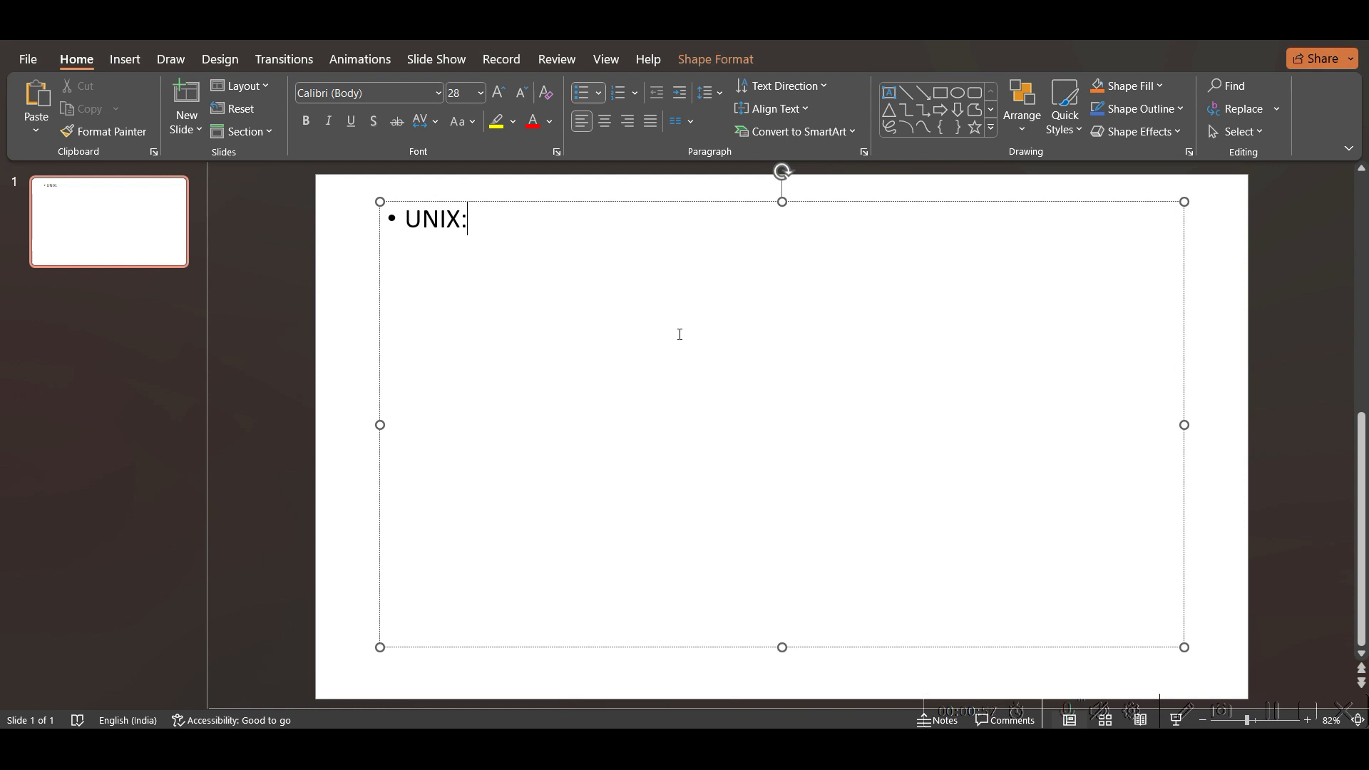
{"action": "mouse_move", "coordinate": [580, 321]}
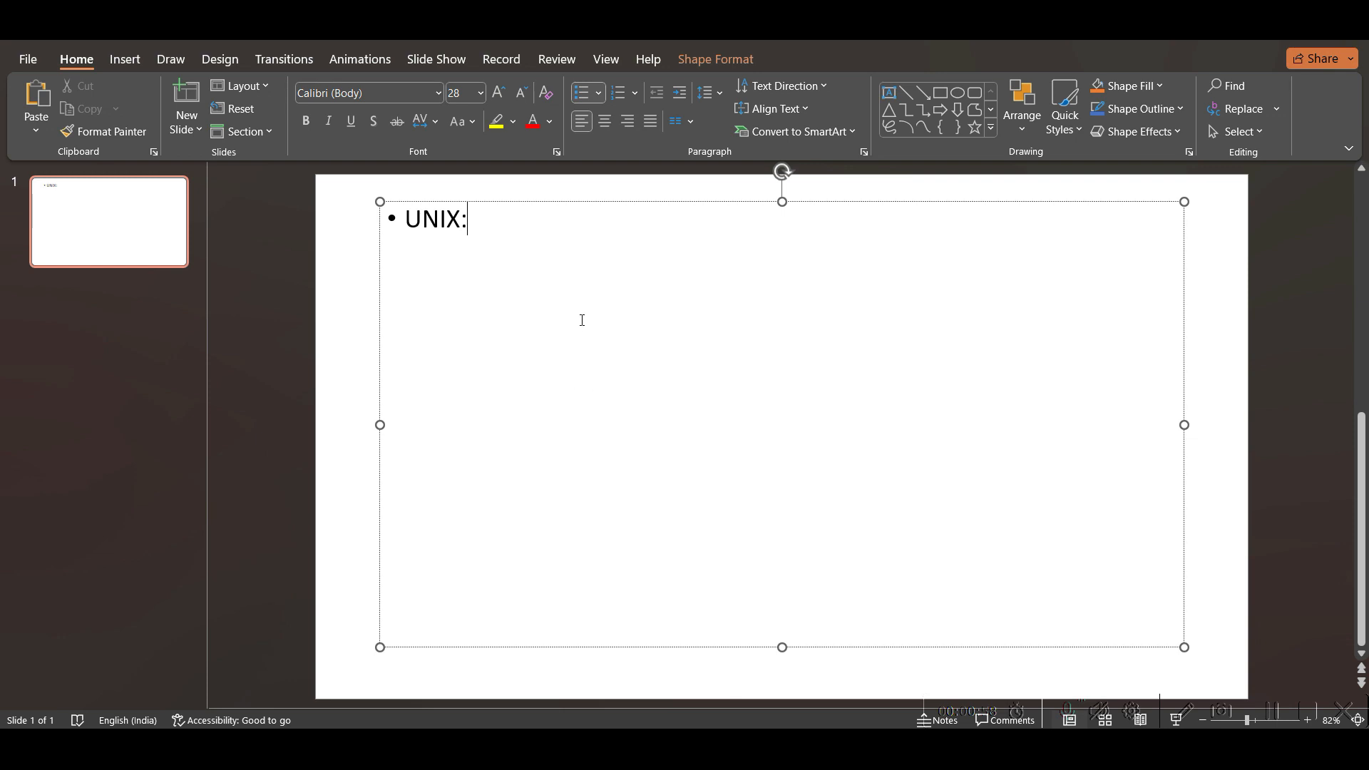
{"action": "key", "text": "Return"}
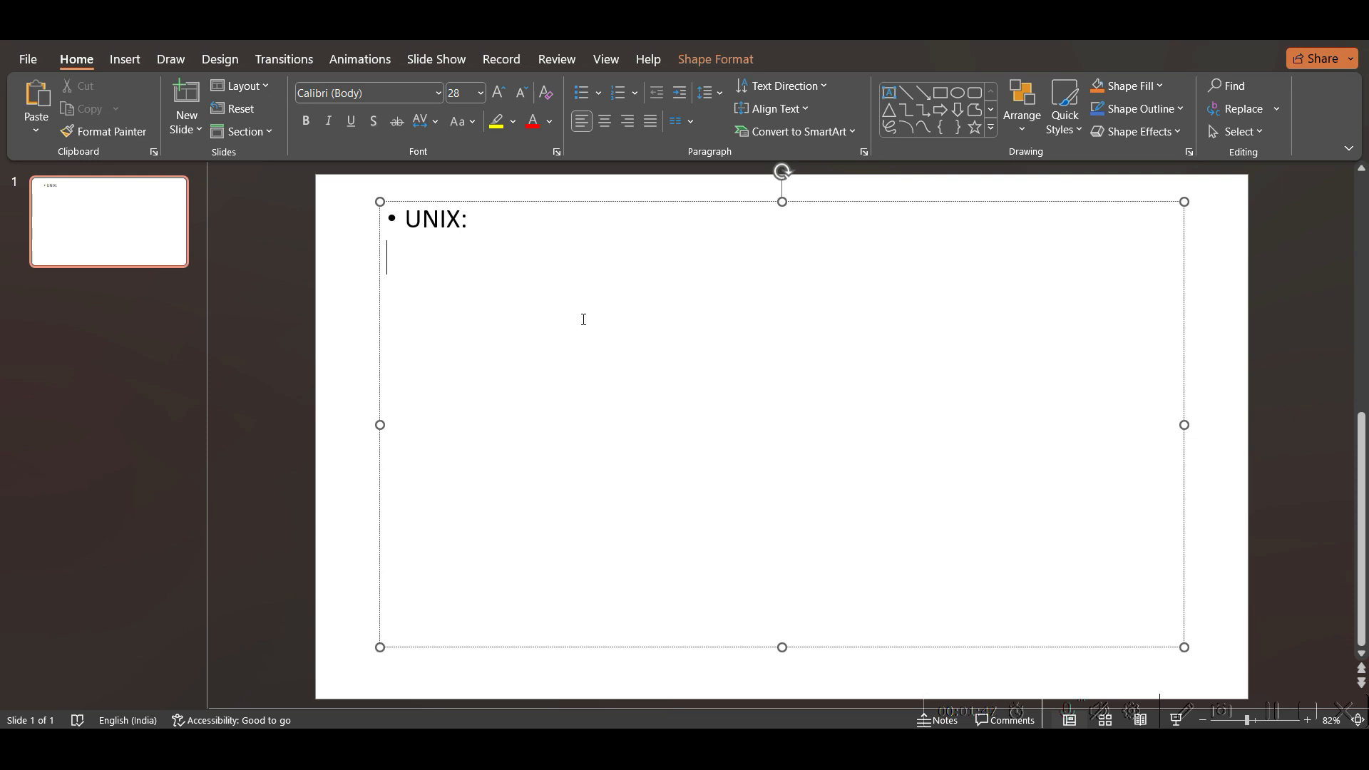
Step: Add the line '1969 – C language' under UNIX: and move to the next line
{"action": "type", "text": "196"}
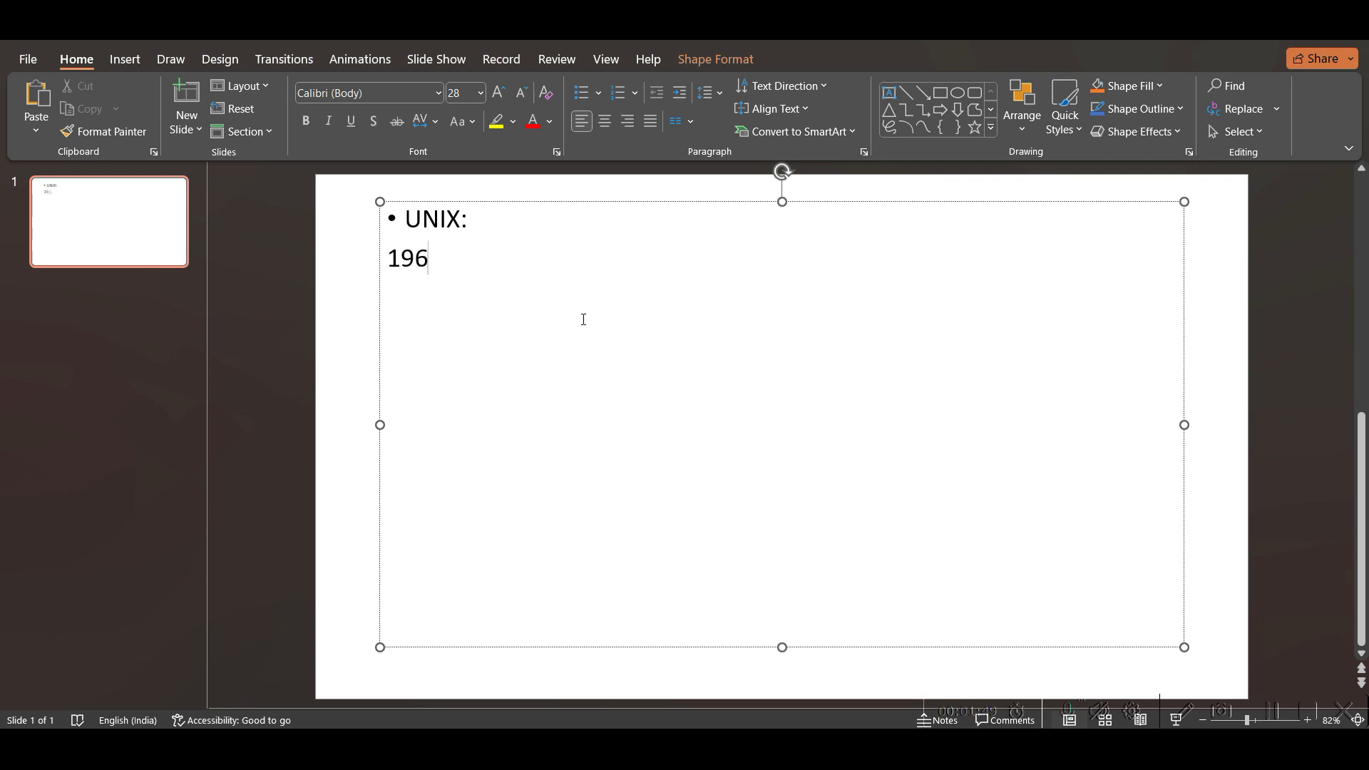
{"action": "type", "text": "9 – C la"}
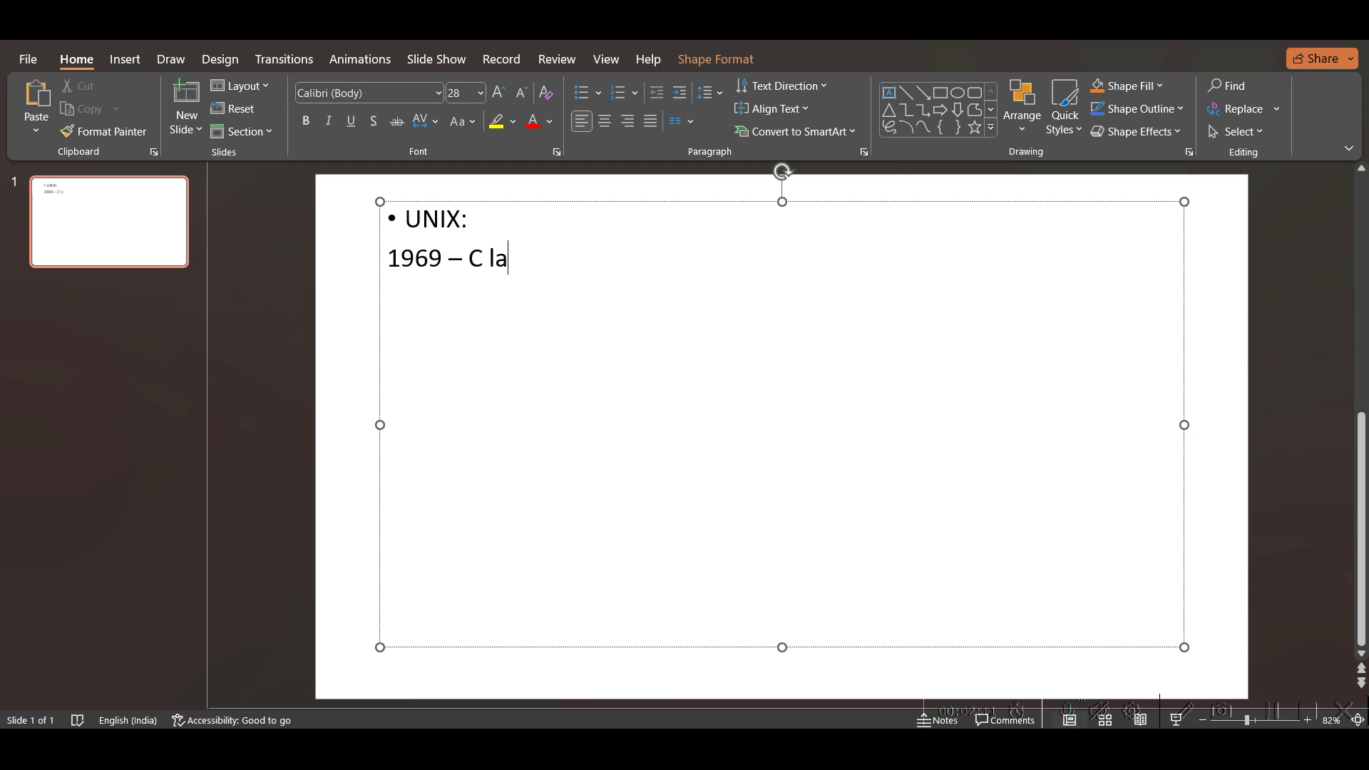
{"action": "type", "text": "ngu"}
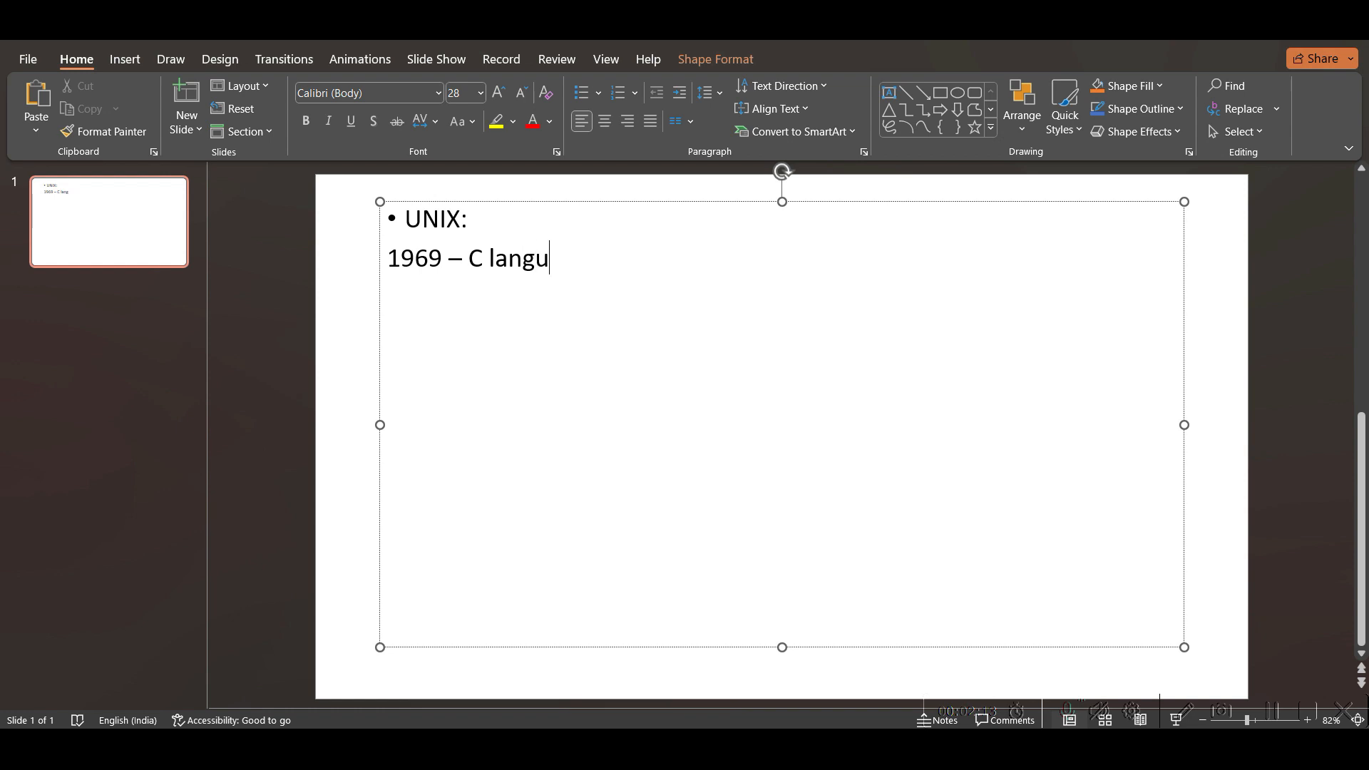
{"action": "type", "text": "age"}
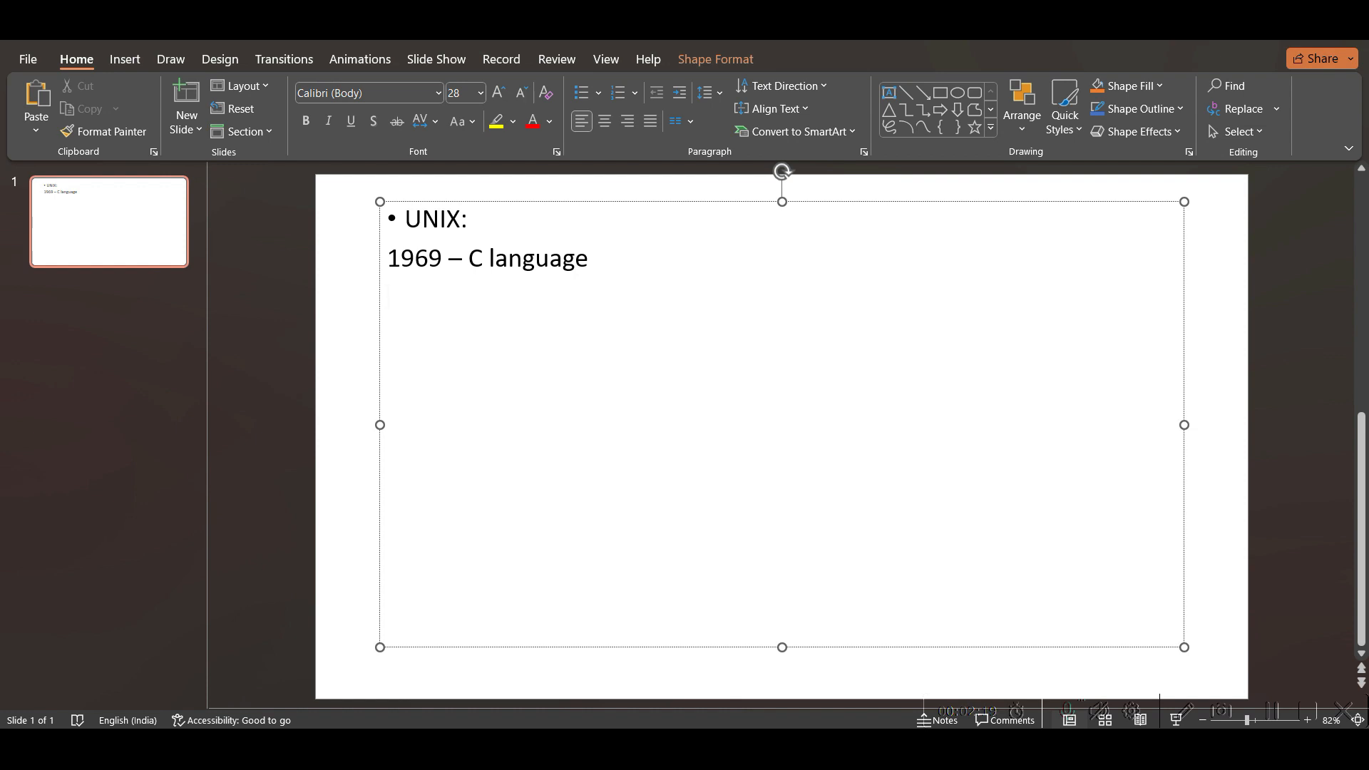
{"action": "left_click", "coordinate": [388, 293]}
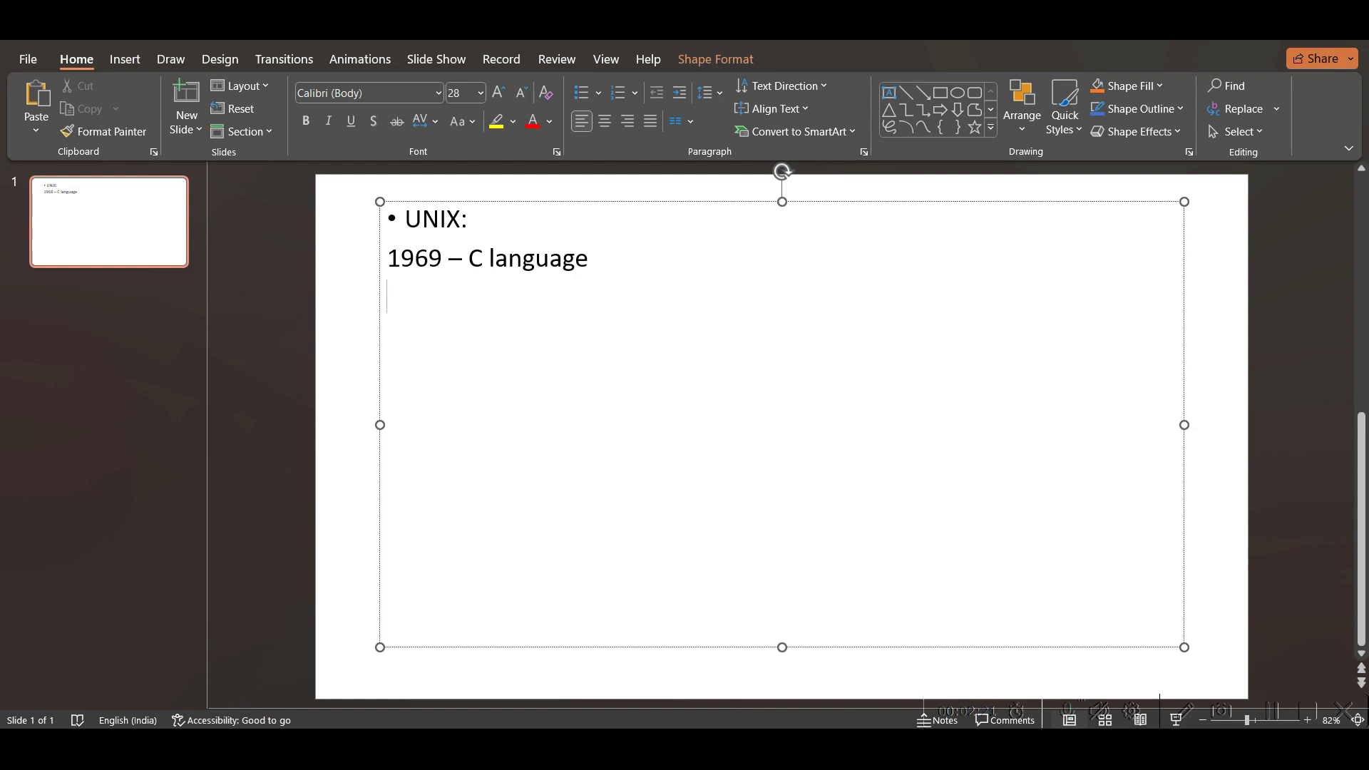
Step: Write 'Linux – 1991' on the new line below the C language line
{"action": "type", "text": "Li"}
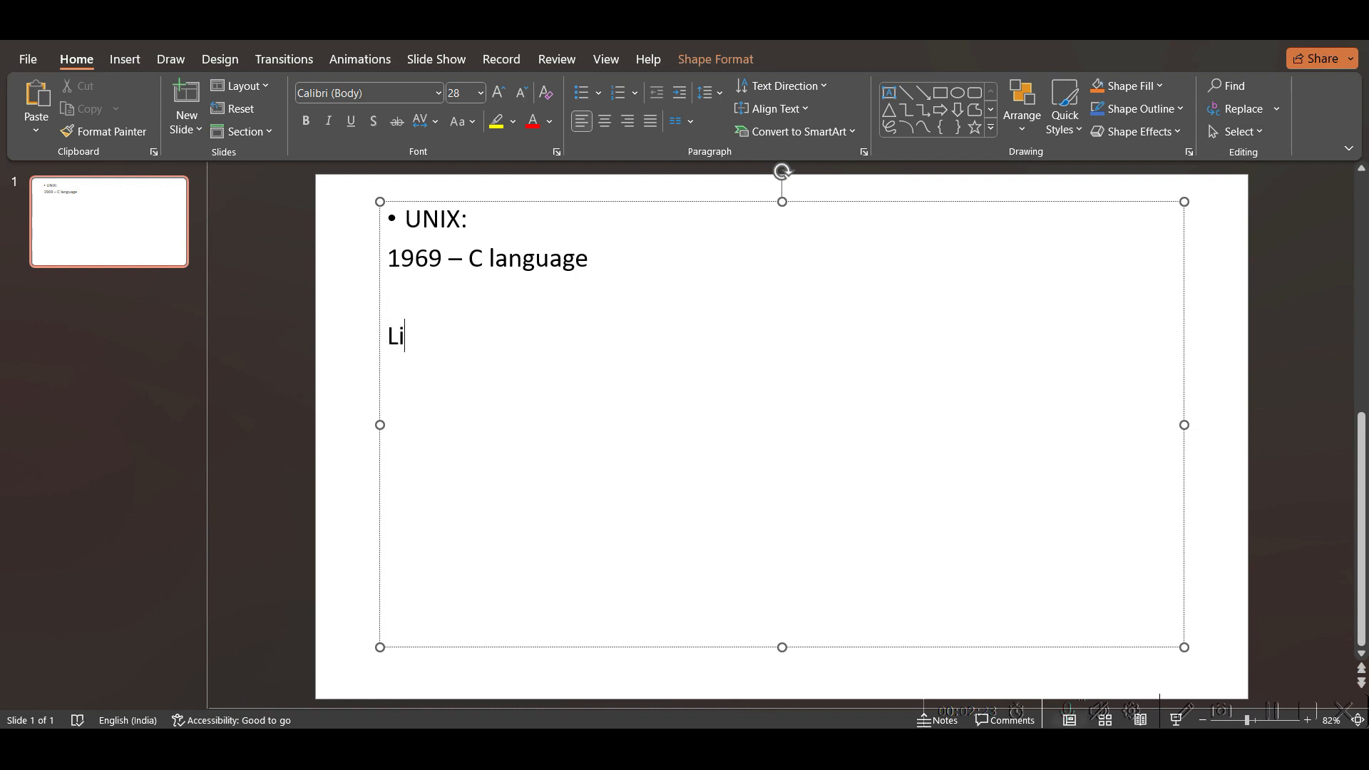
{"action": "type", "text": "nux"}
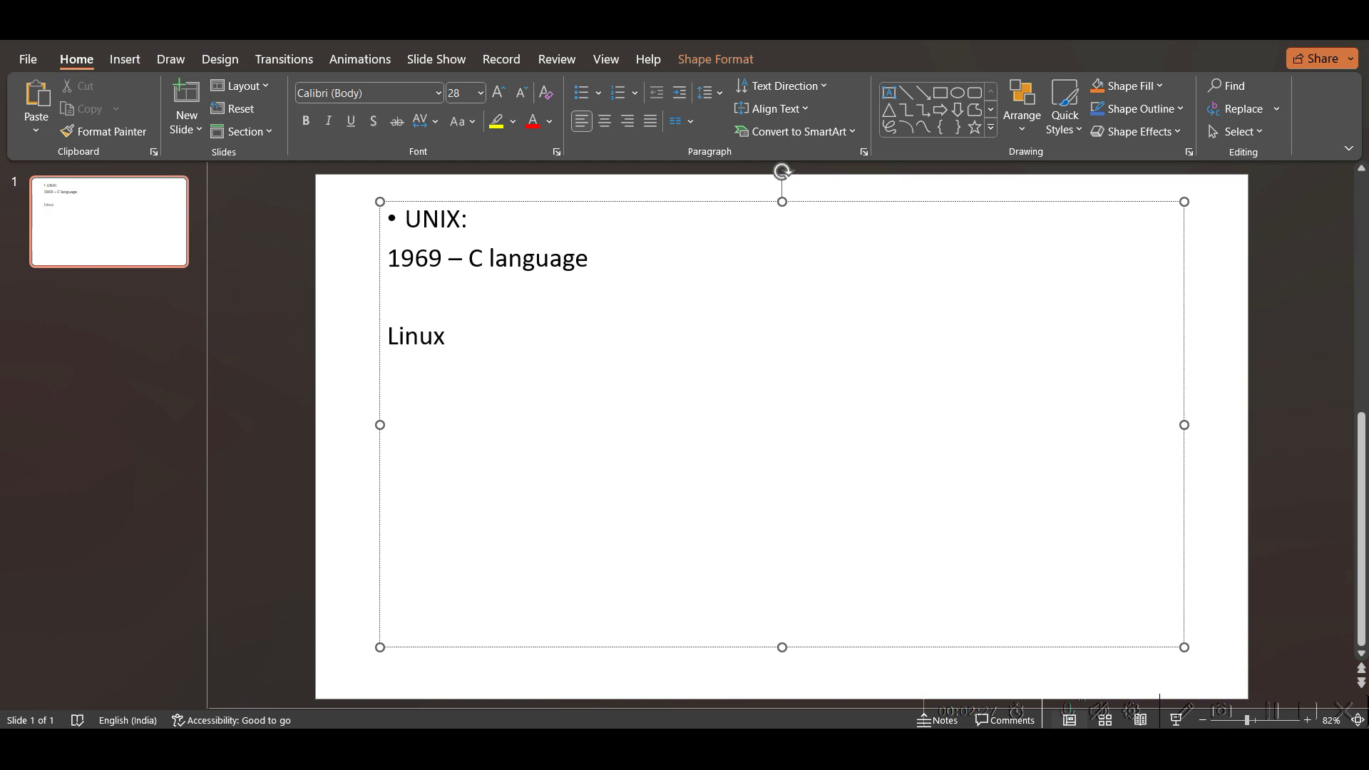
{"action": "left_click", "coordinate": [445, 336]}
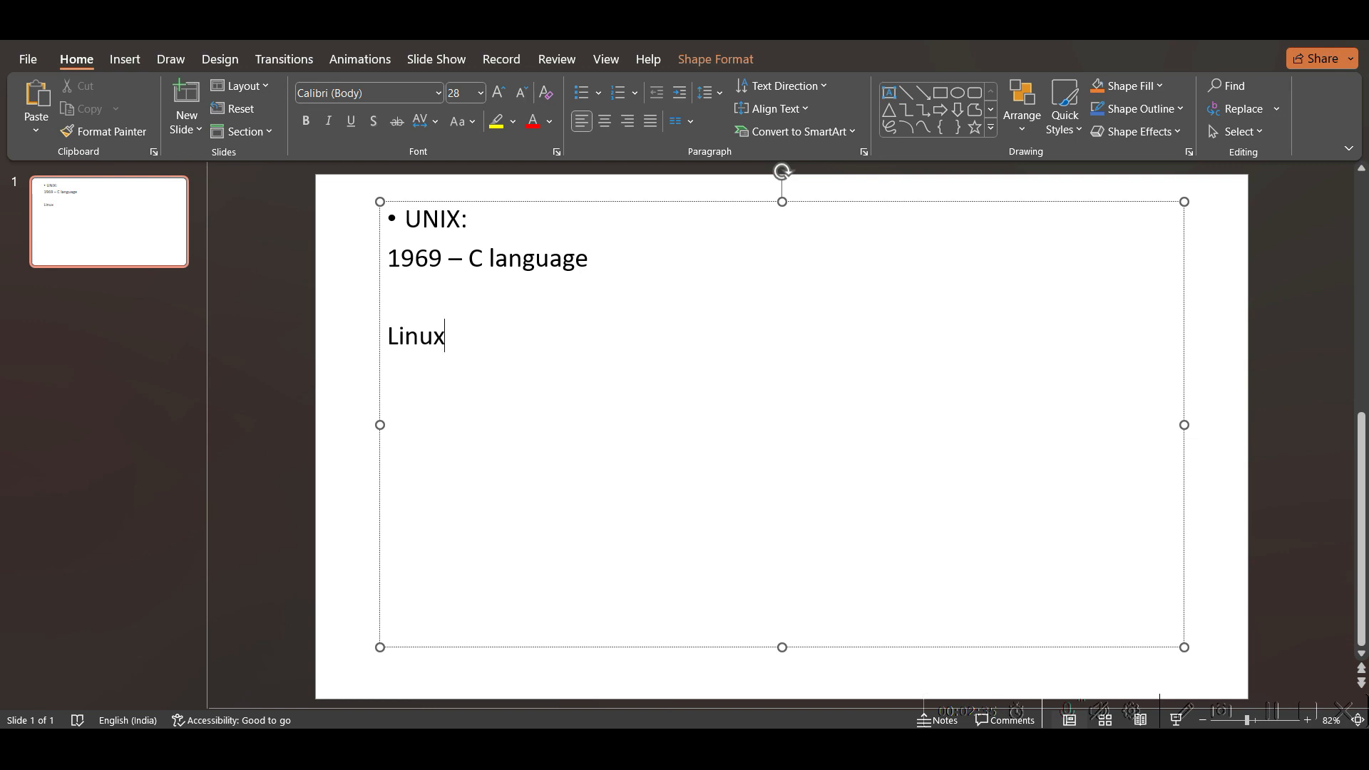
{"action": "type", "text": "- 1991"}
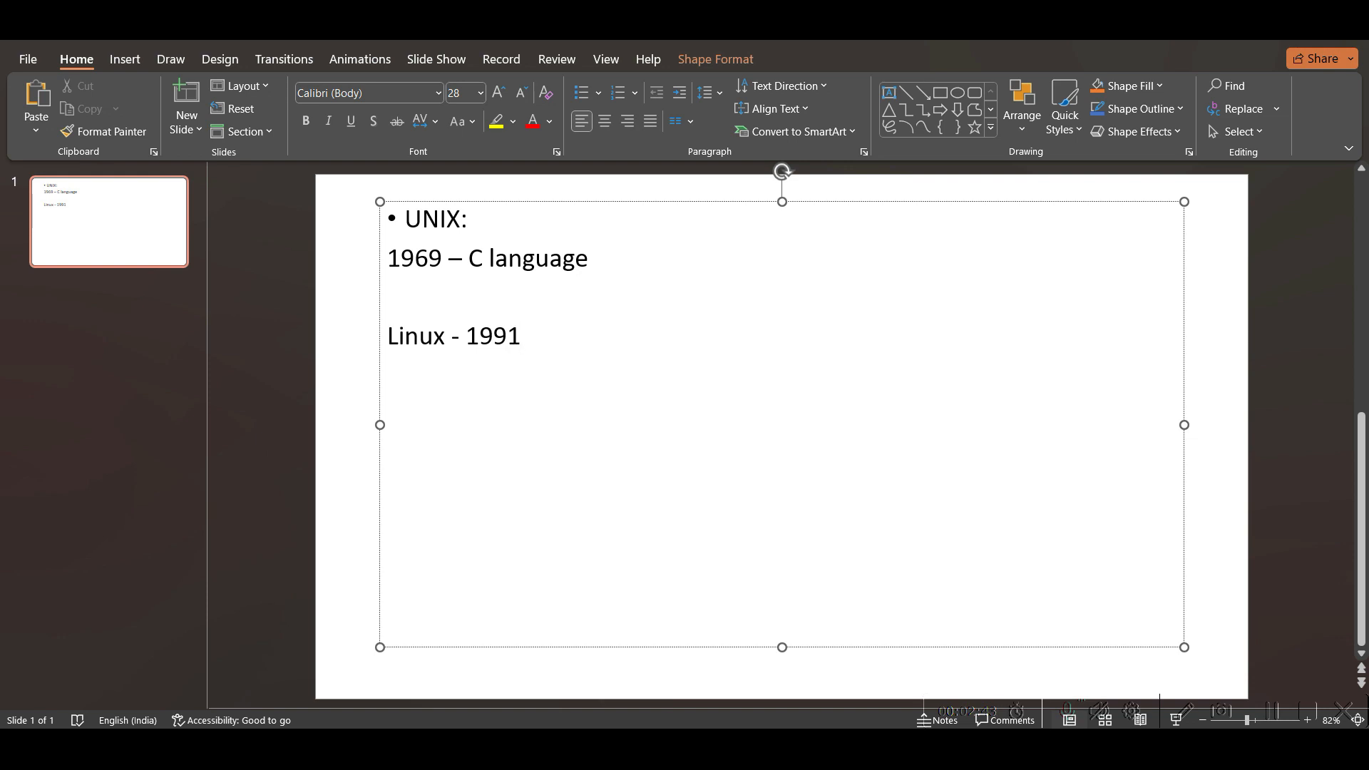
{"action": "left_click", "coordinate": [519, 337]}
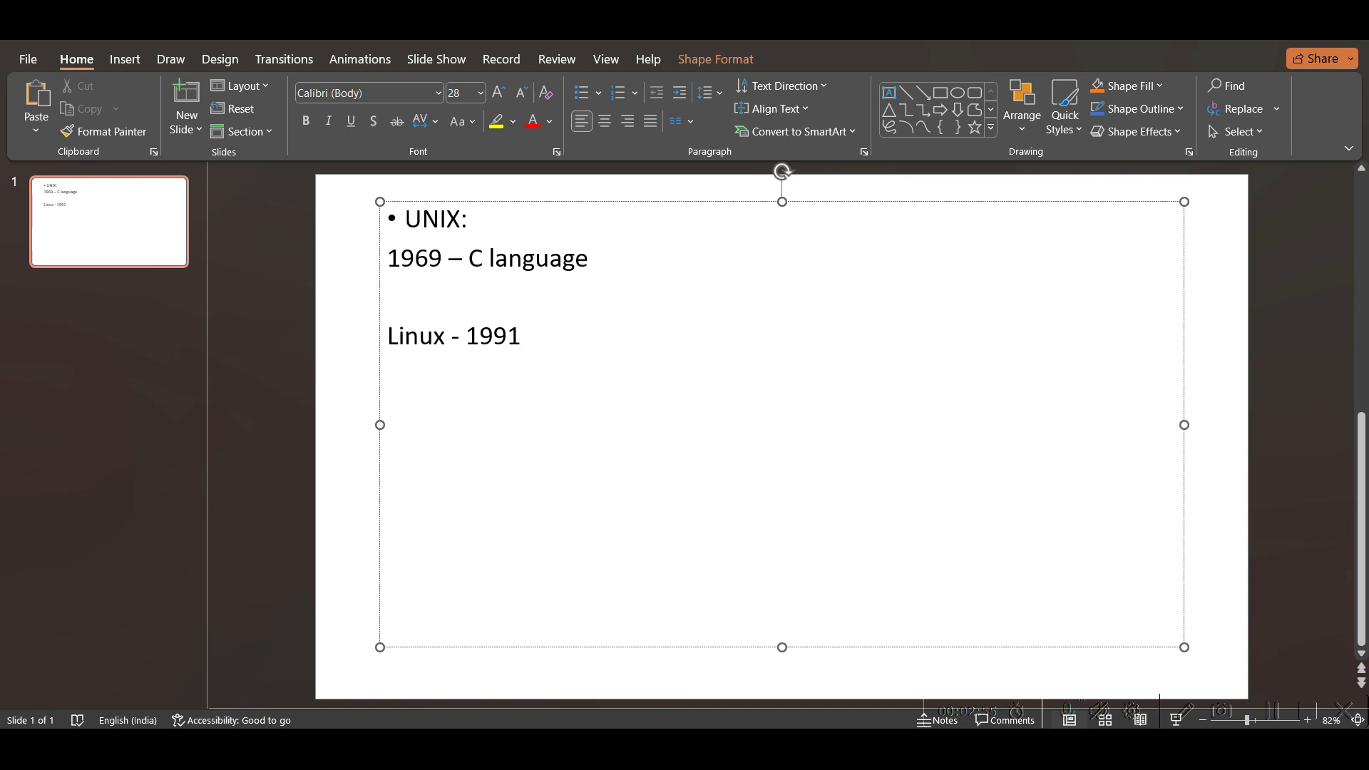
{"action": "left_click", "coordinate": [519, 335]}
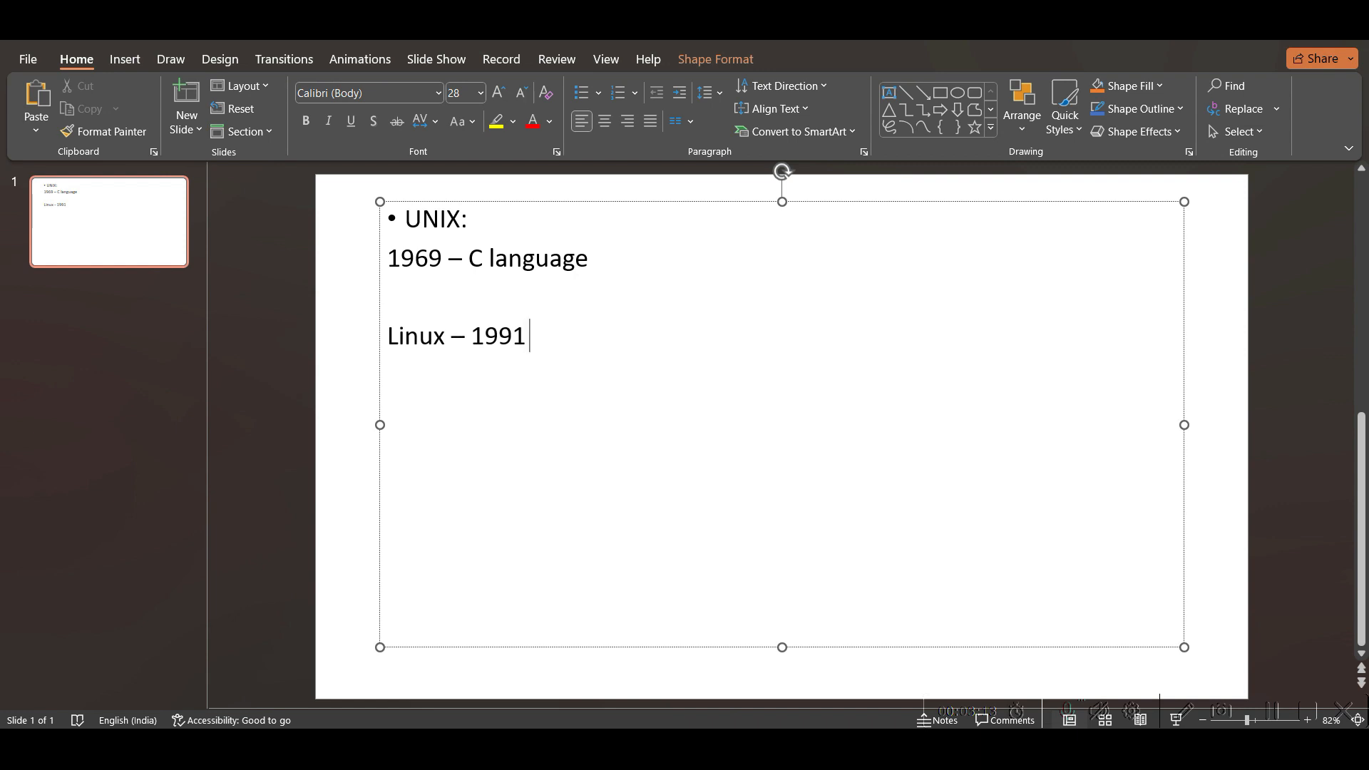
Step: Extend the line to read 'Linux – 1991 – free – Open source'
{"action": "type", "text": "– free"}
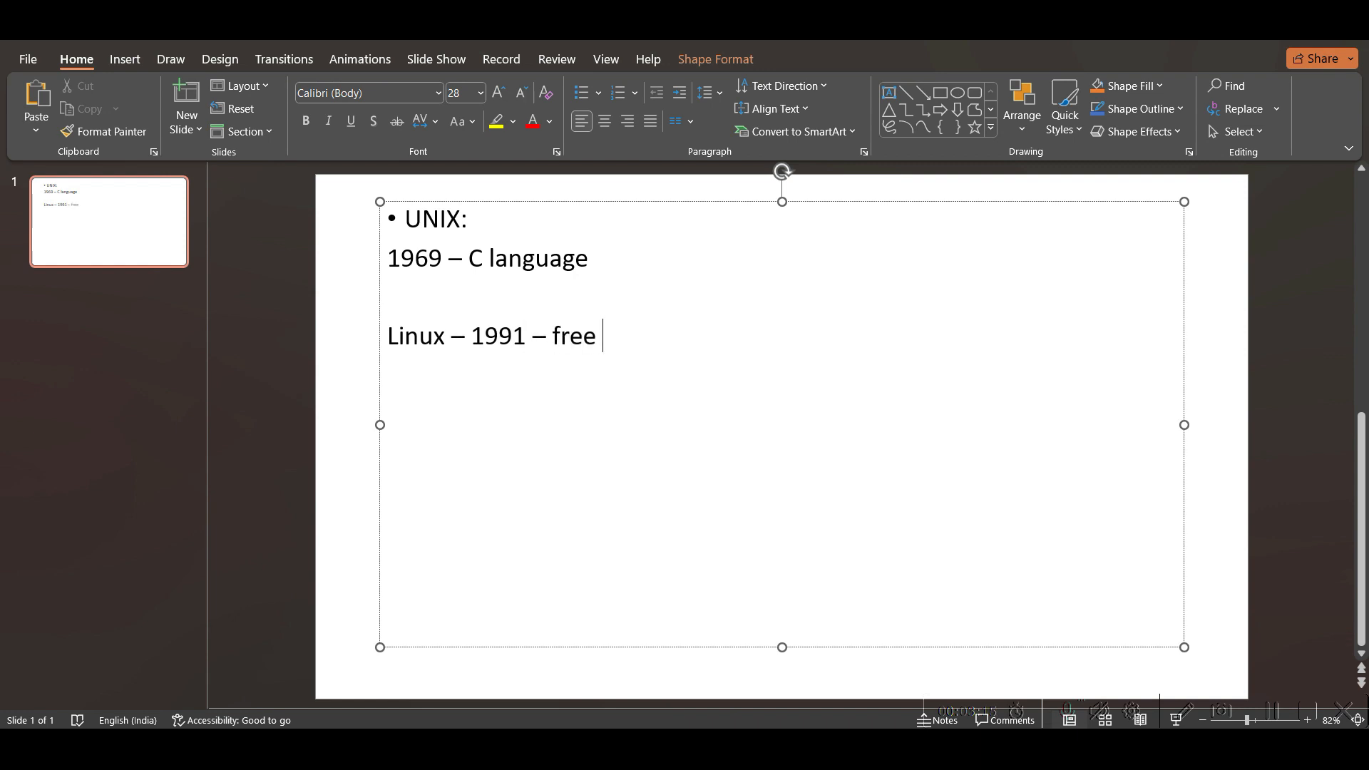
{"action": "type", "text": "- Op"}
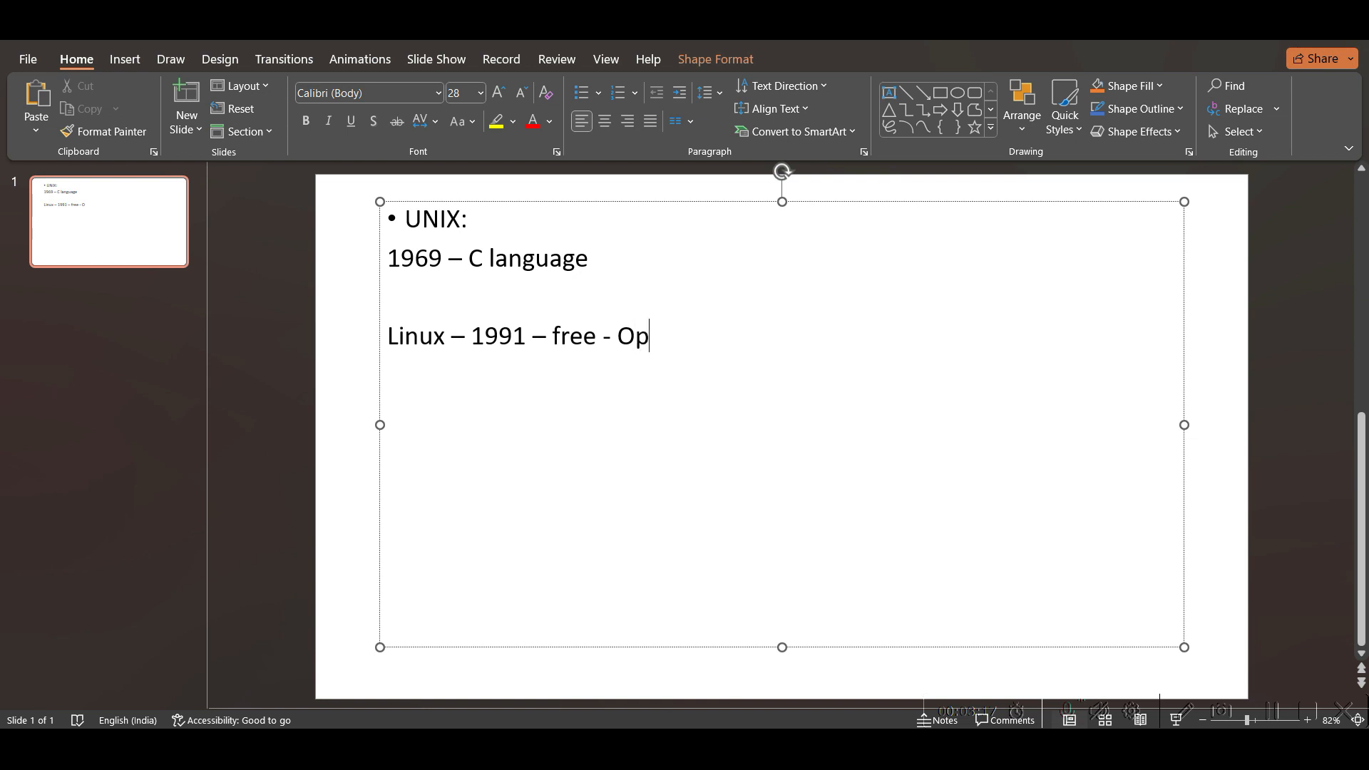
{"action": "type", "text": "en sou"}
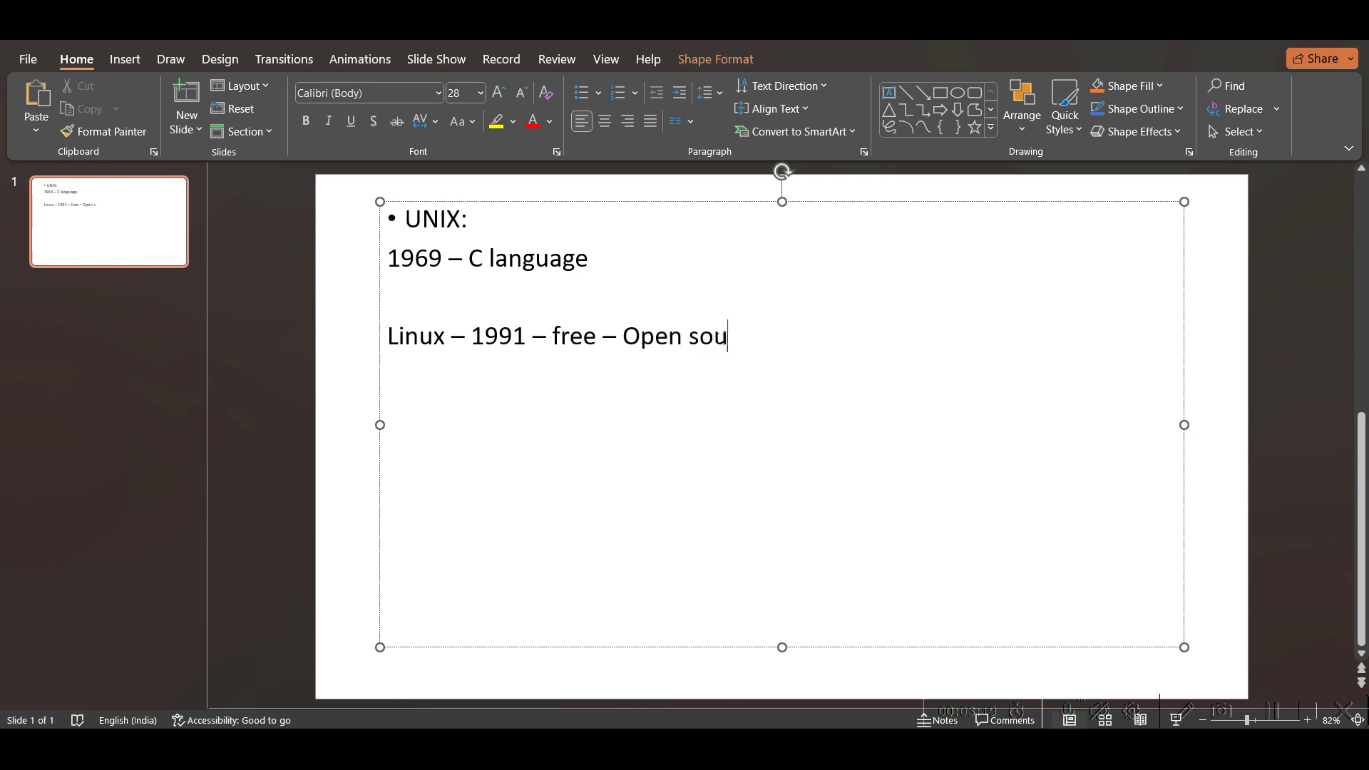
{"action": "type", "text": "rce"}
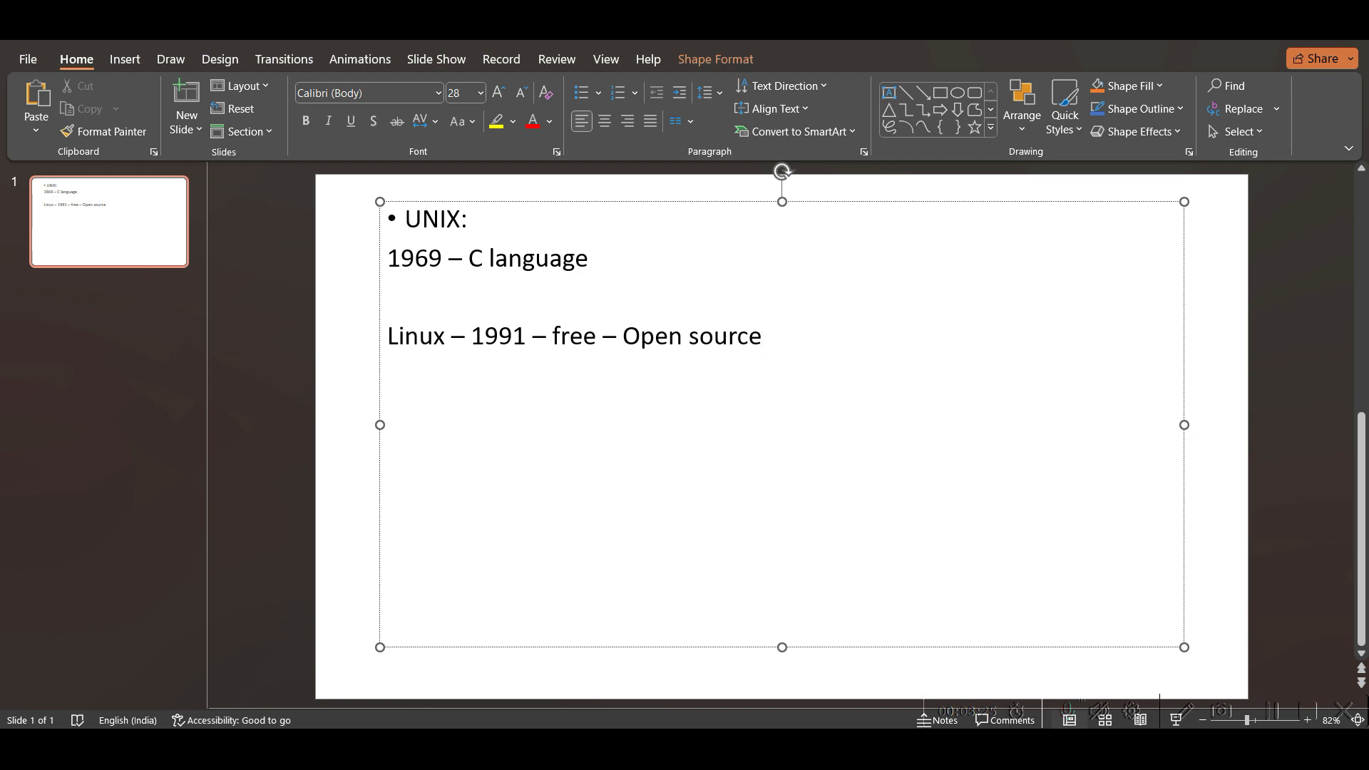
Step: Place the insertion point at the end of the Open source line
{"action": "left_click", "coordinate": [760, 337]}
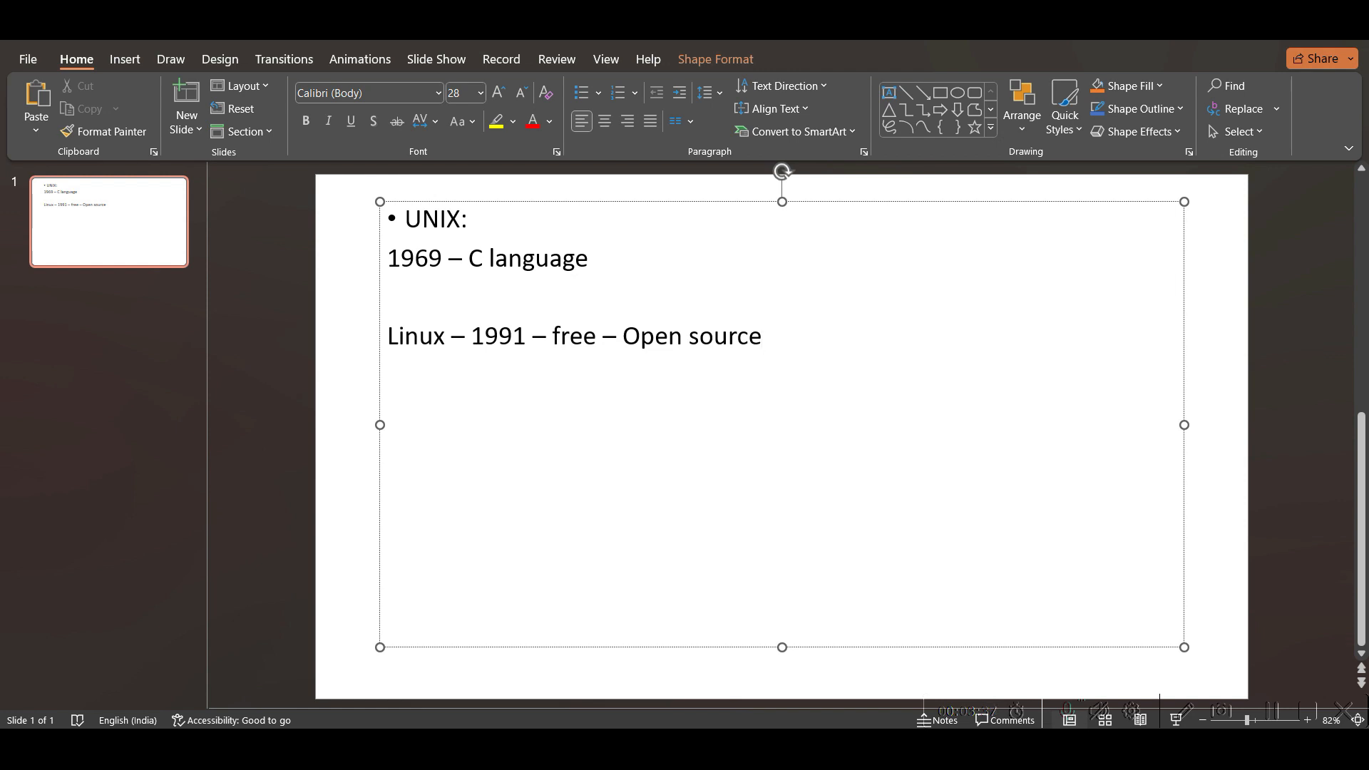
{"action": "left_click", "coordinate": [760, 337]}
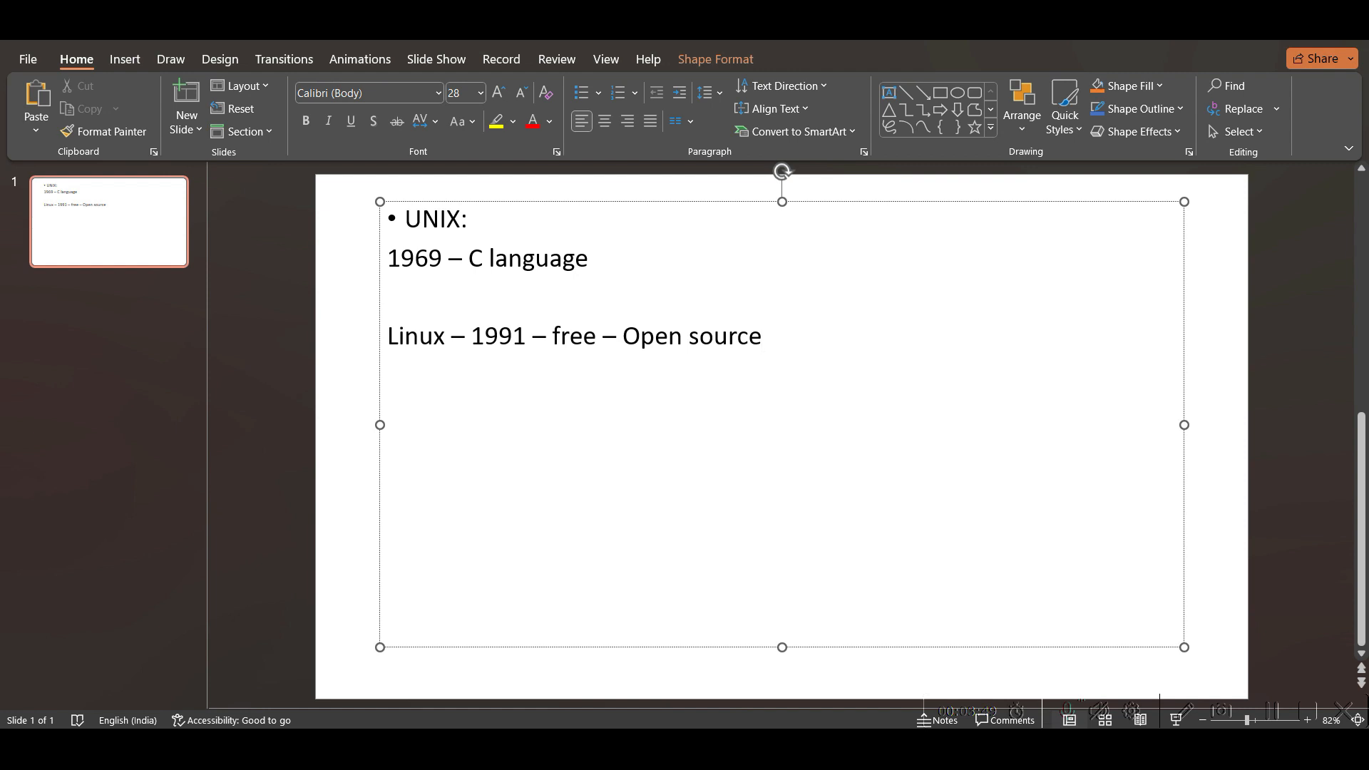
{"action": "left_click", "coordinate": [760, 335]}
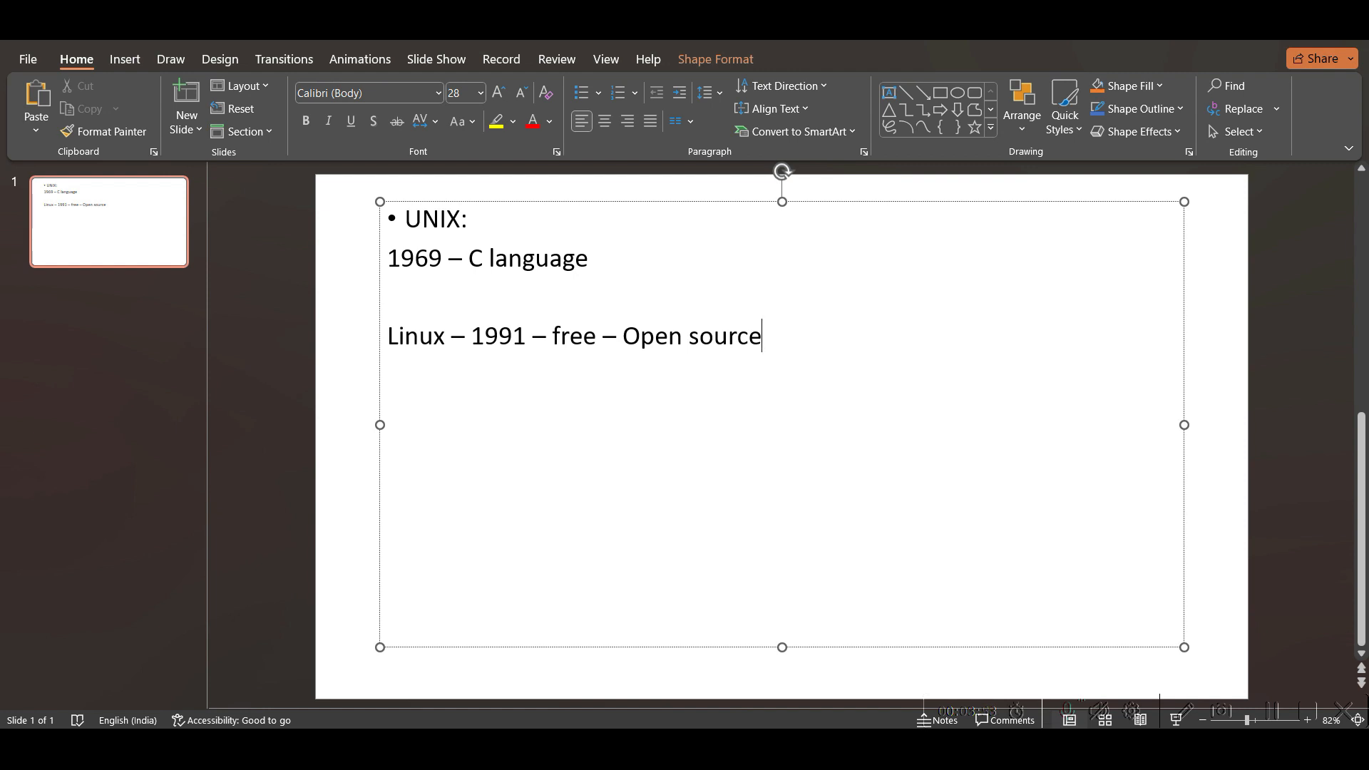
{"action": "mouse_move", "coordinate": [570, 393]}
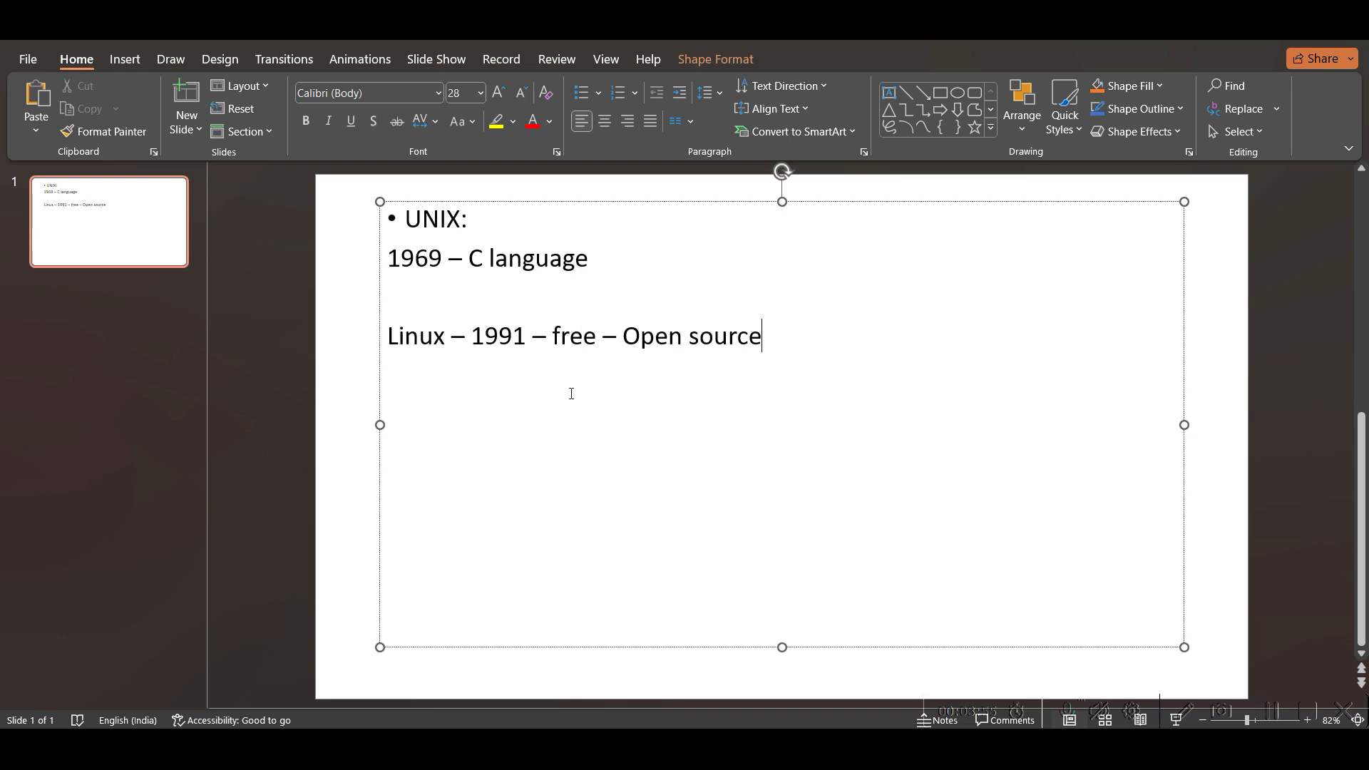
{"action": "mouse_move", "coordinate": [589, 410]}
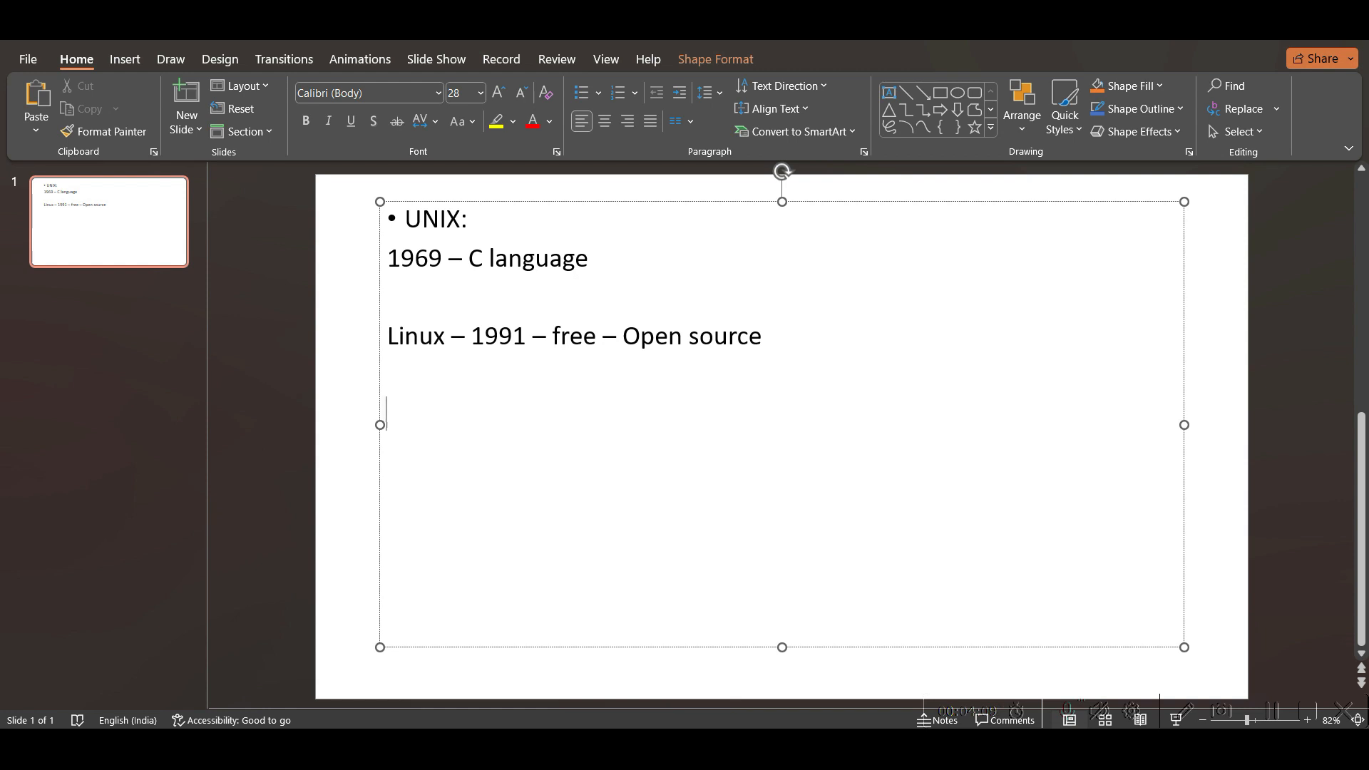
Step: List Debian, RedHat, SuSE, Gentoo and Arch Linux on separate lines
{"action": "type", "text": "Debia"}
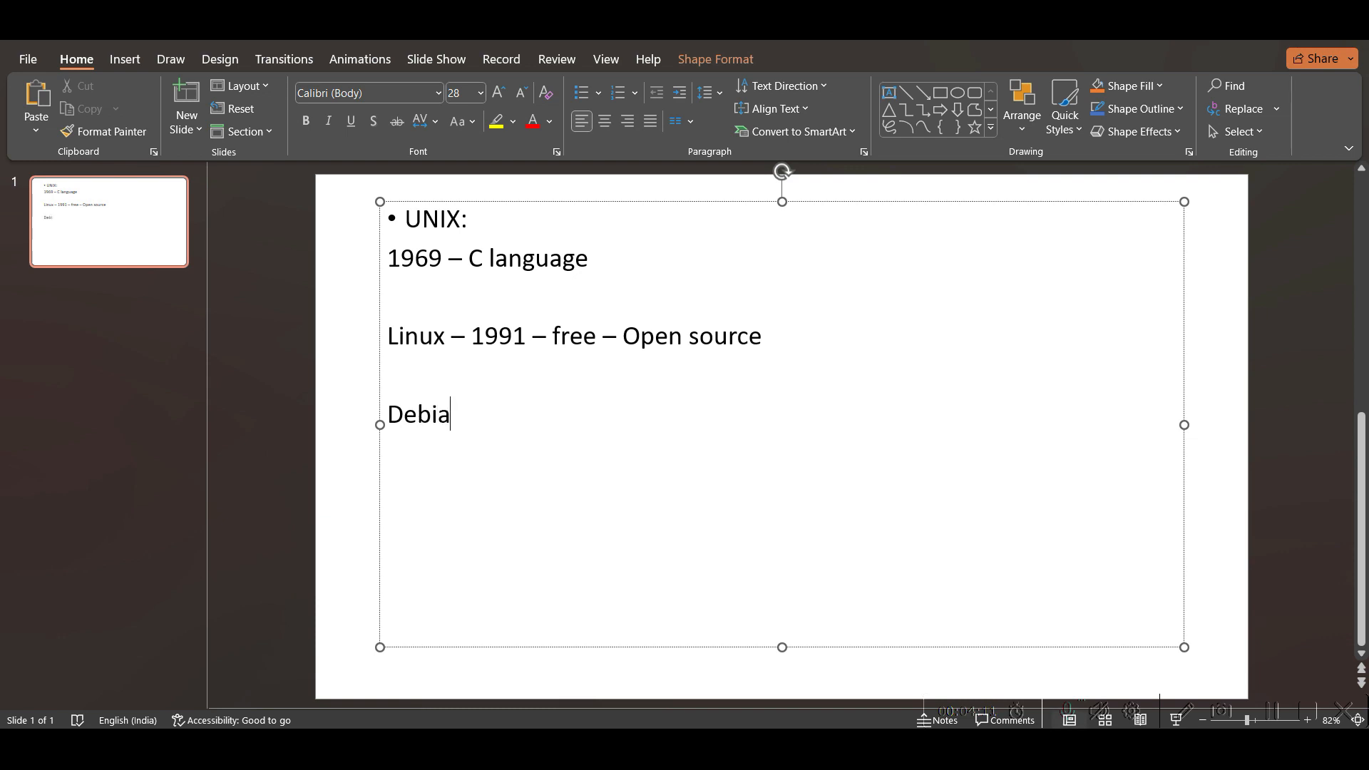
{"action": "key", "text": "enter"}
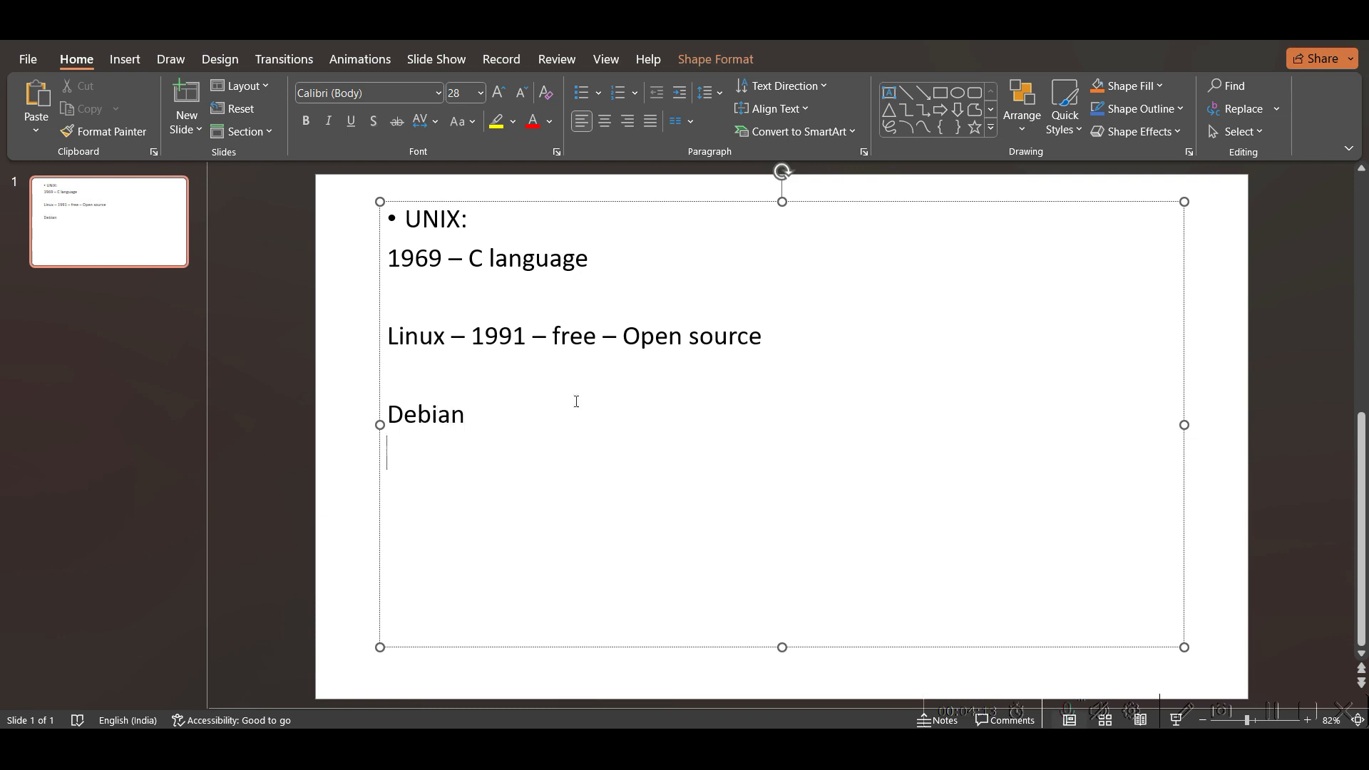
{"action": "type", "text": "RedHat"}
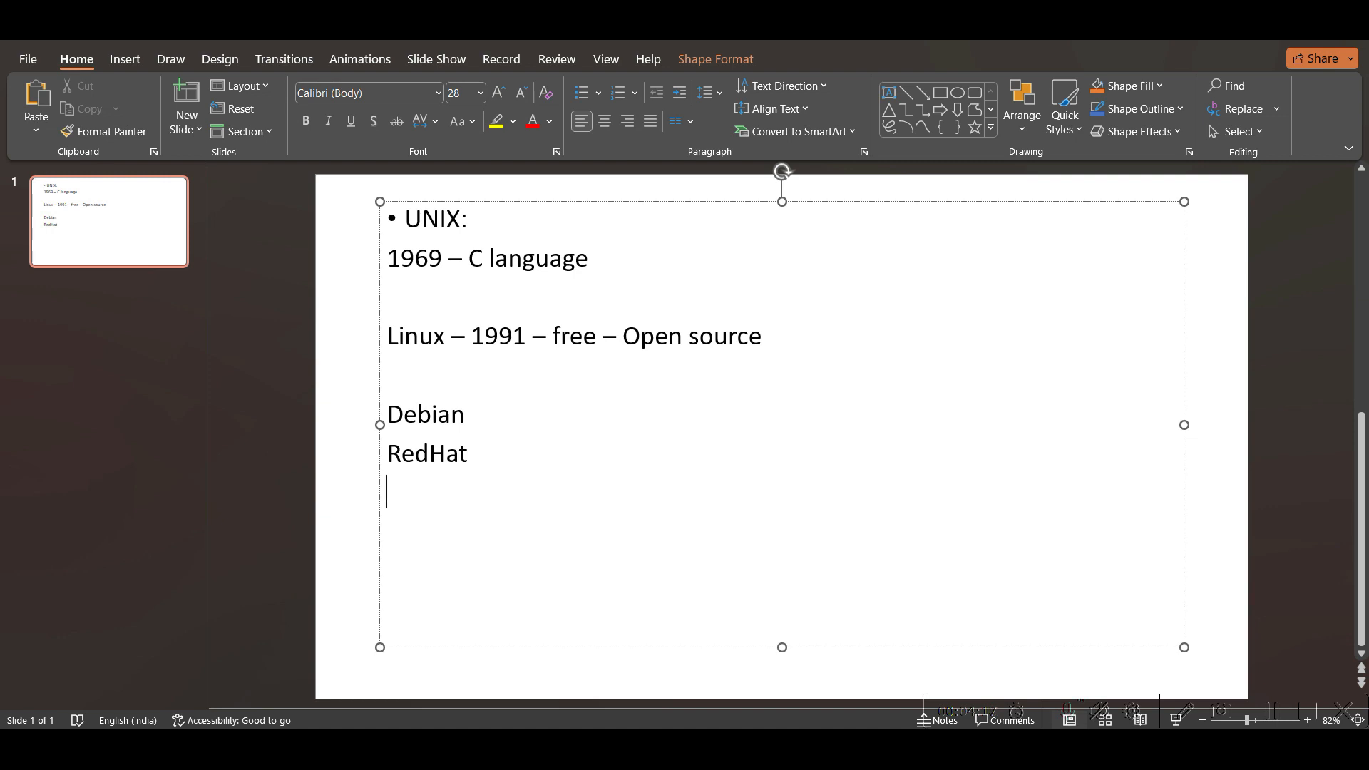
{"action": "type", "text": "SuSE"}
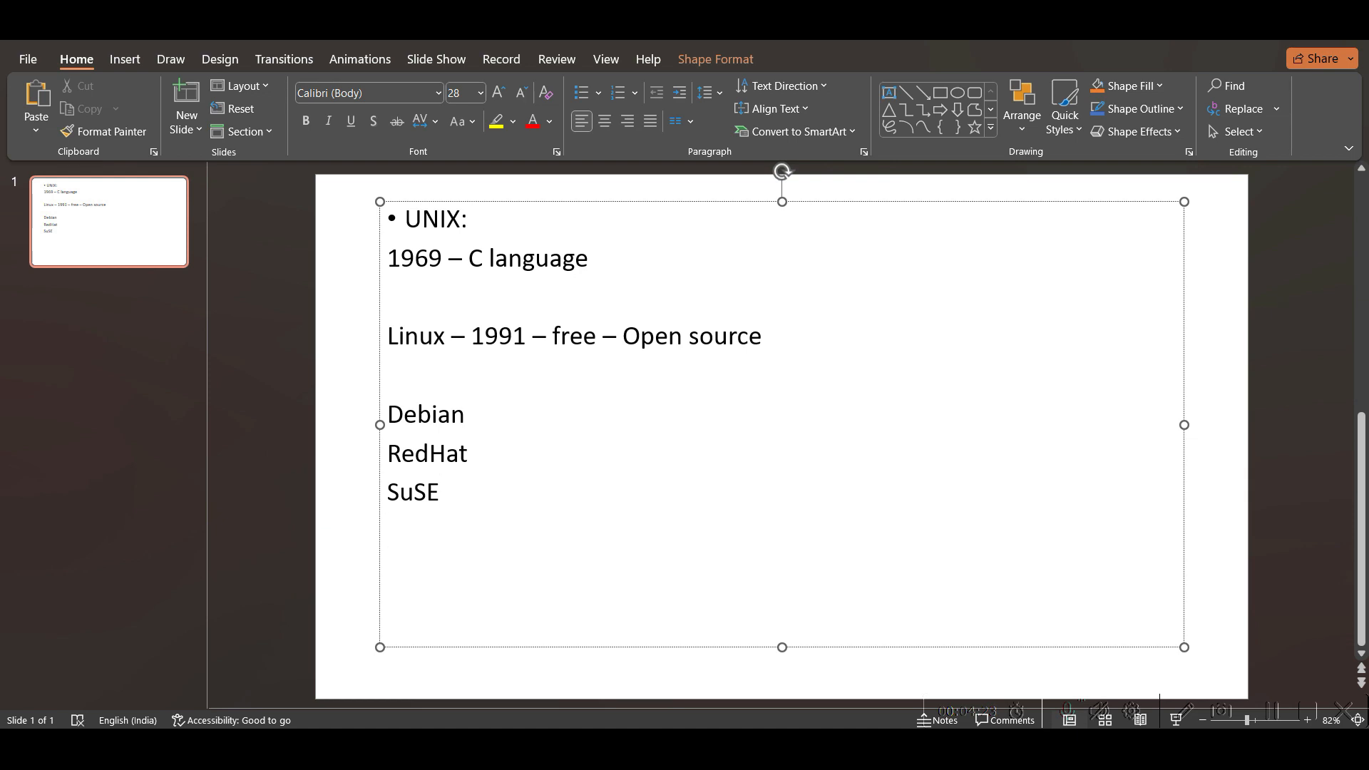
{"action": "type", "text": "Ge"}
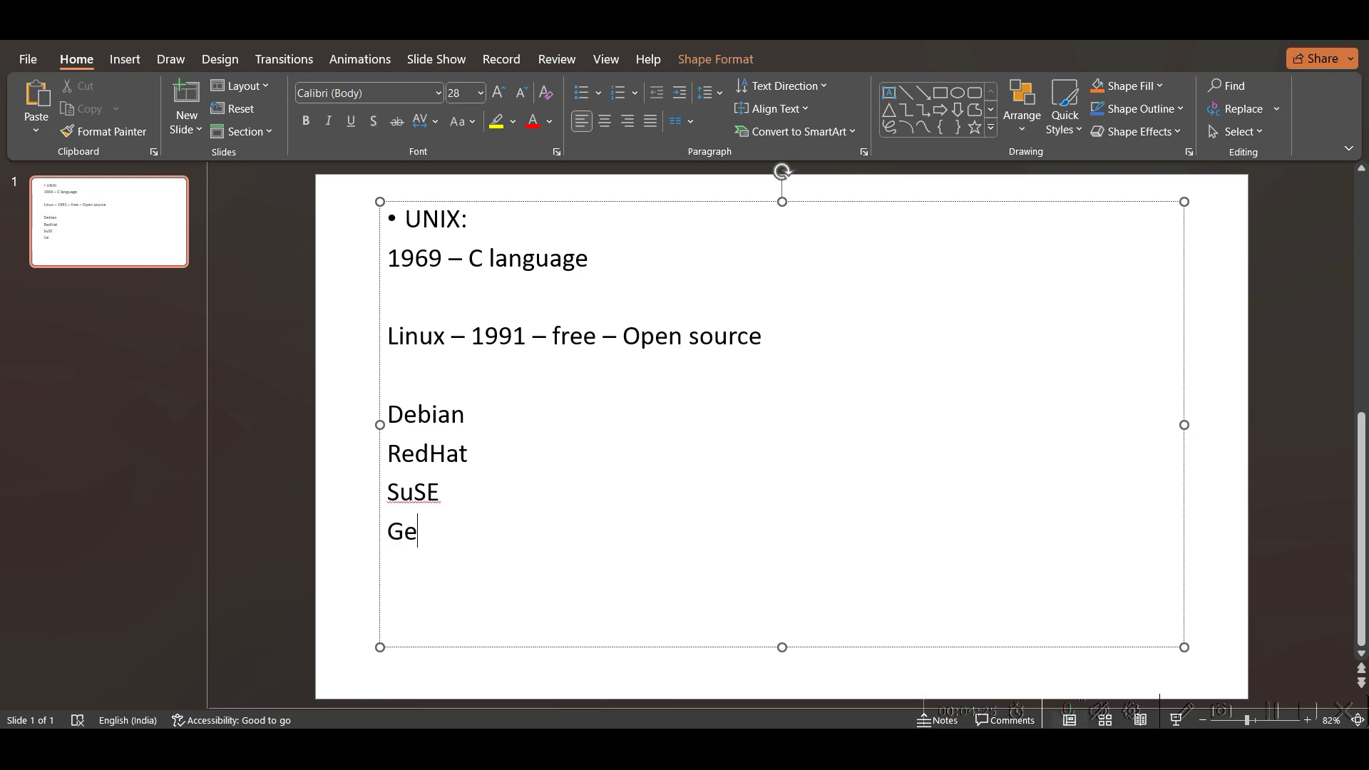
{"action": "key", "text": "Return"}
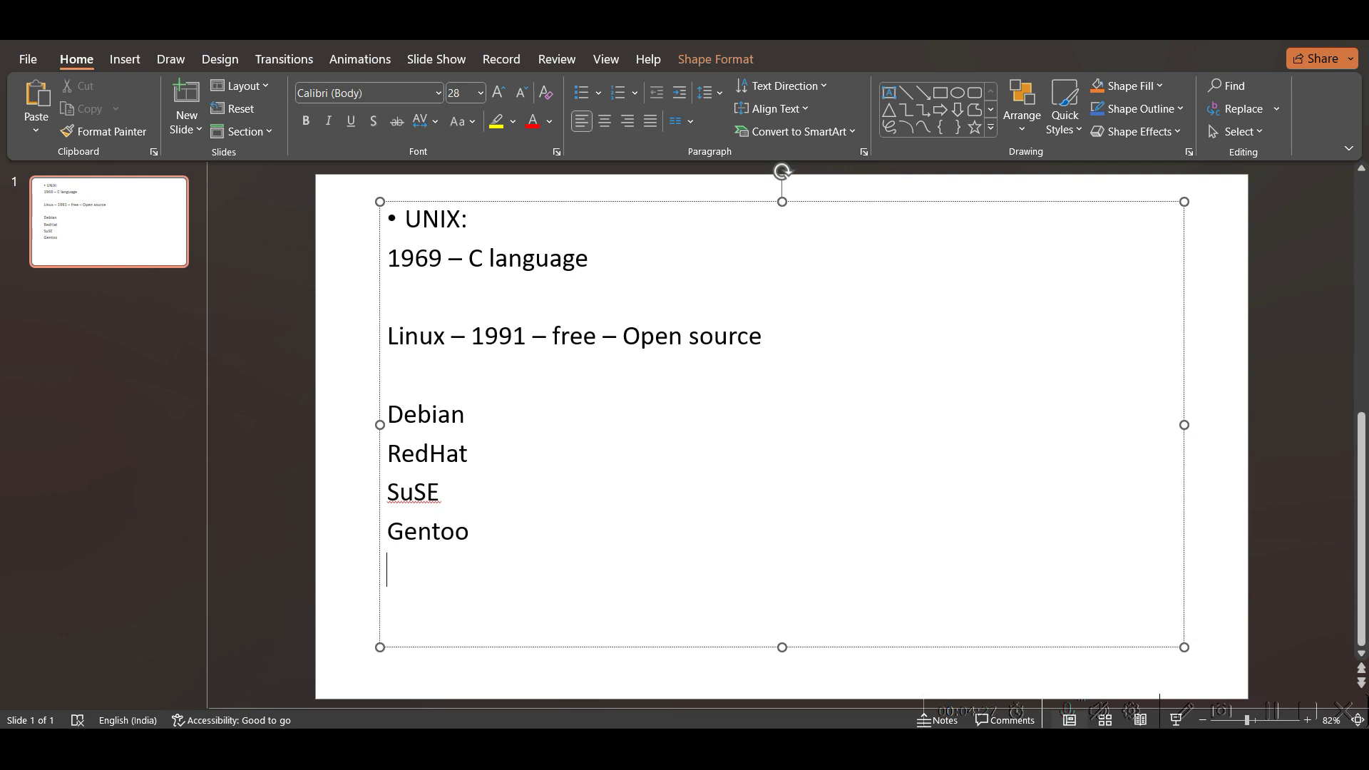
{"action": "type", "text": "Arch Linux"}
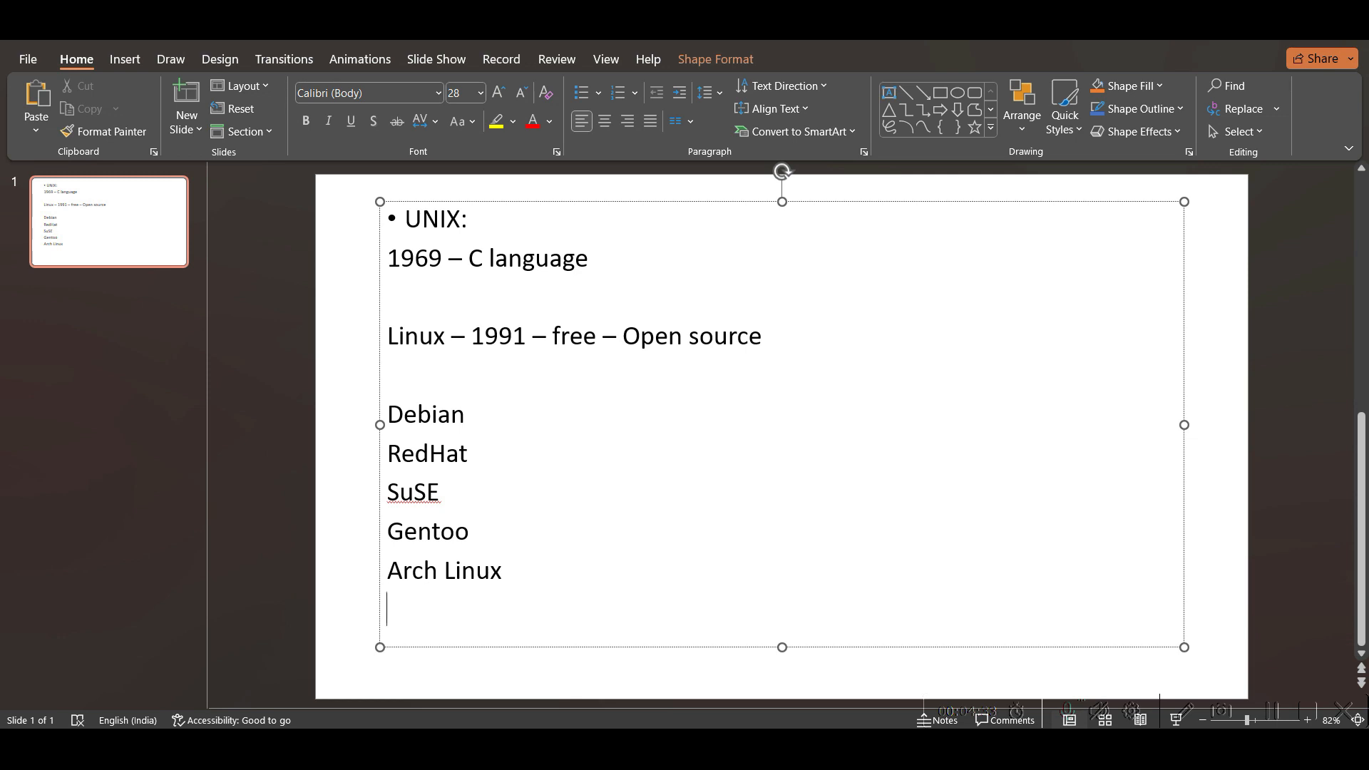
{"action": "mouse_move", "coordinate": [559, 403]}
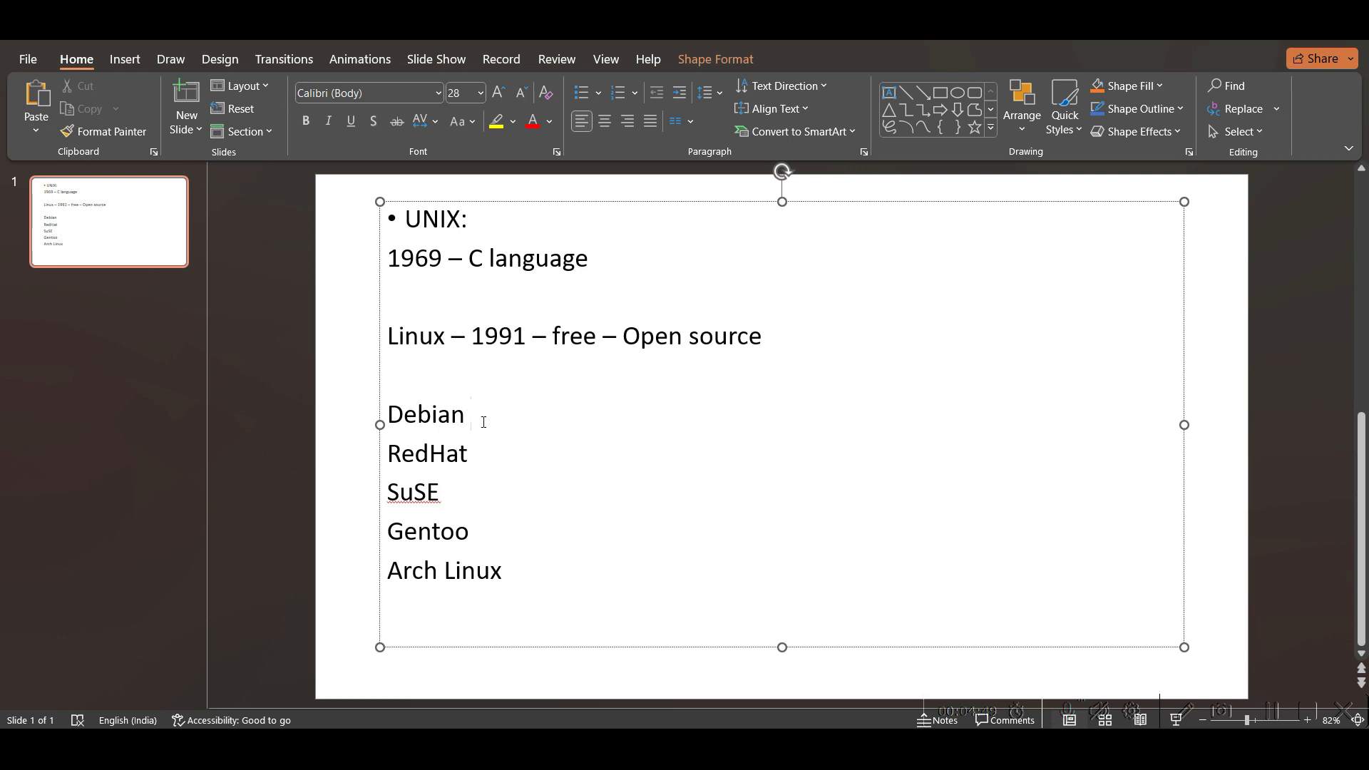
Step: Extend the Debian line to read 'Debian – Ubuntu,'
{"action": "type", "text": "- U"}
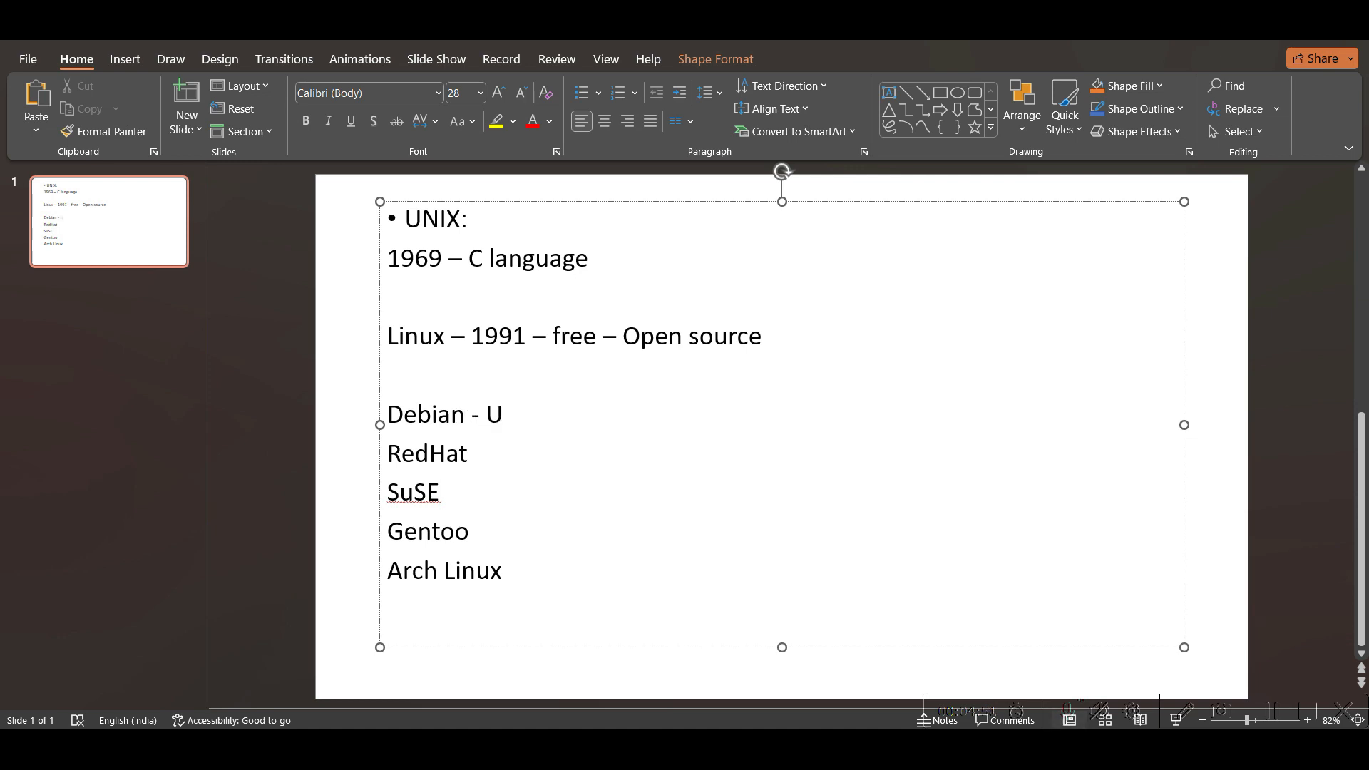
{"action": "type", "text": "buntu"}
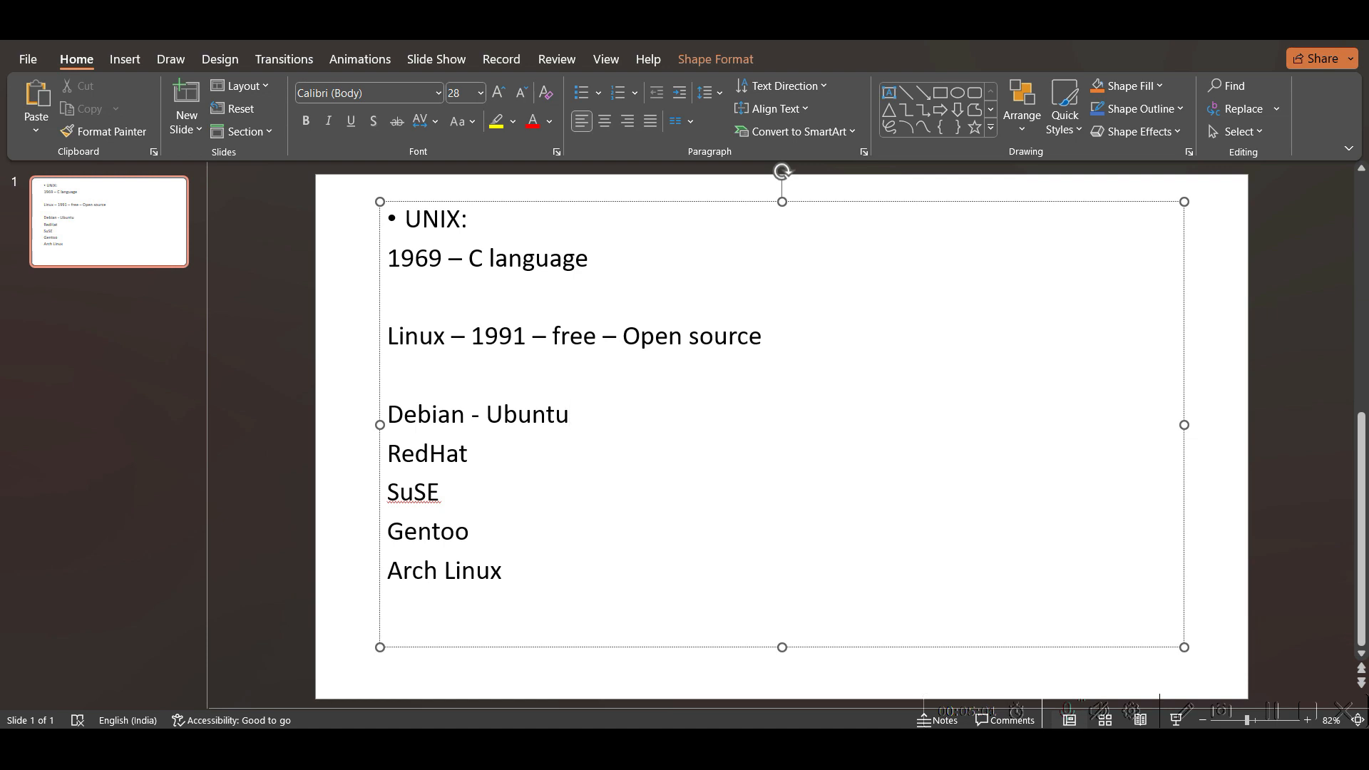
{"action": "left_click", "coordinate": [569, 414]}
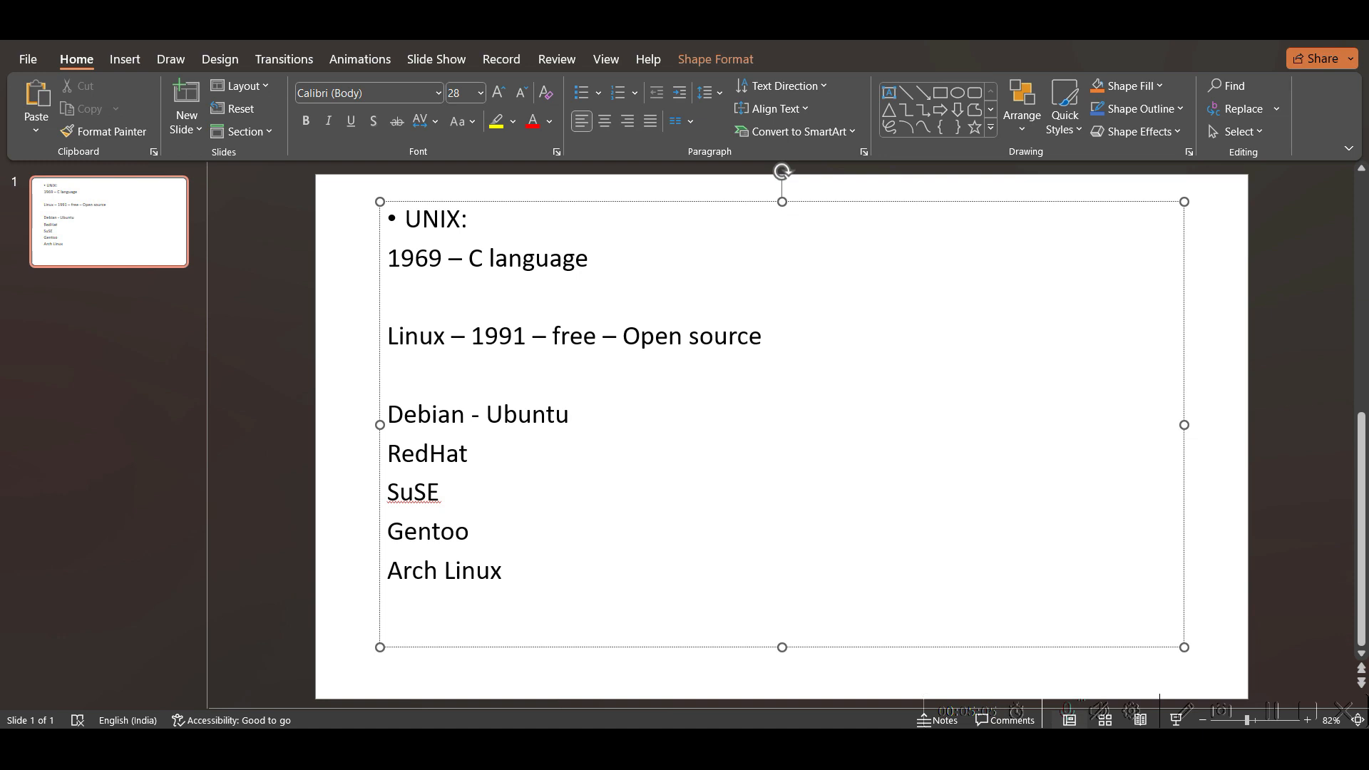
{"action": "left_click", "coordinate": [569, 413]}
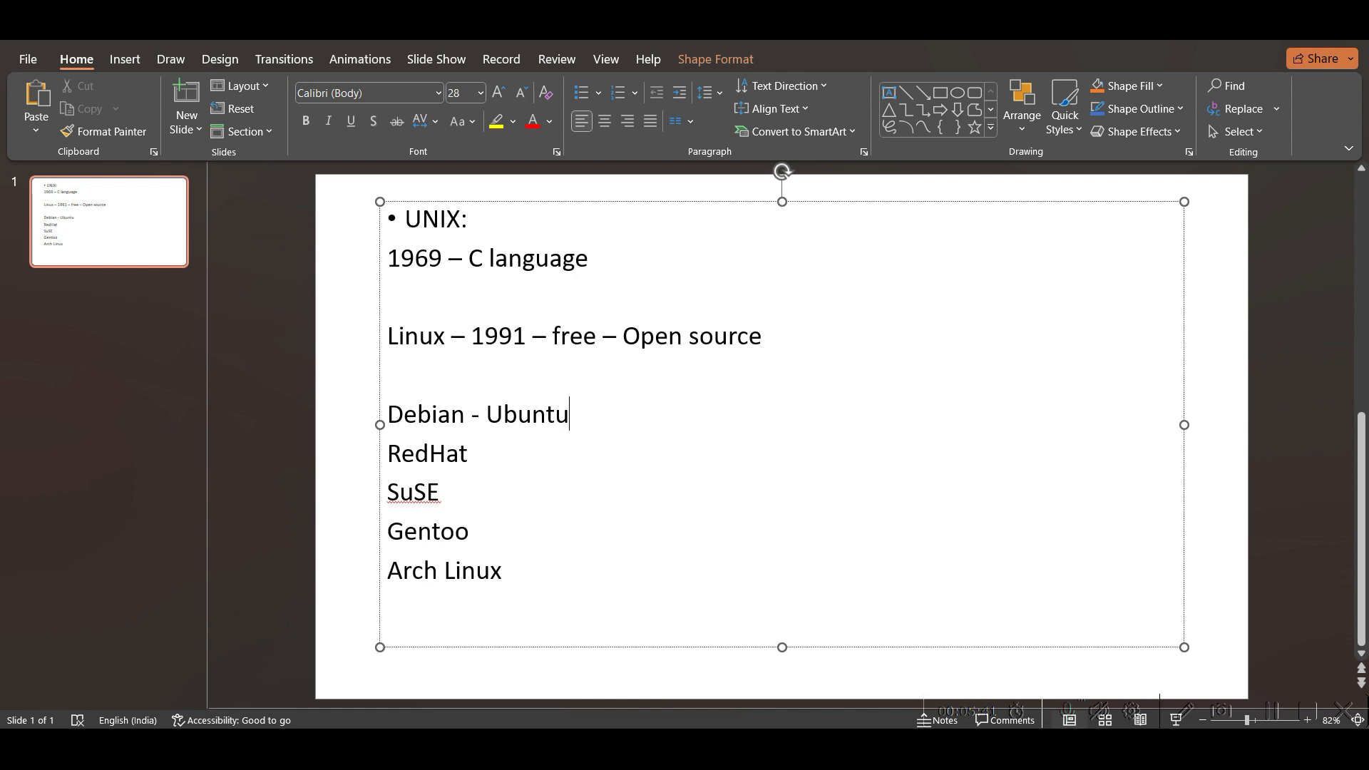
{"action": "type", "text": ","}
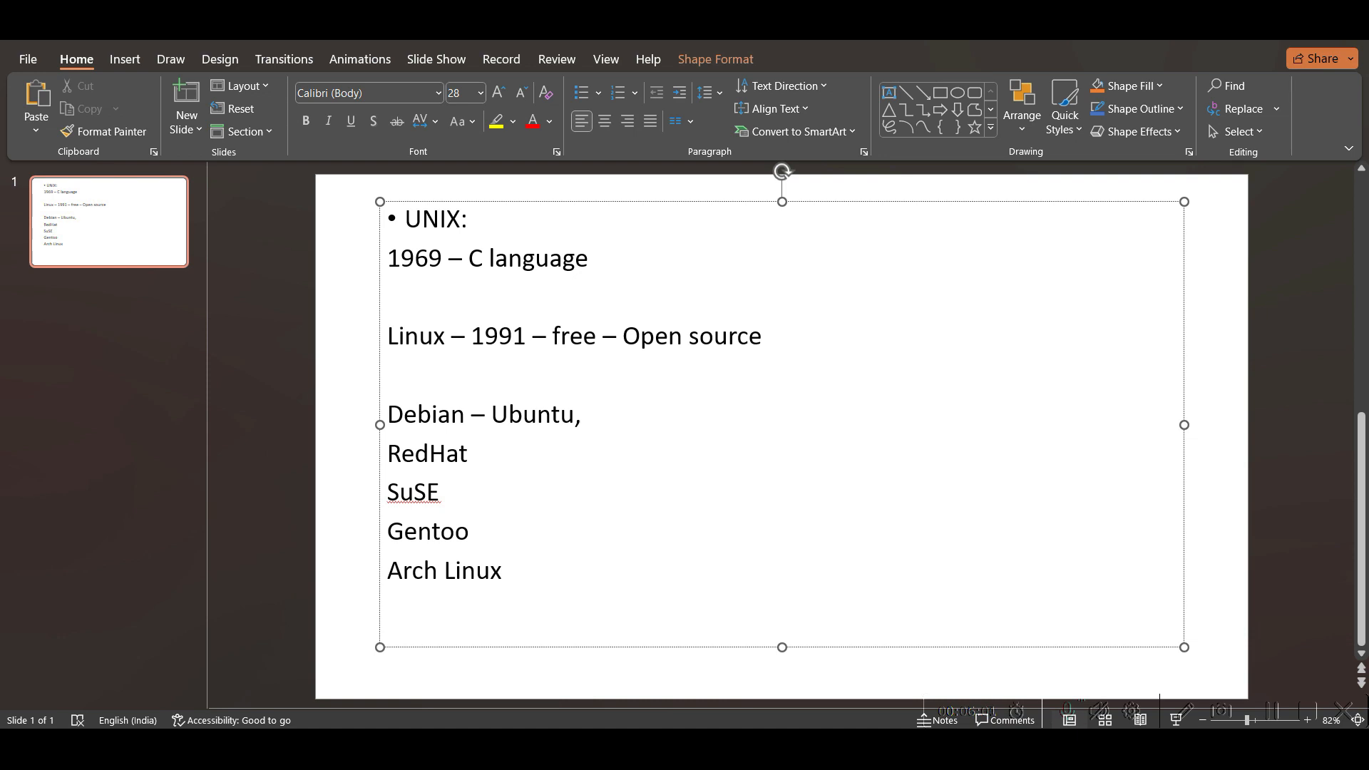
Step: Extend the RedHat line with '– Fedora, Centos, Dev RedHat'
{"action": "left_click", "coordinate": [468, 453]}
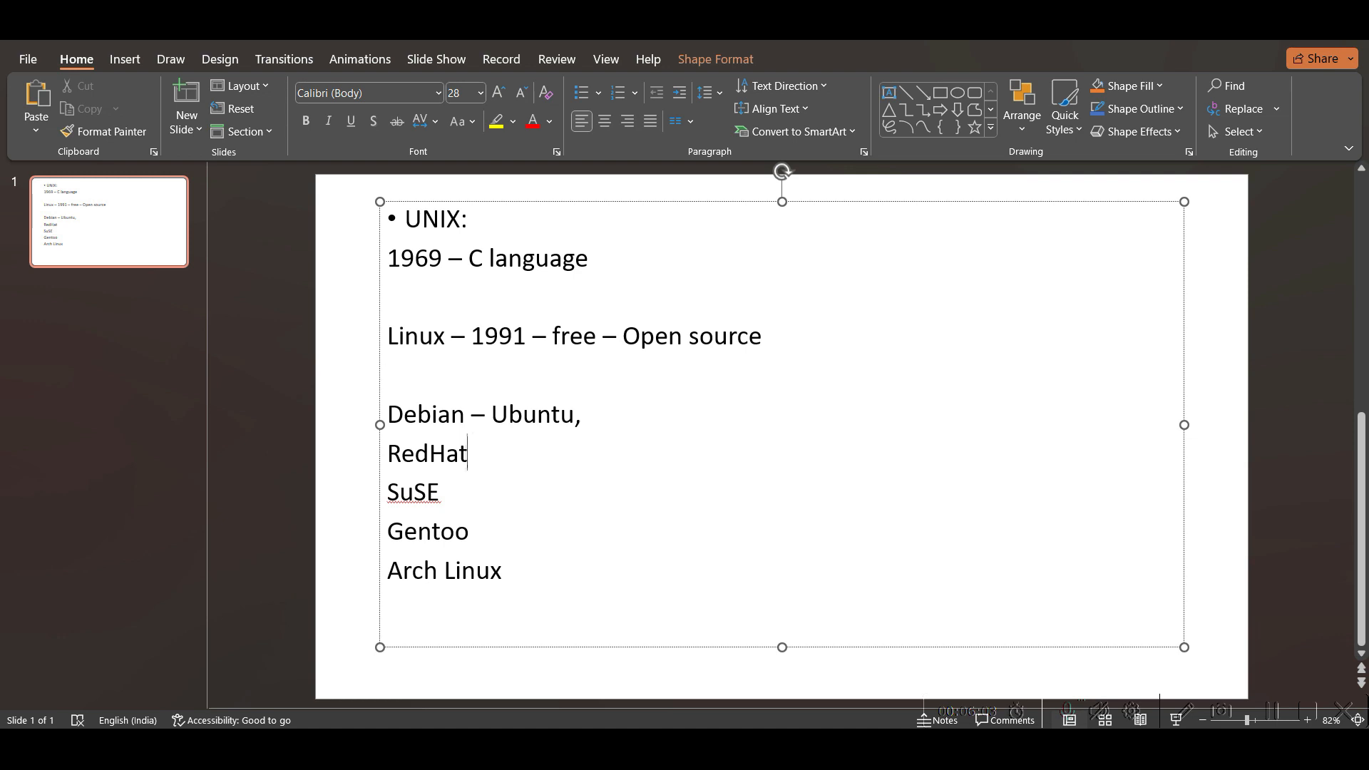
{"action": "type", "text": "-"}
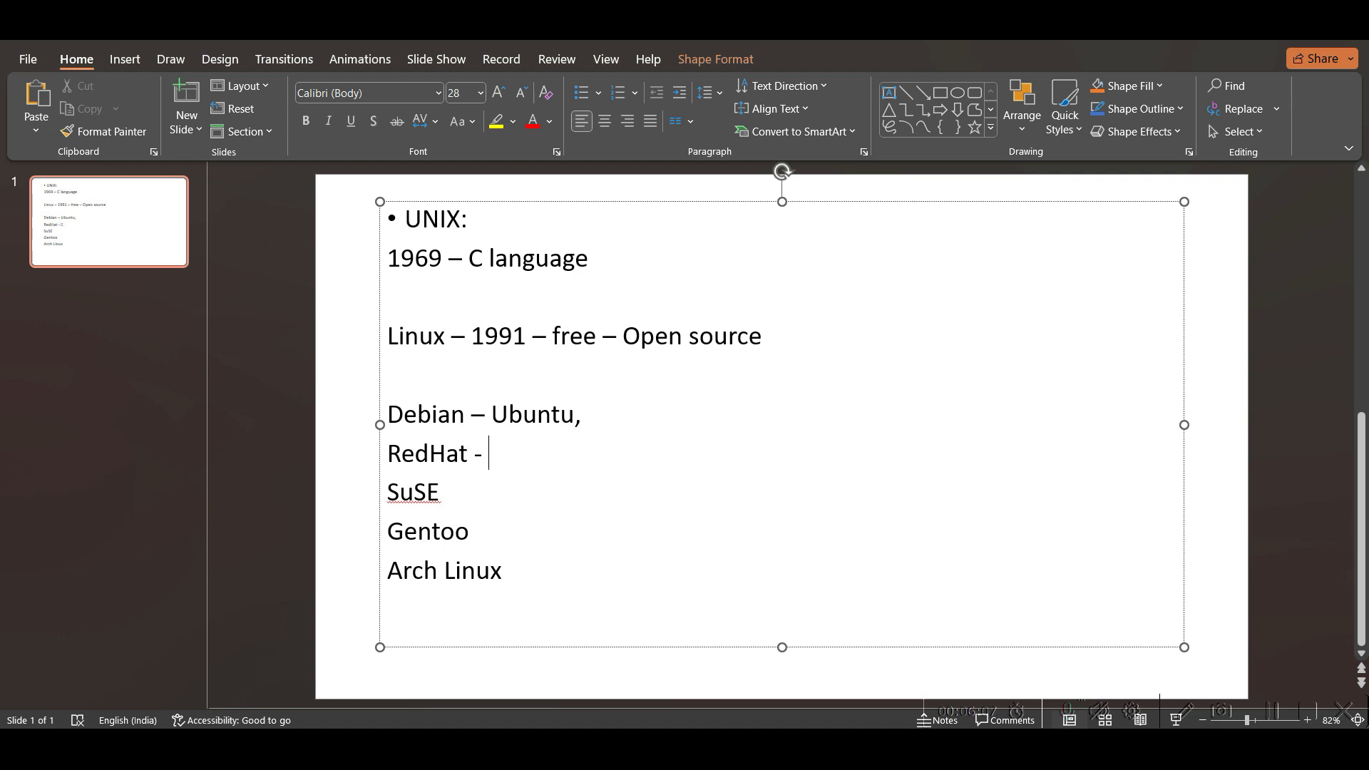
{"action": "type", "text": "Fedor"}
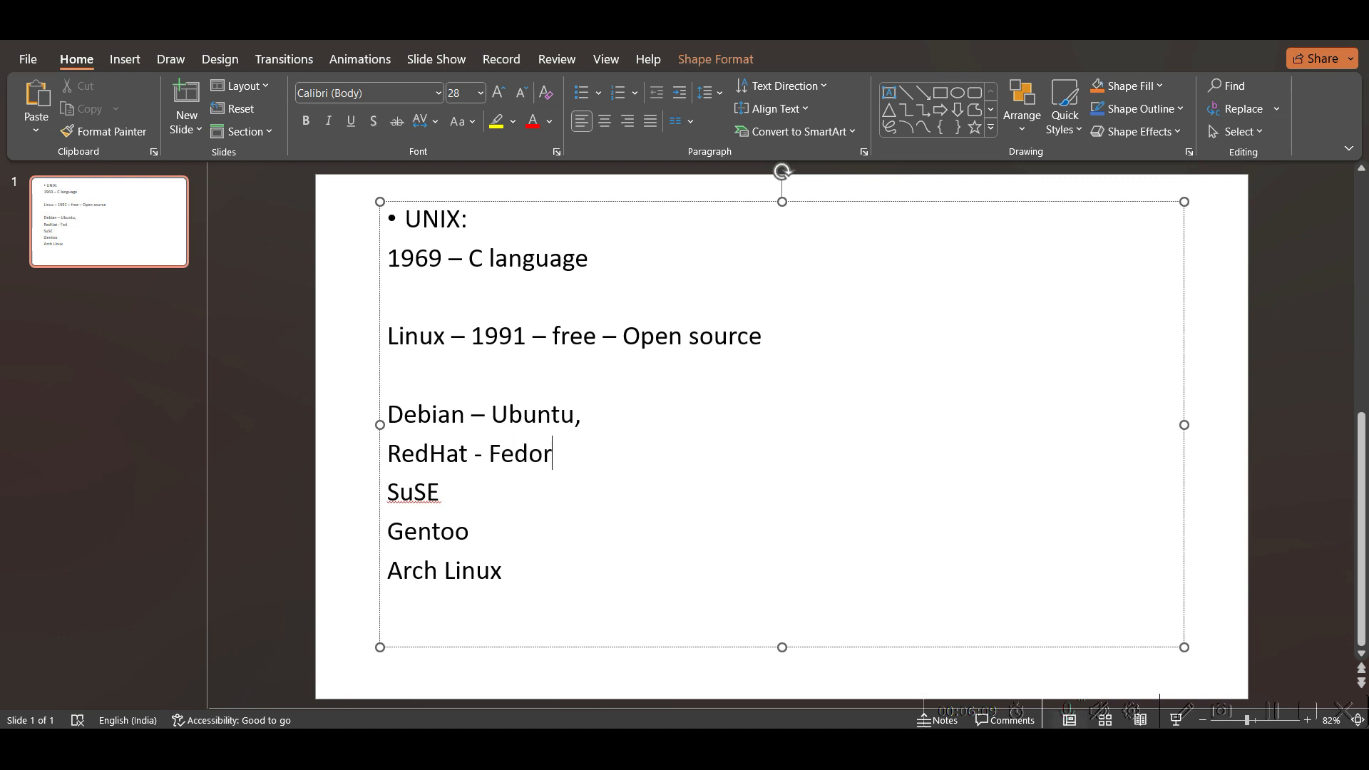
{"action": "type", "text": "a, Centos,"}
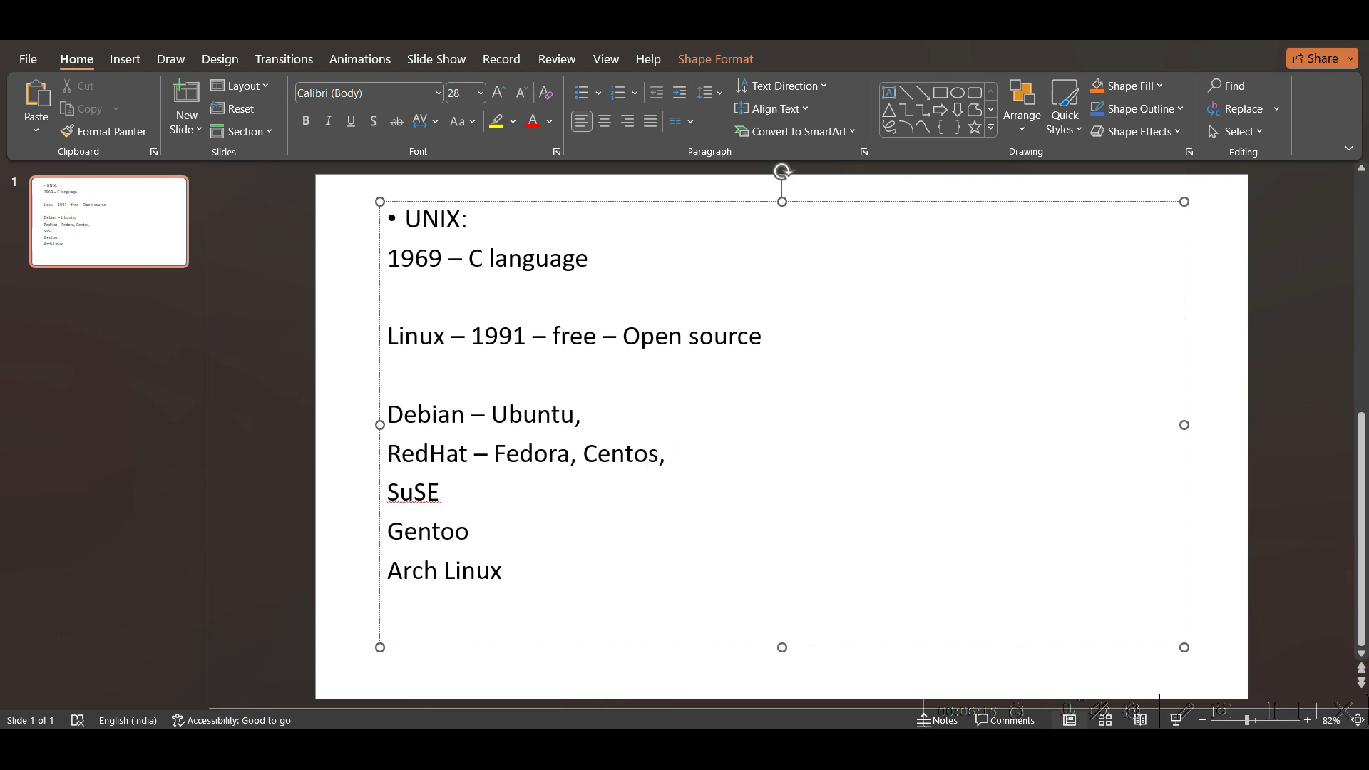
{"action": "left_click", "coordinate": [670, 452]}
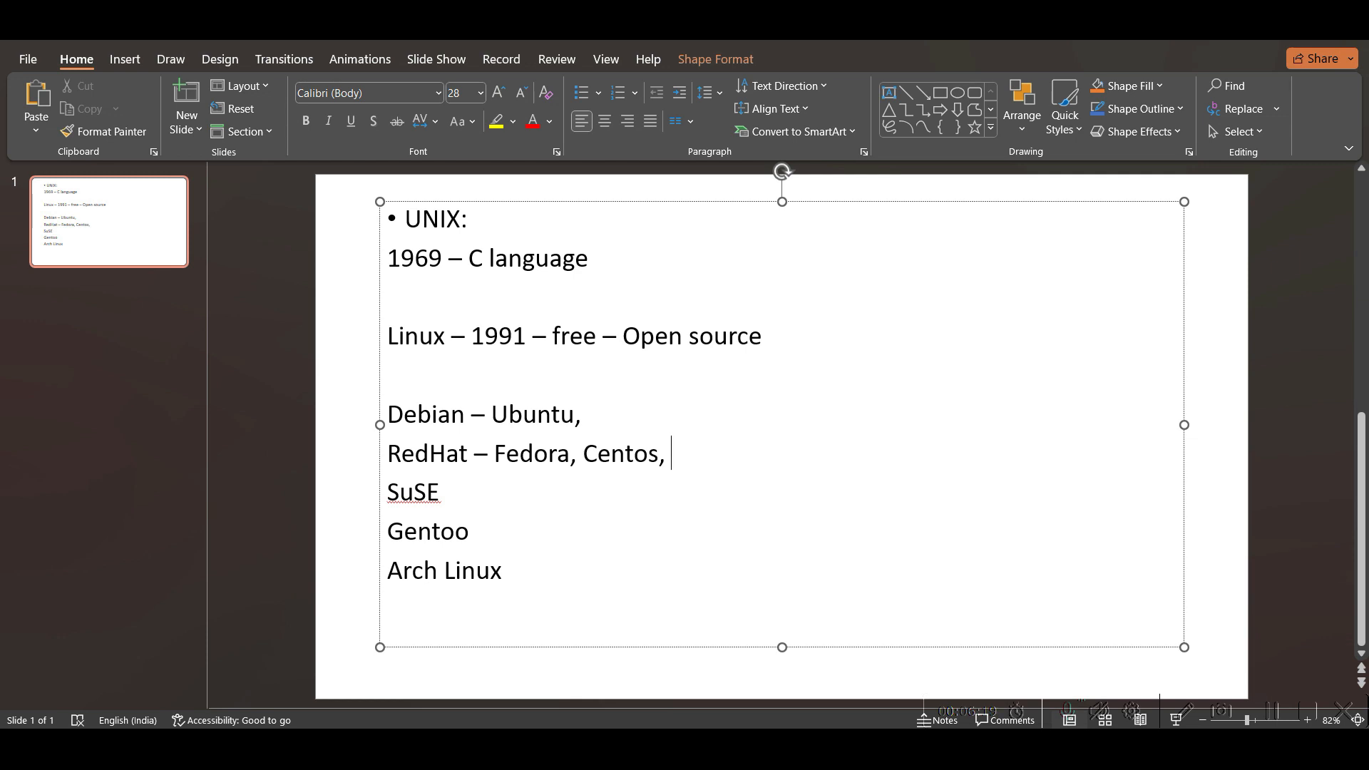
{"action": "type", "text": "Dv"}
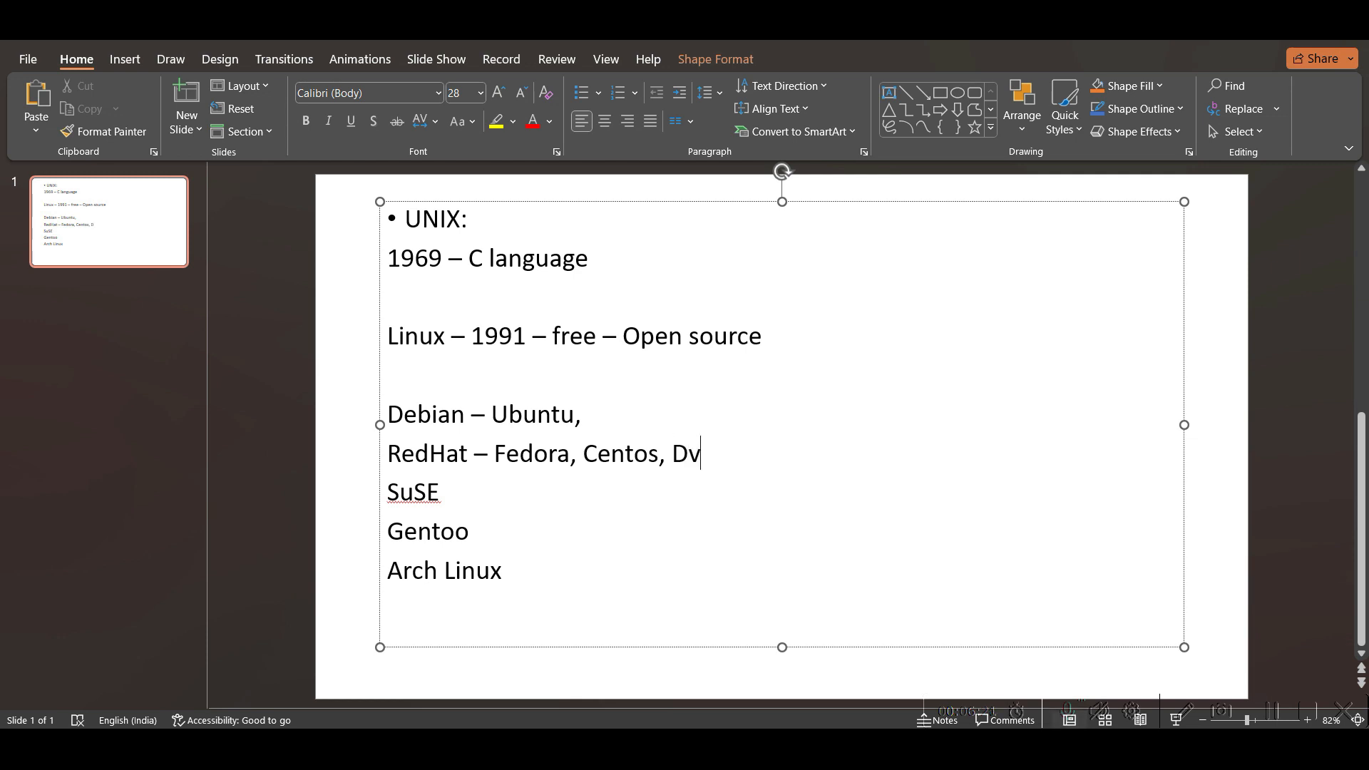
{"action": "type", "text": "evRe"}
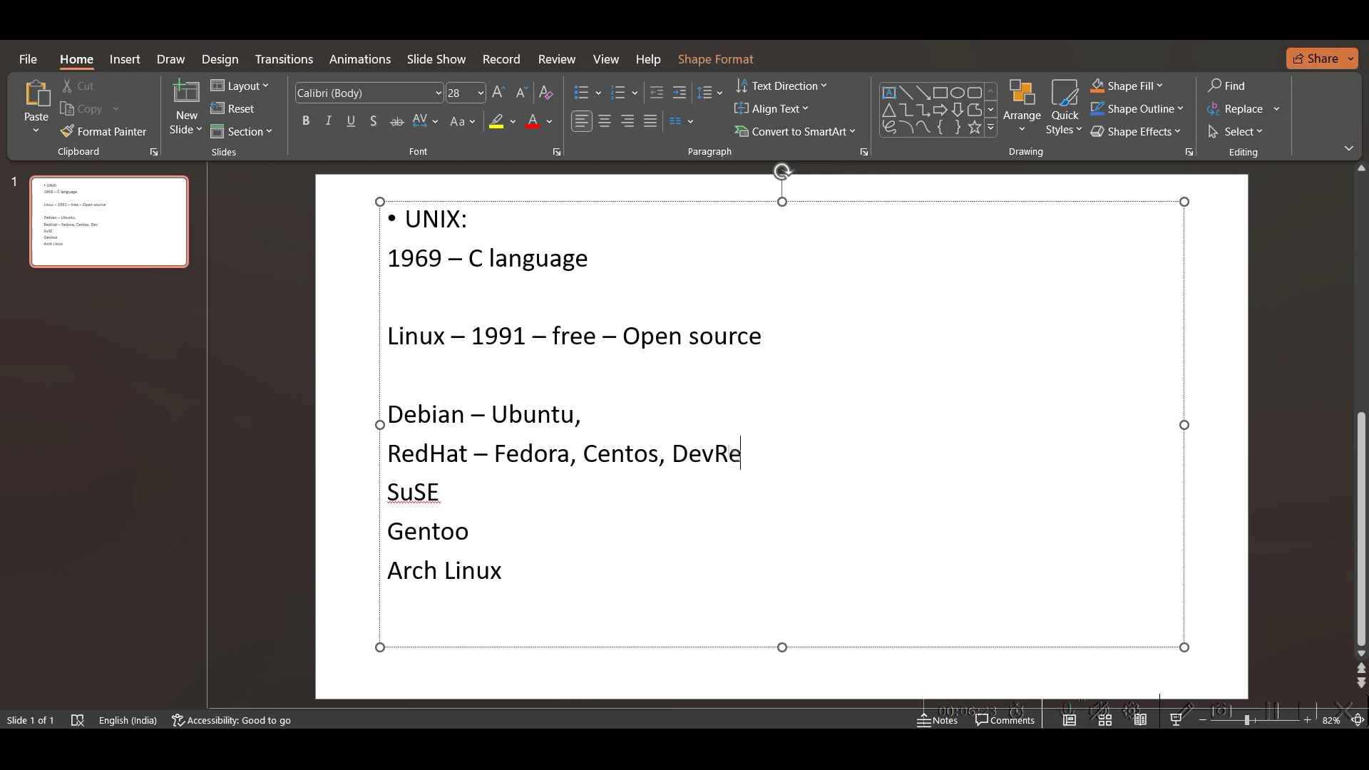
{"action": "type", "text": "dHa"}
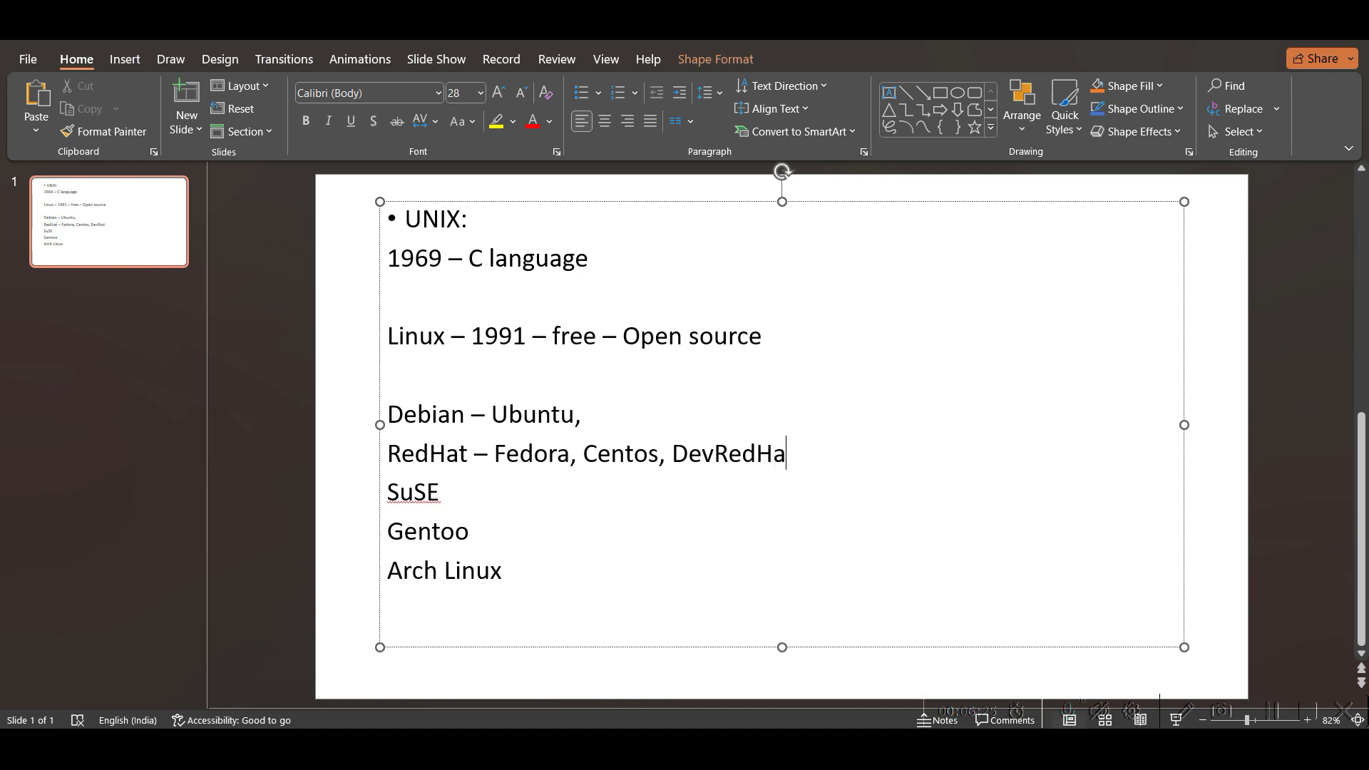
{"action": "type", "text": "t"}
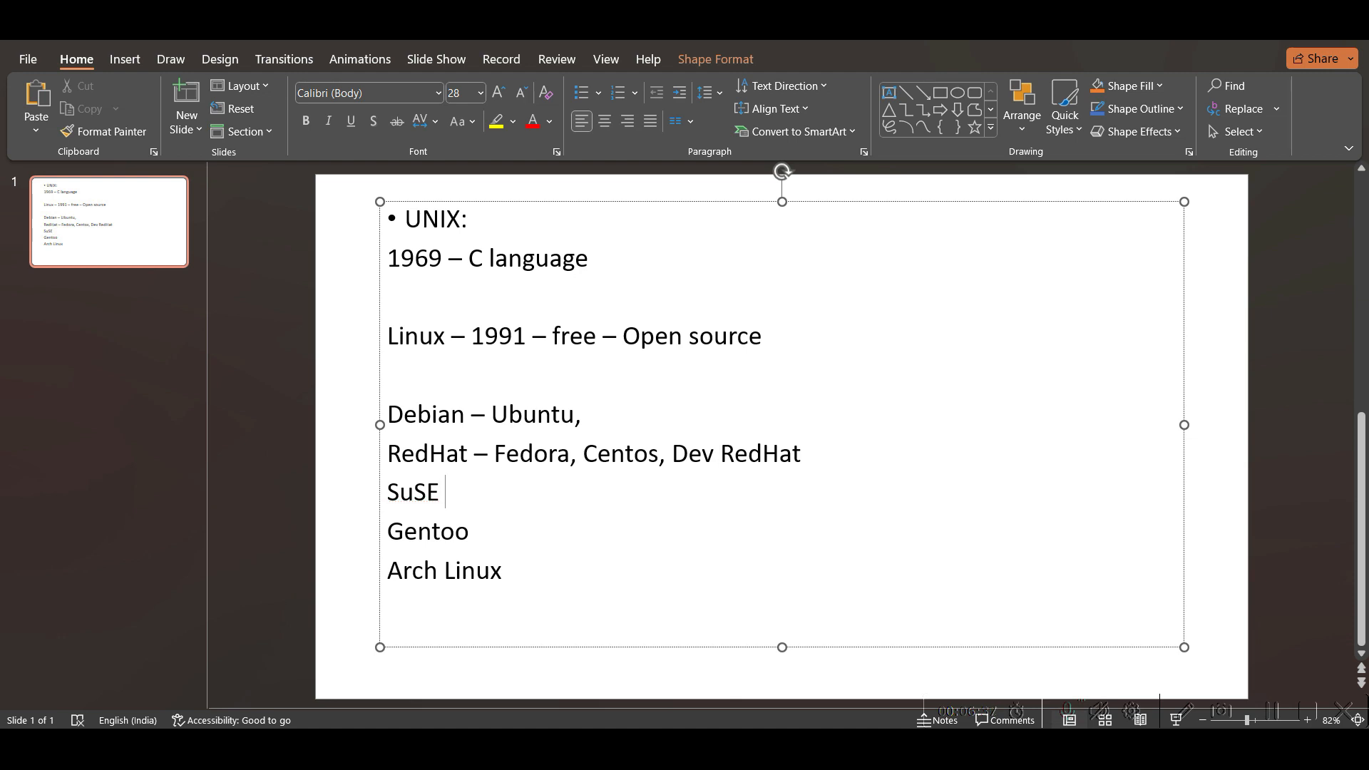
Step: Extend the SuSE line to read 'SuSE - opensuse' and move below Arch Linux
{"action": "type", "text": "-"}
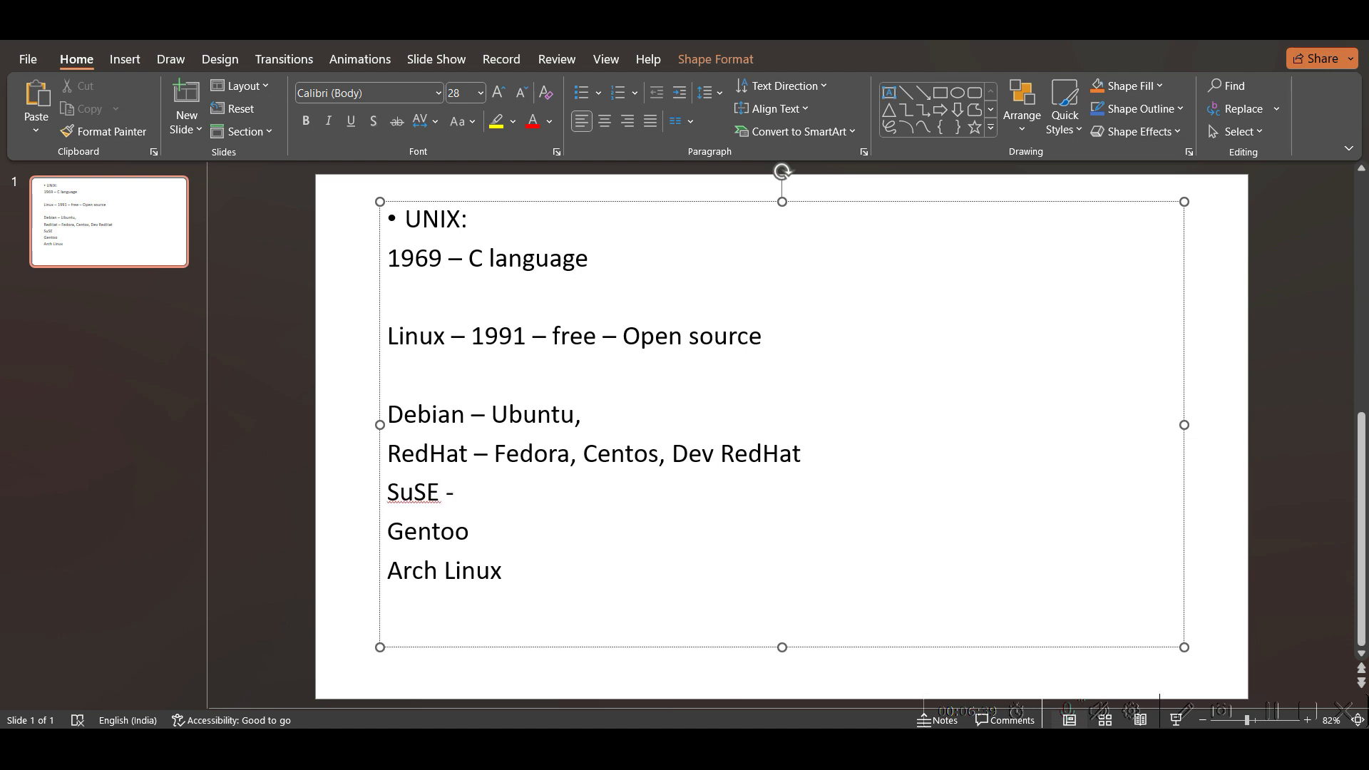
{"action": "type", "text": "opens"}
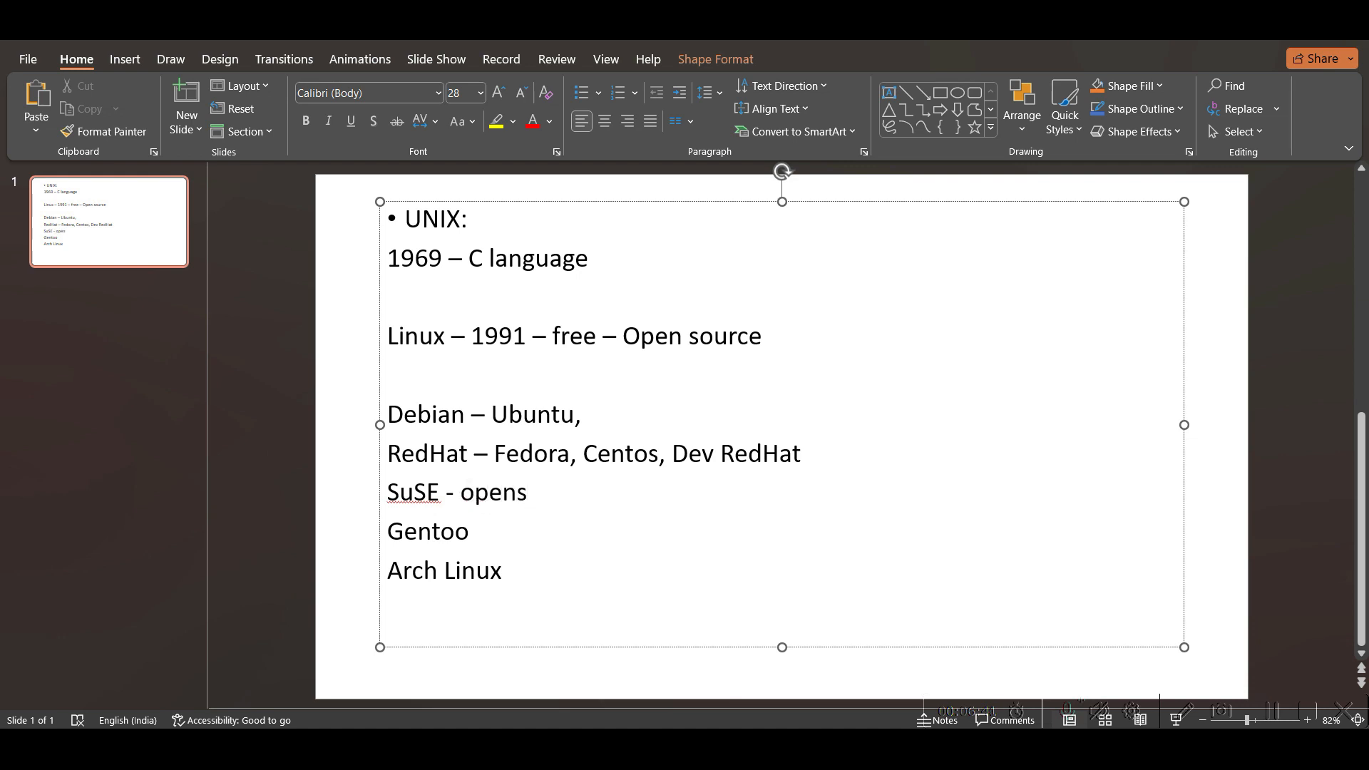
{"action": "type", "text": "use"}
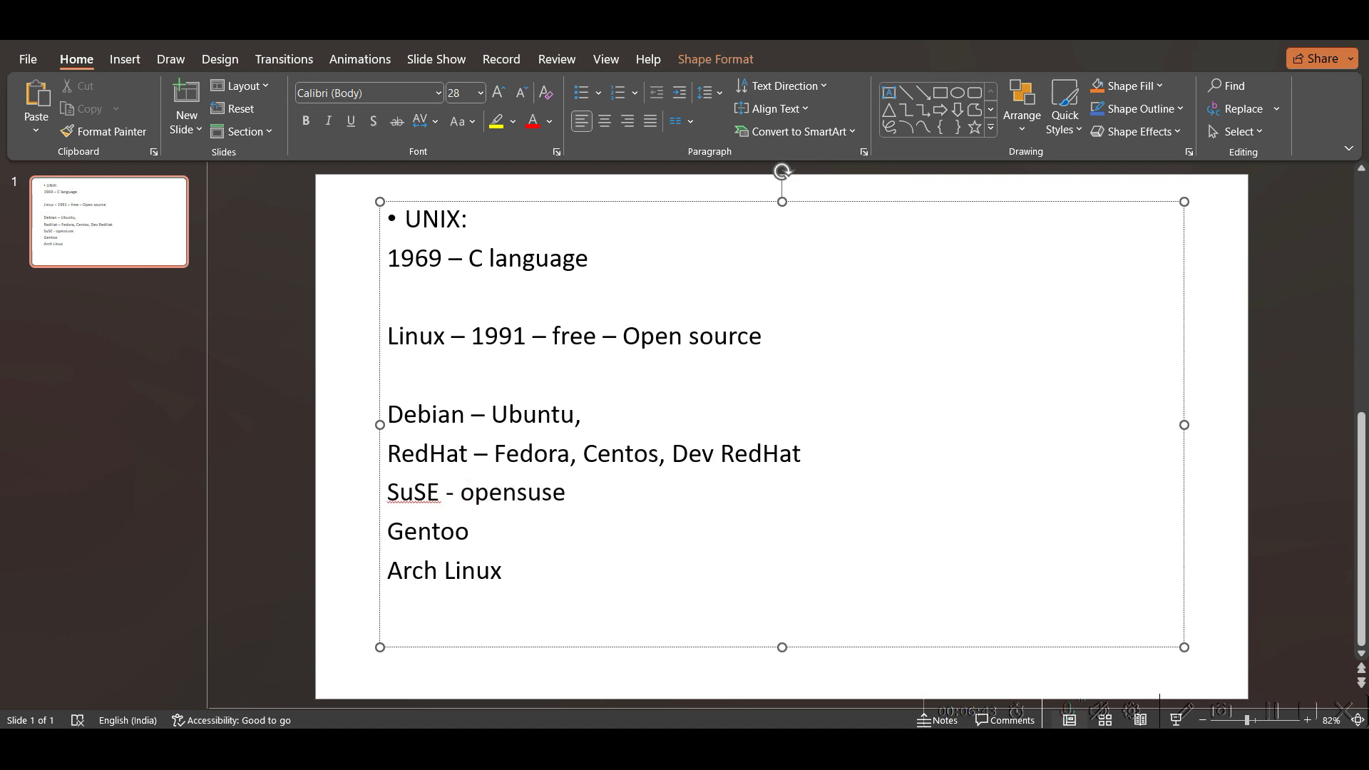
{"action": "left_click", "coordinate": [566, 492]}
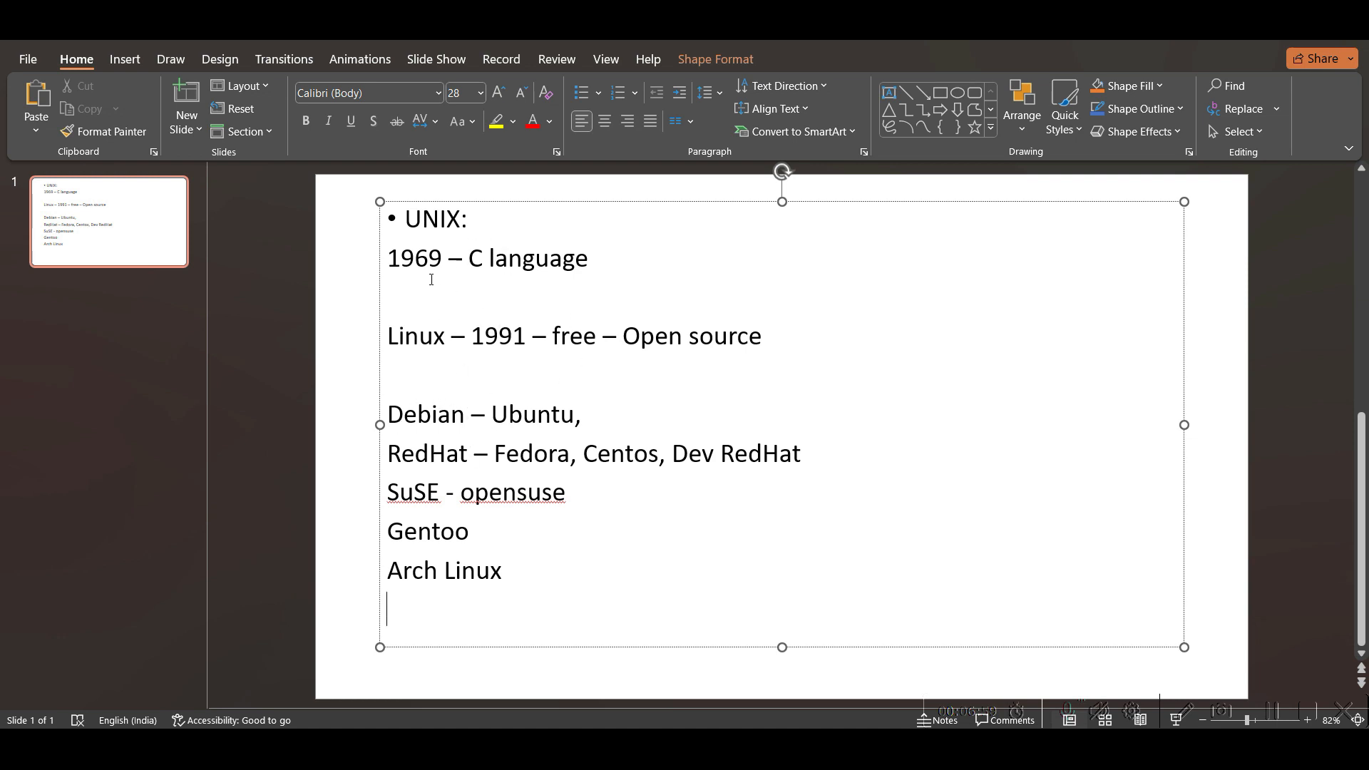
{"action": "mouse_move", "coordinate": [543, 485]}
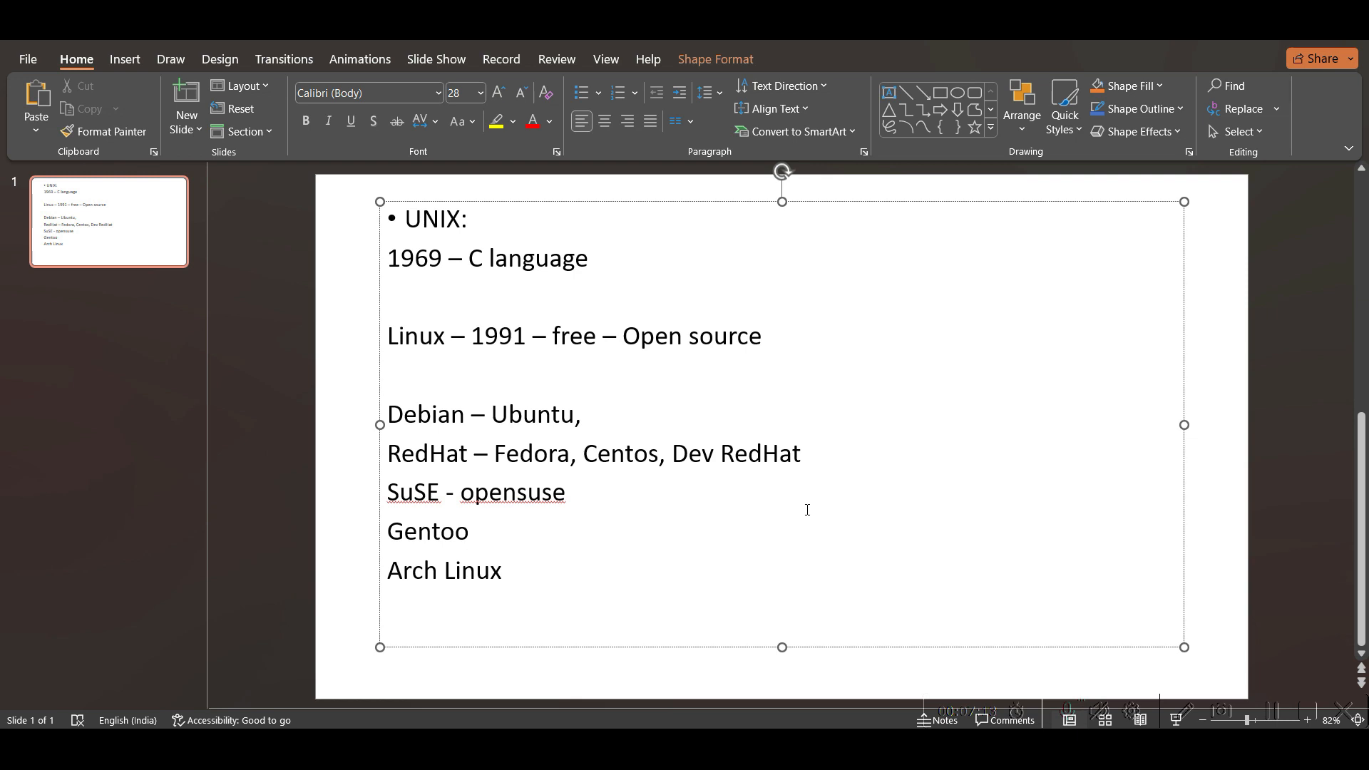
Step: Add a second slide and title it 'Best Os'
{"action": "left_click", "coordinate": [185, 104]}
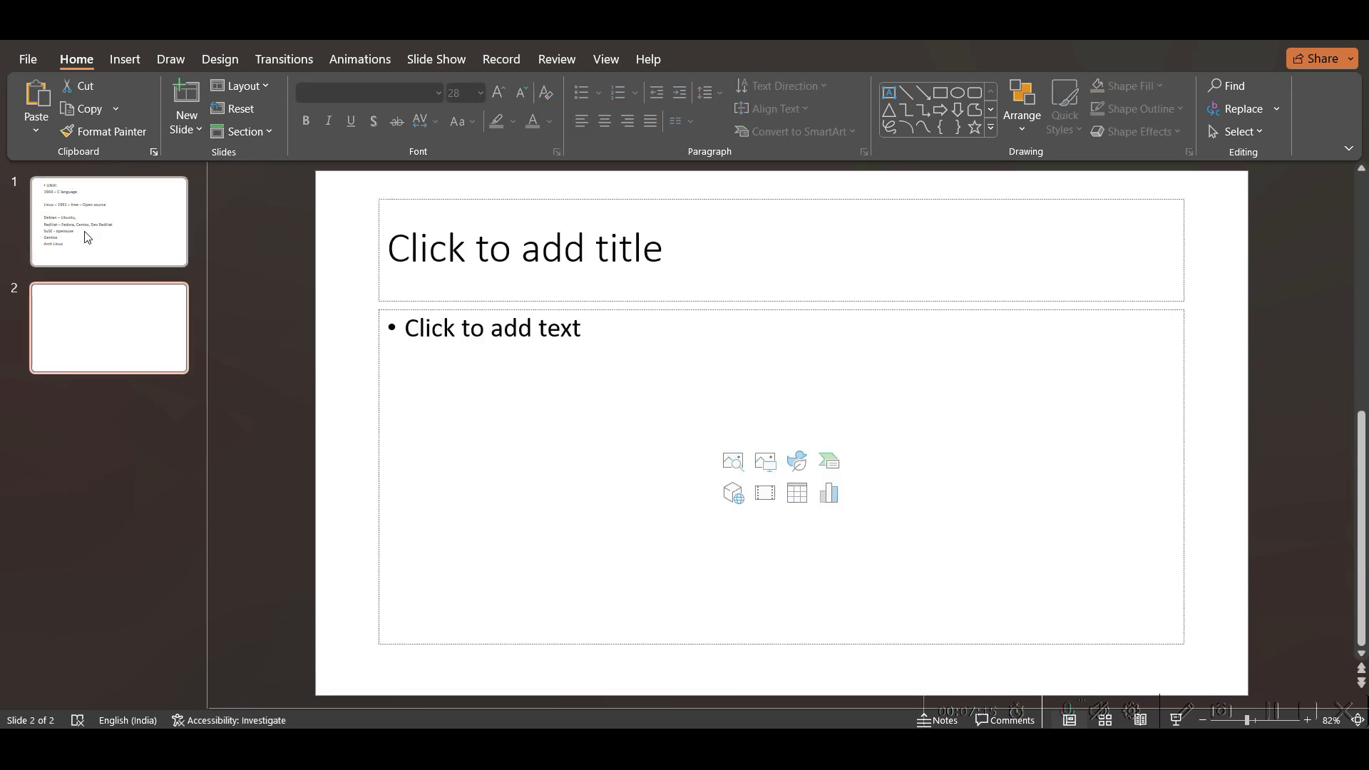
{"action": "left_click", "coordinate": [522, 251]}
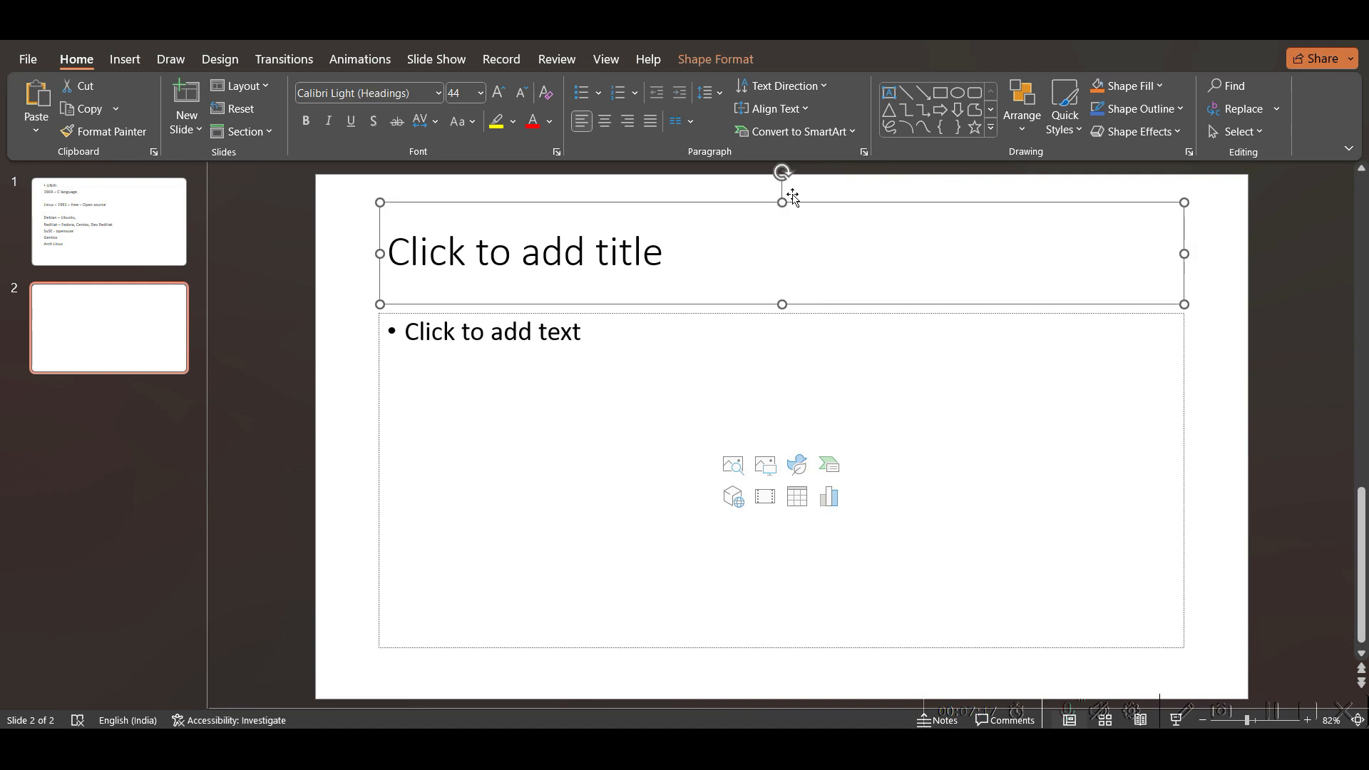
{"action": "type", "text": "b"}
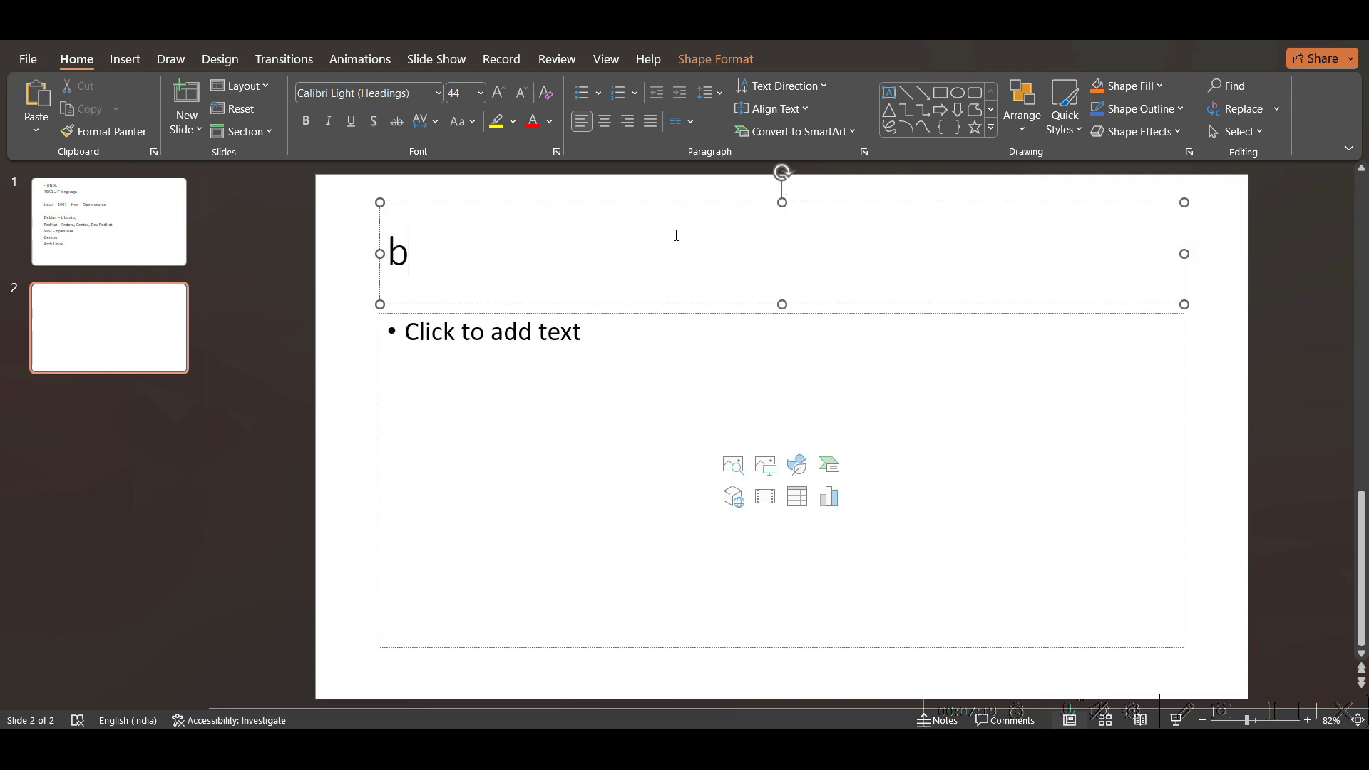
{"action": "type", "text": "Best Os"}
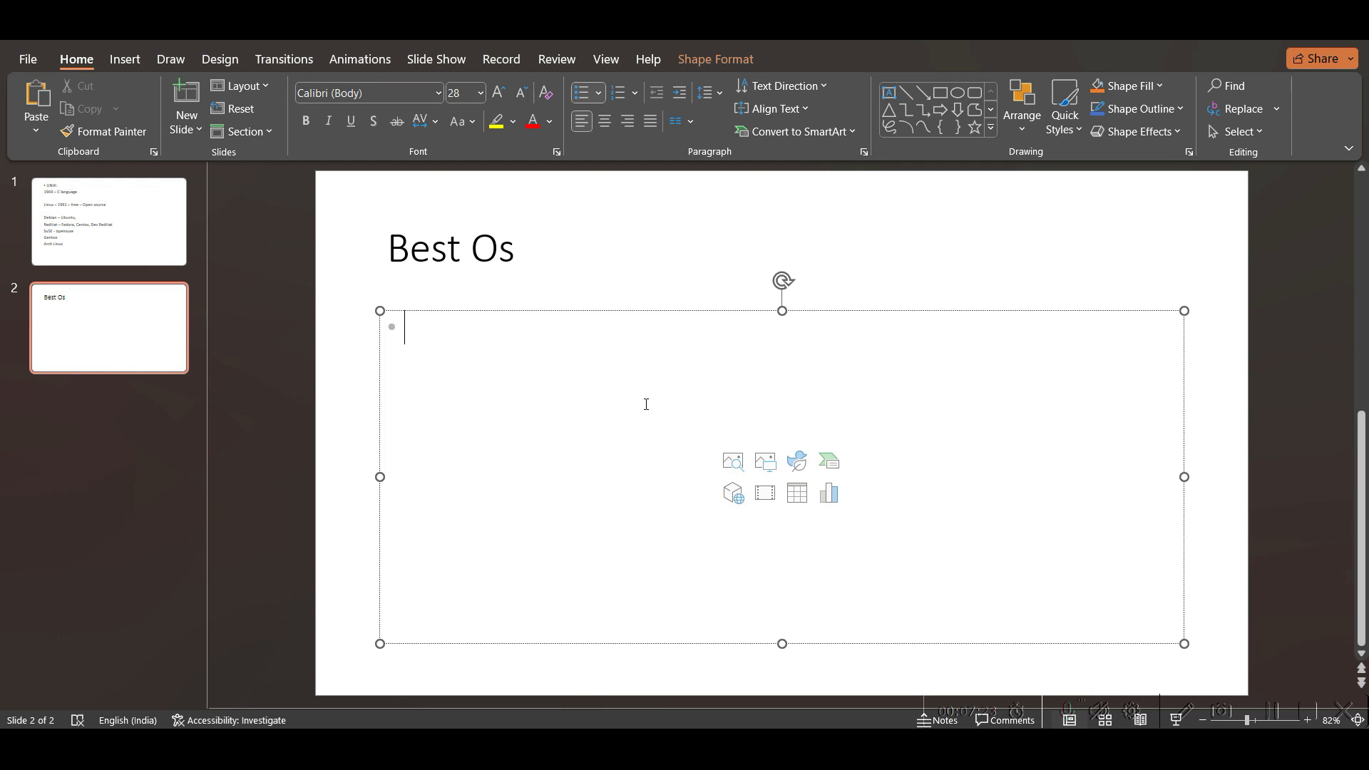
Step: Bullet Ubuntu, Centos, Alma Lnux, Fedora, Suse and Amazon Linux on the Best Os slide
{"action": "type", "text": "Ubuntu"}
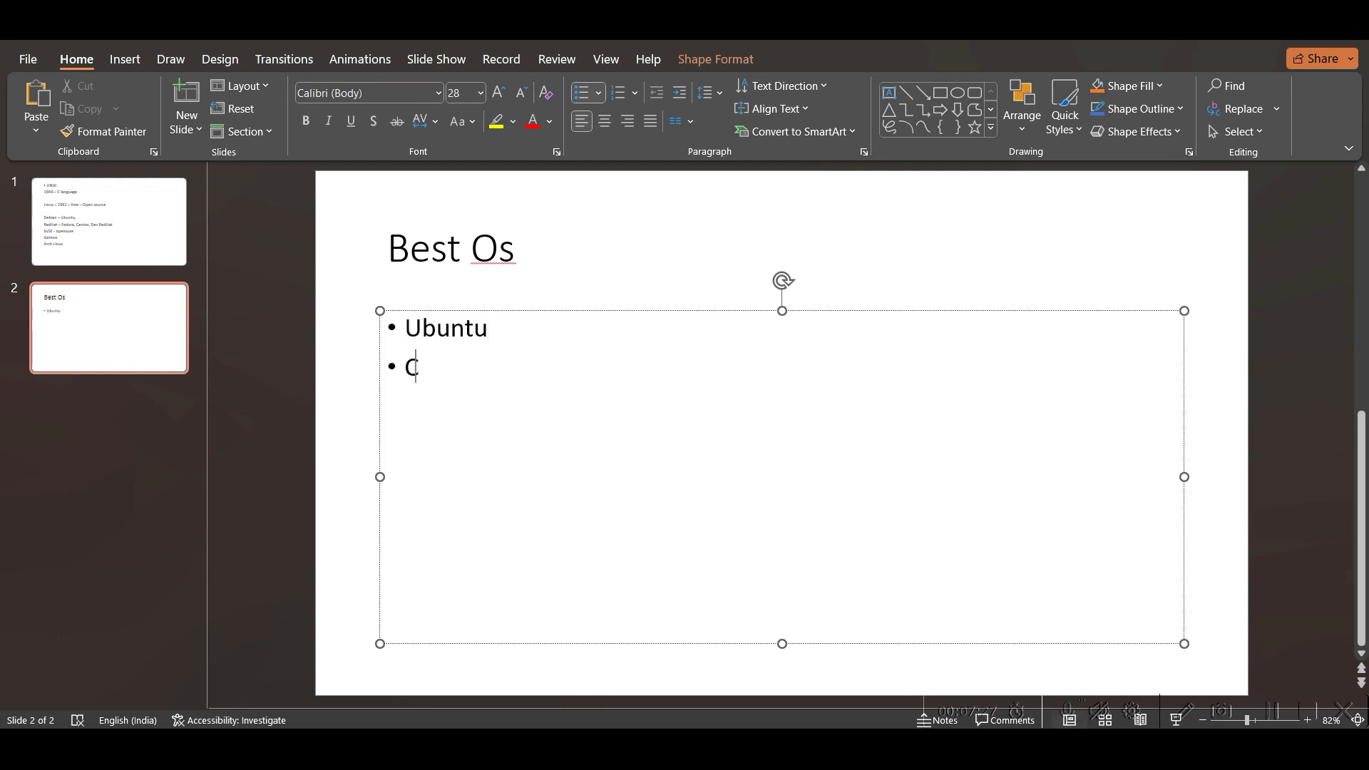
{"action": "type", "text": "entos"}
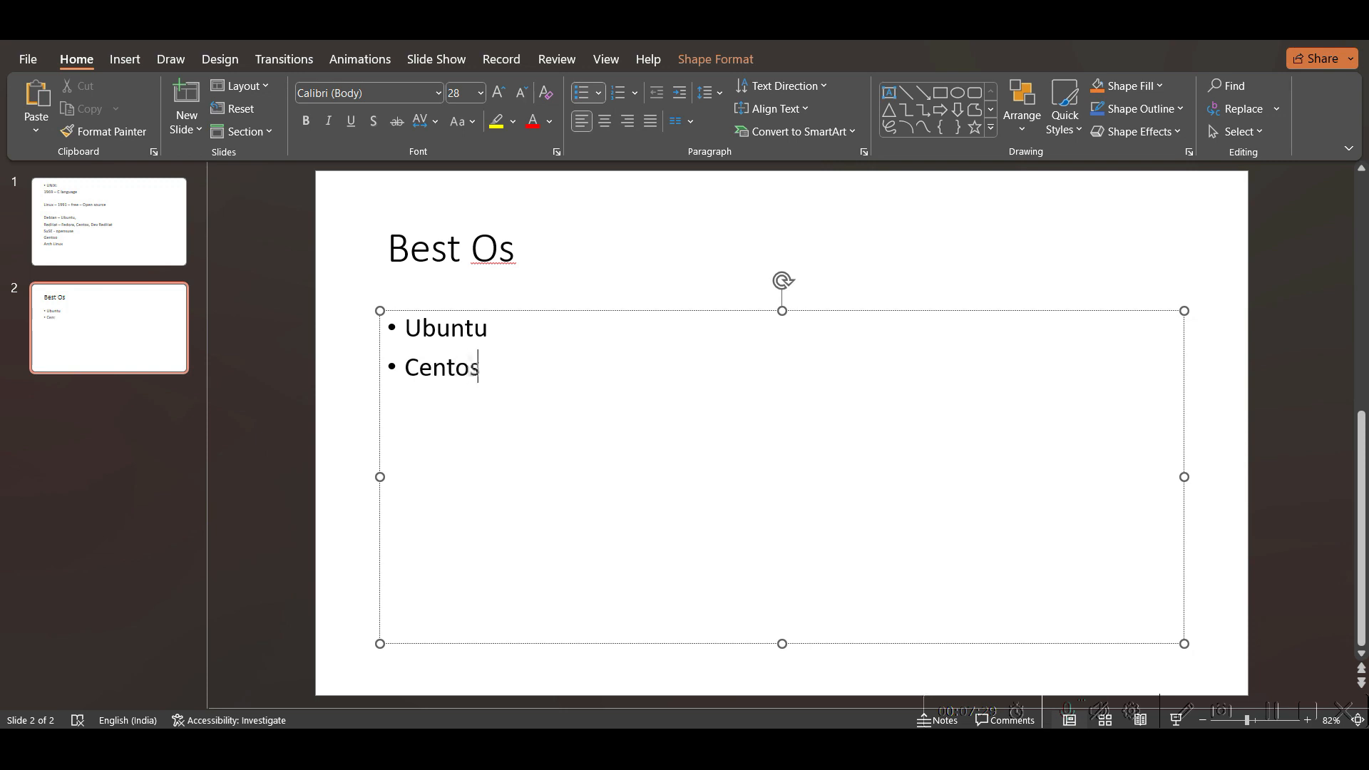
{"action": "type", "text": "Al"}
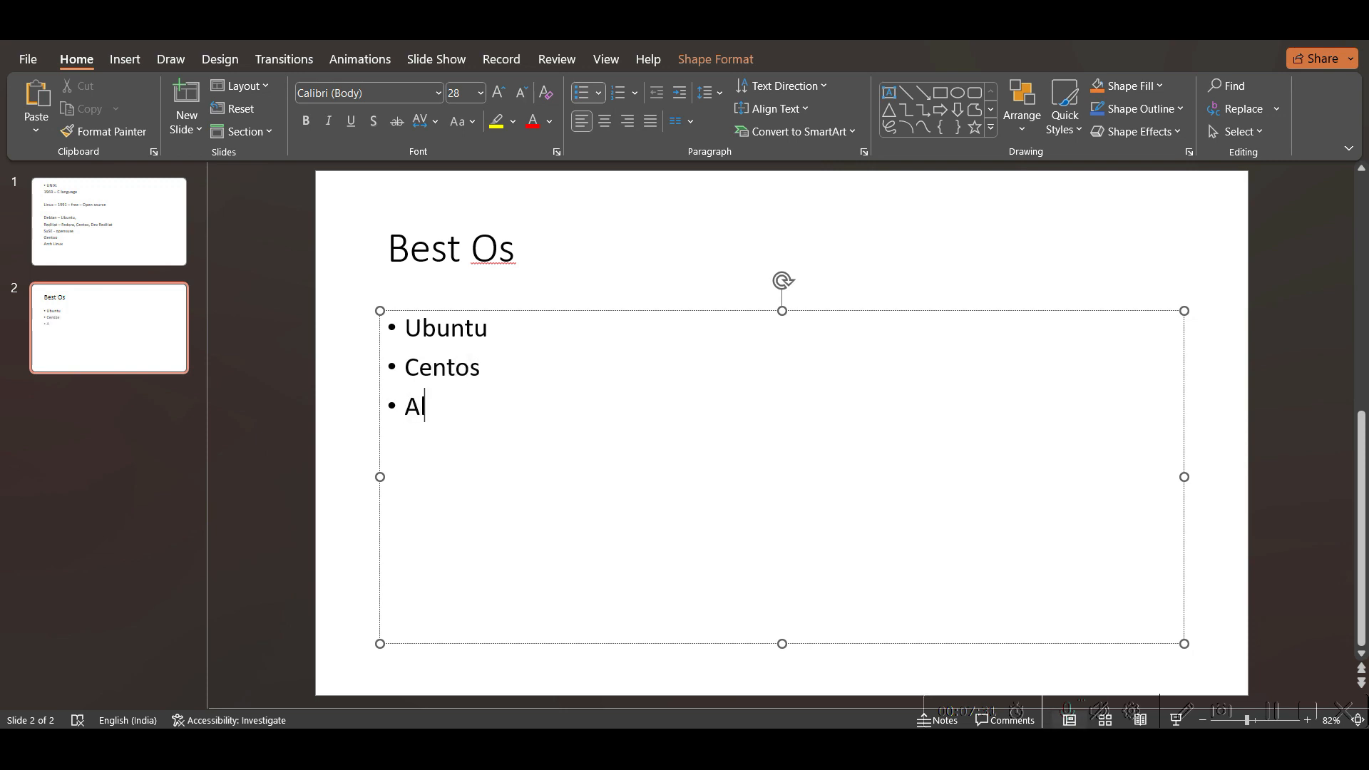
{"action": "type", "text": "ma"}
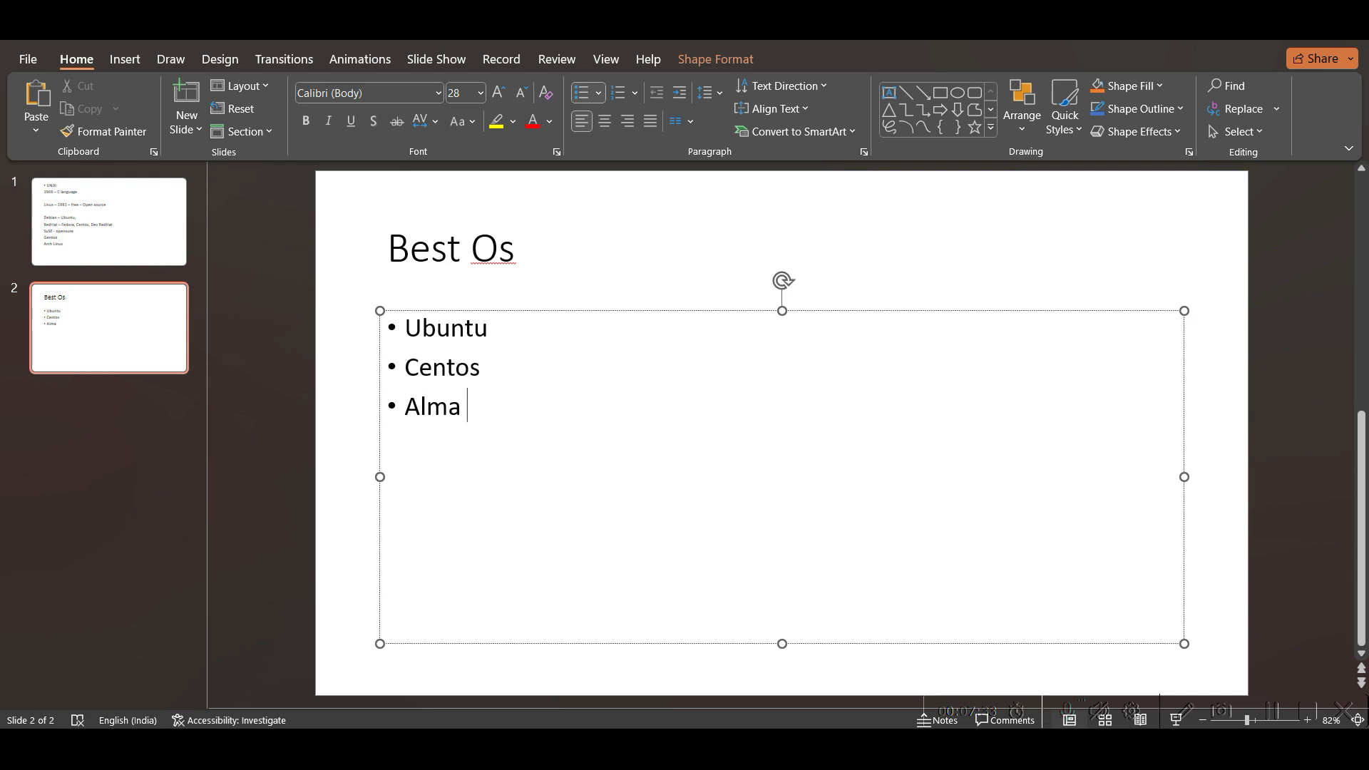
{"action": "type", "text": "Lnux"}
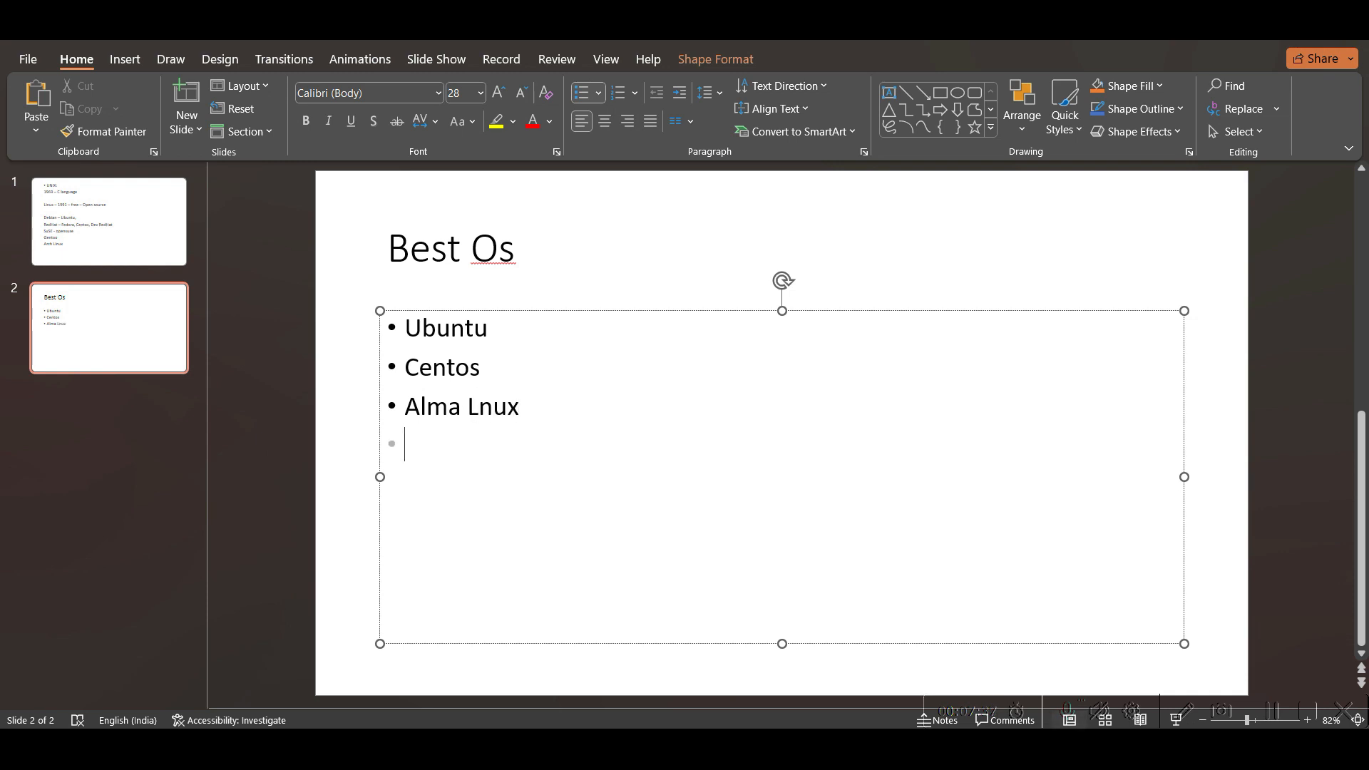
{"action": "type", "text": "Fedora"}
{"action": "type", "text": "S"}
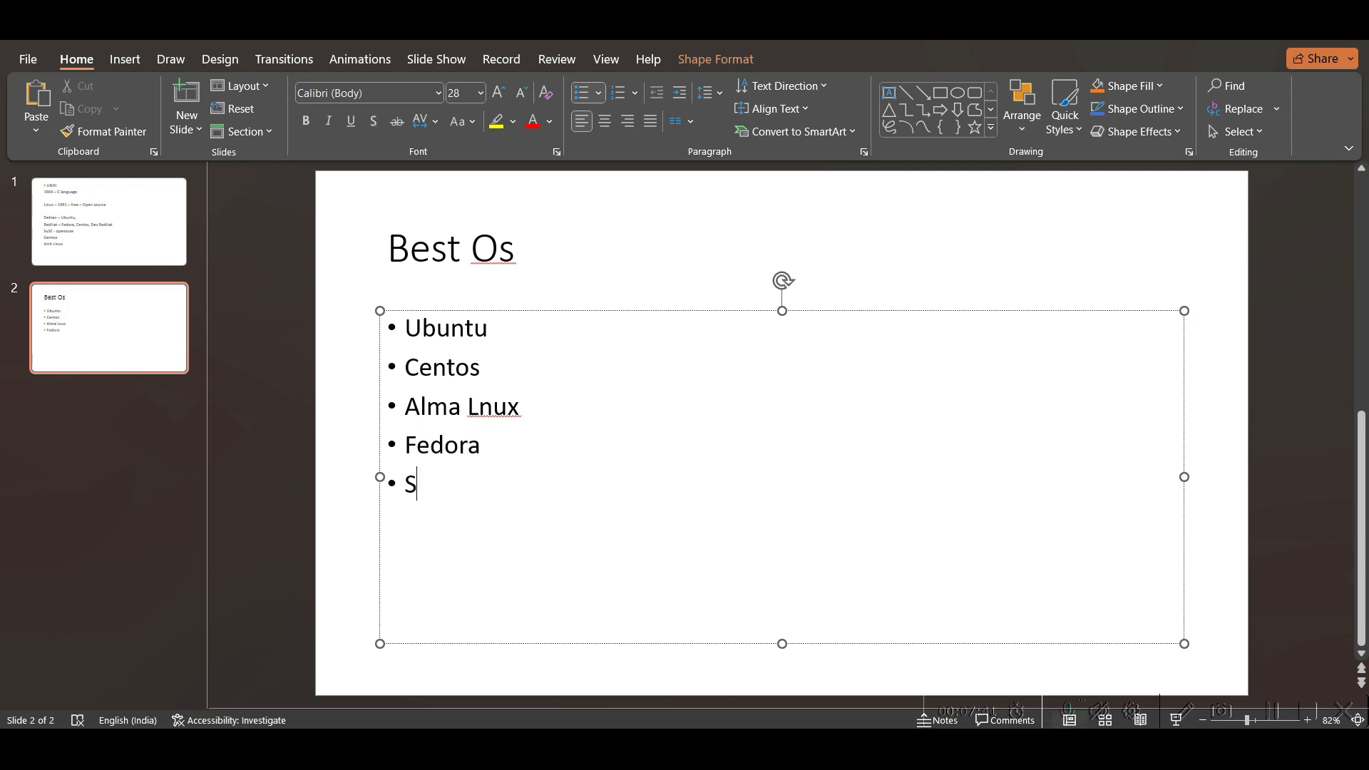
{"action": "type", "text": "use"}
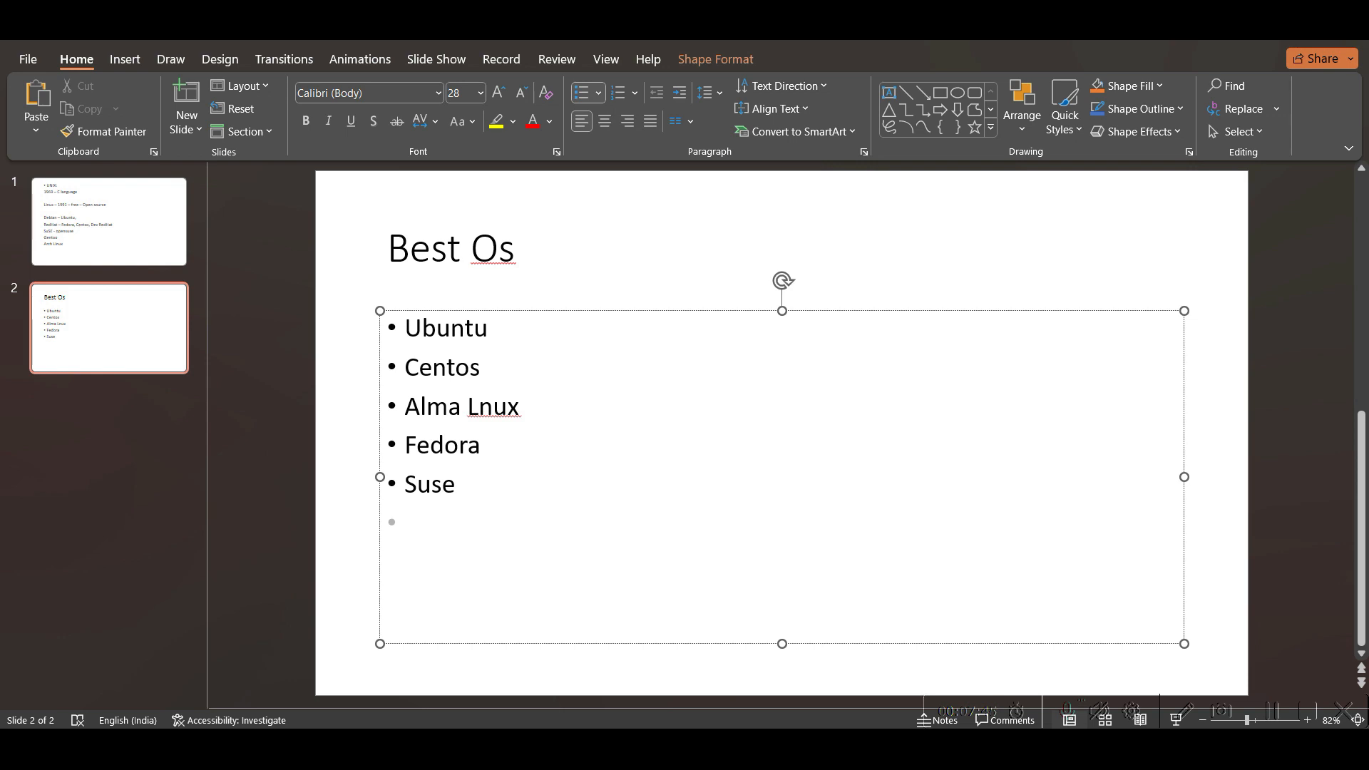
{"action": "type", "text": "Amazo"}
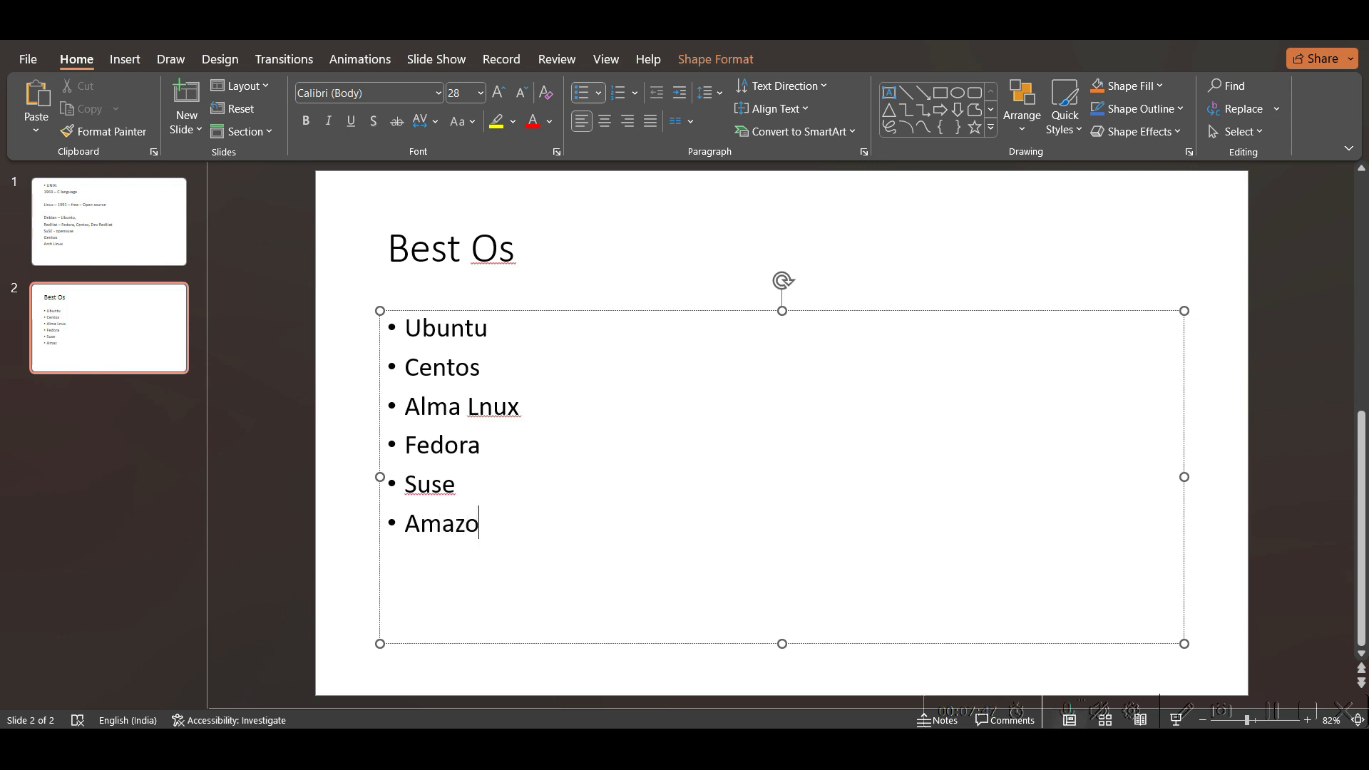
{"action": "type", "text": "n Li"}
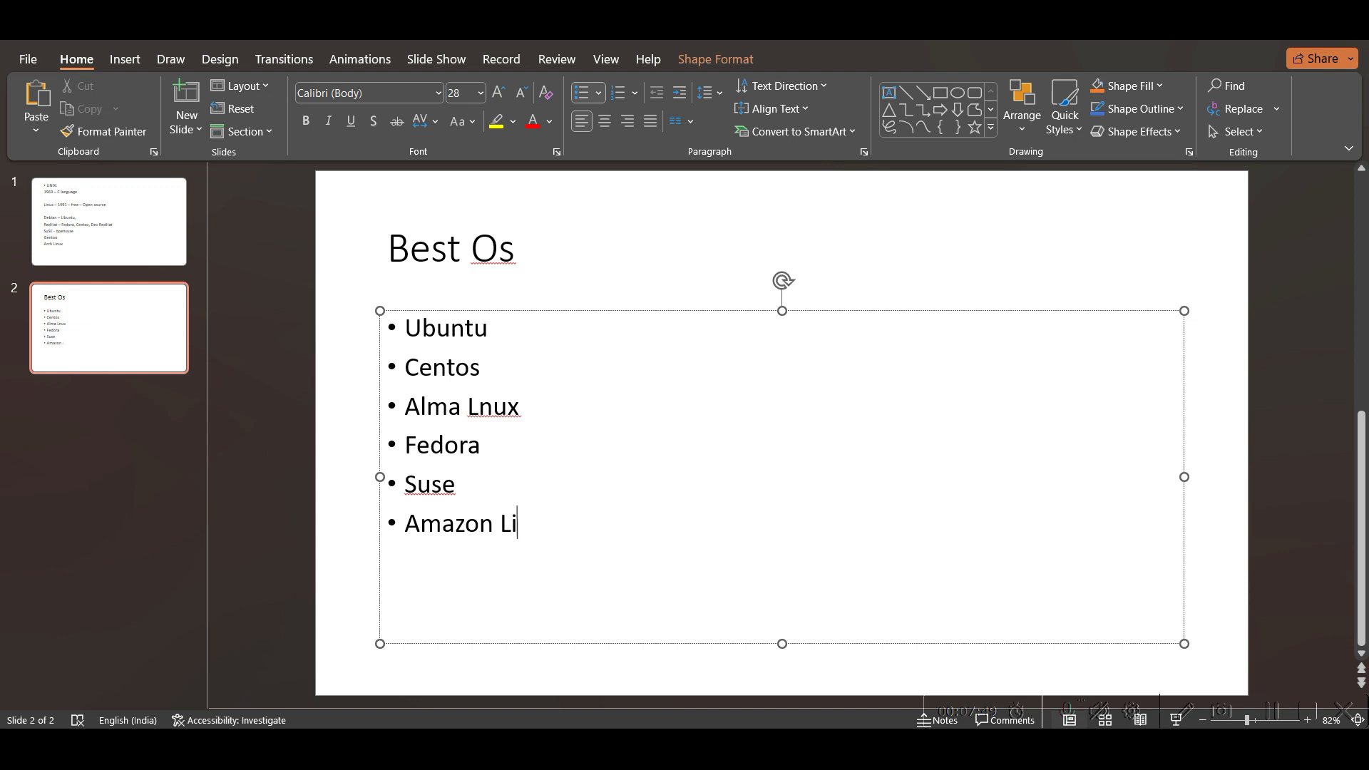
{"action": "type", "text": "nux"}
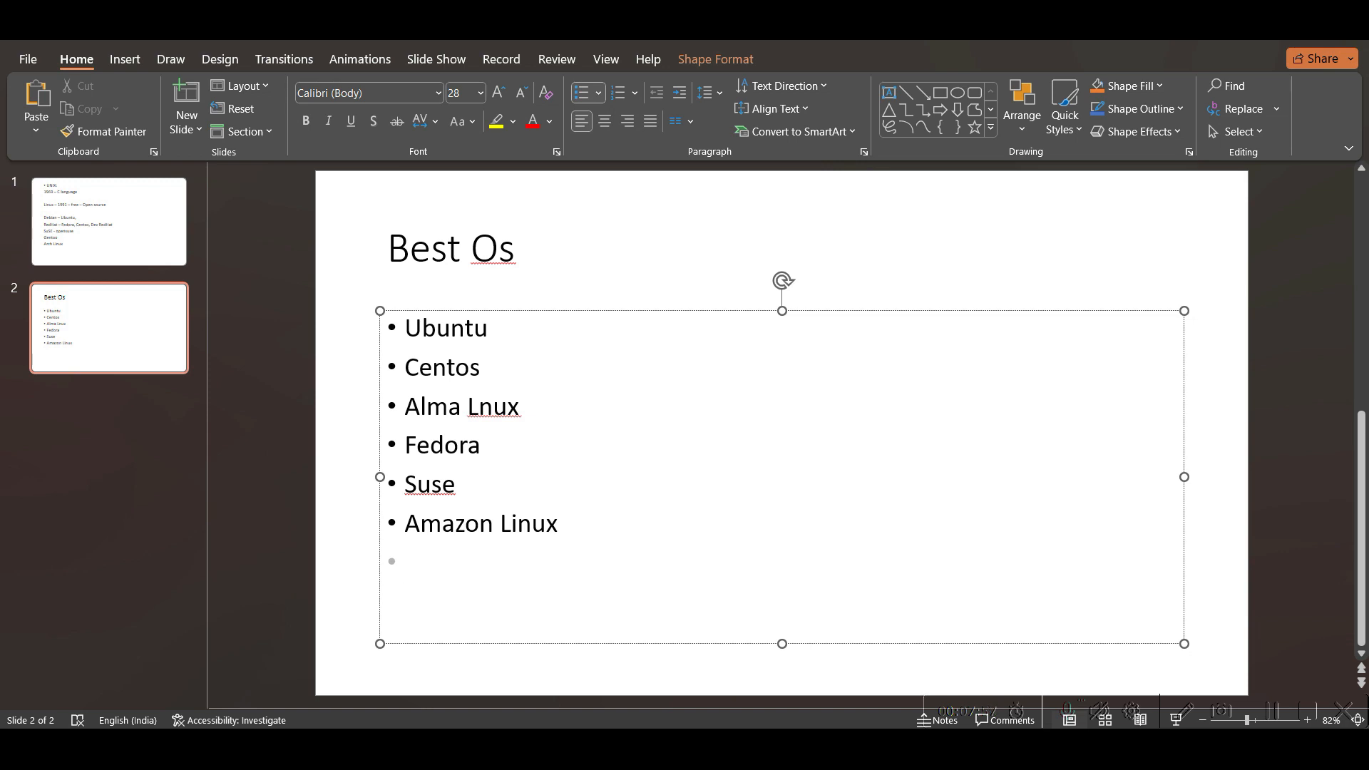
{"action": "left_click", "coordinate": [403, 560]}
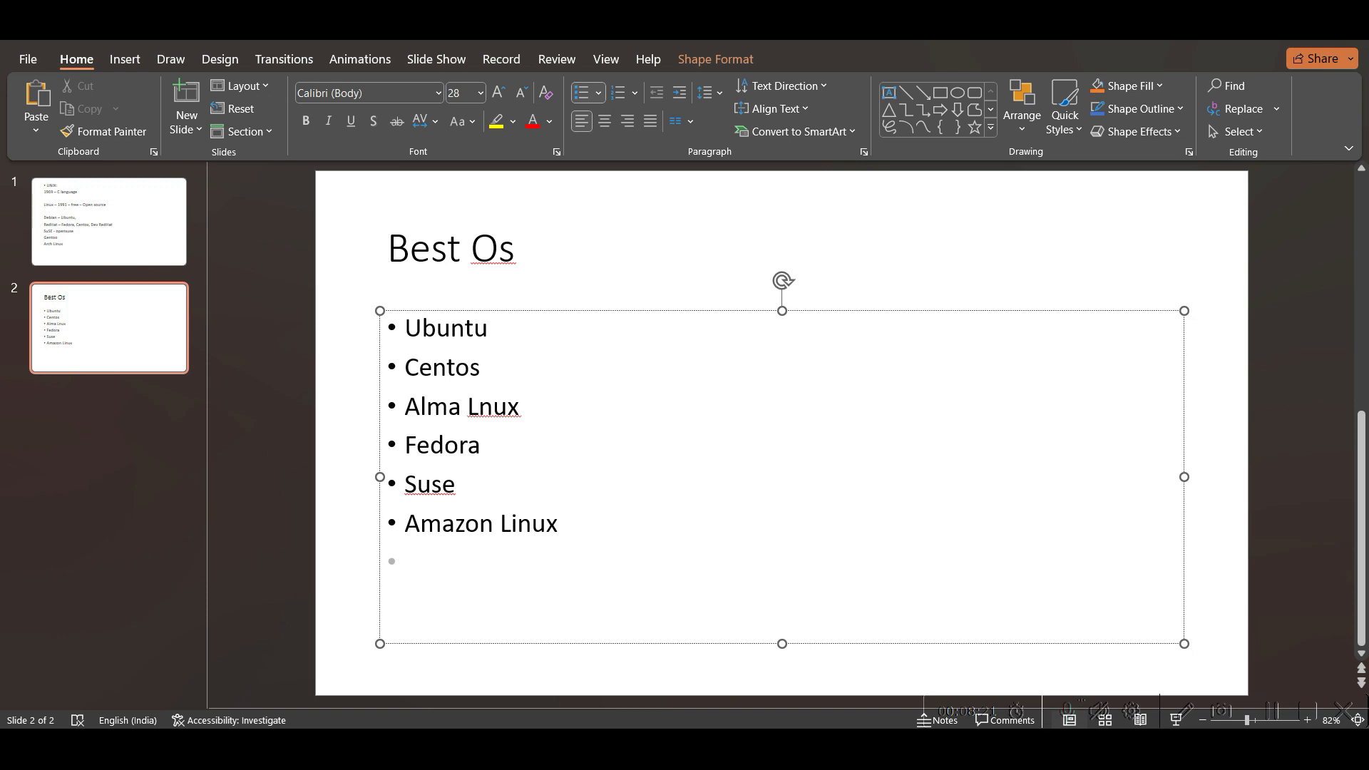
Step: Remove the empty trailing bullet and select the word Ubuntu
{"action": "left_click", "coordinate": [404, 560]}
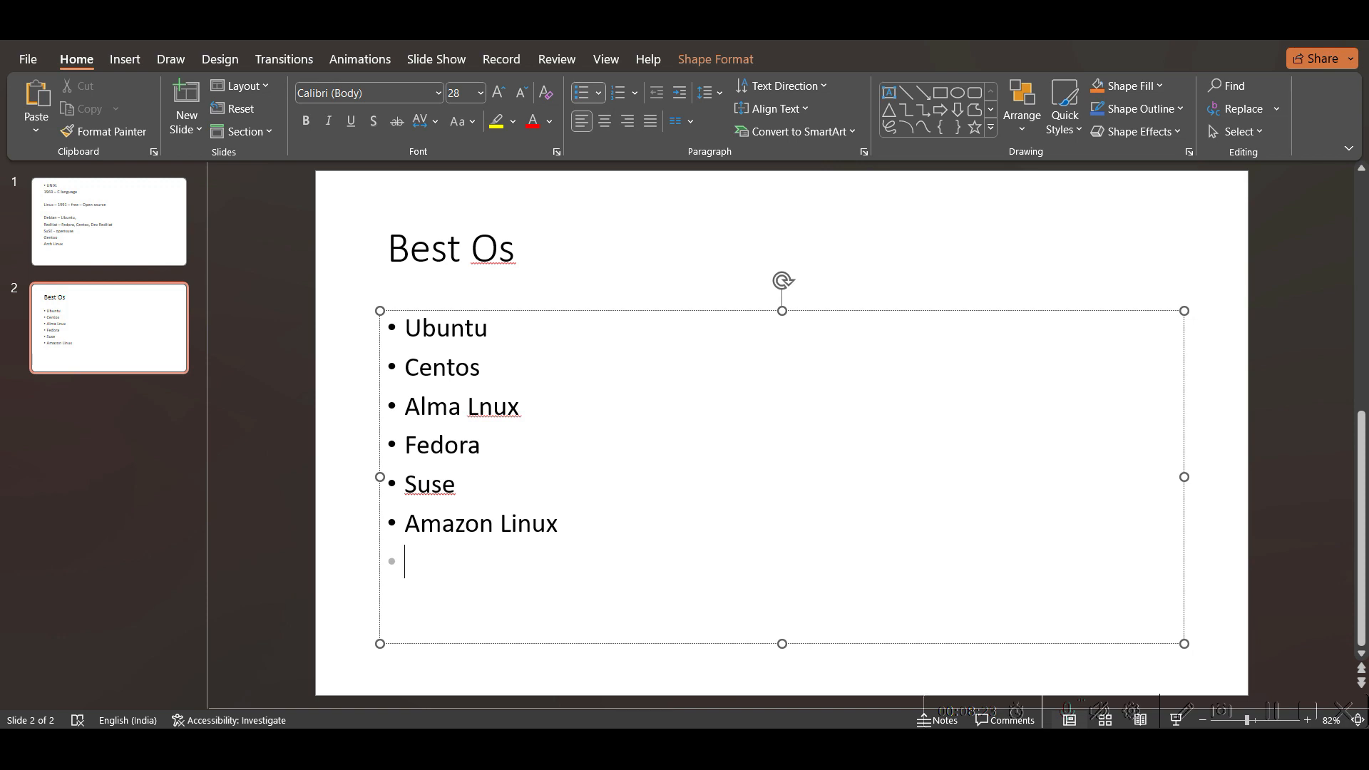
{"action": "double_click", "coordinate": [445, 328]}
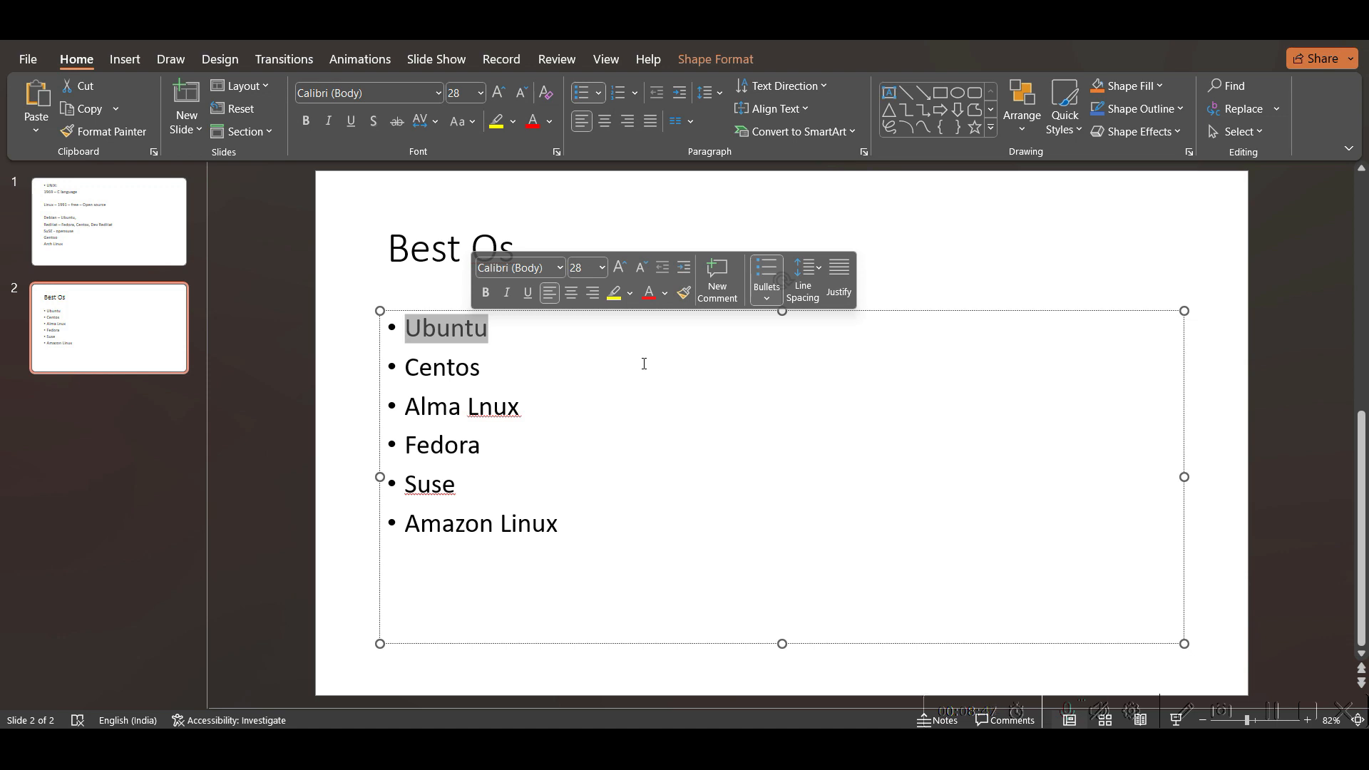
Step: Make the first bullet read 'Ubuntu – Documention, Huge community,'
{"action": "left_click", "coordinate": [594, 332]}
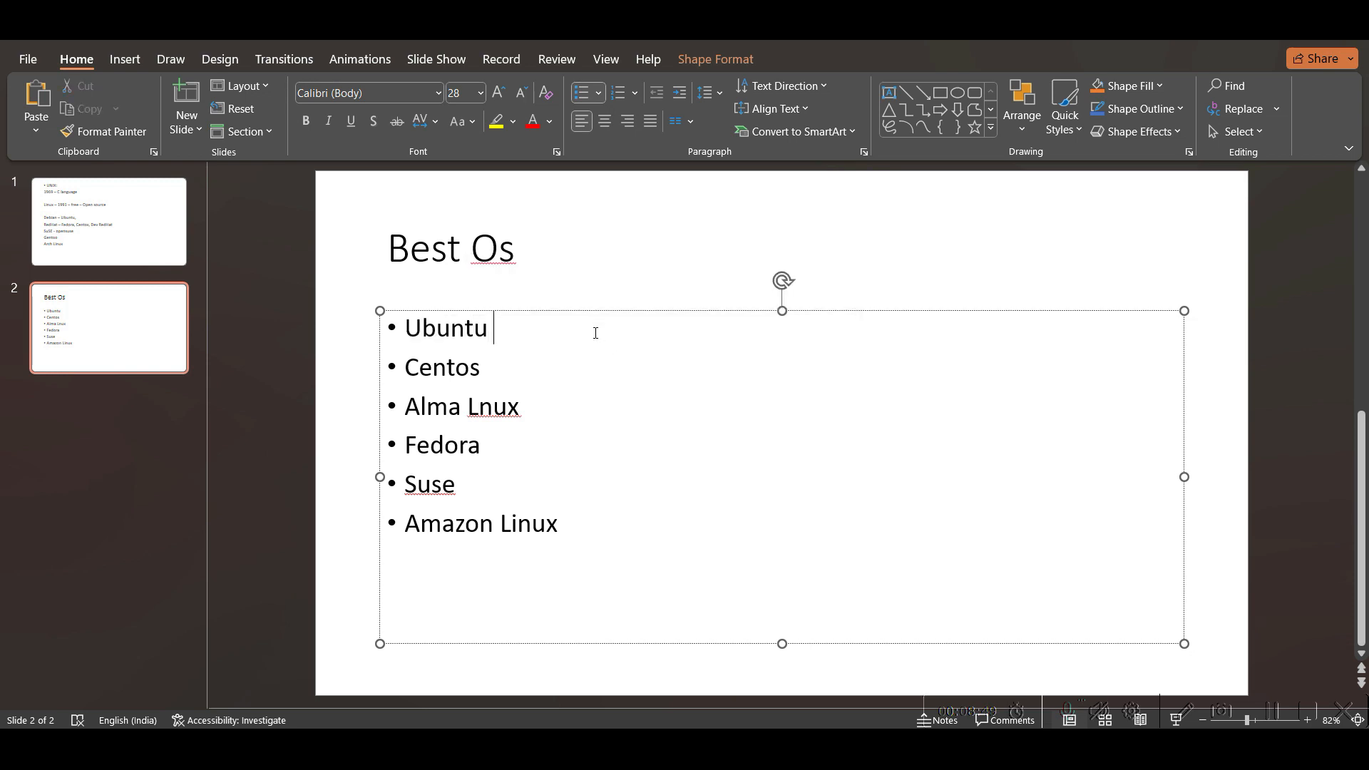
{"action": "type", "text": "-- Do"}
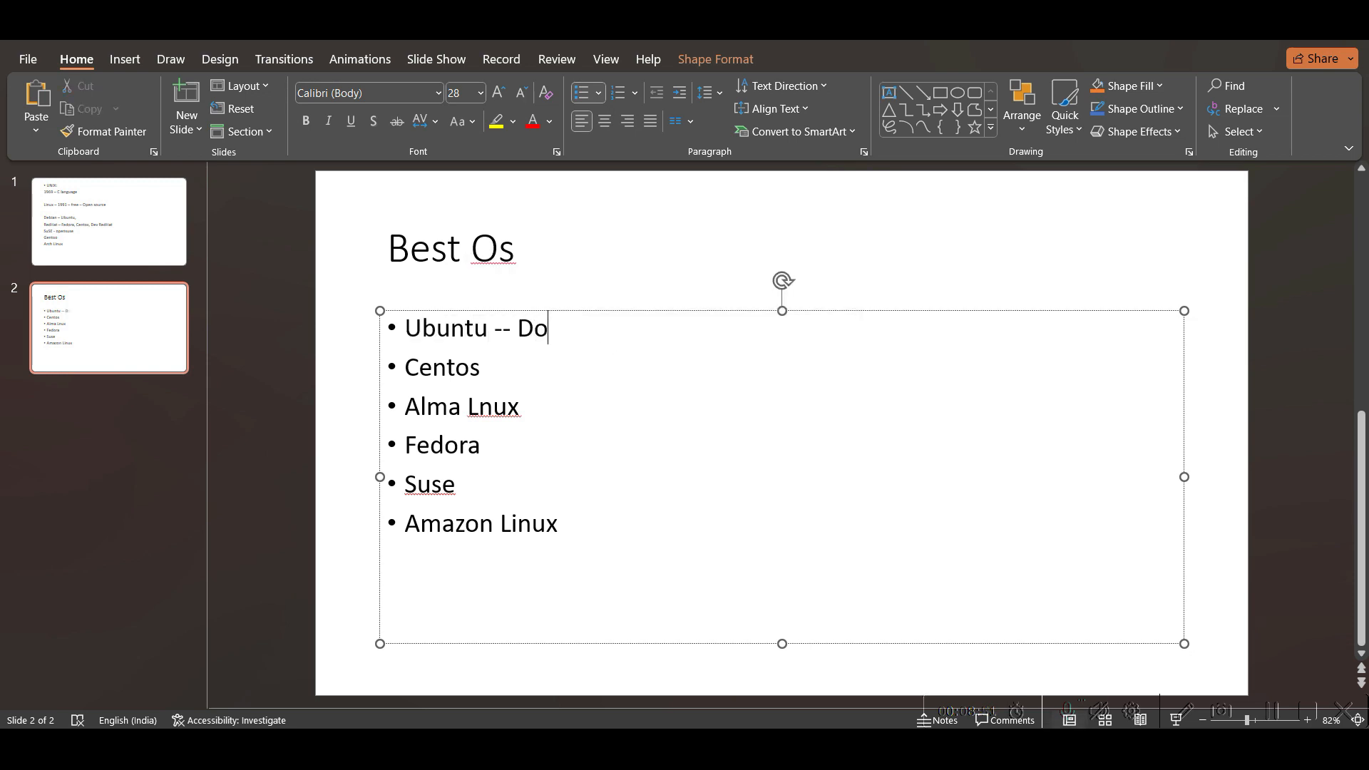
{"action": "type", "text": "cumen"}
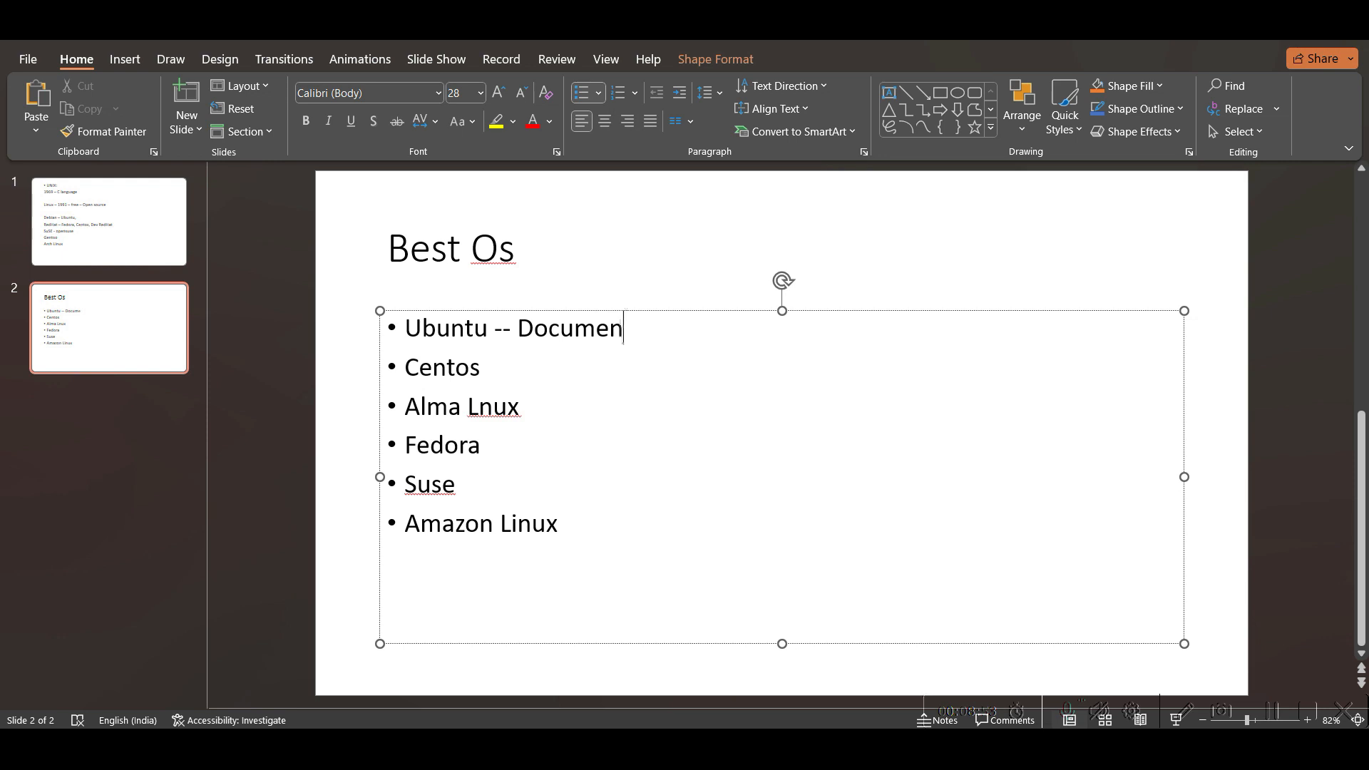
{"action": "type", "text": "tion, H"}
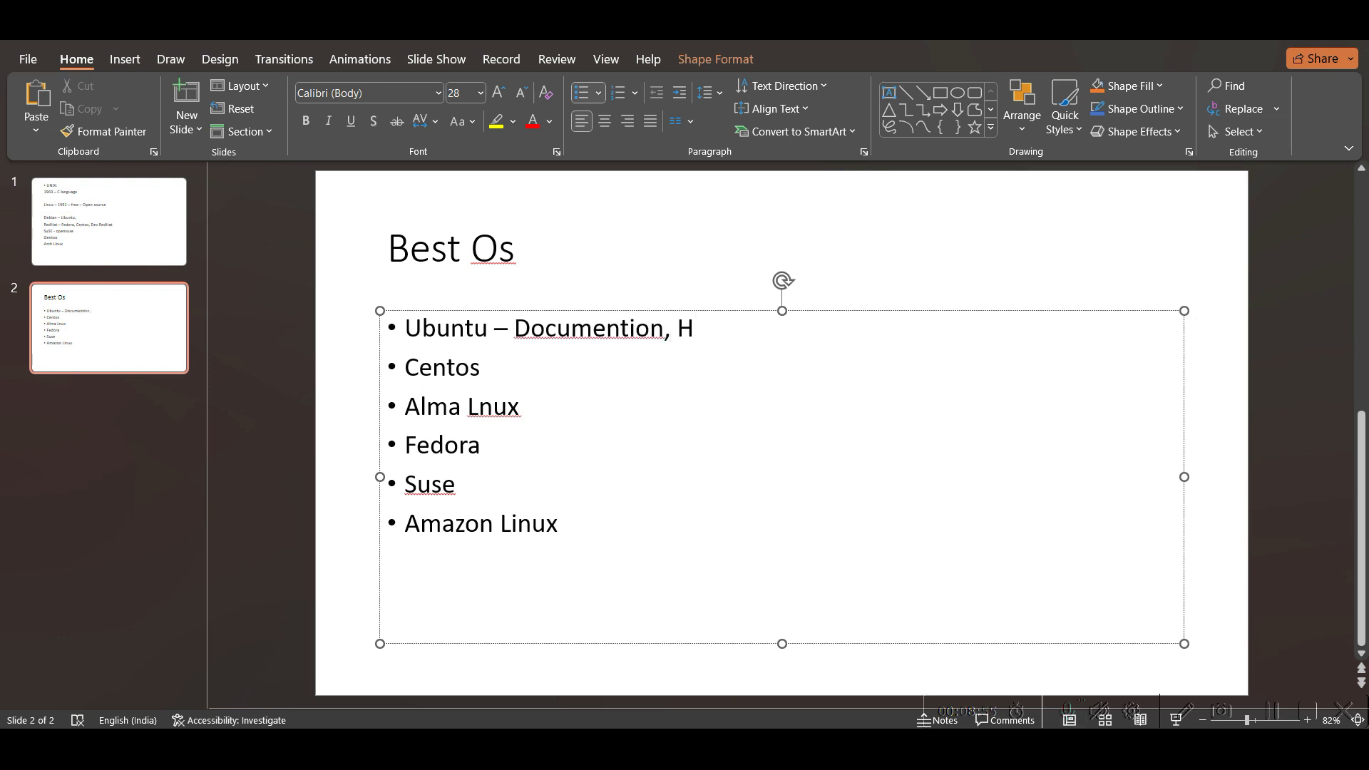
{"action": "type", "text": "uge comm"}
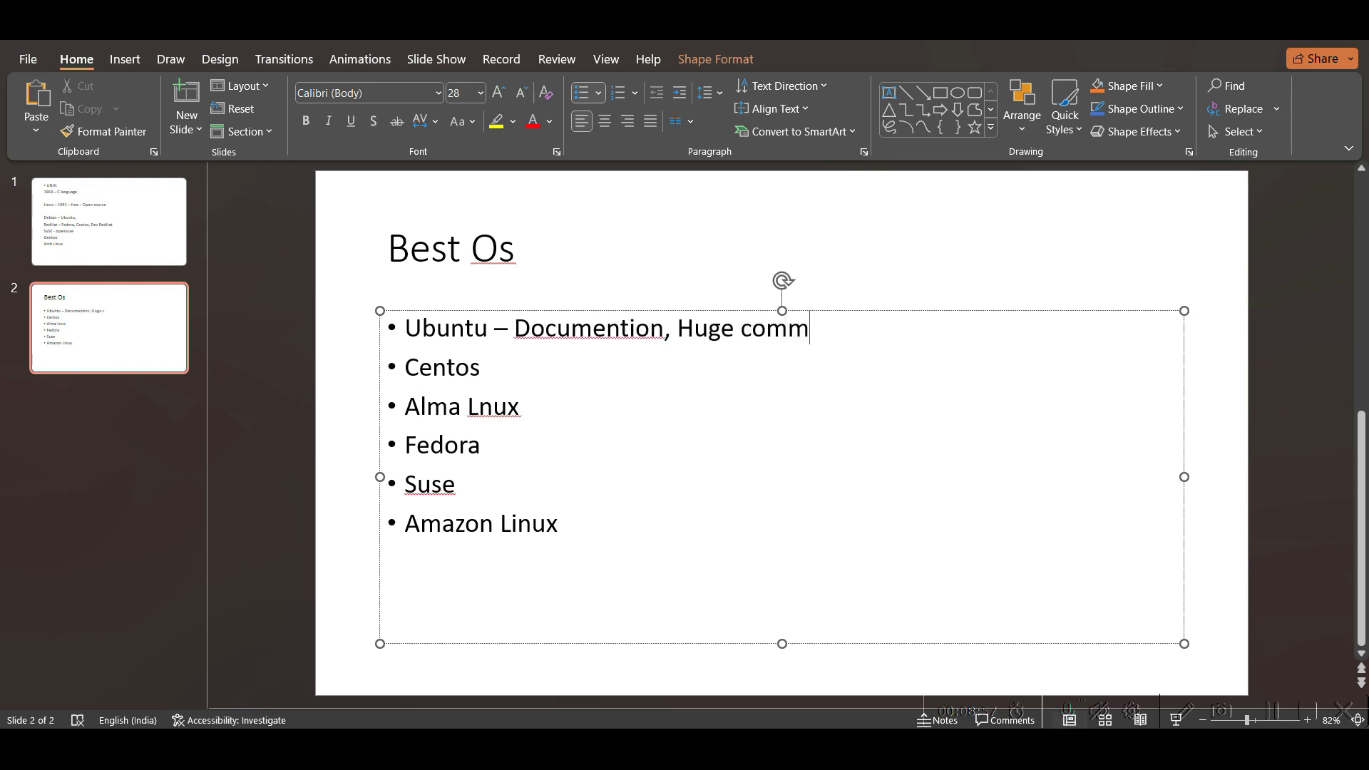
{"action": "type", "text": "unity,"}
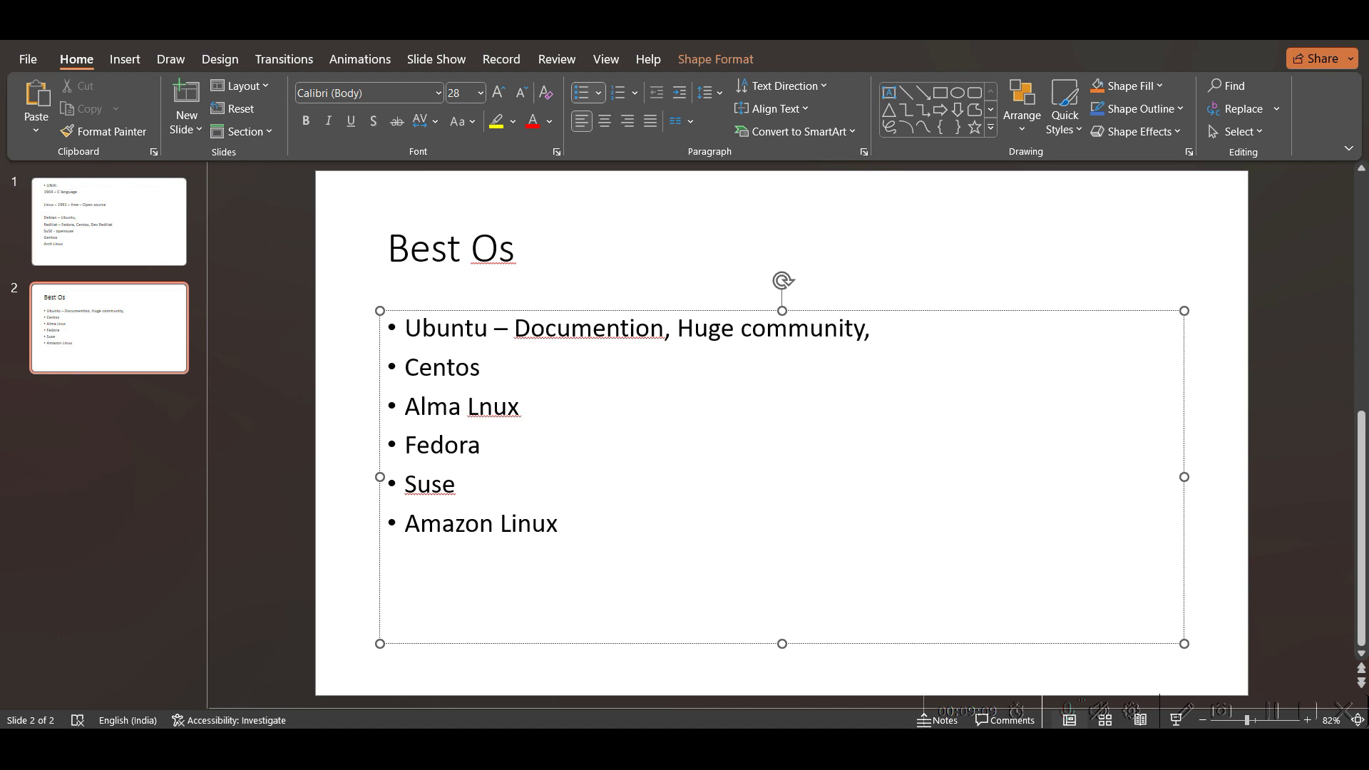
{"action": "left_click", "coordinate": [873, 328]}
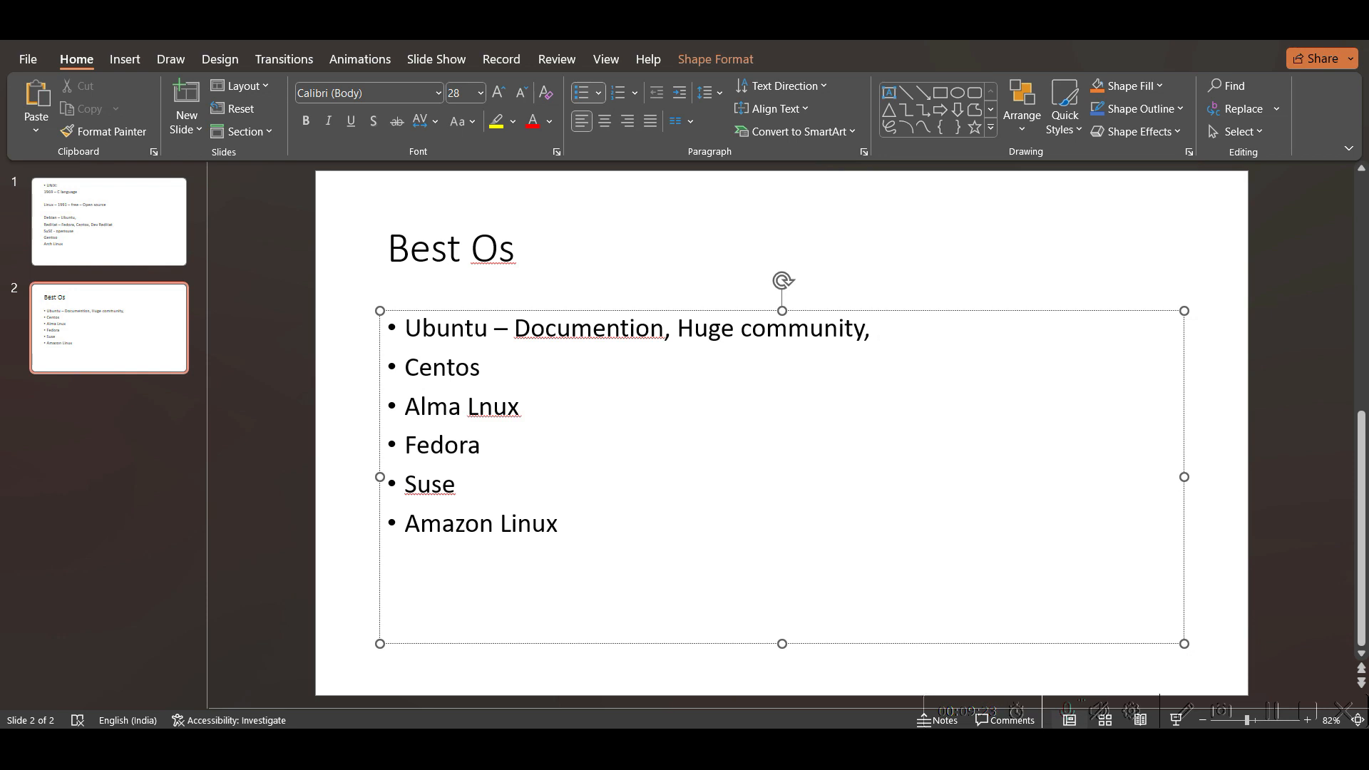
Step: Correct 'Documentation' and add the line 'Enterprise Redy Platform – Real Time Env - Projects' under Ubuntu
{"action": "left_click", "coordinate": [872, 328]}
{"action": "type", "text": "ta"}
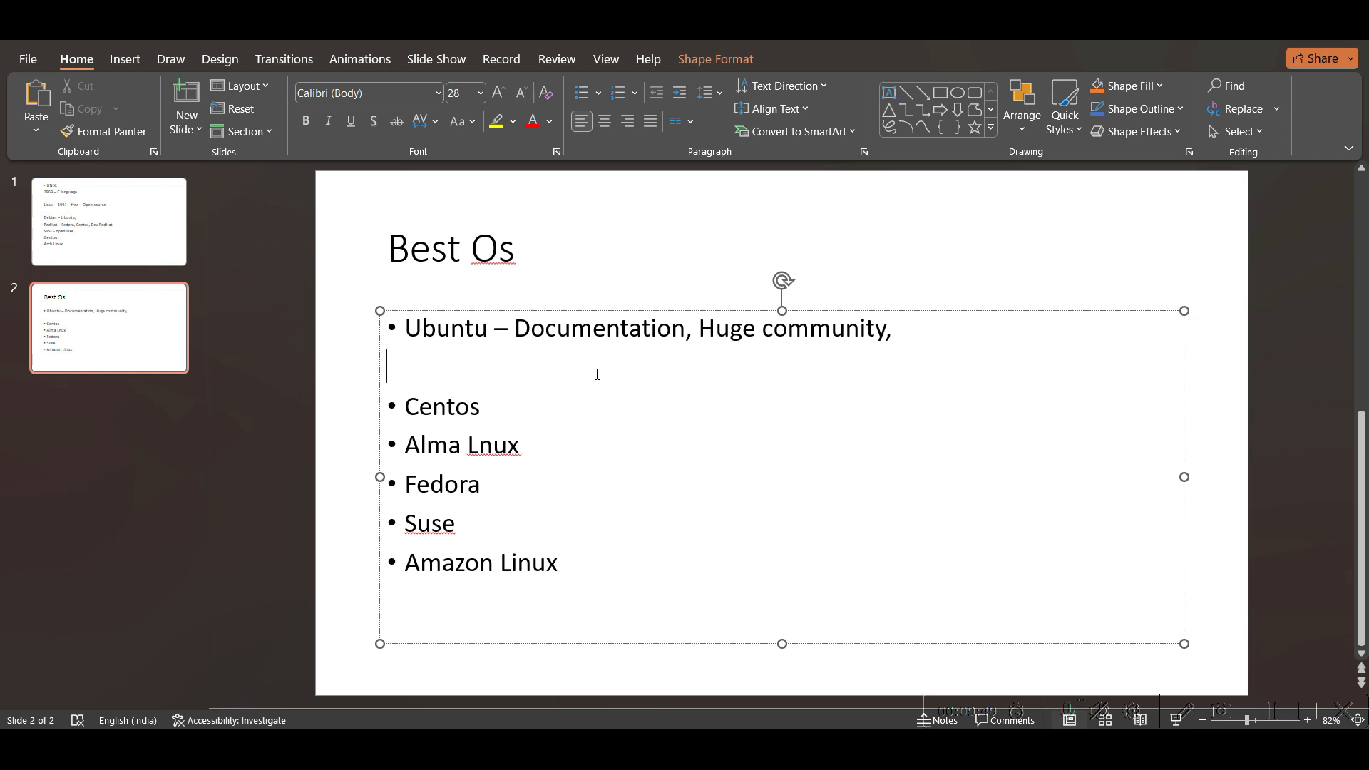
{"action": "mouse_move", "coordinate": [558, 386]}
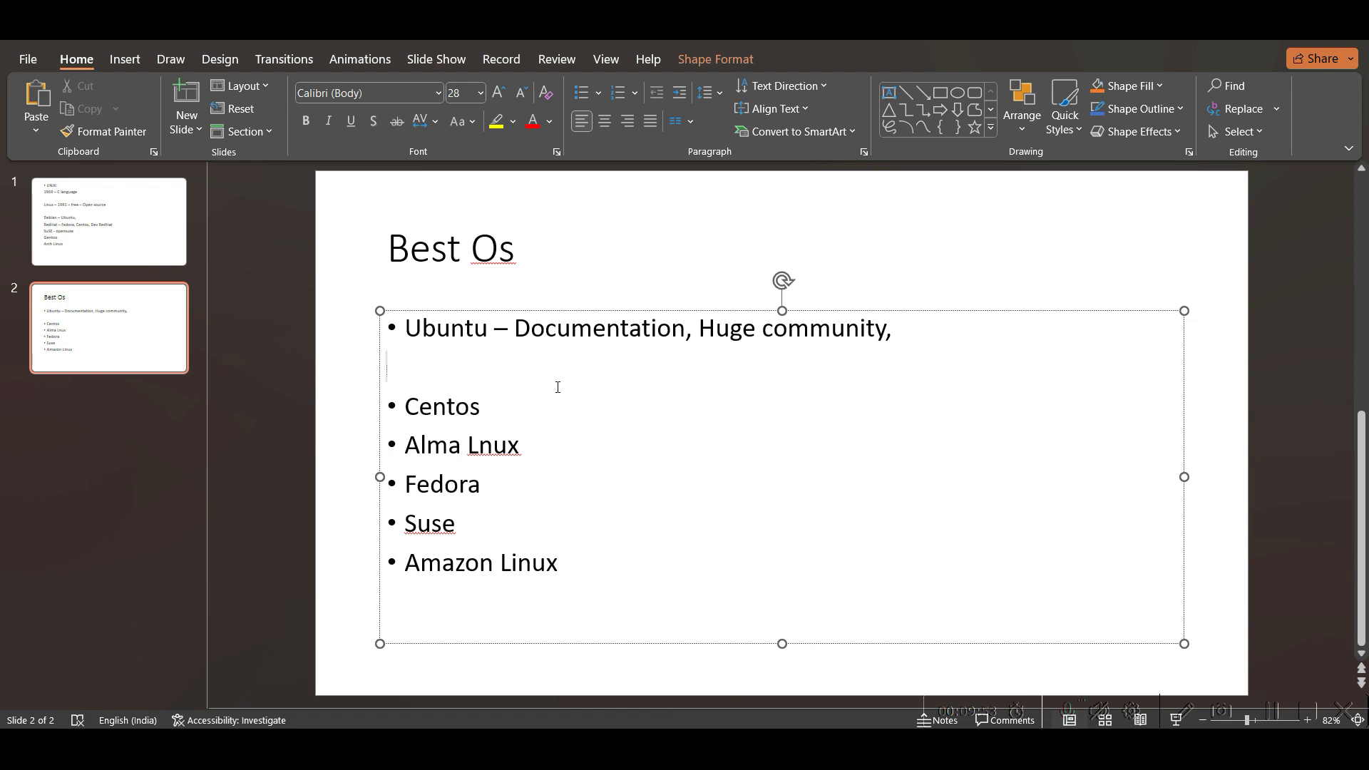
{"action": "type", "text": "Enterpri"}
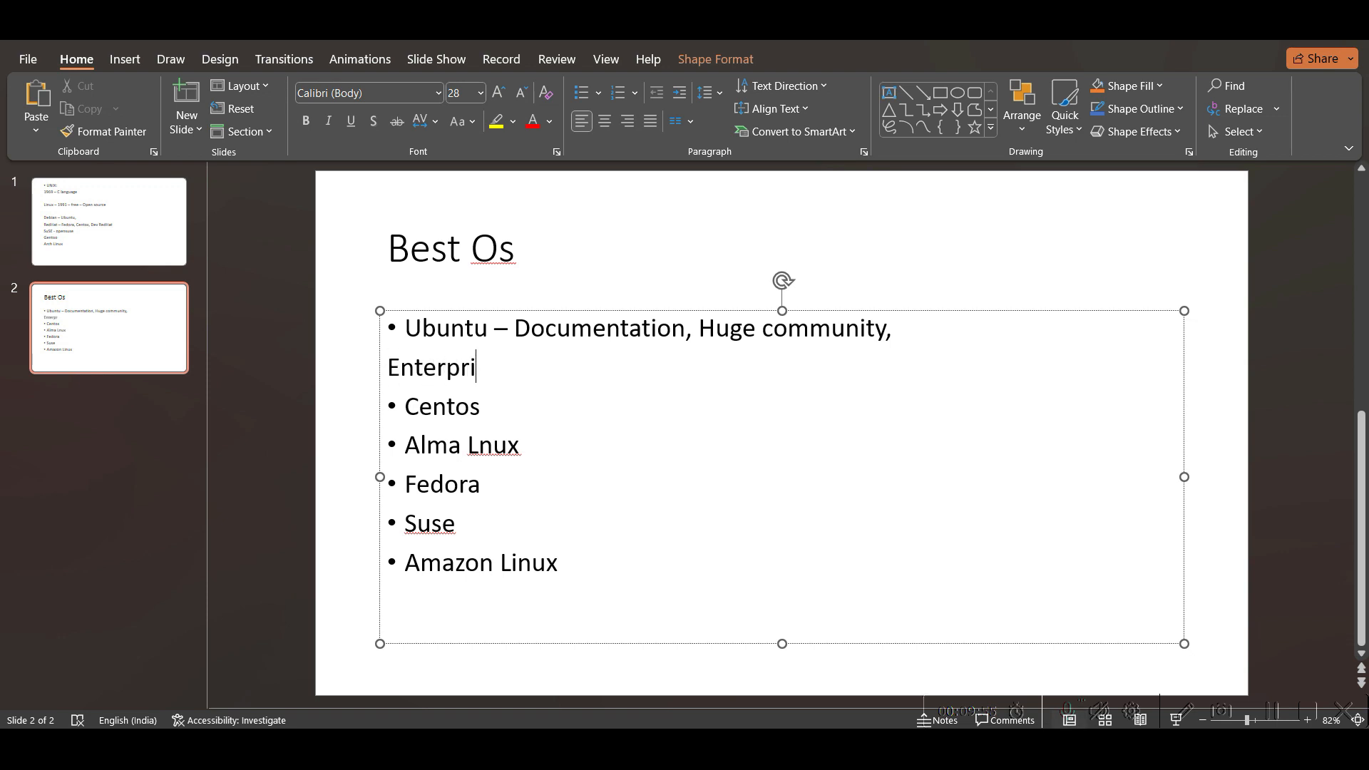
{"action": "type", "text": "se Redy Platform"}
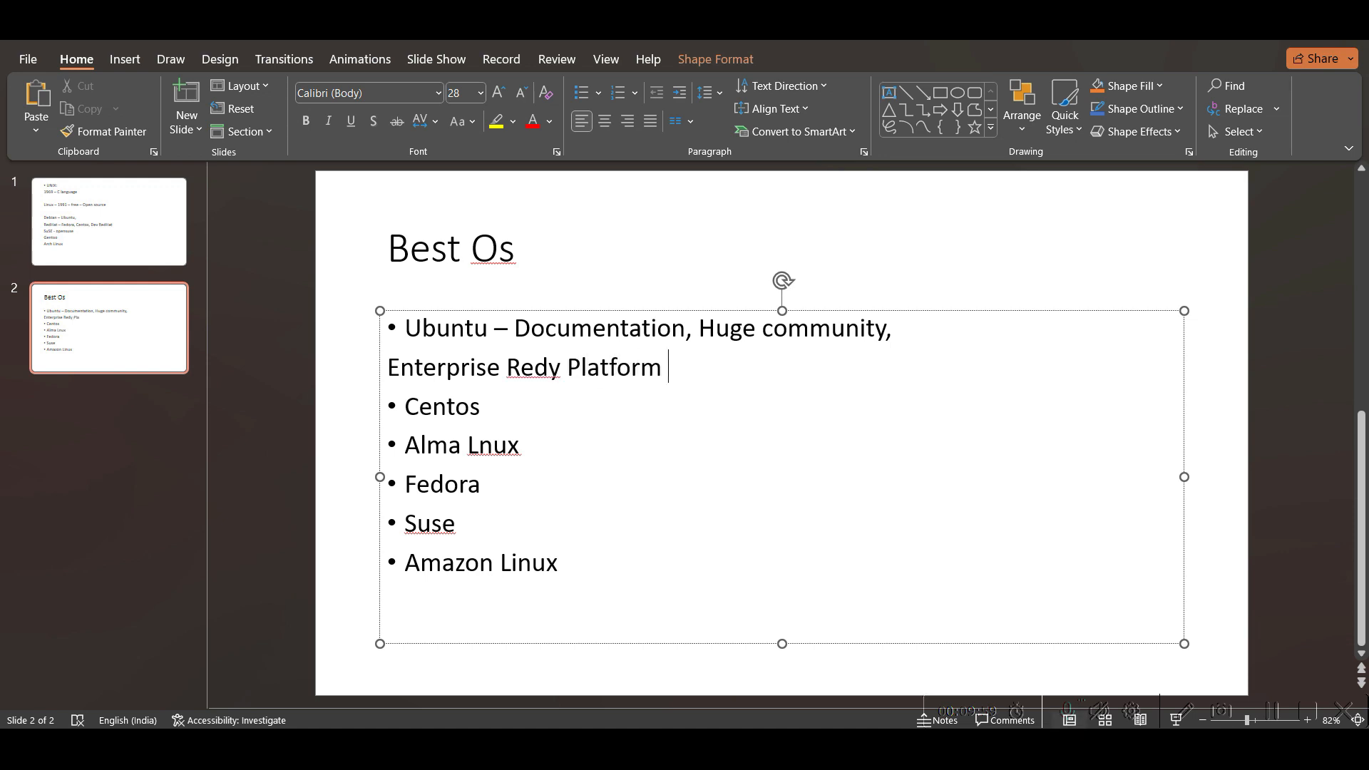
{"action": "type", "text": "– Real T"}
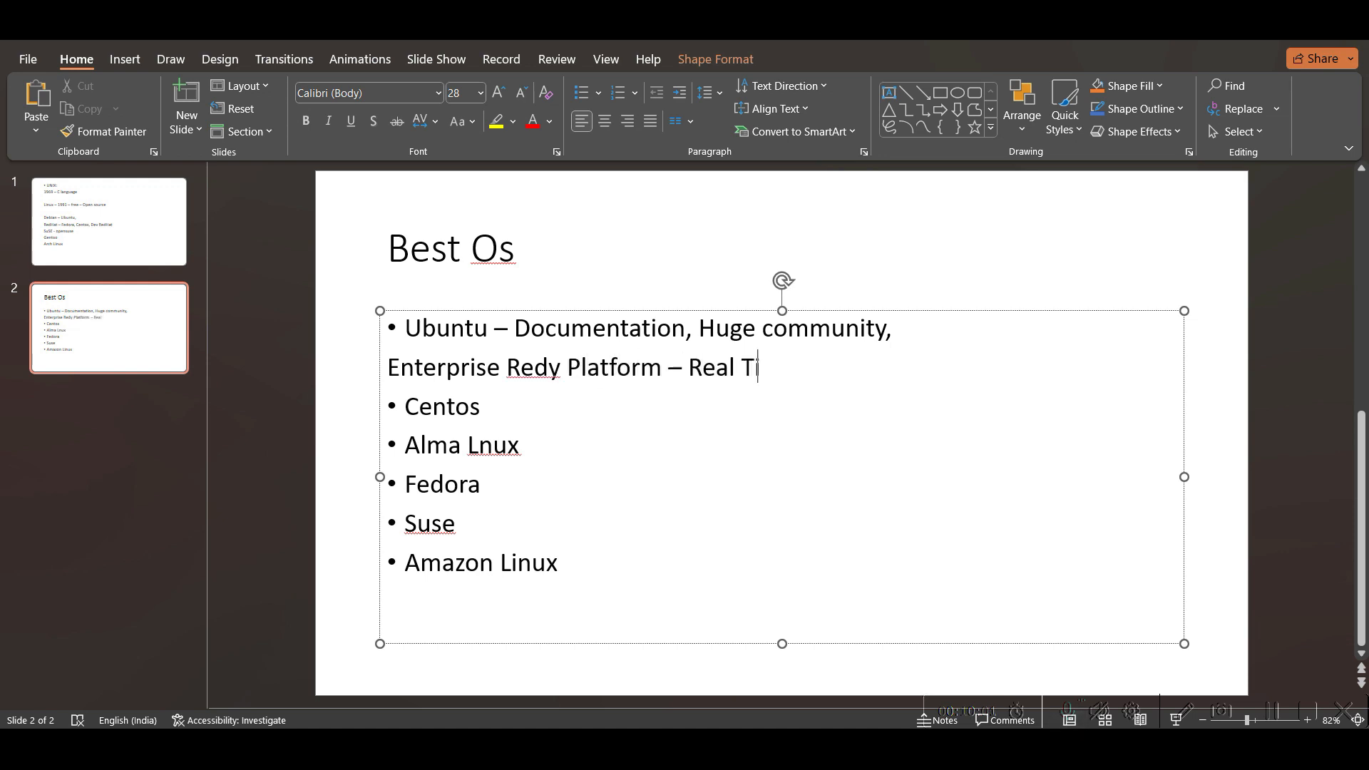
{"action": "type", "text": "ime Env"}
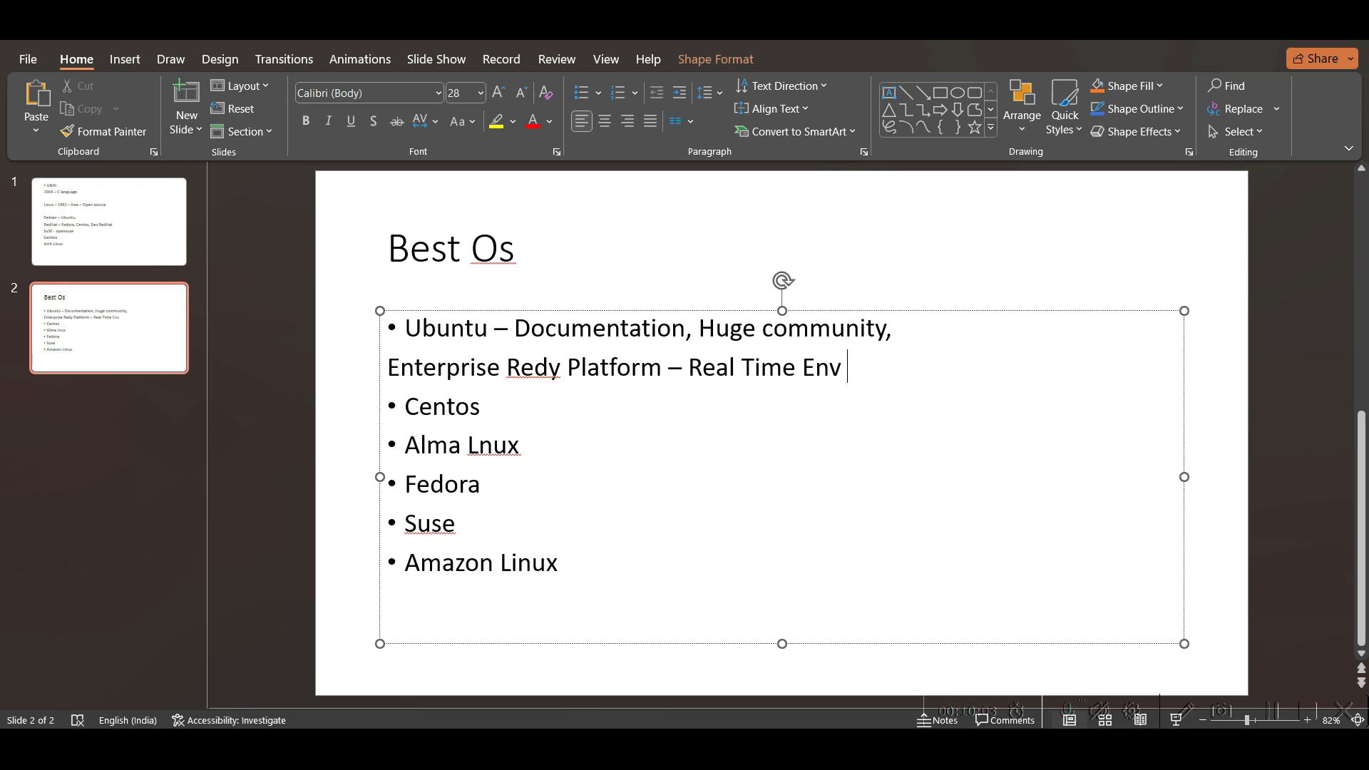
{"action": "type", "text": "- Projects"}
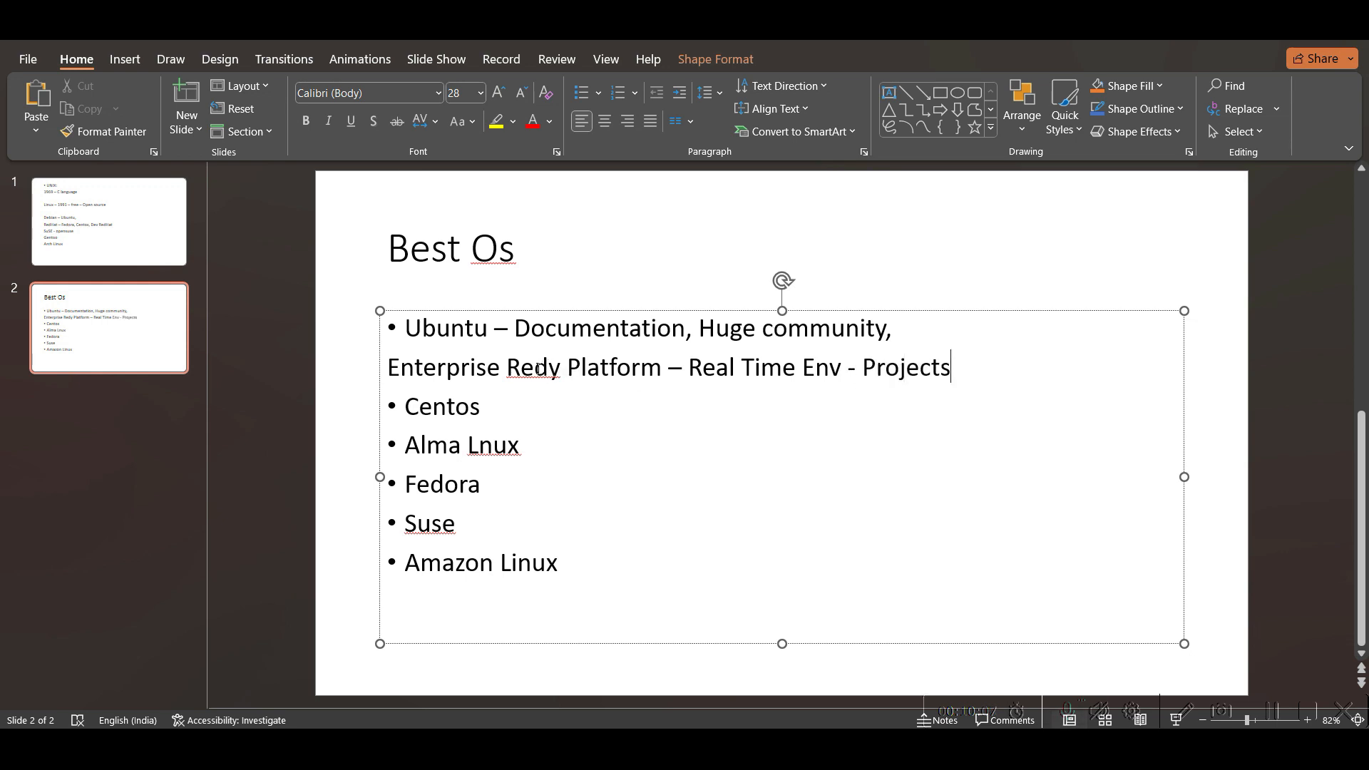
Step: Fix 'Redy' to 'Ready' and insert 'Production' into the Enterprise line
{"action": "type", "text": "a"}
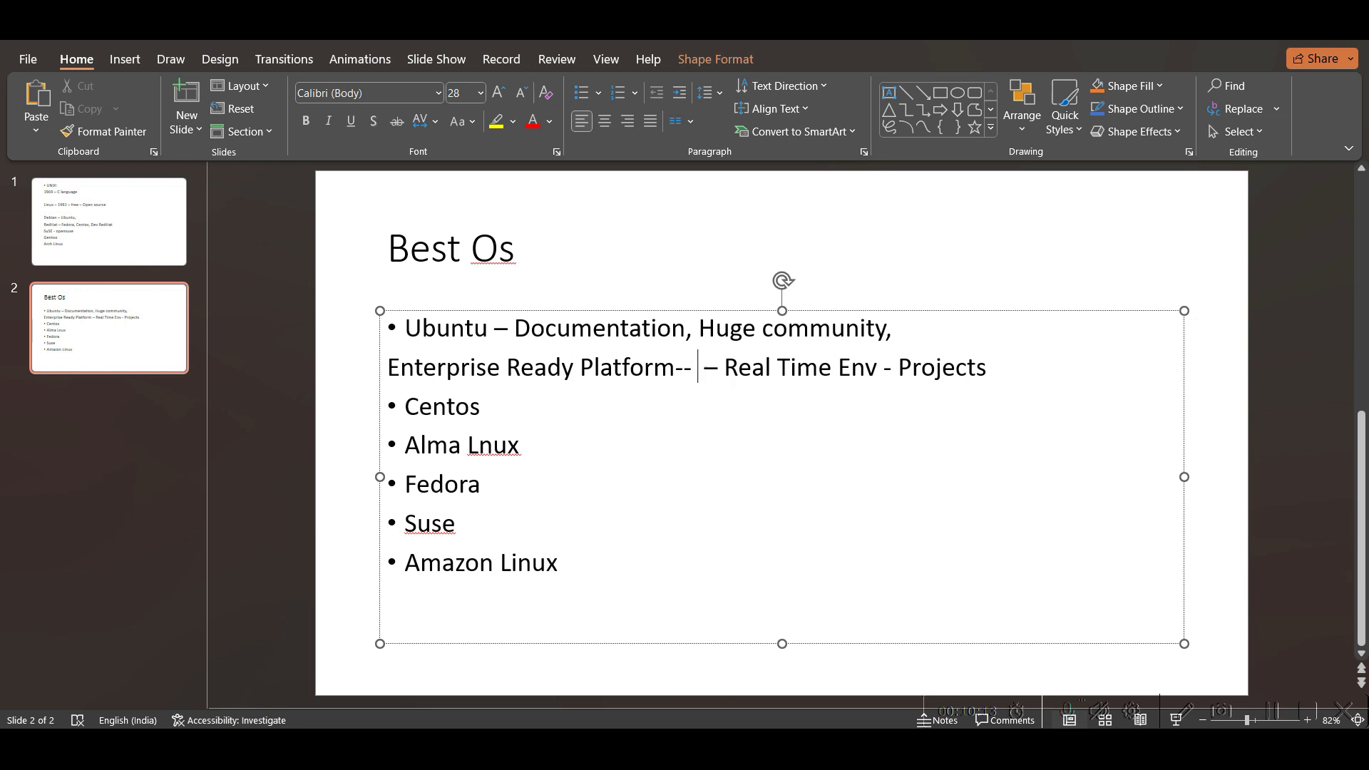
{"action": "type", "text": "Product"}
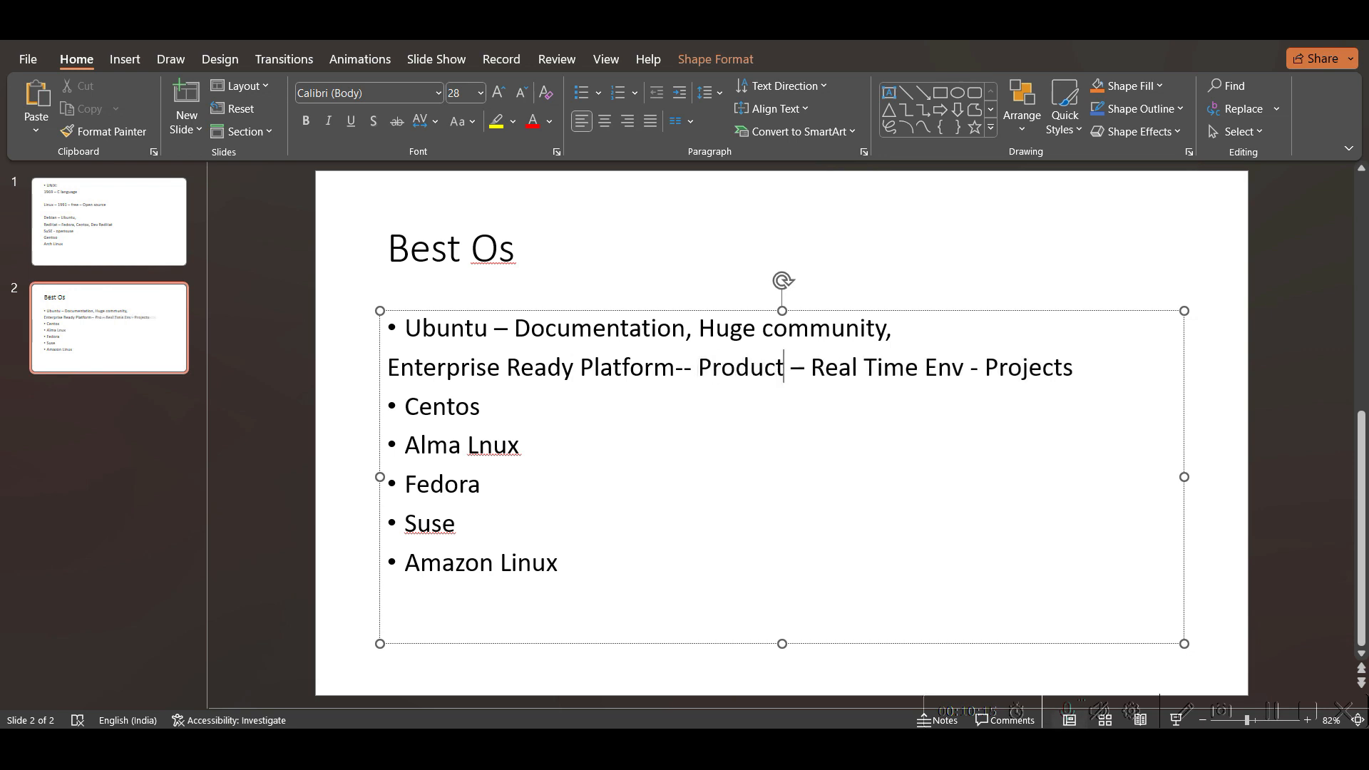
{"action": "type", "text": "ion"}
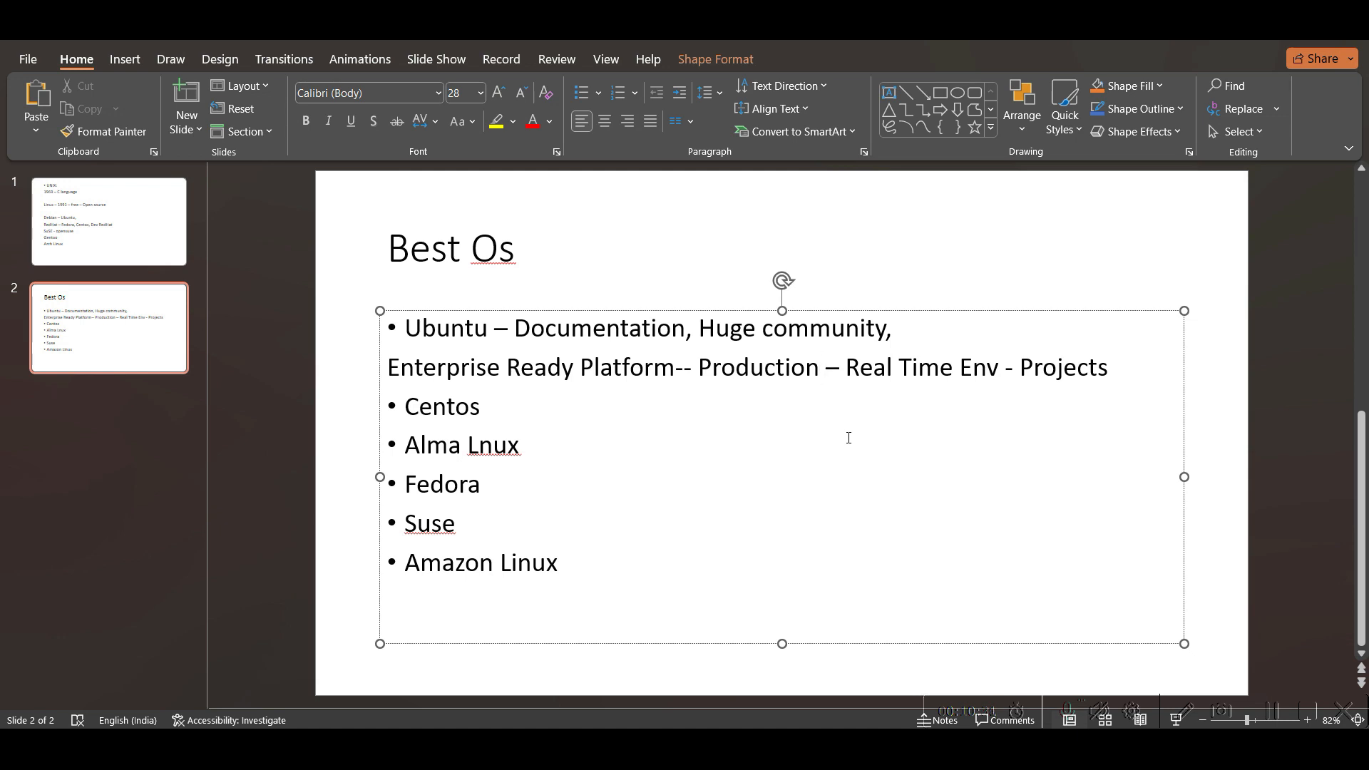
Step: End the Enterprise line with '– Projects' and add blank lines before the Centos bullet
{"action": "left_click", "coordinate": [819, 367]}
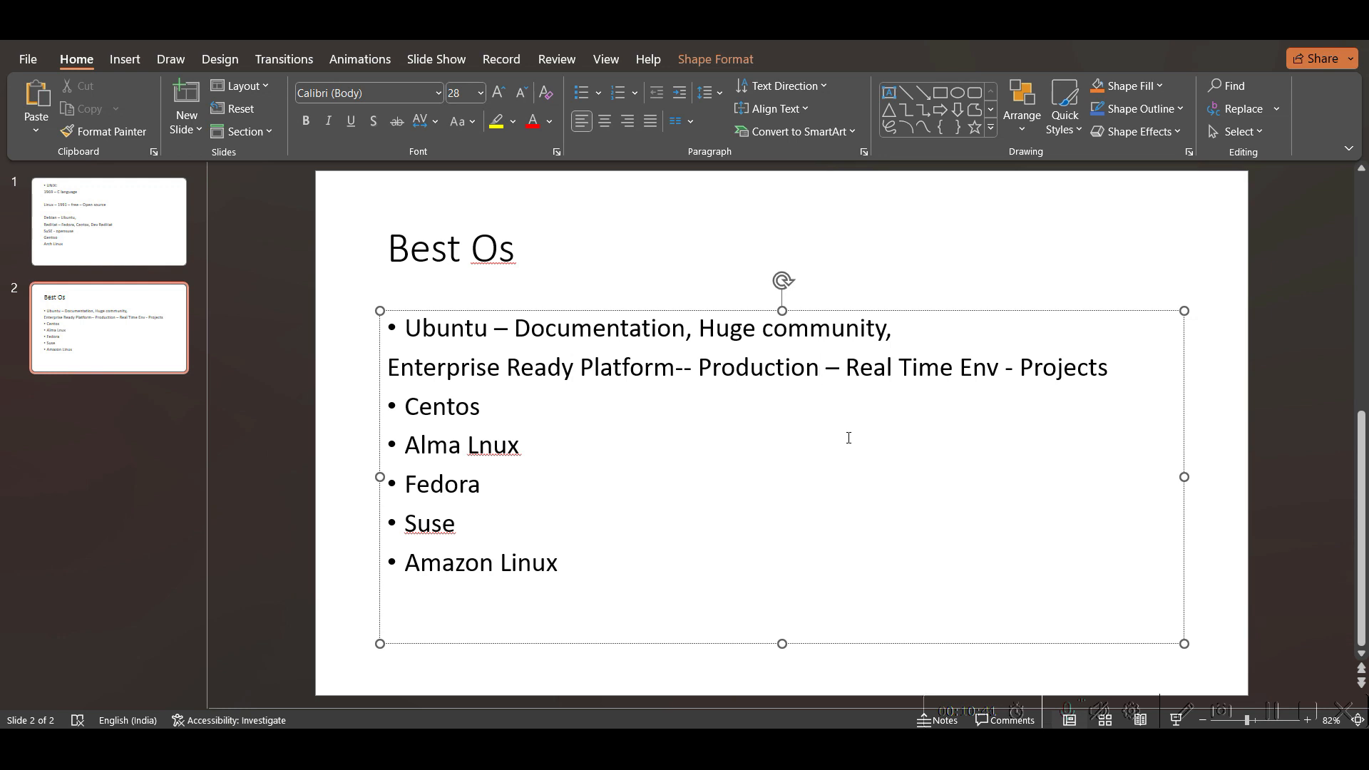
{"action": "mouse_move", "coordinate": [468, 489]}
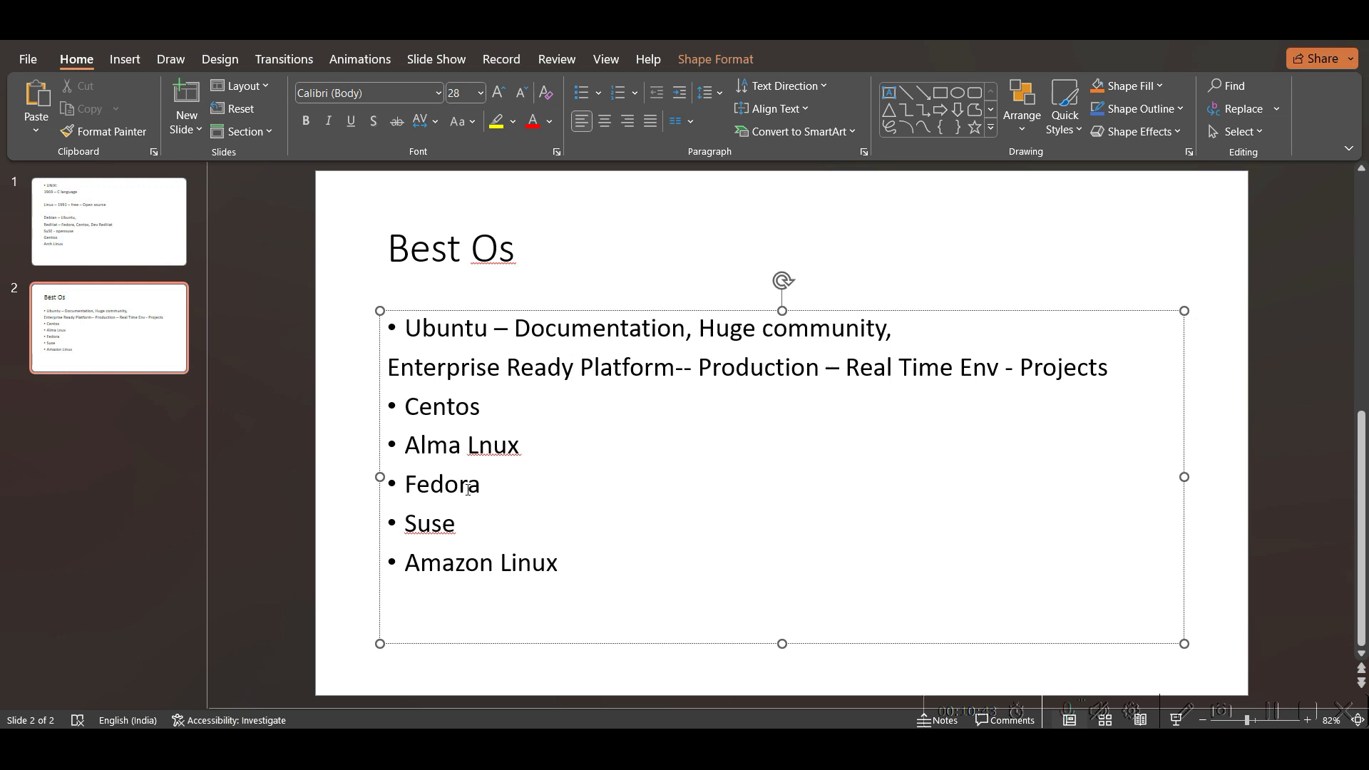
{"action": "double_click", "coordinate": [441, 406]}
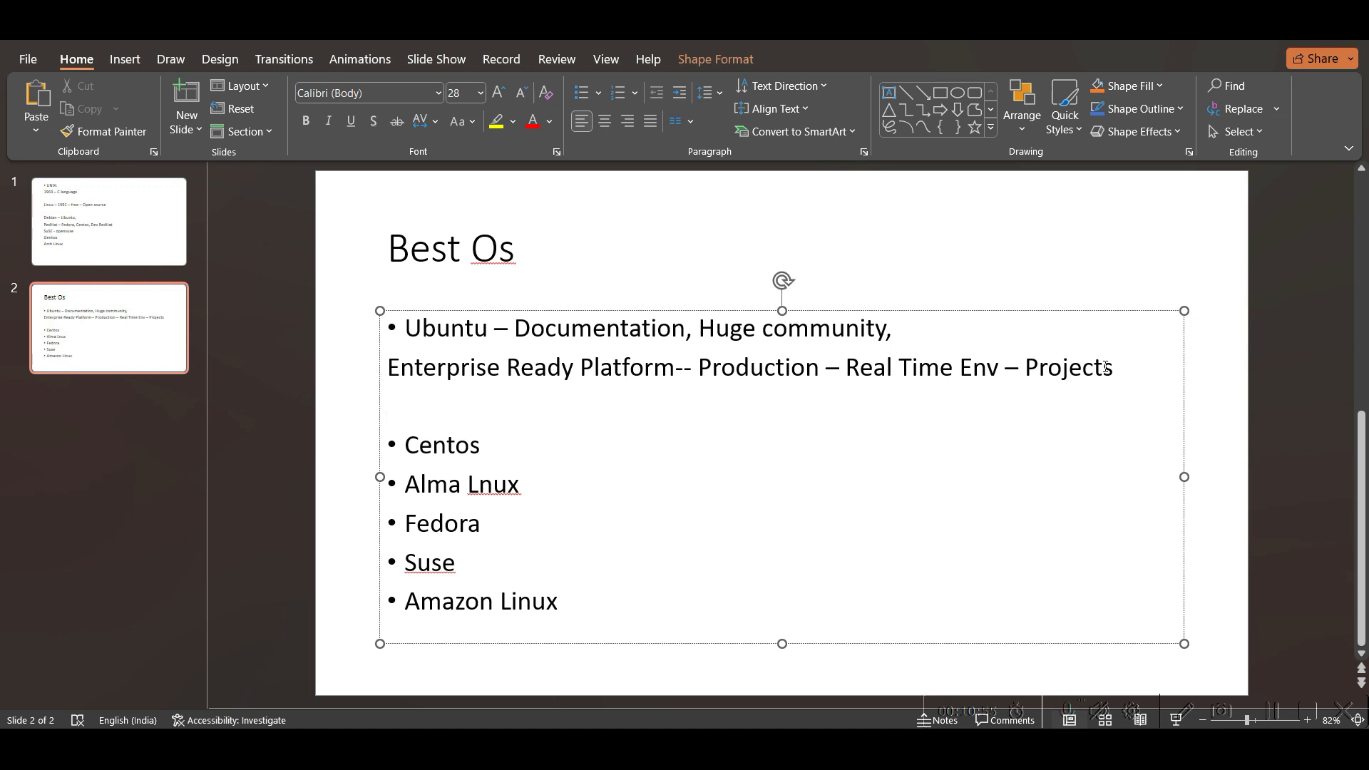
{"action": "left_click", "coordinate": [388, 406]}
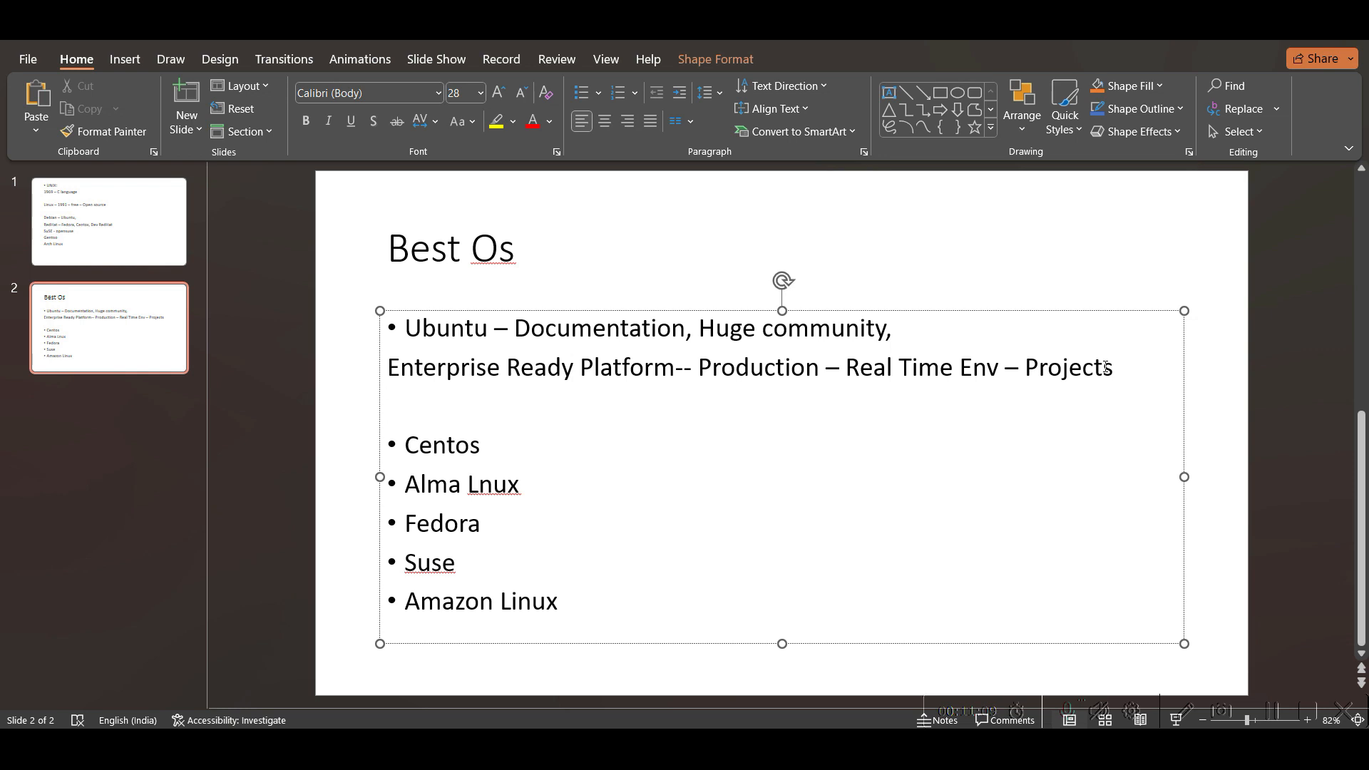
{"action": "left_click", "coordinate": [388, 405]}
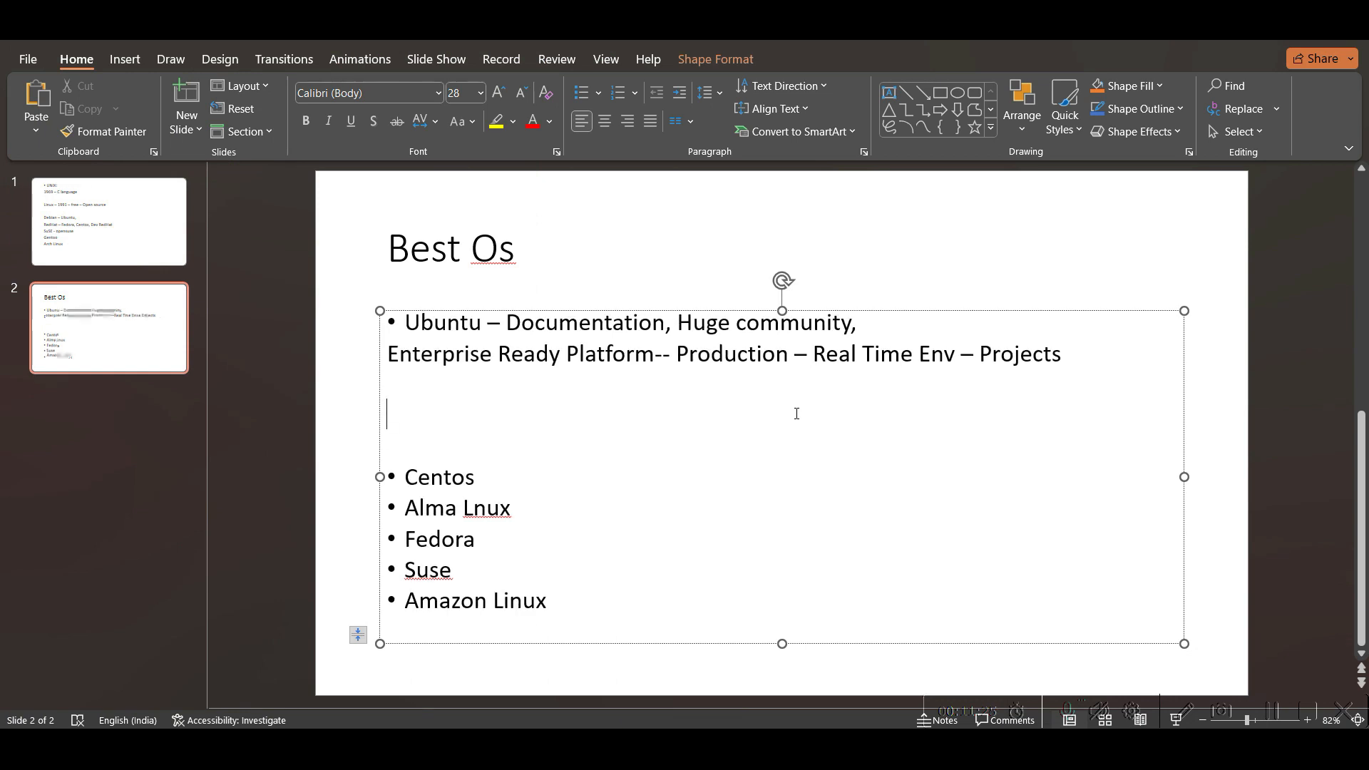
{"action": "type", "text": "Terraform,"}
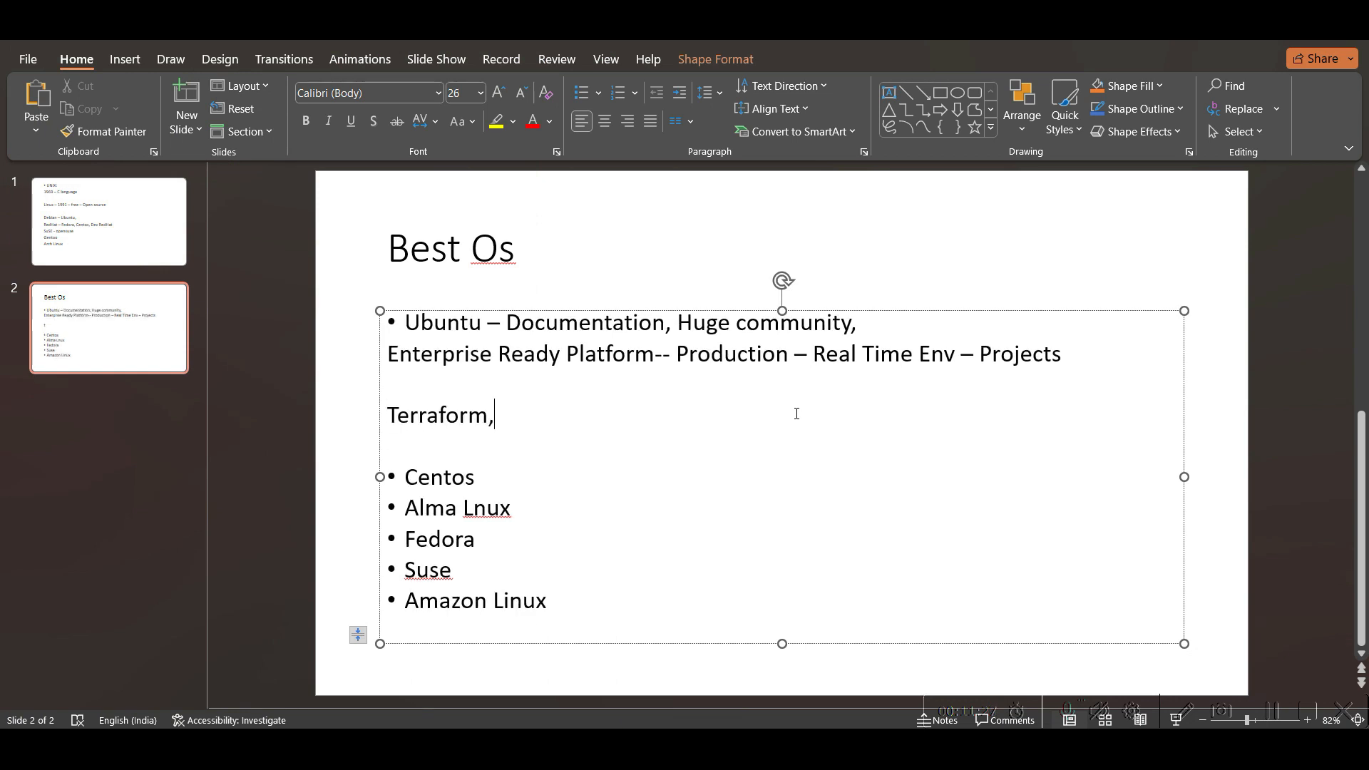
{"action": "type", "text": "Ansible"}
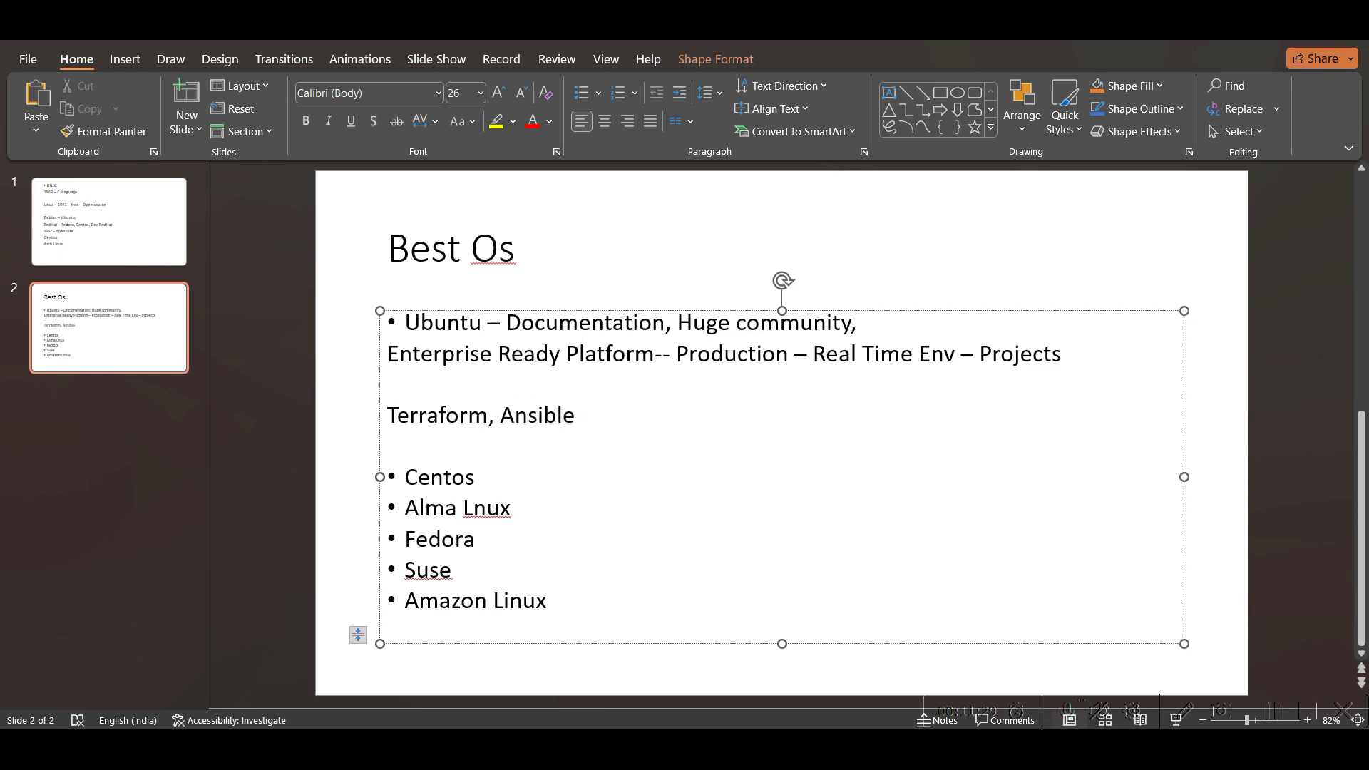
{"action": "type", "text": ", Kubernetes"}
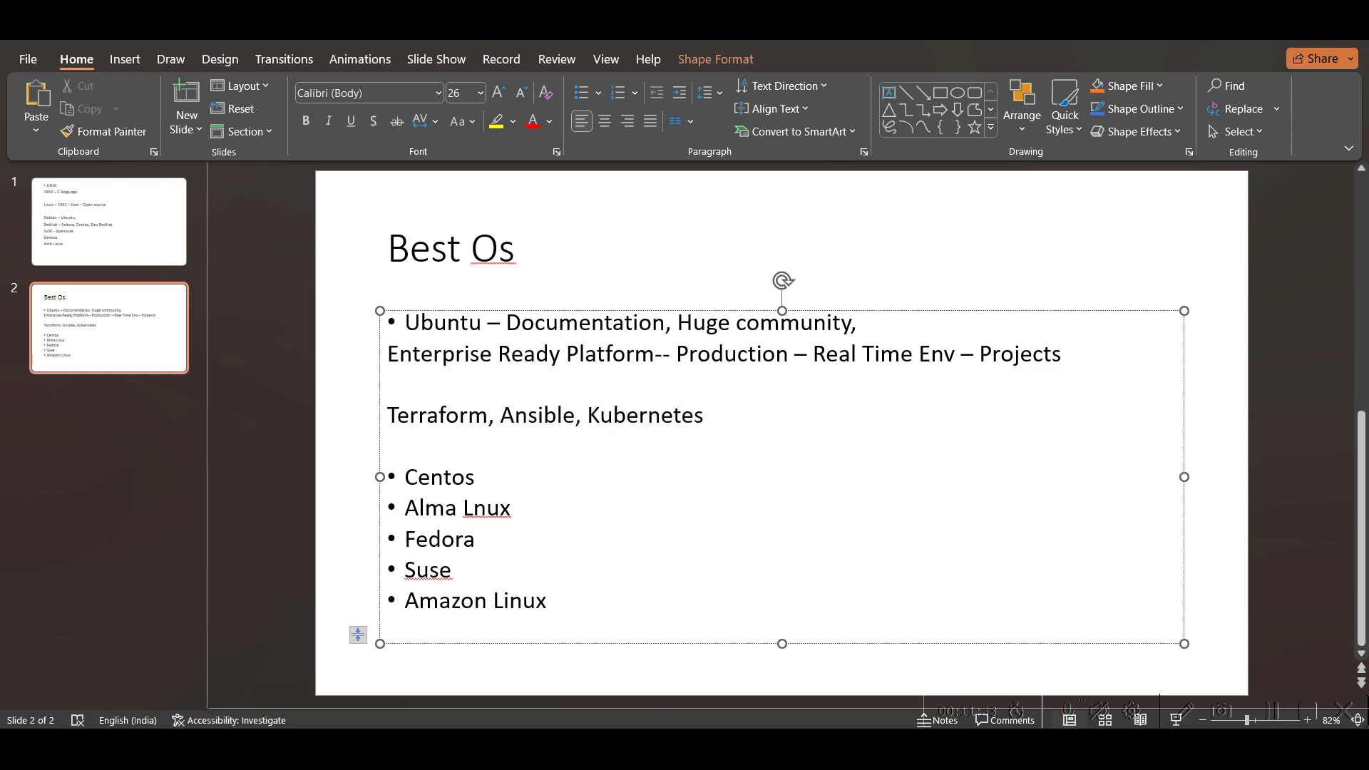
{"action": "type", "text": ","}
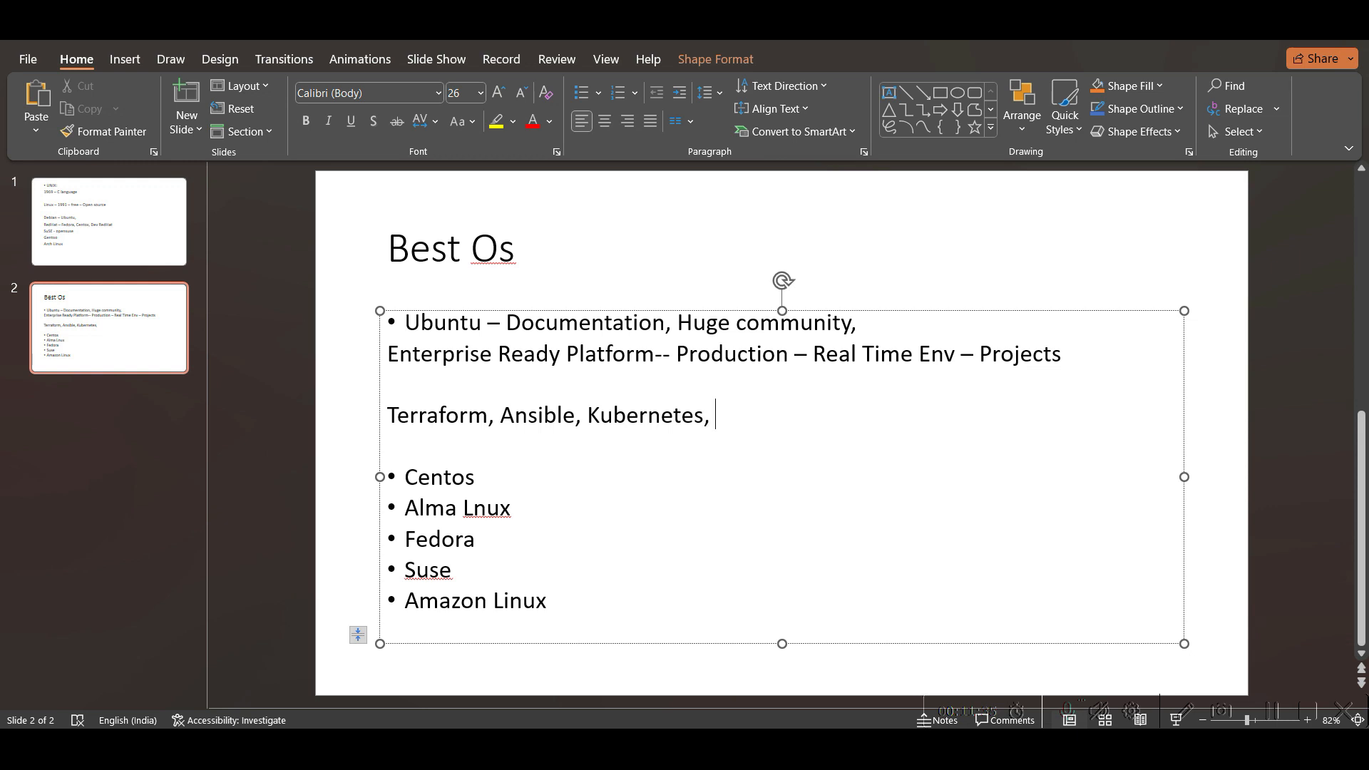
{"action": "type", "text": "GItHUb"}
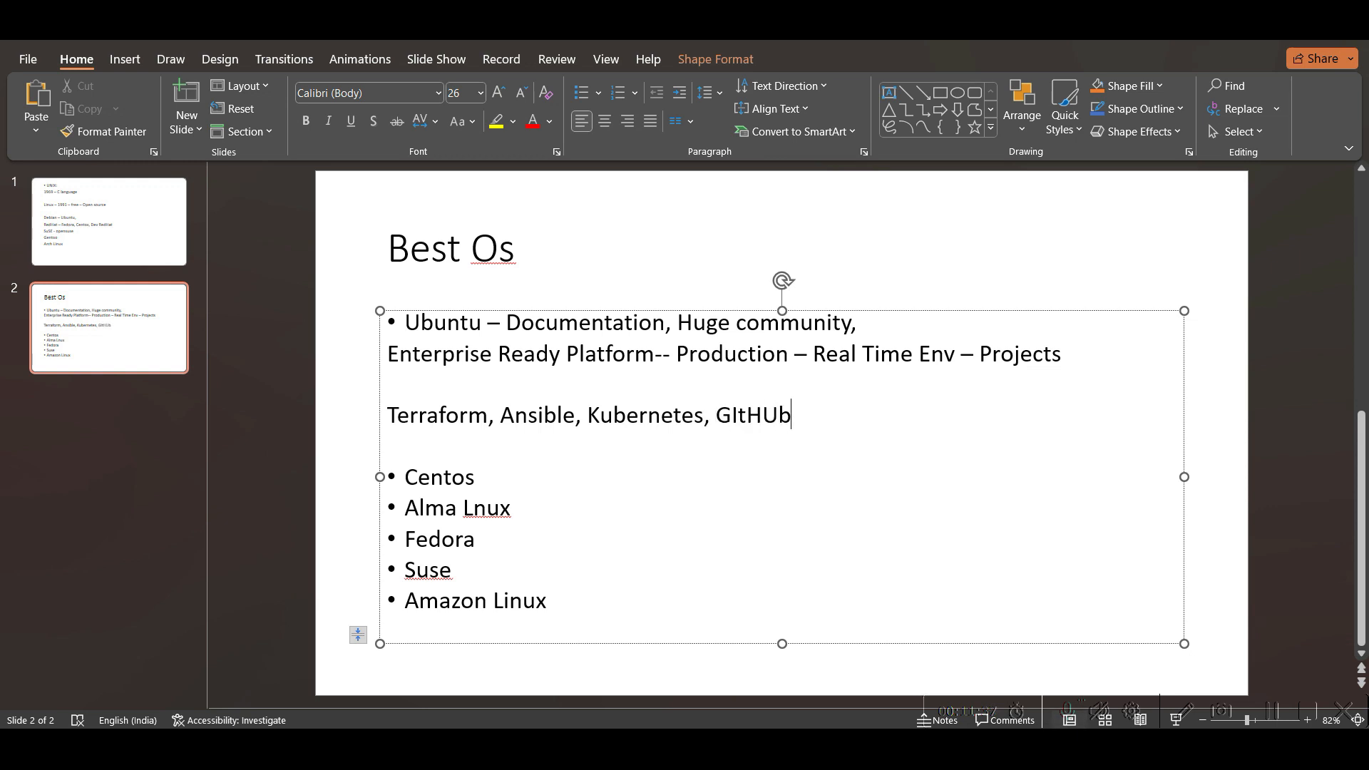
{"action": "key", "text": "Backspace"}
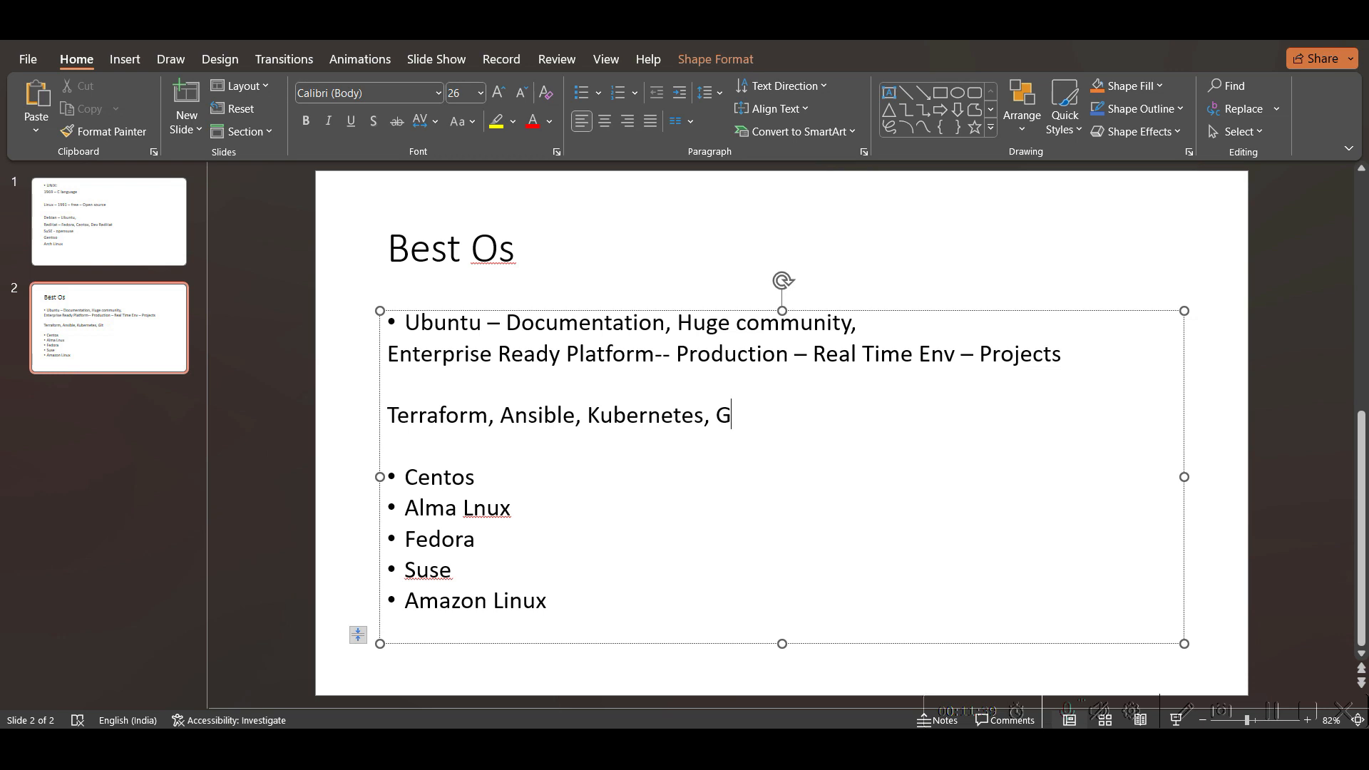
{"action": "type", "text": "it, Docker"}
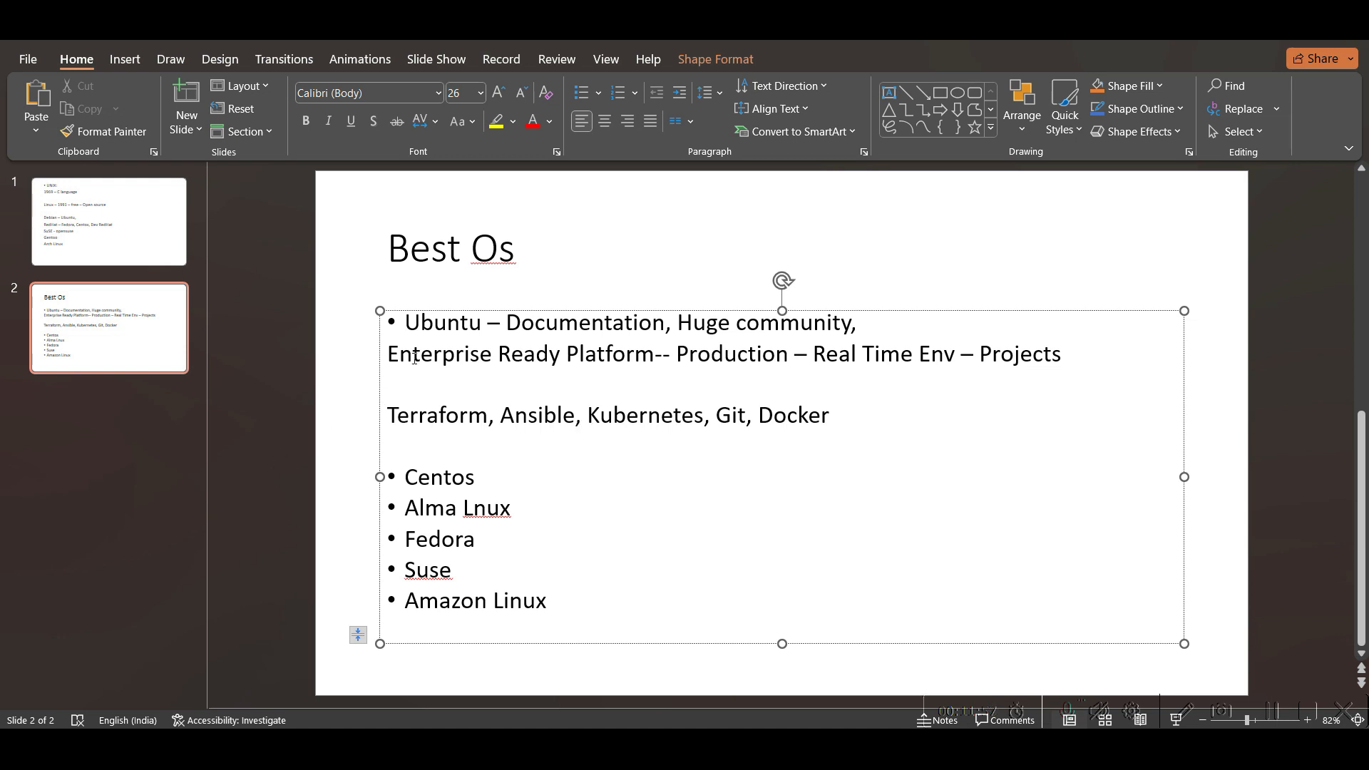
{"action": "double_click", "coordinate": [442, 322]}
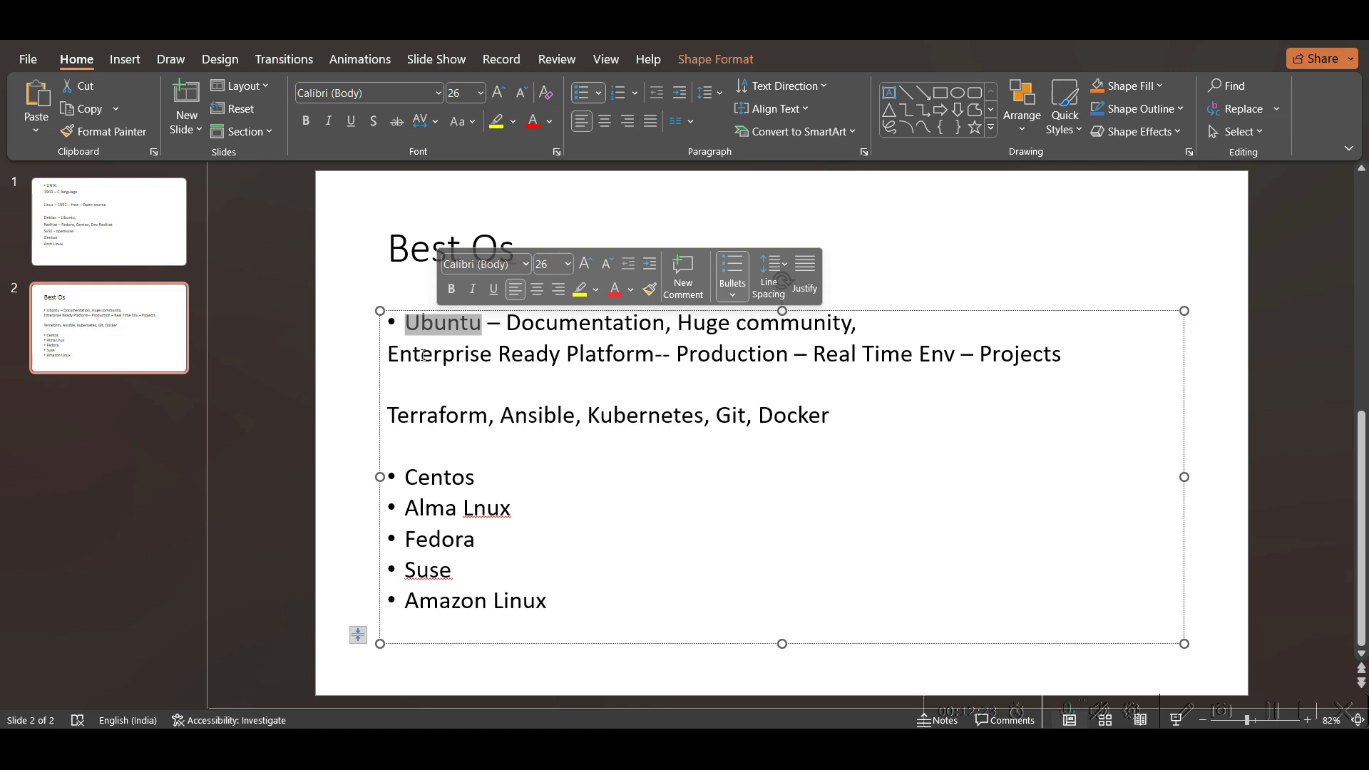
Step: Add a third slide titled 'Install os Ubuntu' with 'DVD' as its first bullet
{"action": "left_click", "coordinate": [185, 99]}
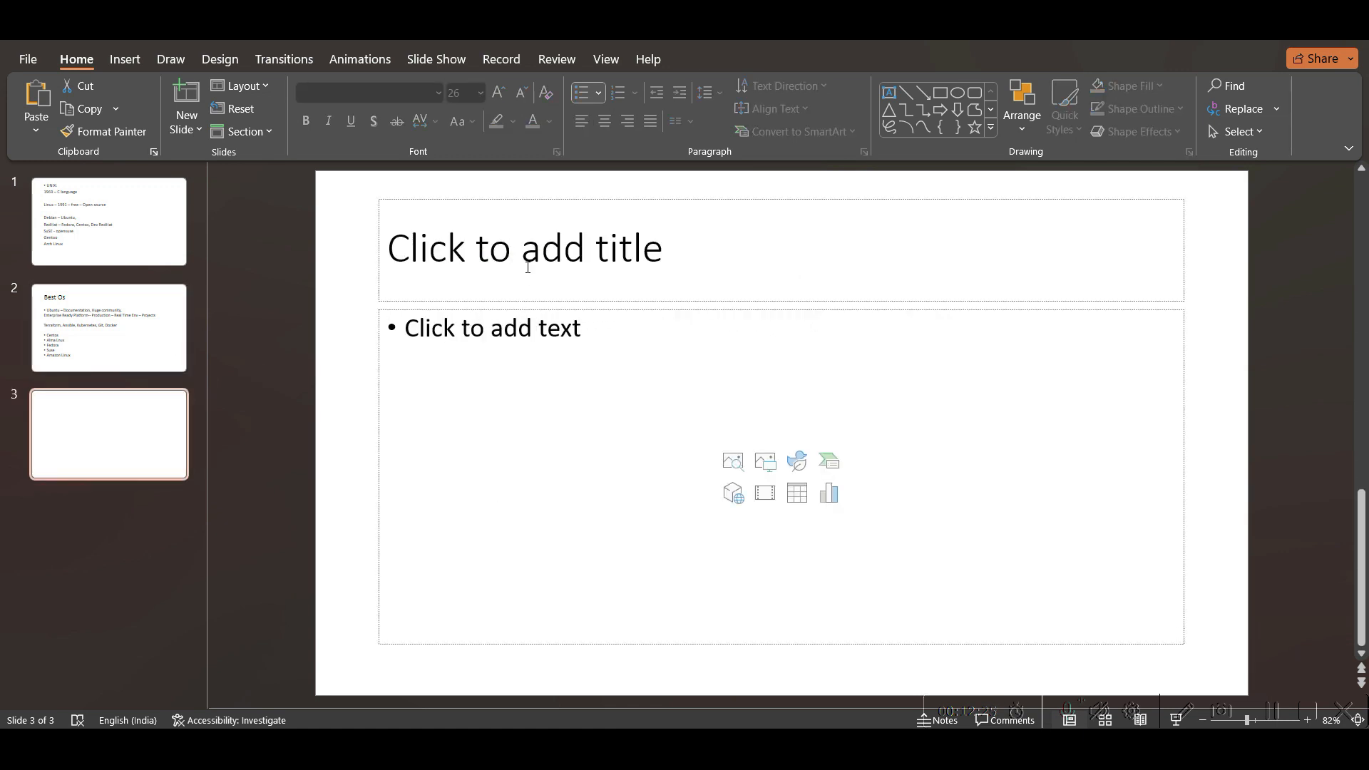
{"action": "type", "text": "INst"}
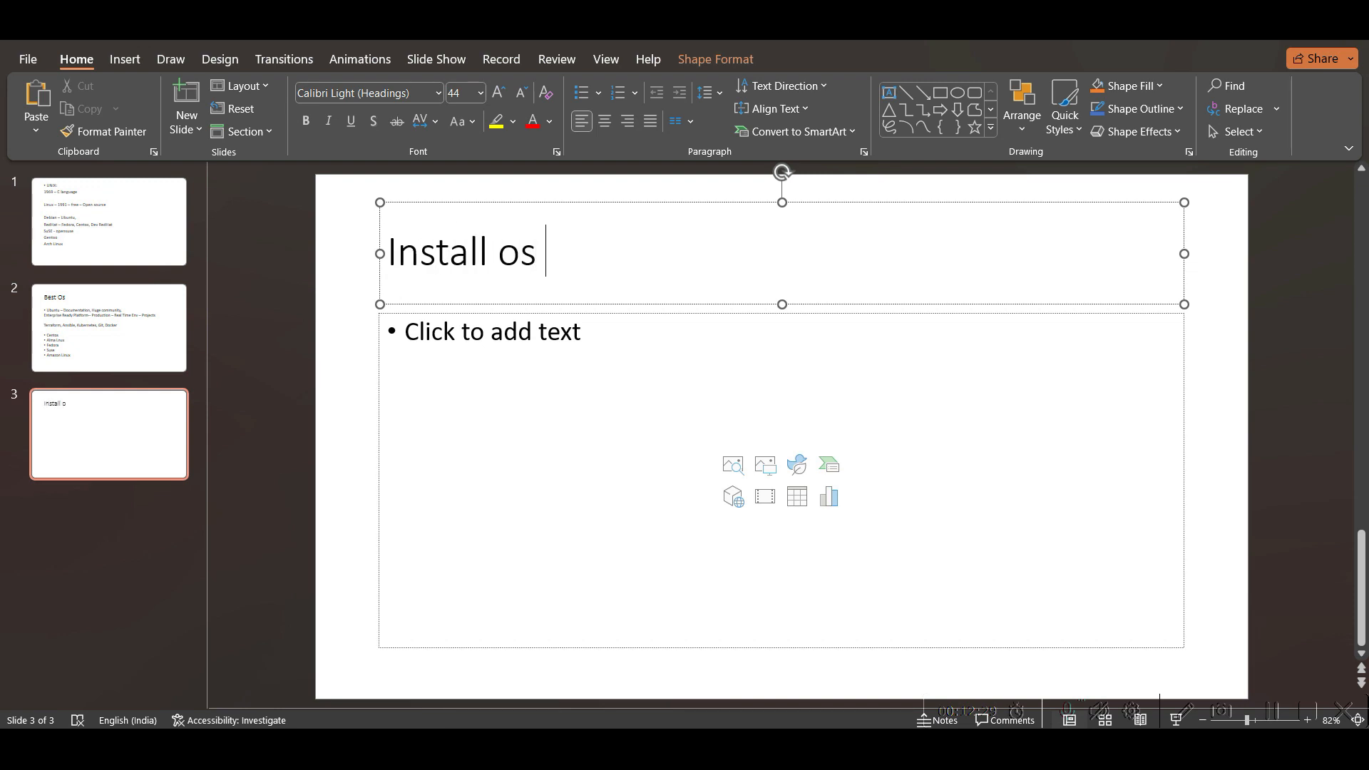
{"action": "type", "text": "Ubuntu"}
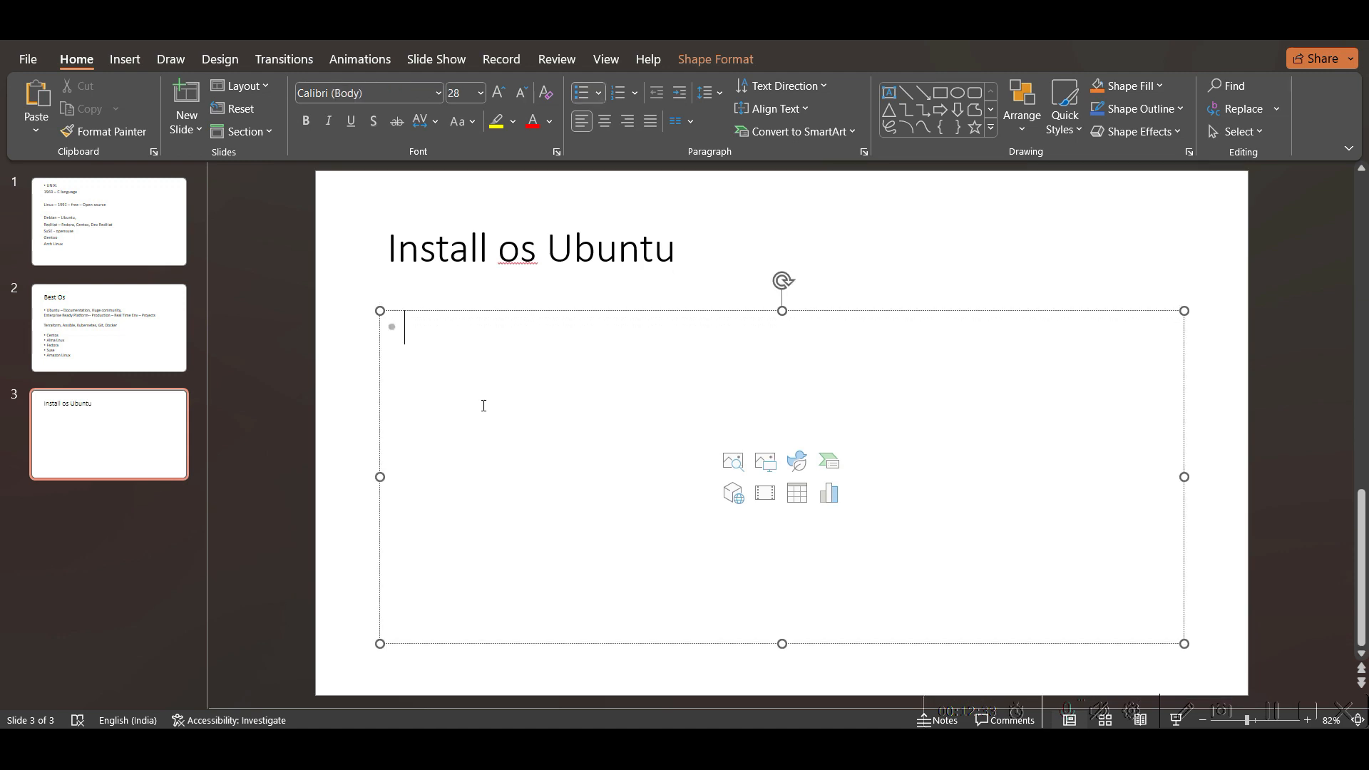
{"action": "mouse_move", "coordinate": [487, 405]}
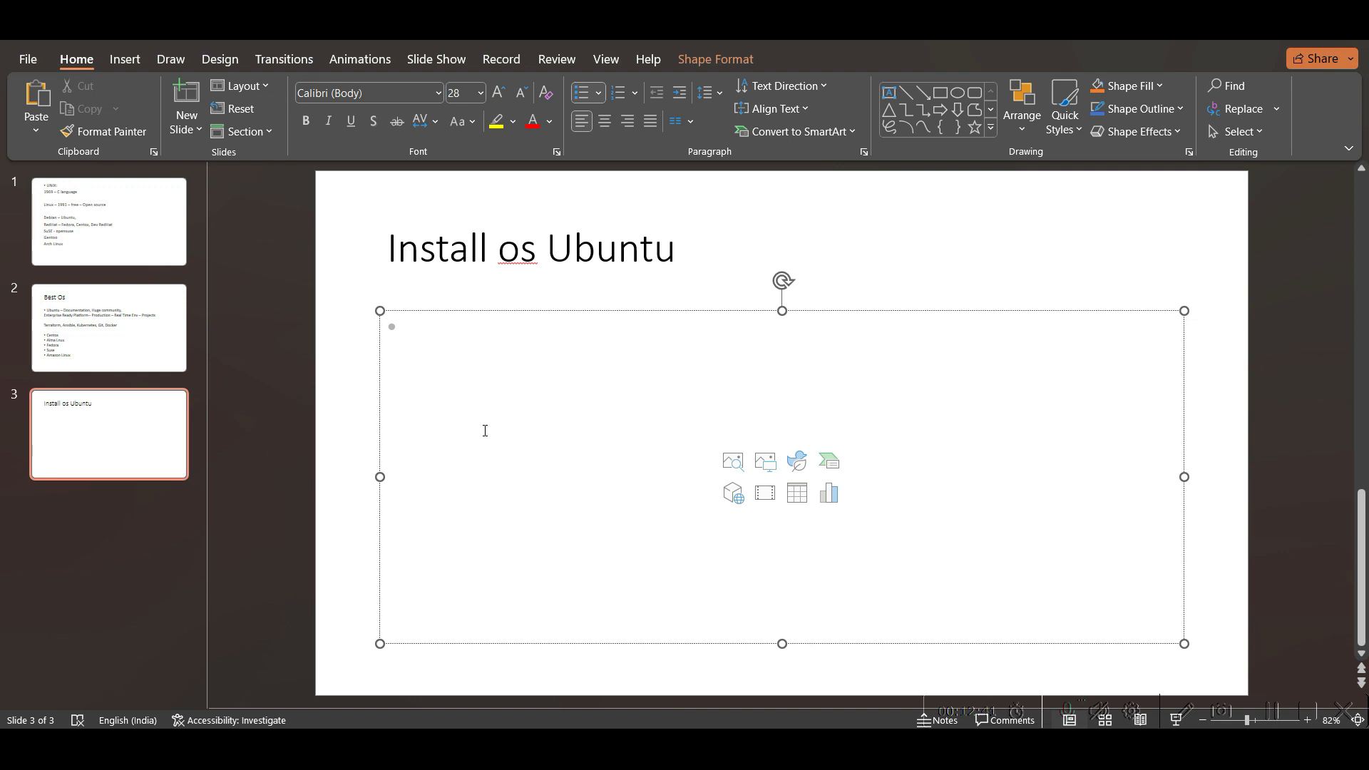
{"action": "type", "text": "D"}
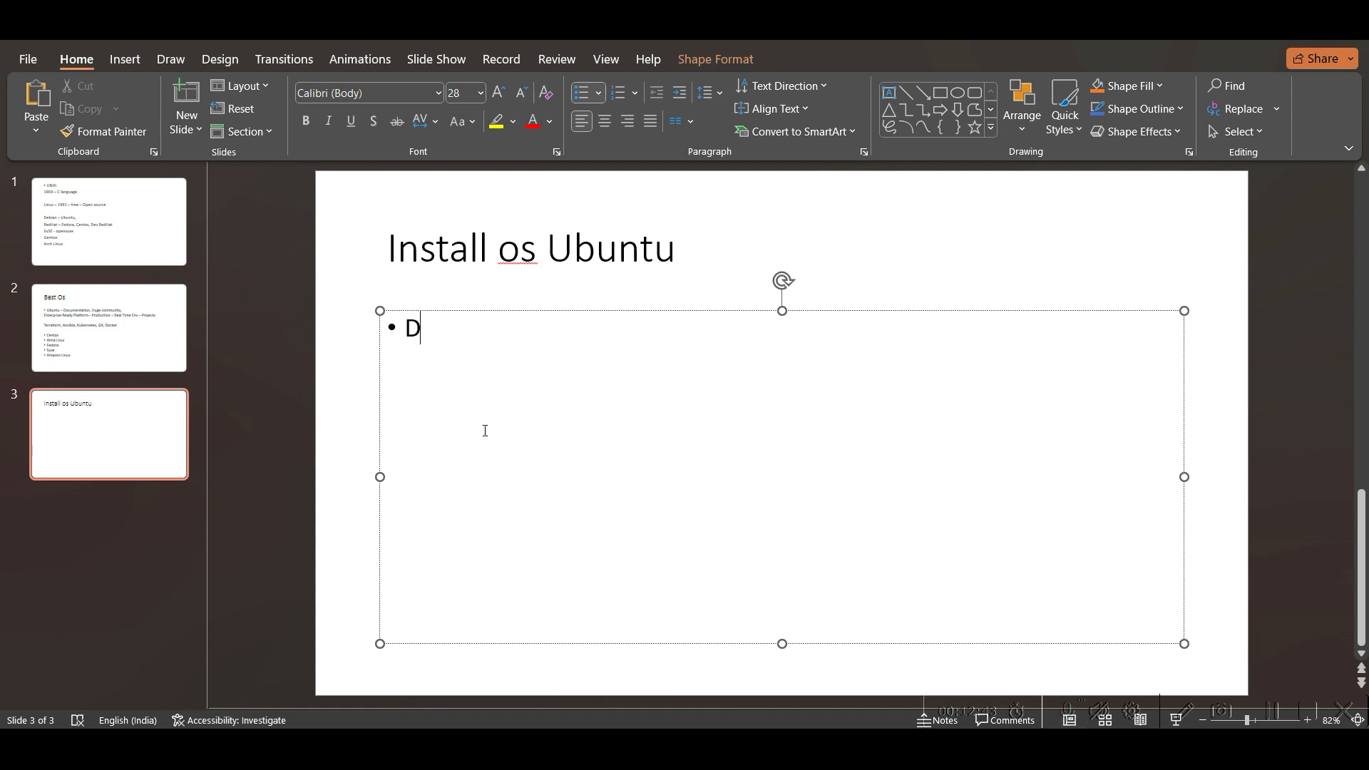
{"action": "type", "text": "VD"}
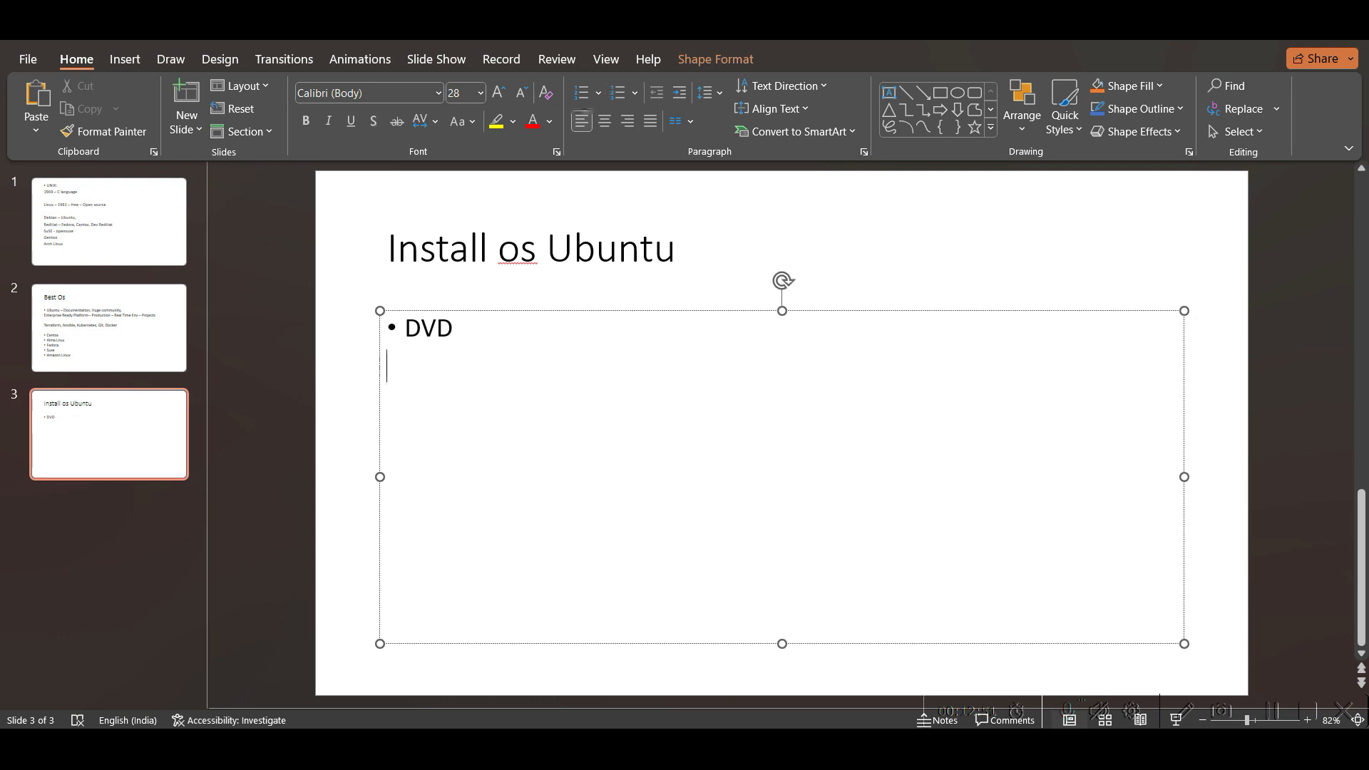
Step: Extend the first bullet to read 'DVD or Live USB'
{"action": "left_click", "coordinate": [453, 328]}
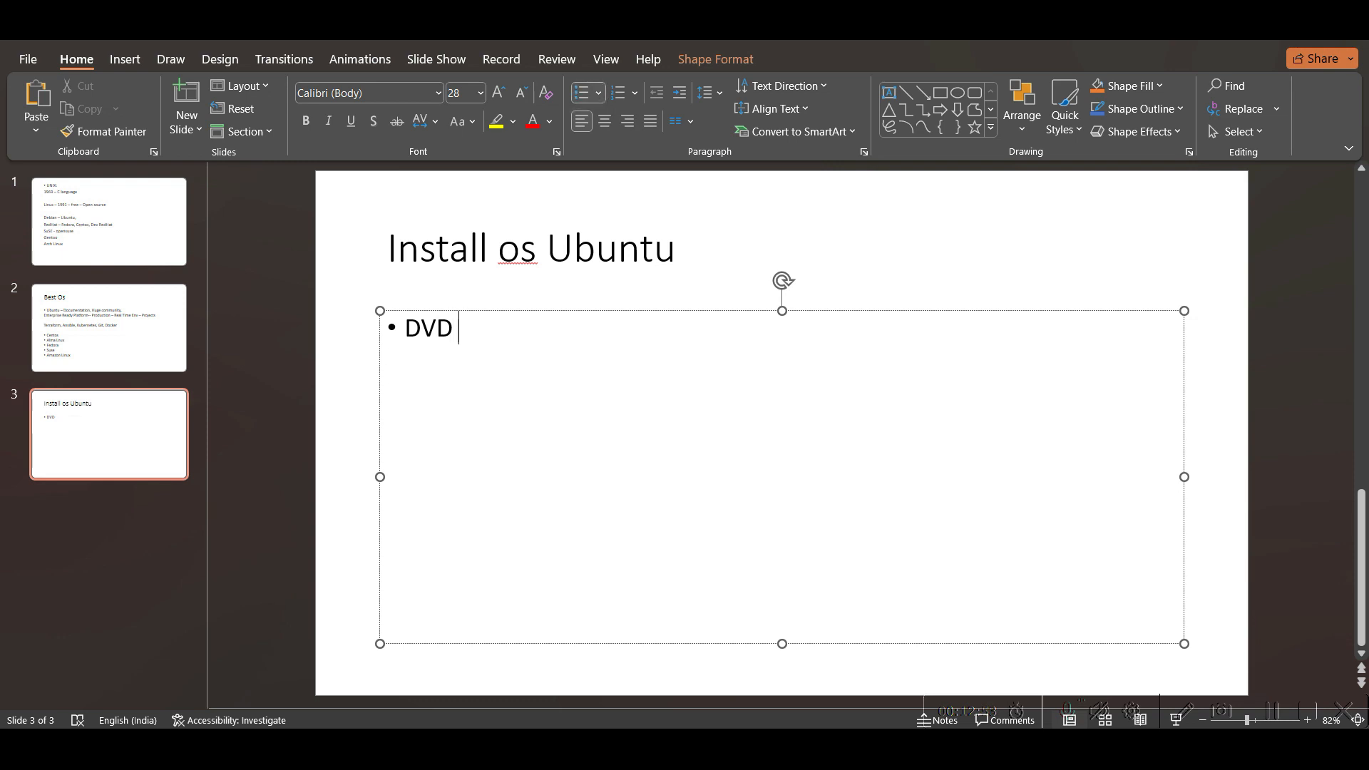
{"action": "type", "text": "or Liv"}
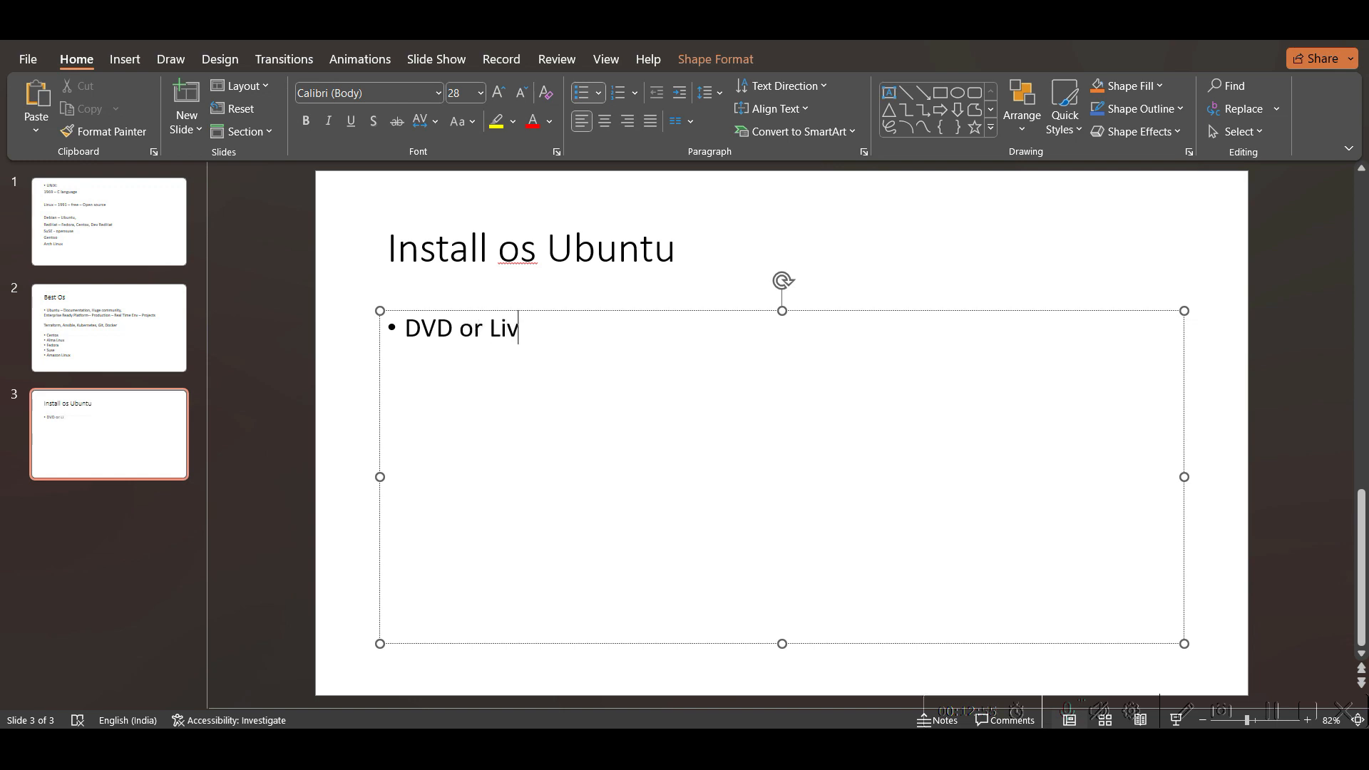
{"action": "type", "text": "e USB"}
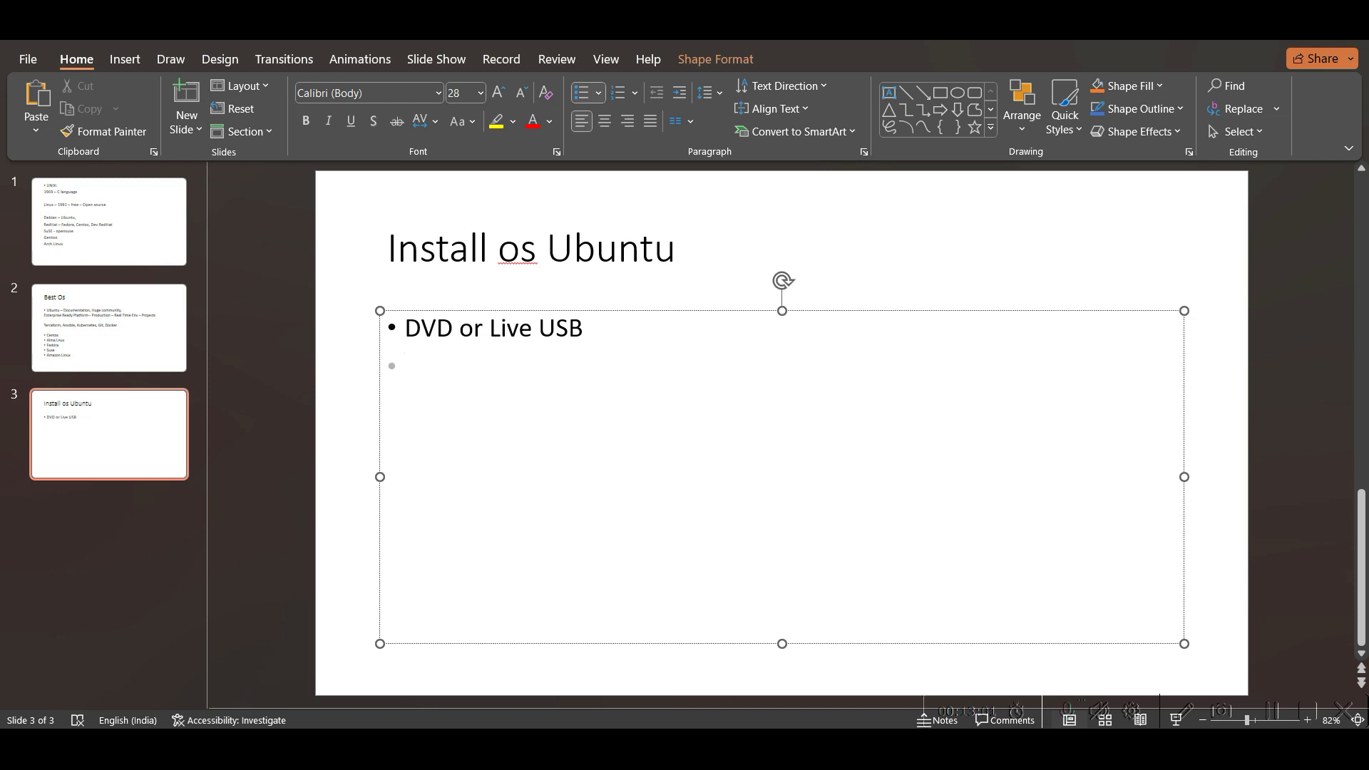
{"action": "left_click", "coordinate": [402, 365]}
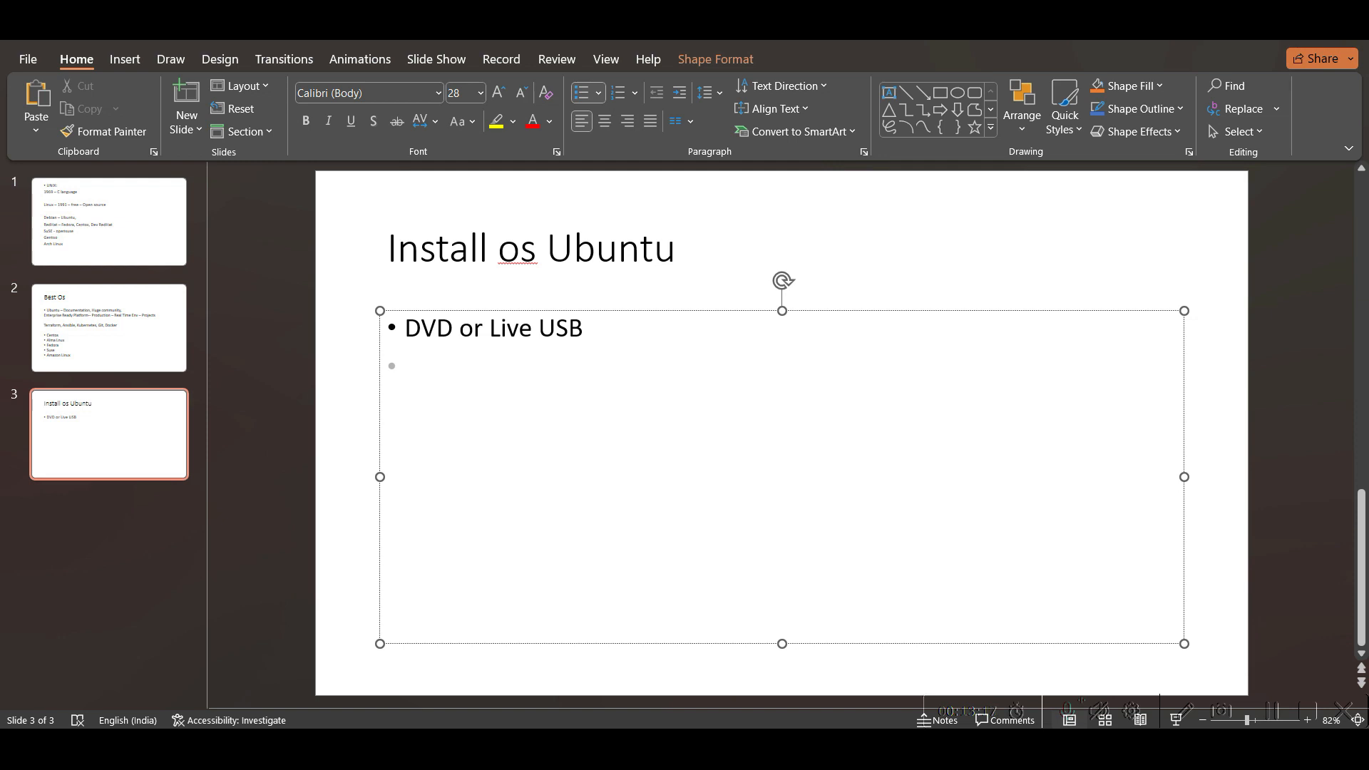
Step: Add the bullets 'Desk | server : ISO' and 'Netboot'
{"action": "left_click", "coordinate": [404, 365]}
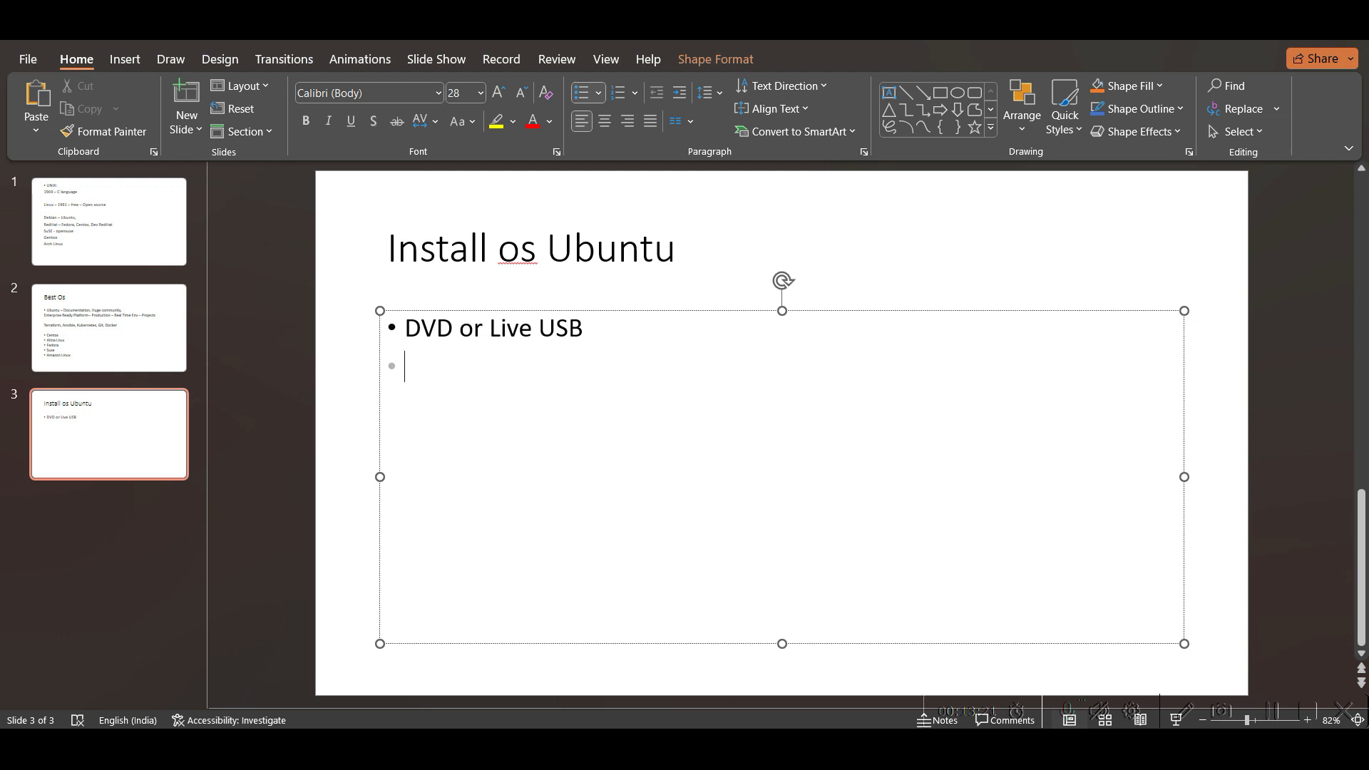
{"action": "type", "text": "de"}
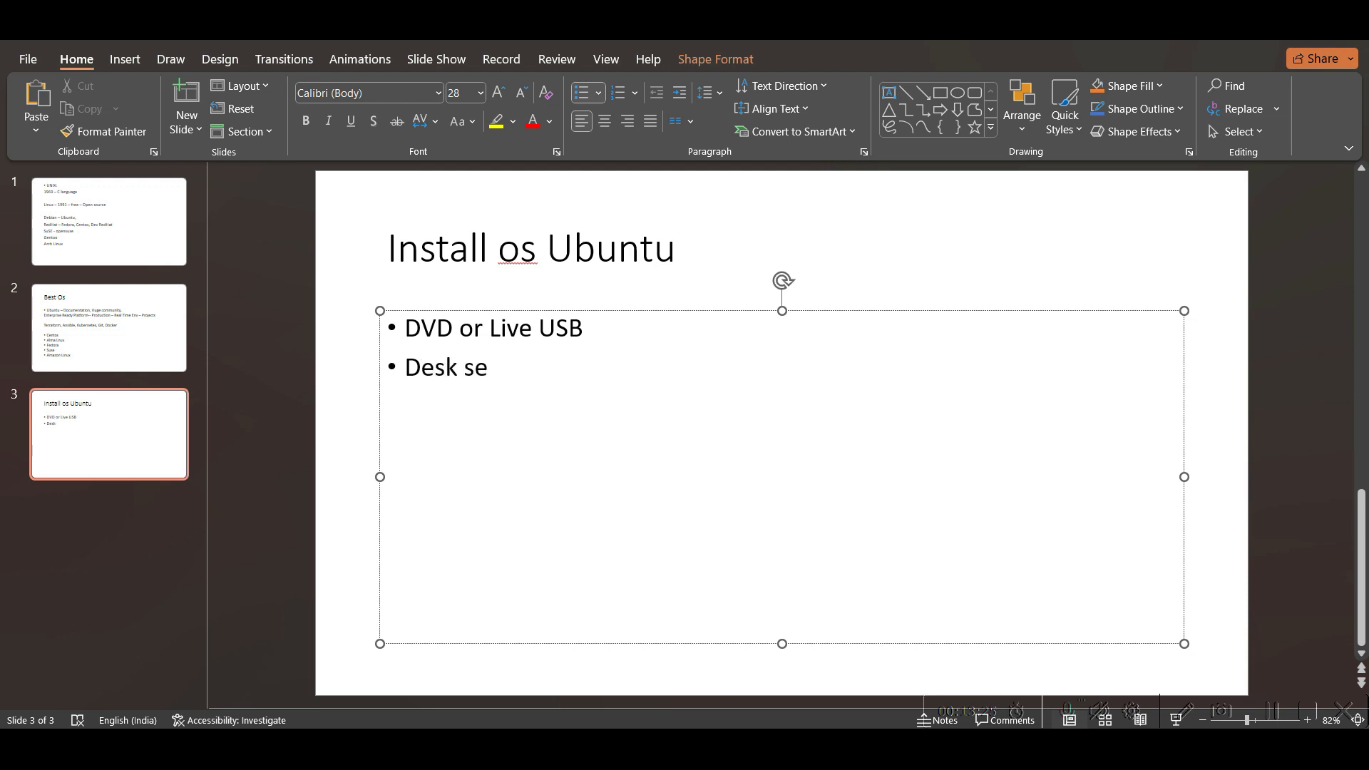
{"action": "type", "text": "rver"}
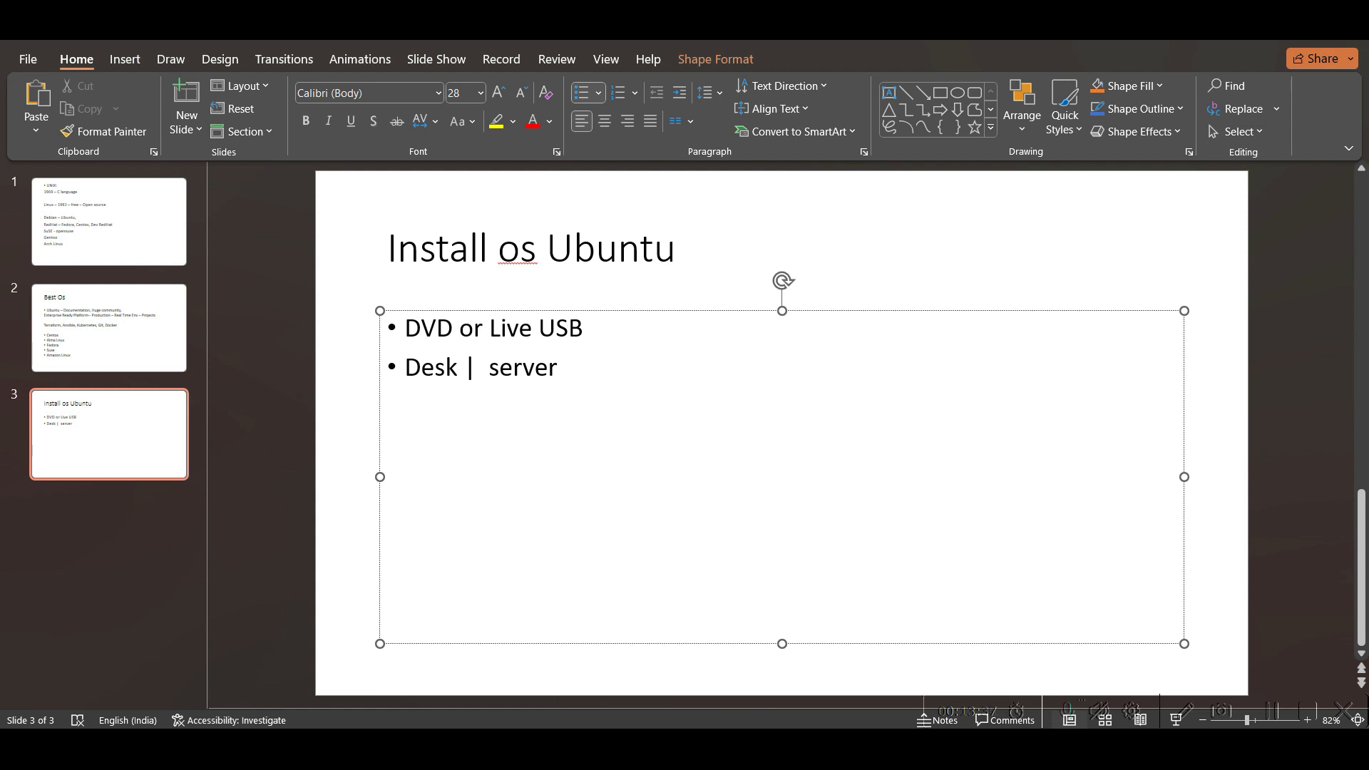
{"action": "type", "text": ":"}
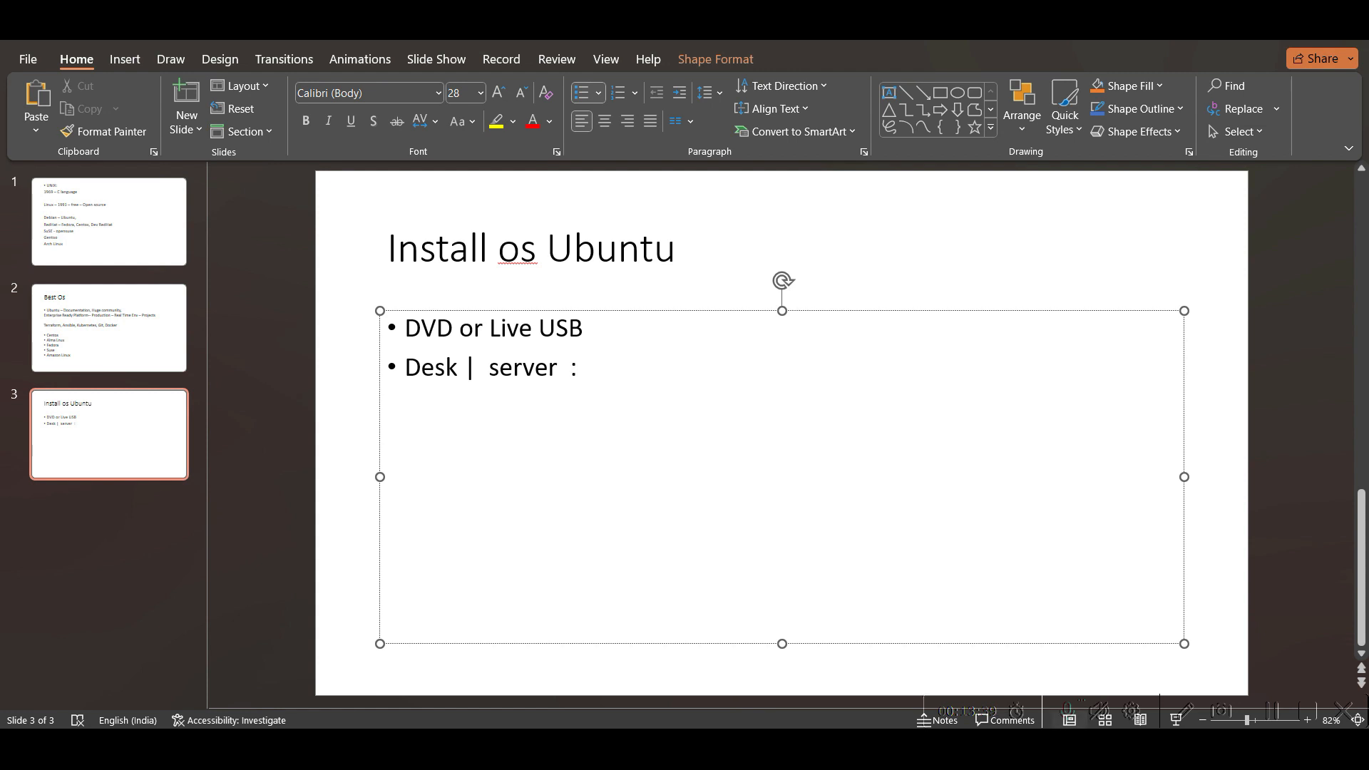
{"action": "type", "text": "ISO"}
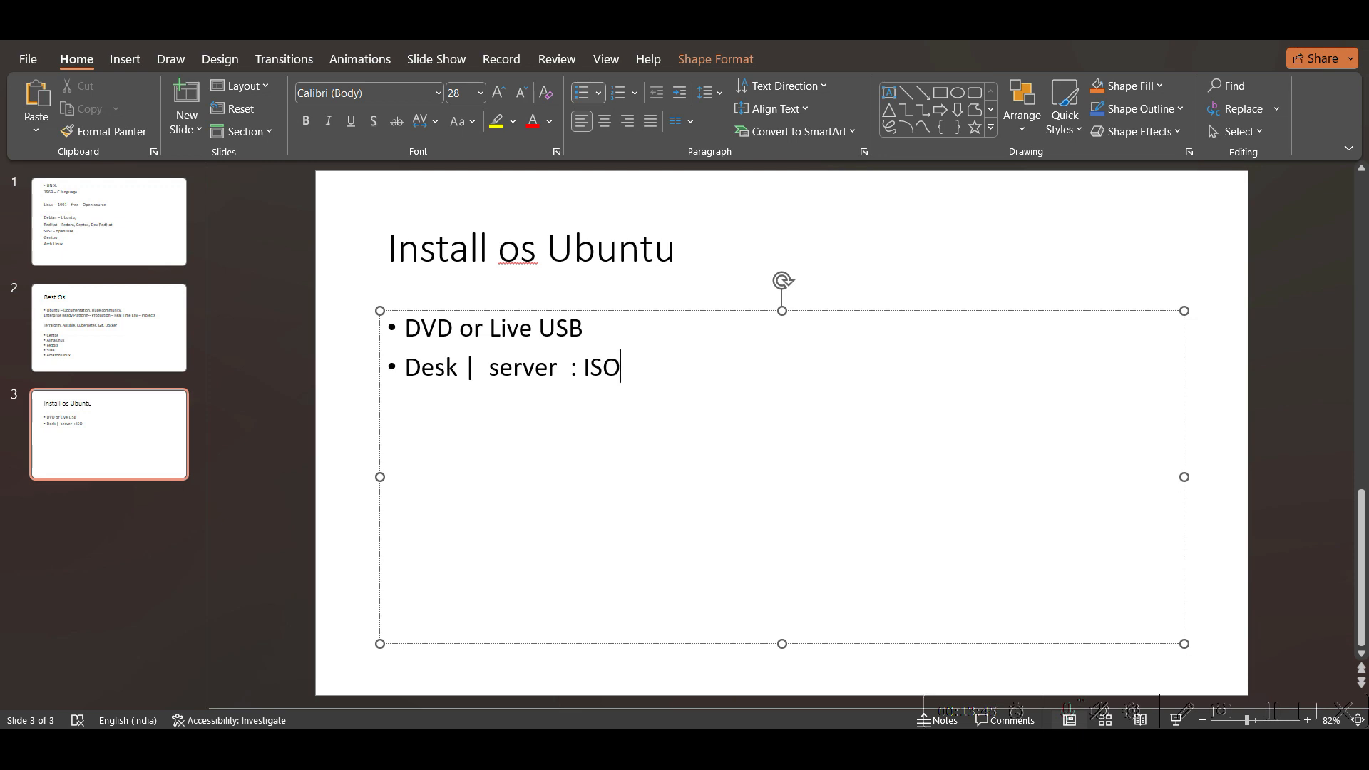
{"action": "type", "text": "Nert"}
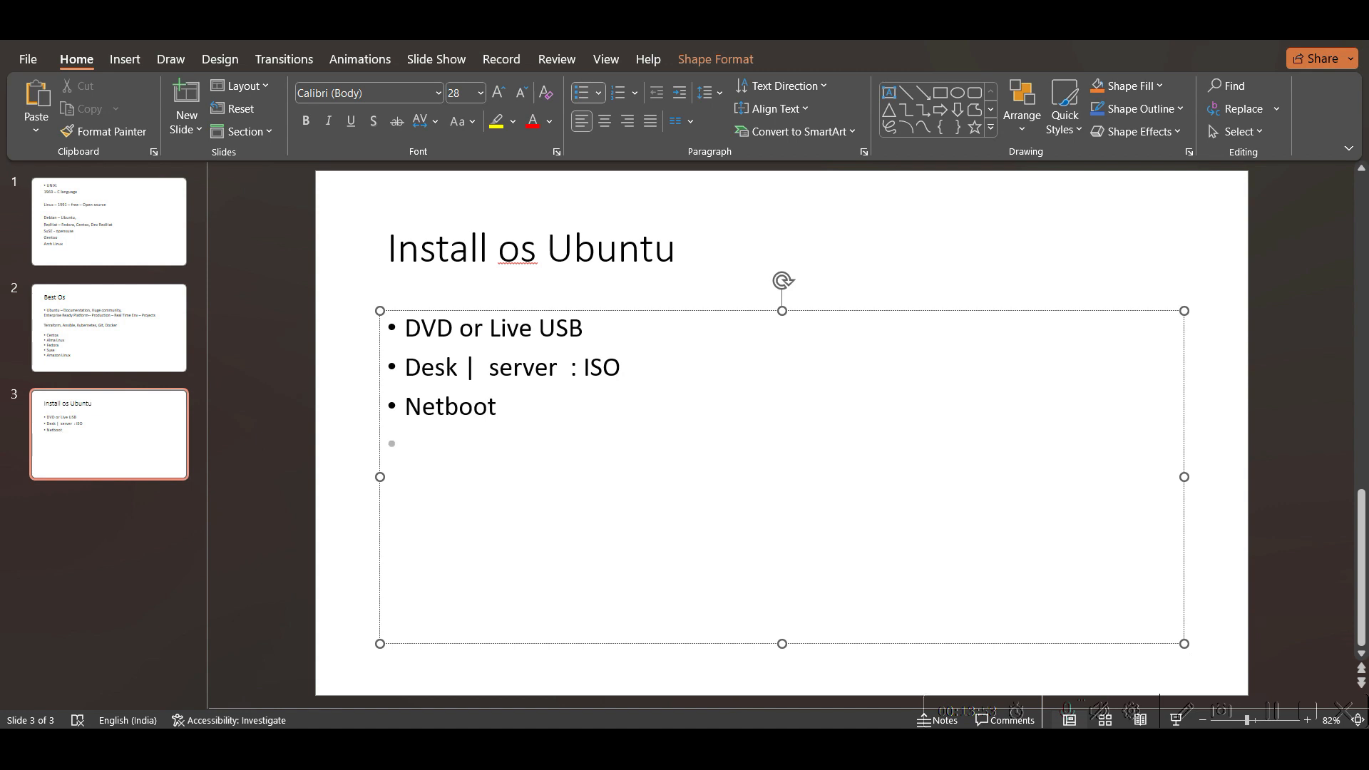
Step: Write 'Virtualization :' as the fourth bullet below Netboot
{"action": "left_click", "coordinate": [404, 444]}
{"action": "type", "text": "Vi"}
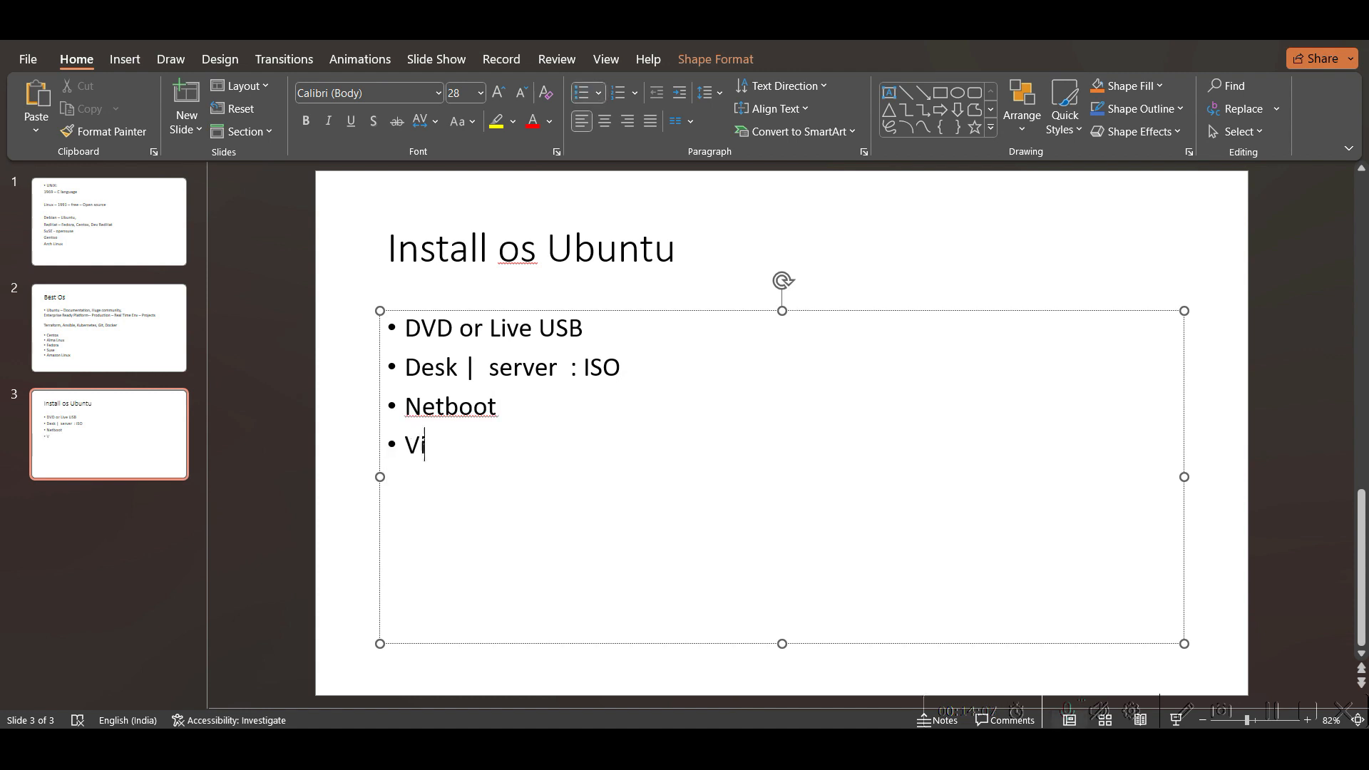
{"action": "type", "text": "rtuali"}
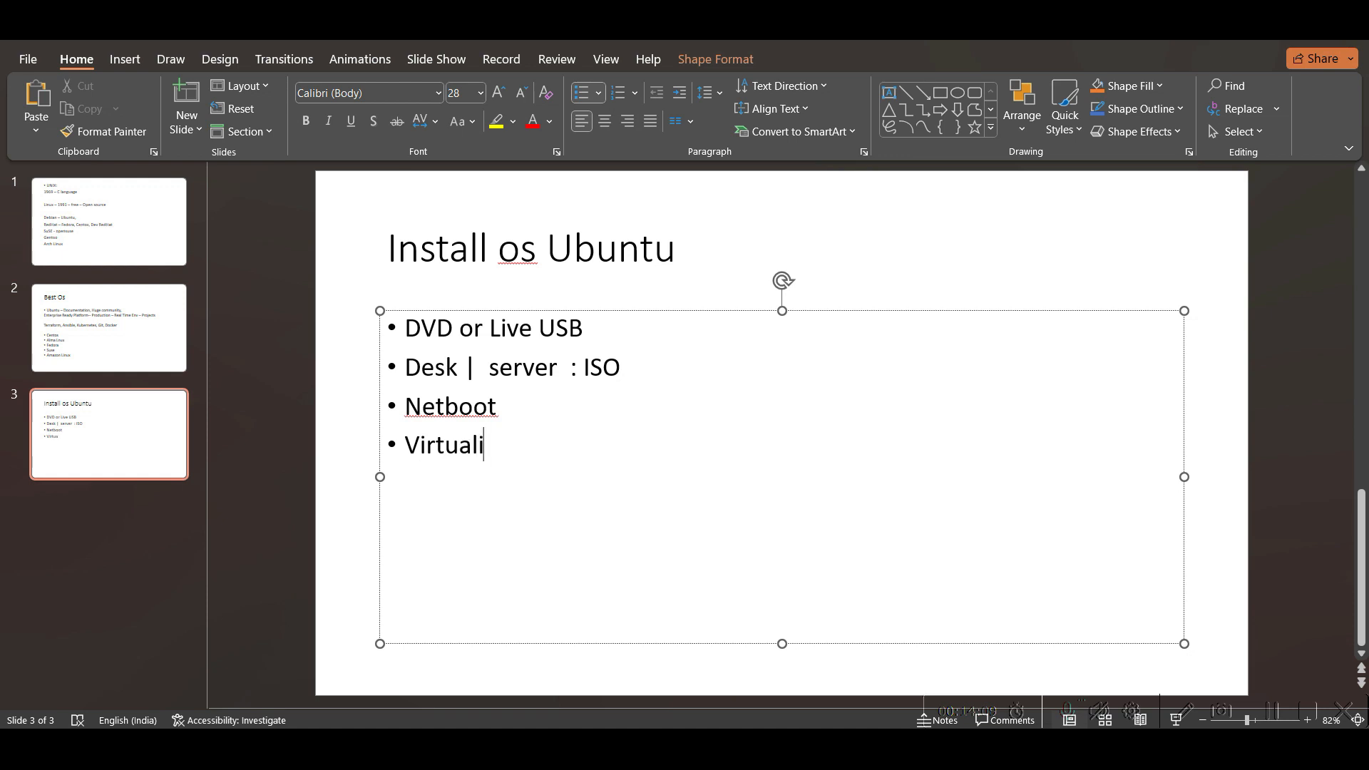
{"action": "type", "text": "zation"}
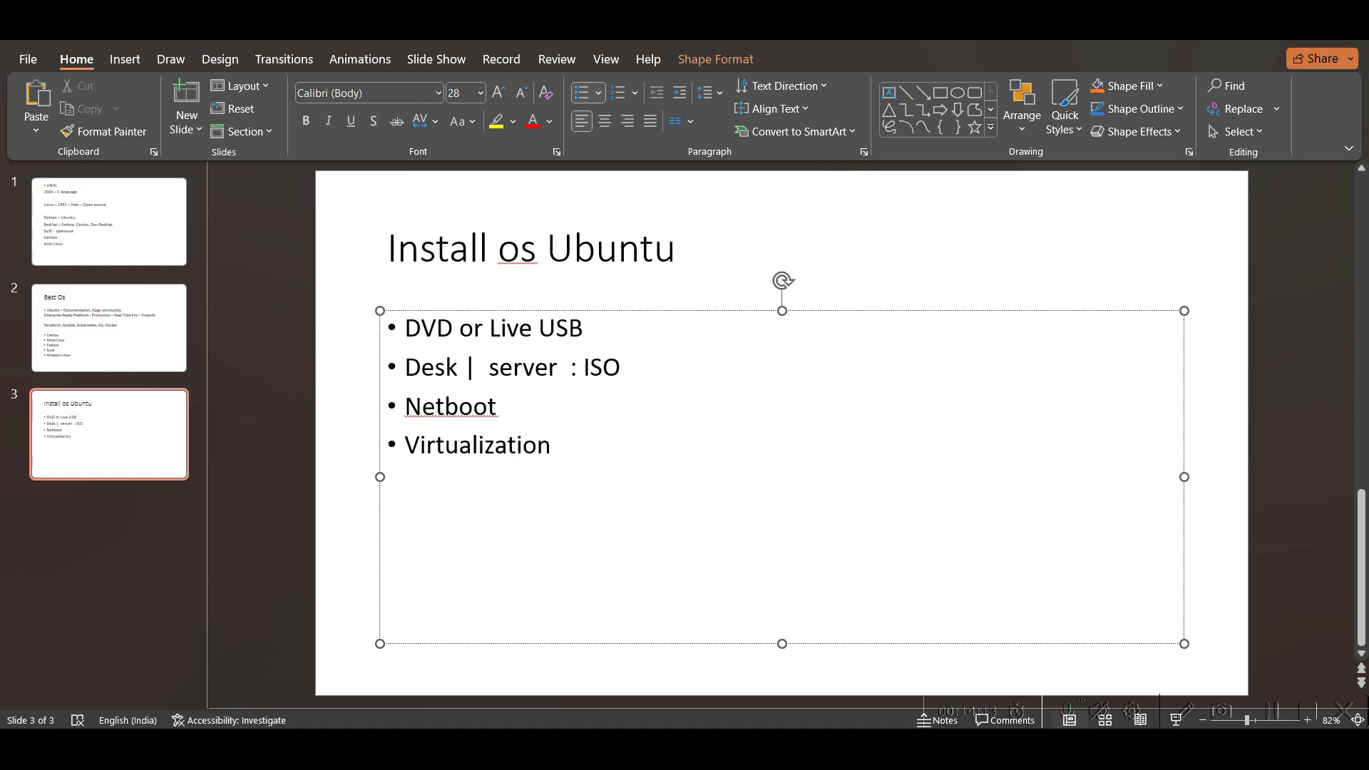
{"action": "type", "text": ":"}
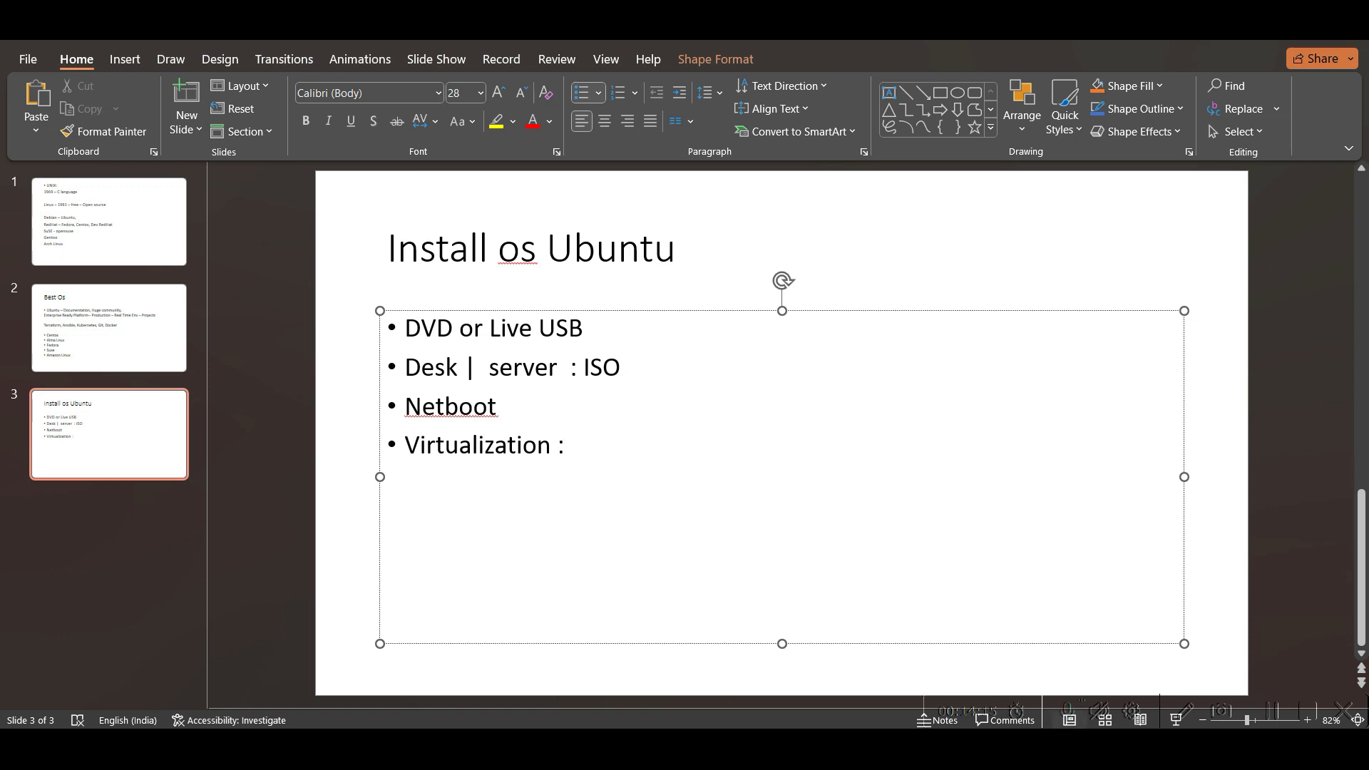
Step: Complete the Virtualization bullet with 'Vbox, VM Ware, KVM, Hyper-V'
{"action": "left_click", "coordinate": [566, 445]}
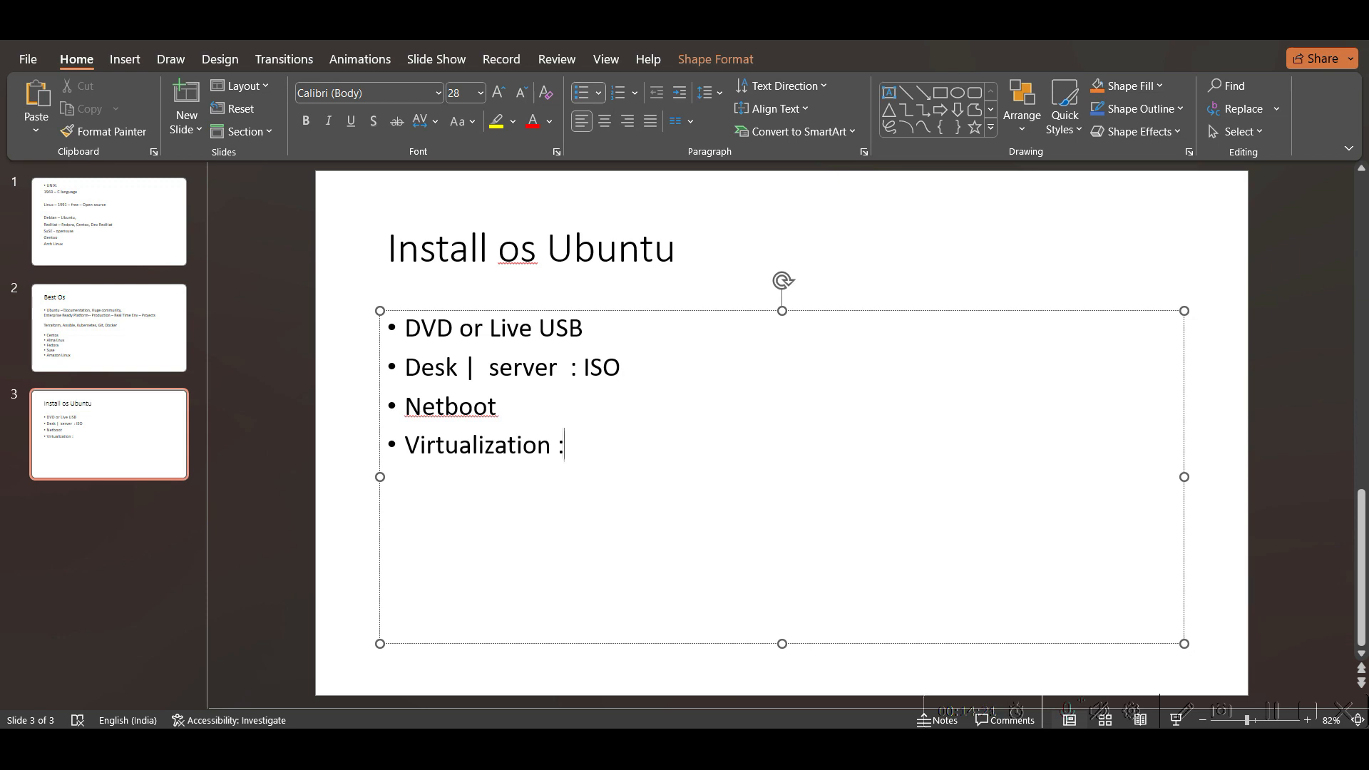
{"action": "type", "text": "VBo"}
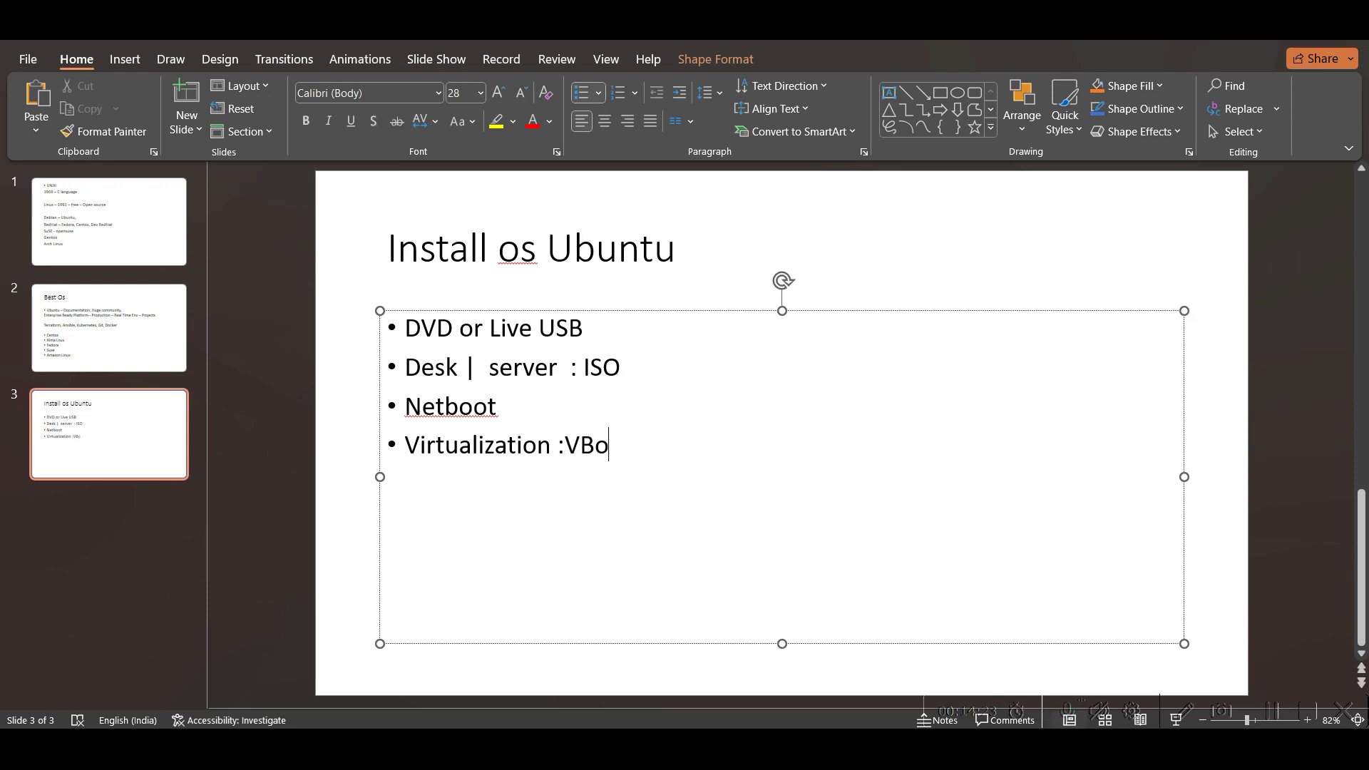
{"action": "type", "text": "x,"}
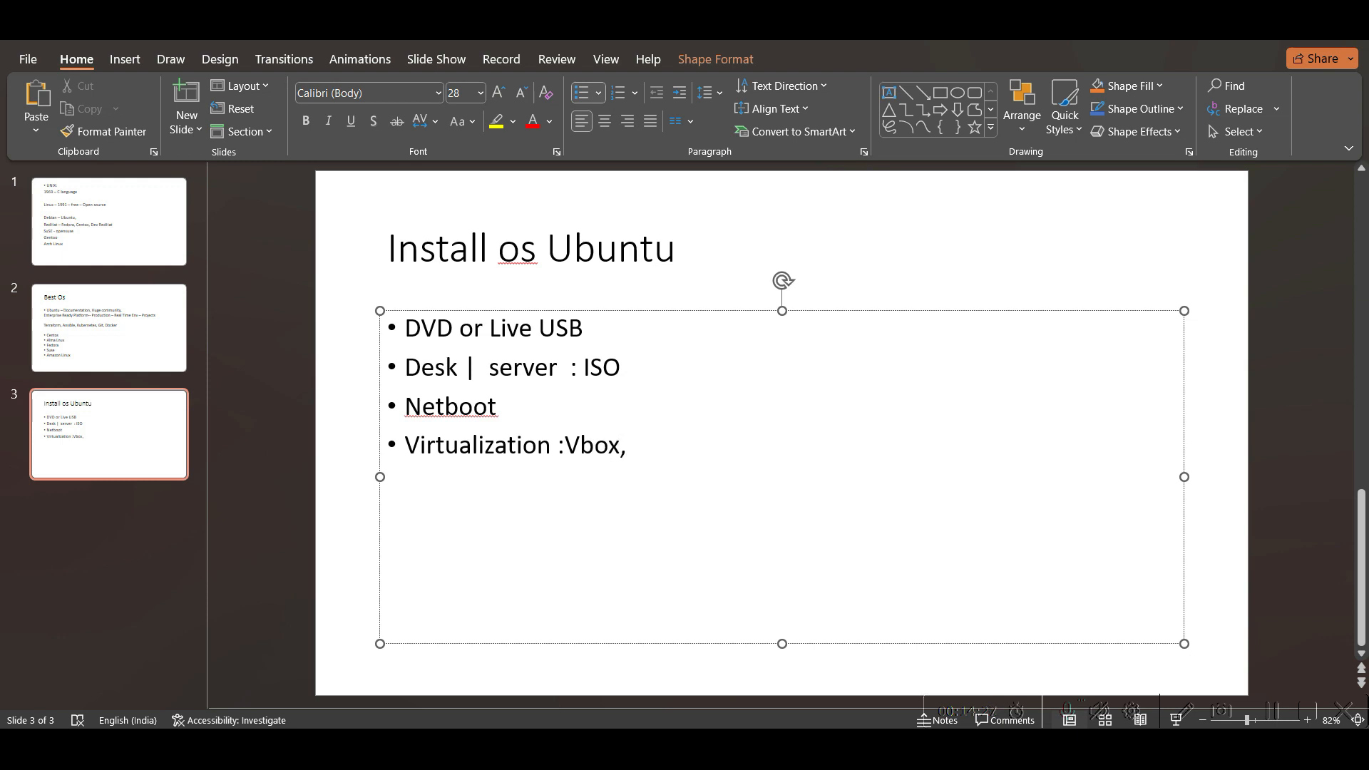
{"action": "type", "text": "VM Wa"}
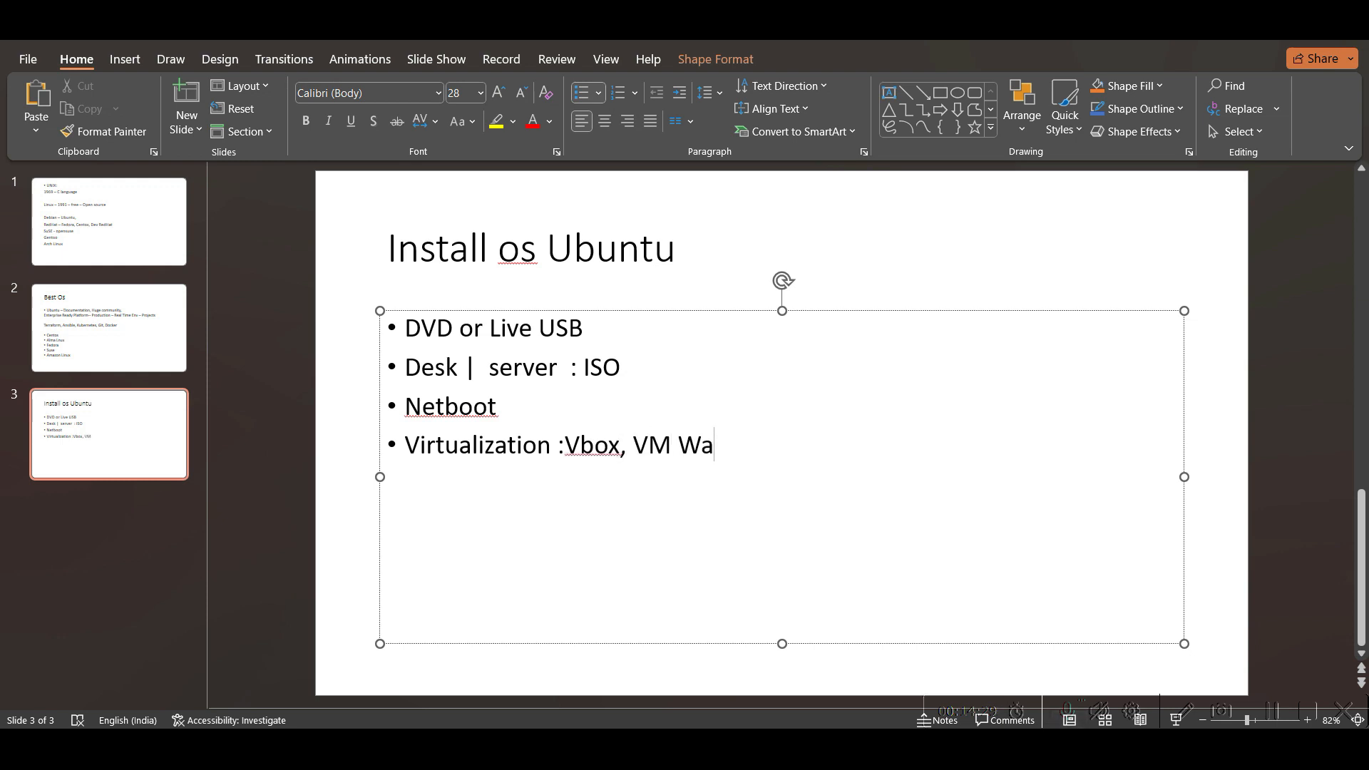
{"action": "type", "text": "re,"}
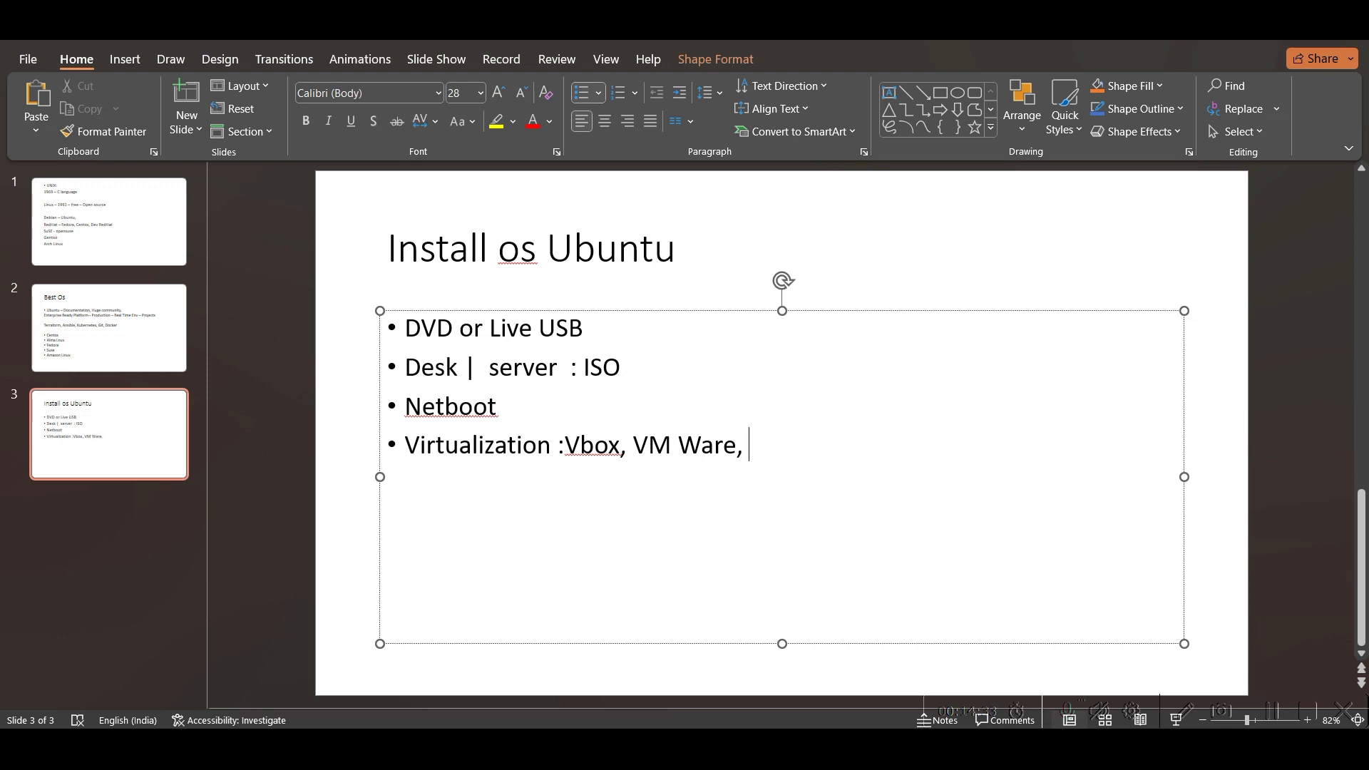
{"action": "type", "text": "KVM"}
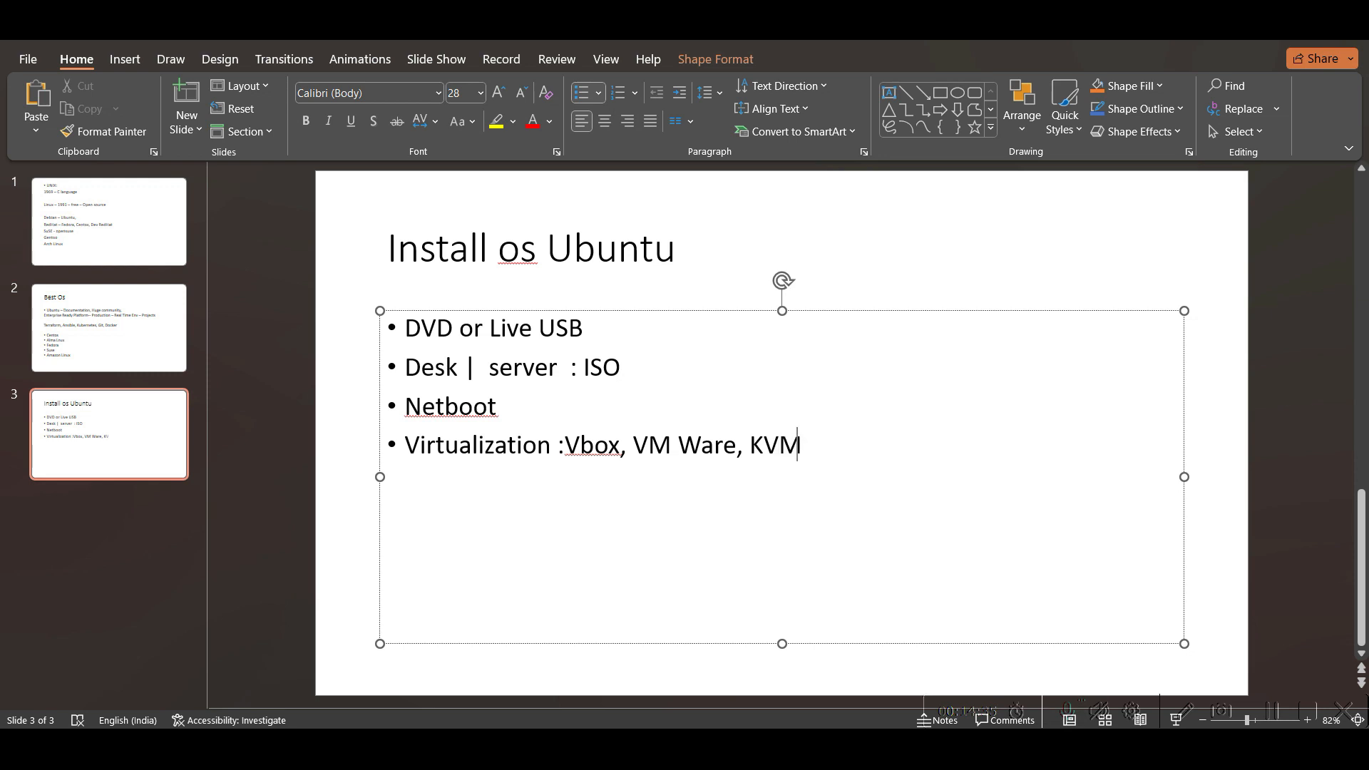
{"action": "type", "text": ", HYp"}
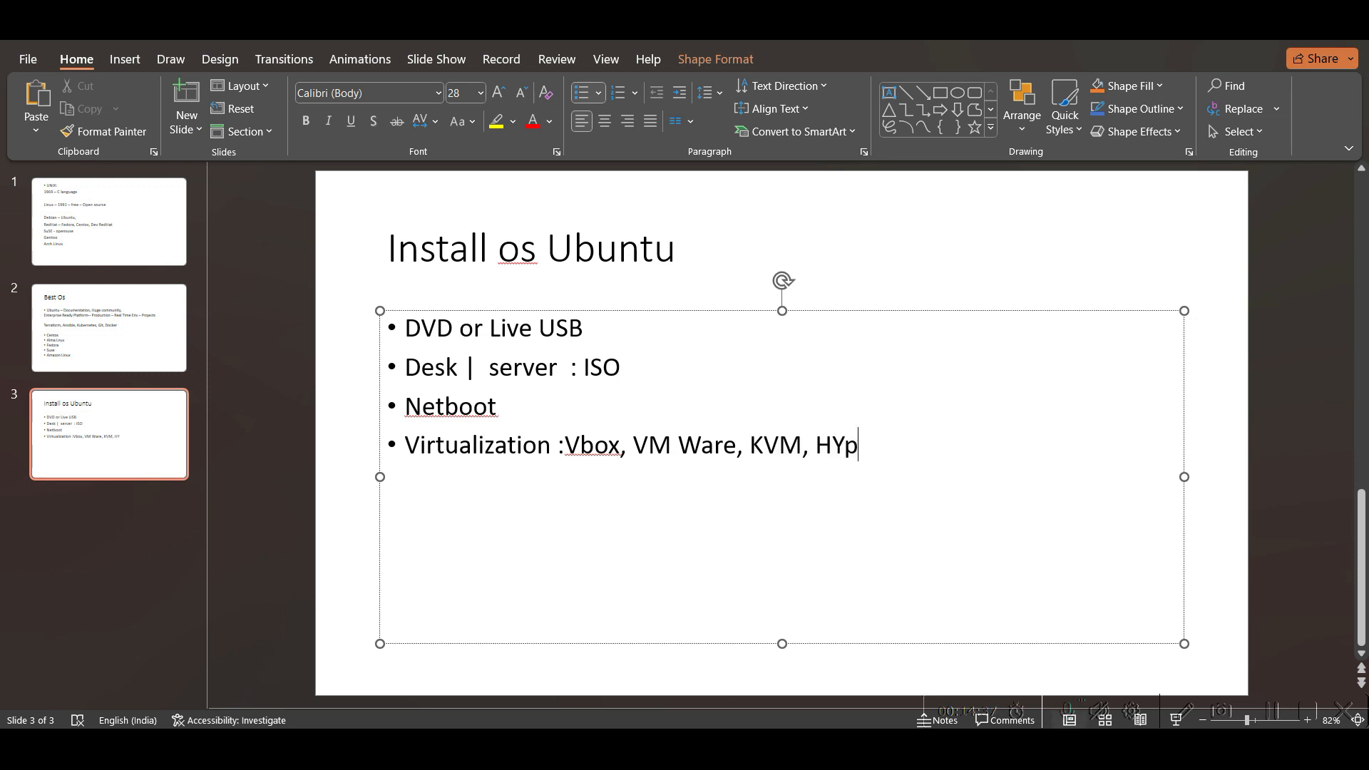
{"action": "type", "text": "er-V"}
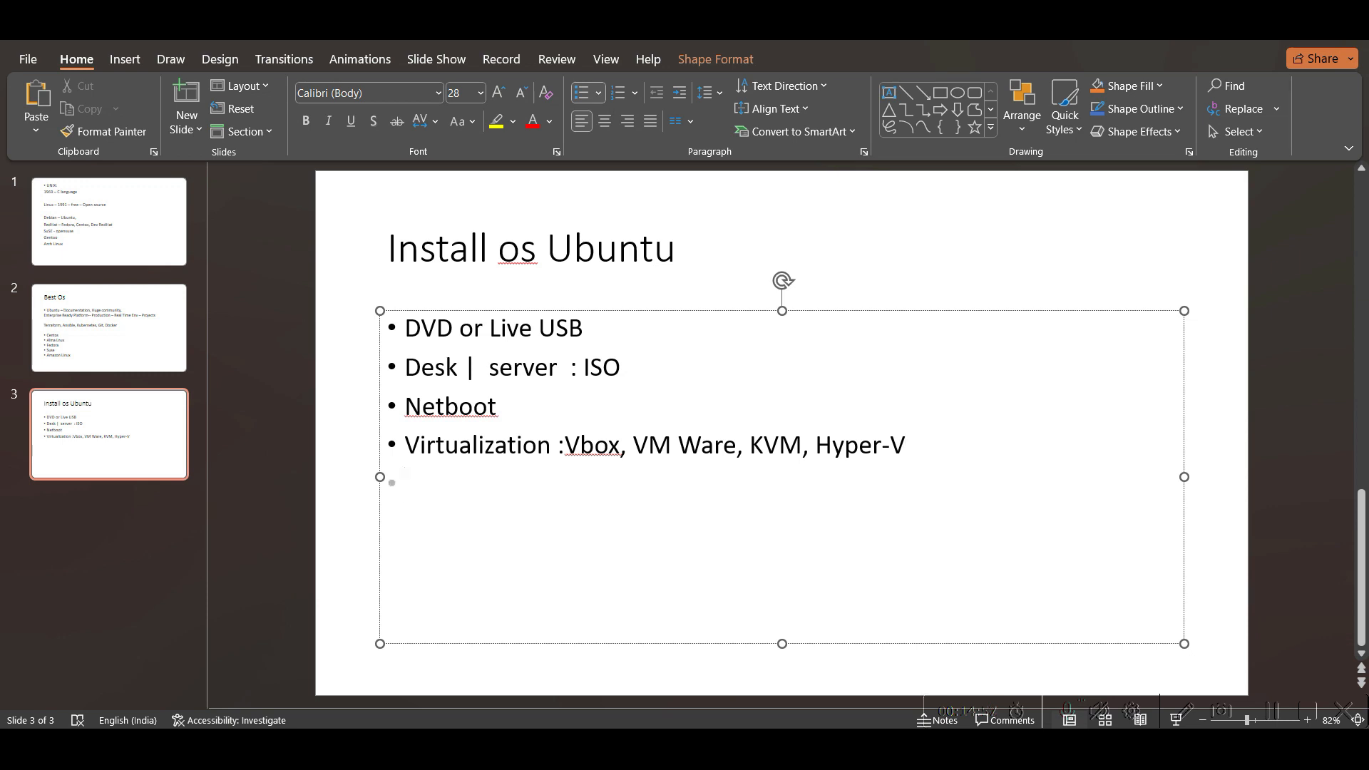
Step: Add a fifth bullet 'WSL' and remove the extra blank line beneath it
{"action": "type", "text": "WSL"}
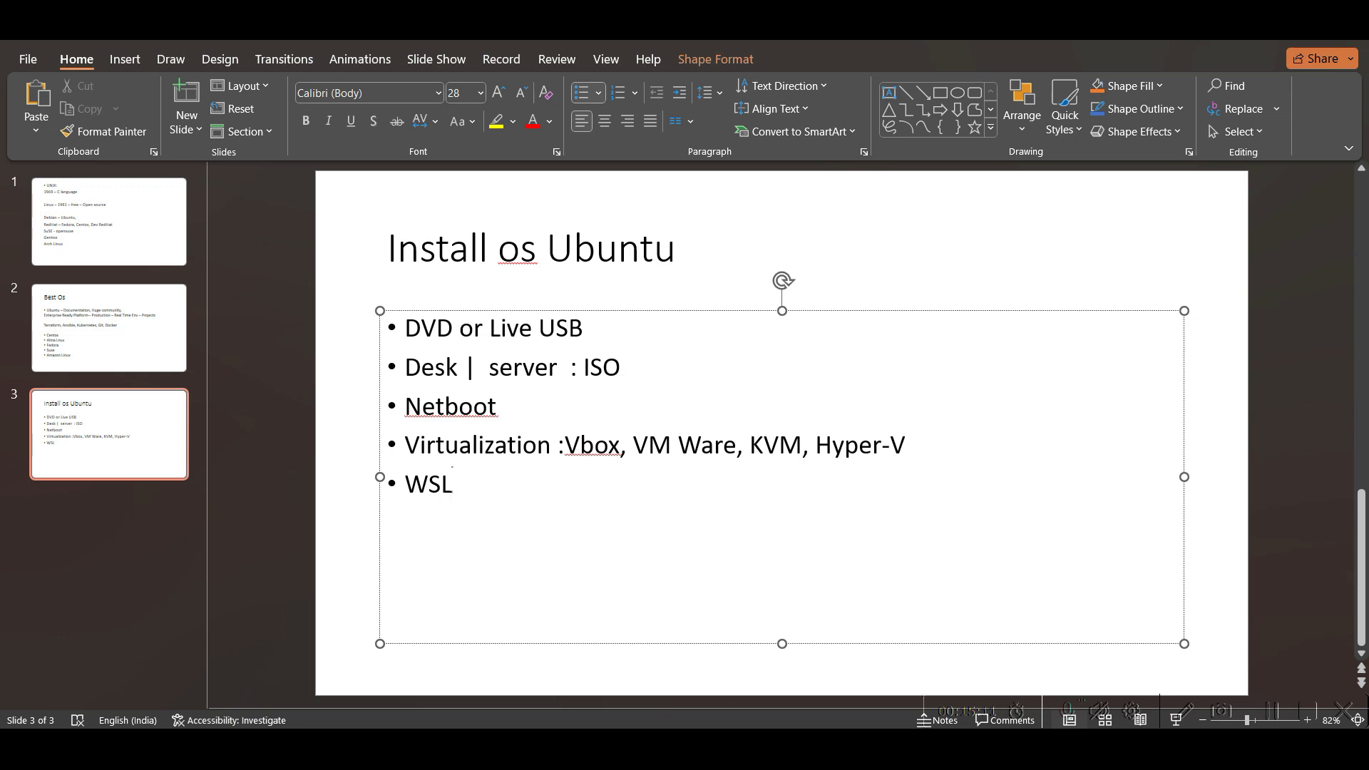
{"action": "left_click", "coordinate": [452, 483]}
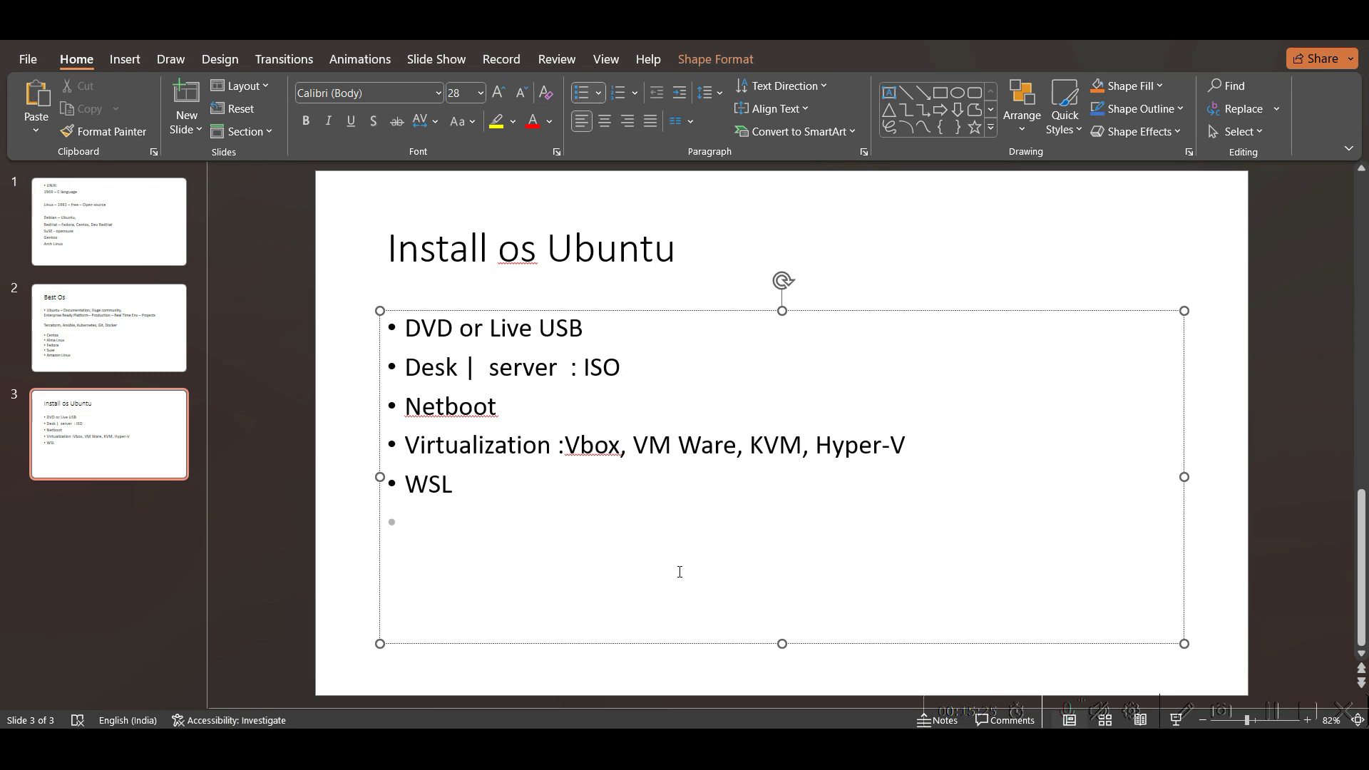
{"action": "left_click", "coordinate": [404, 522]}
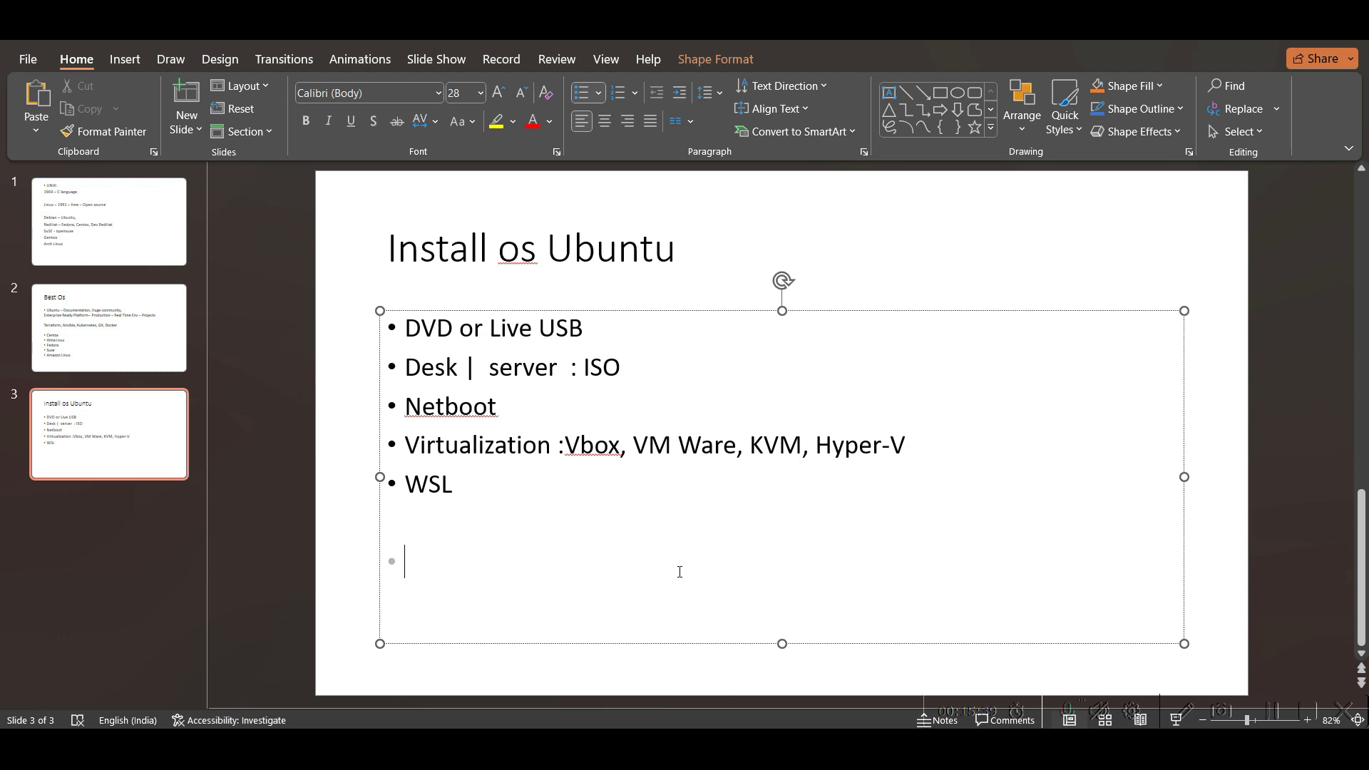
{"action": "key", "text": "backspace"}
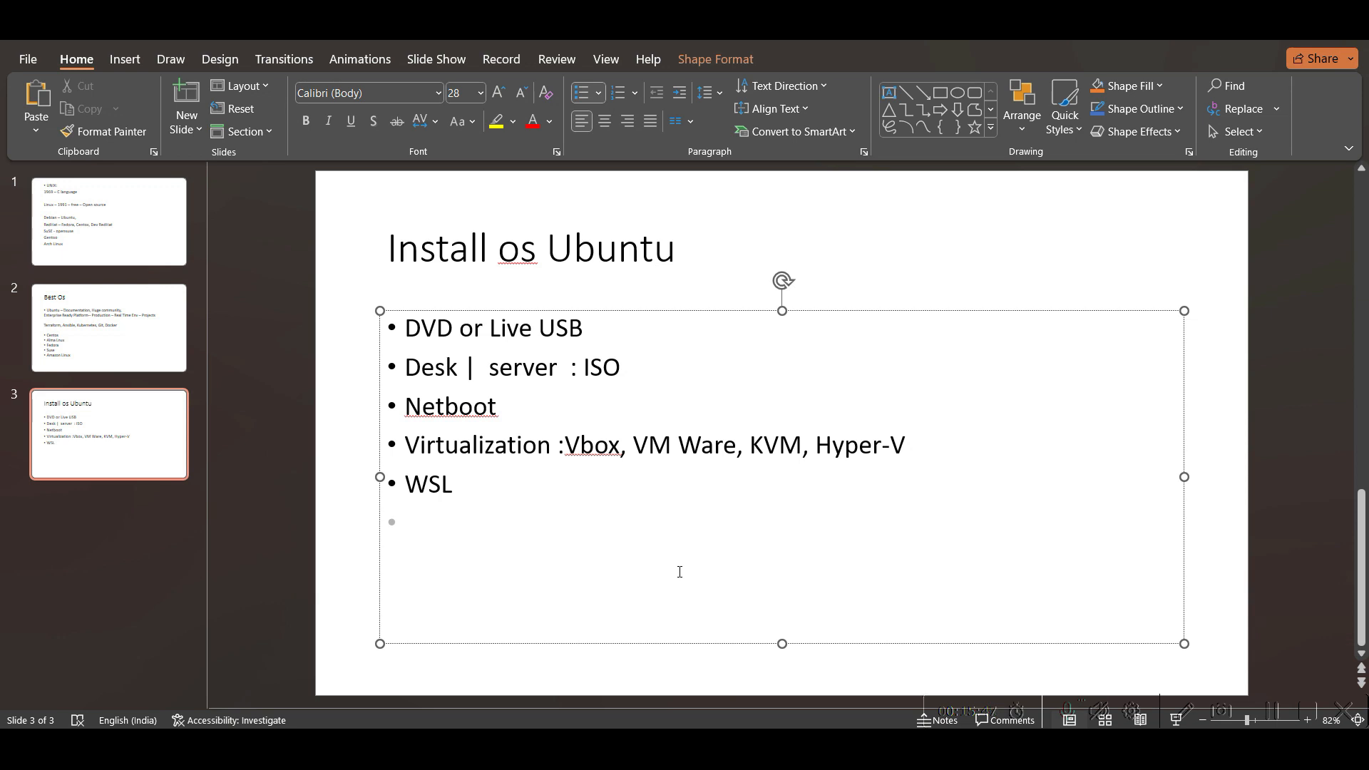
{"action": "left_click", "coordinate": [403, 522]}
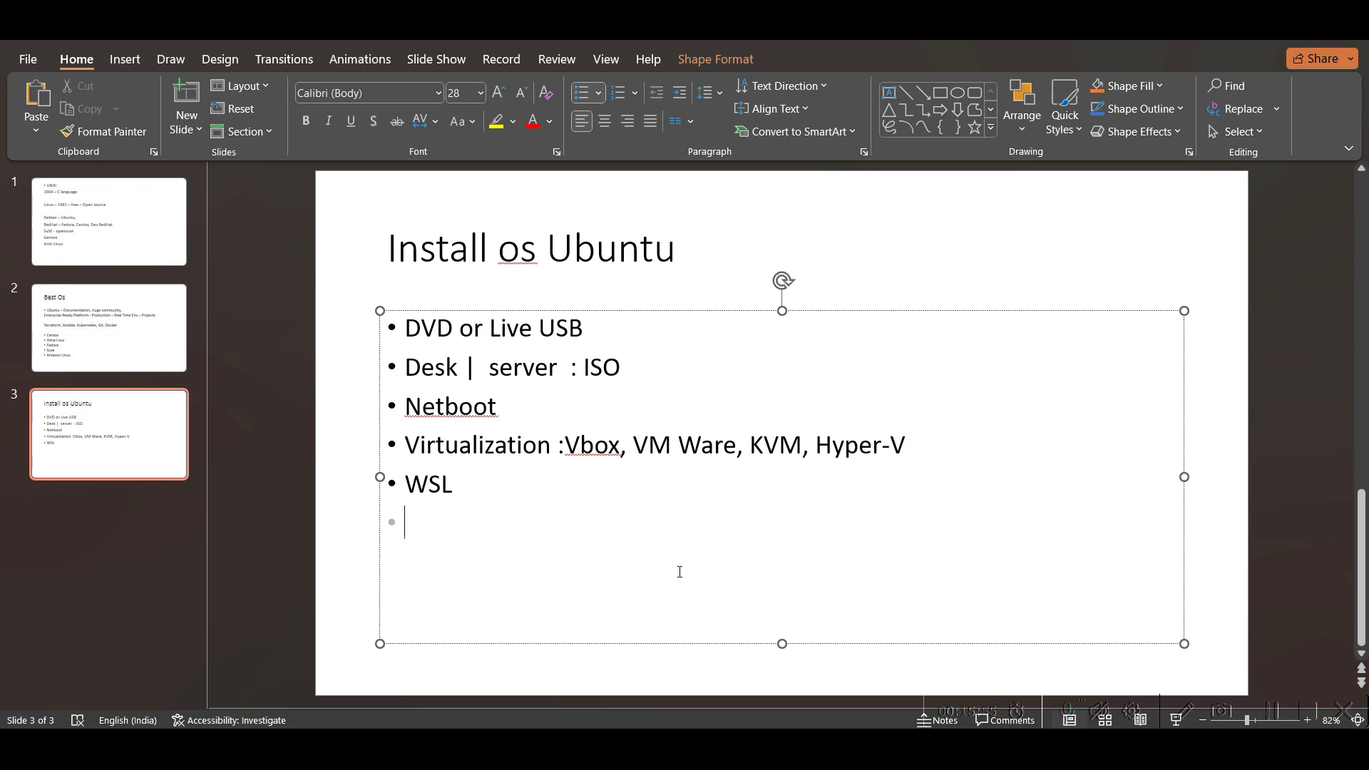
Step: Add the bullets 'Minimal install' and 'Cloud Providers' below WSL
{"action": "type", "text": "minimal insta"}
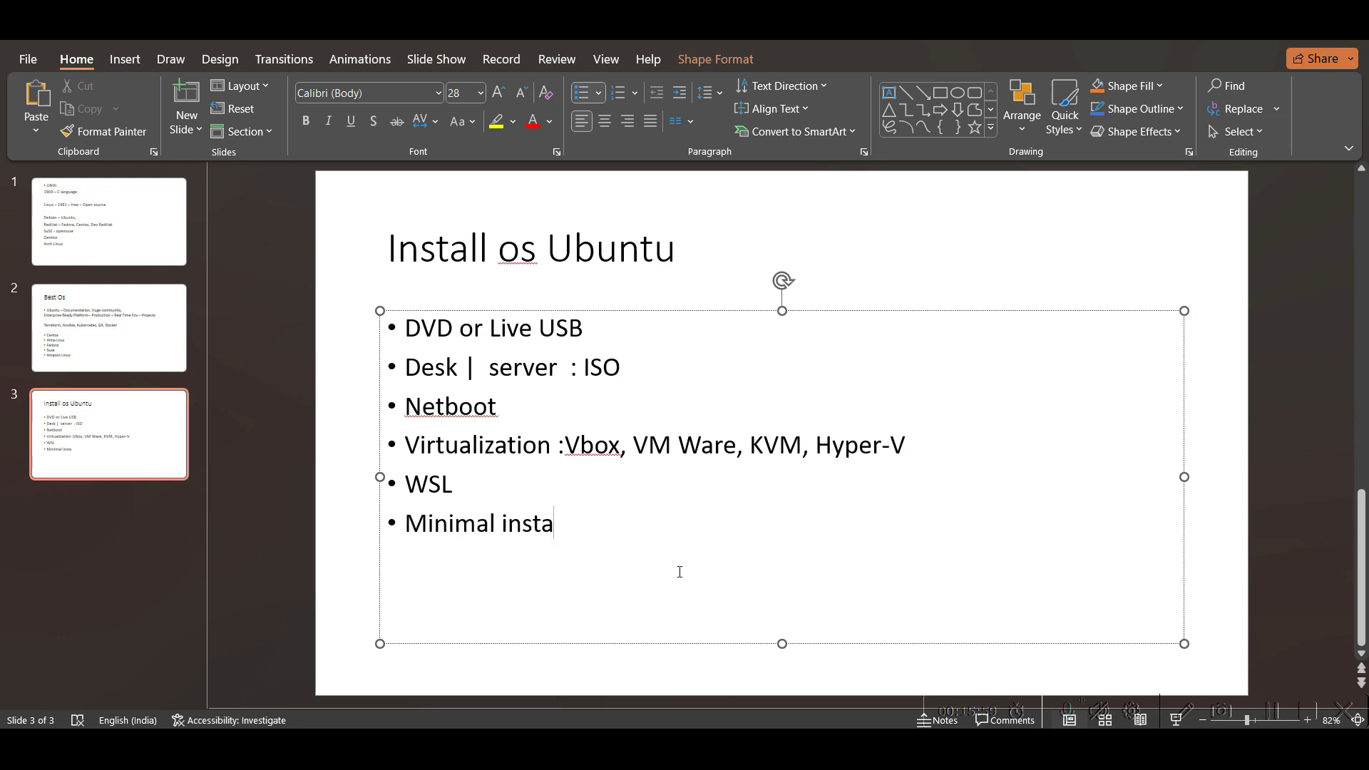
{"action": "type", "text": "ll"}
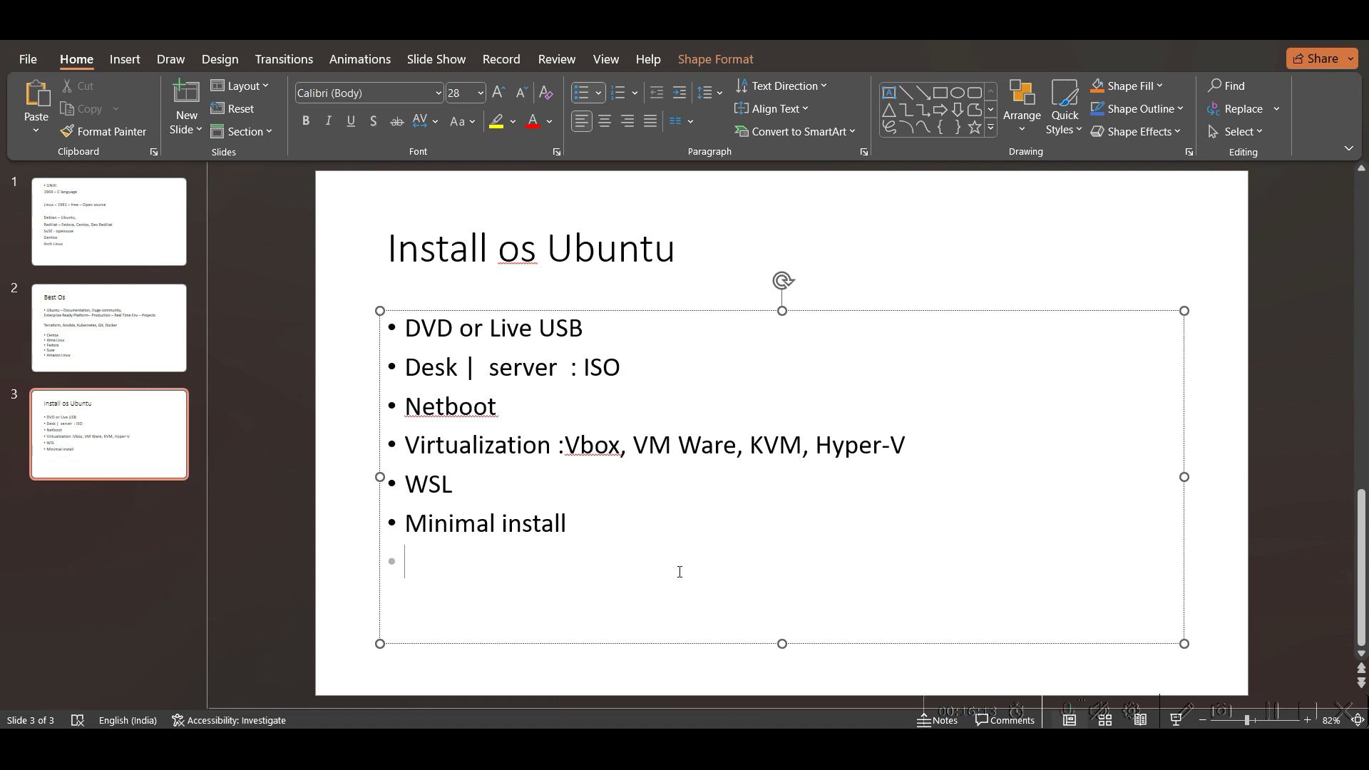
{"action": "type", "text": "c"}
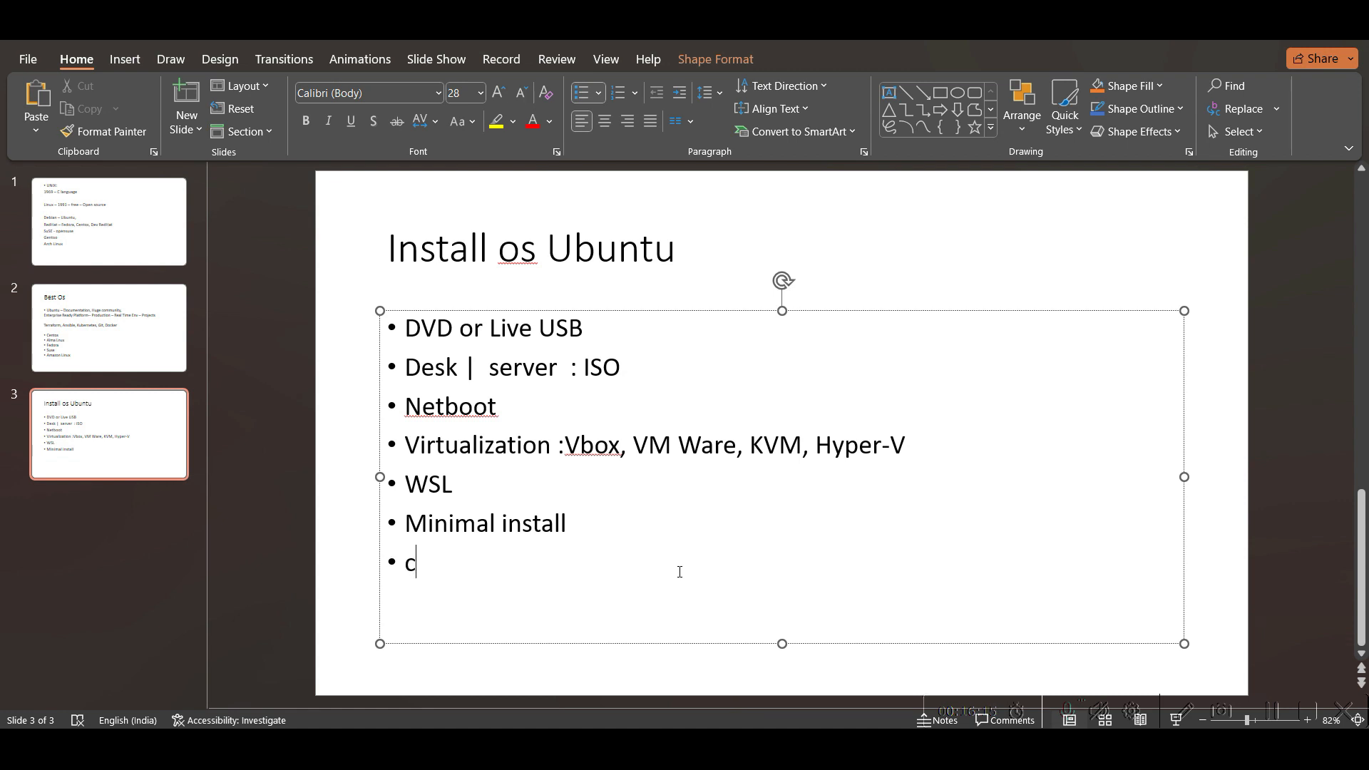
{"action": "type", "text": "loud P"}
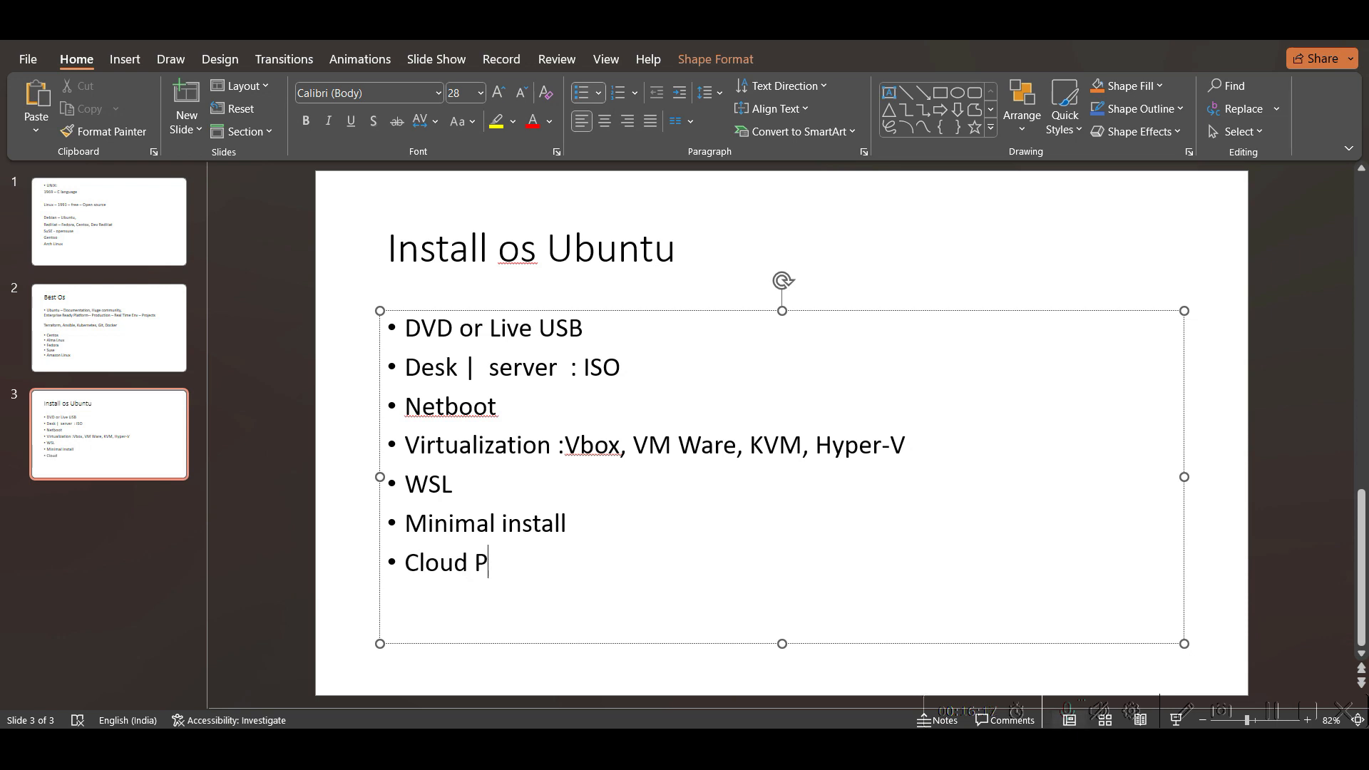
{"action": "type", "text": "rovid"}
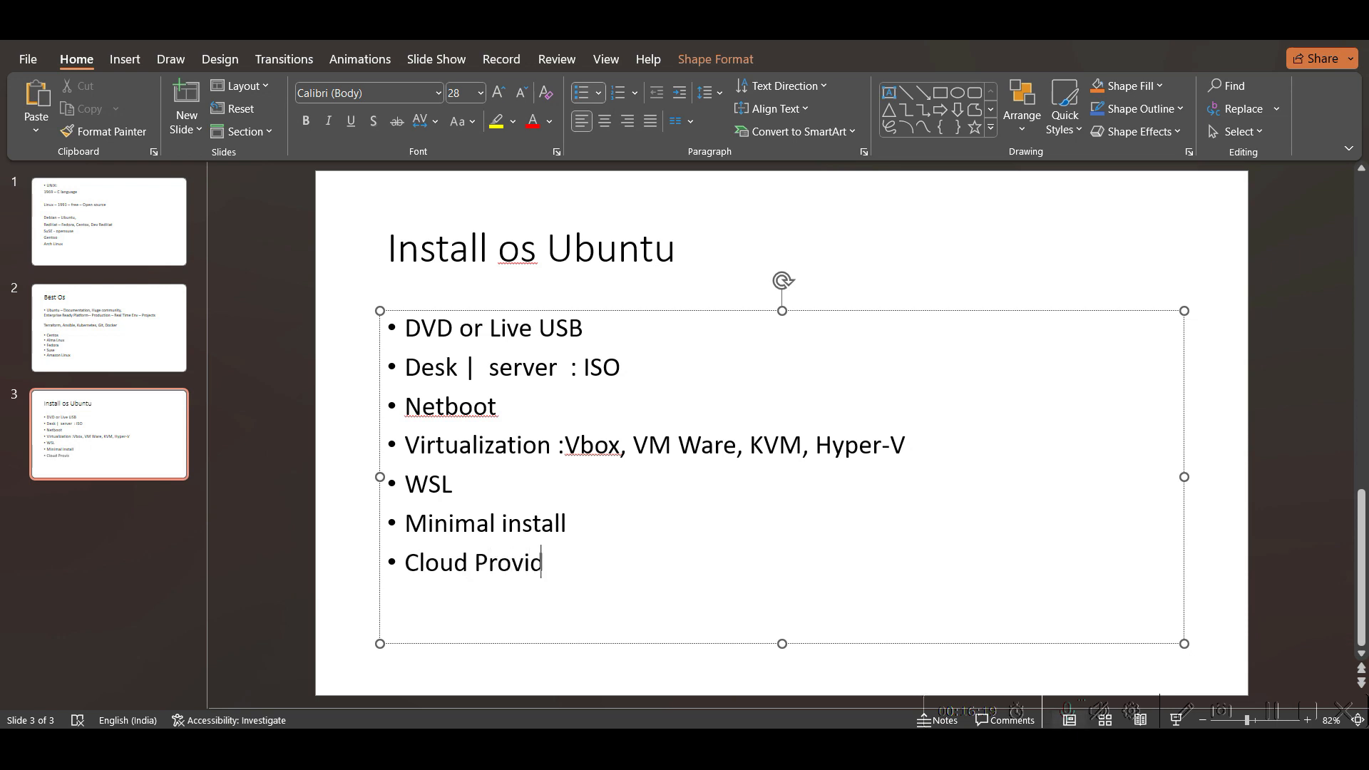
{"action": "type", "text": "ers"}
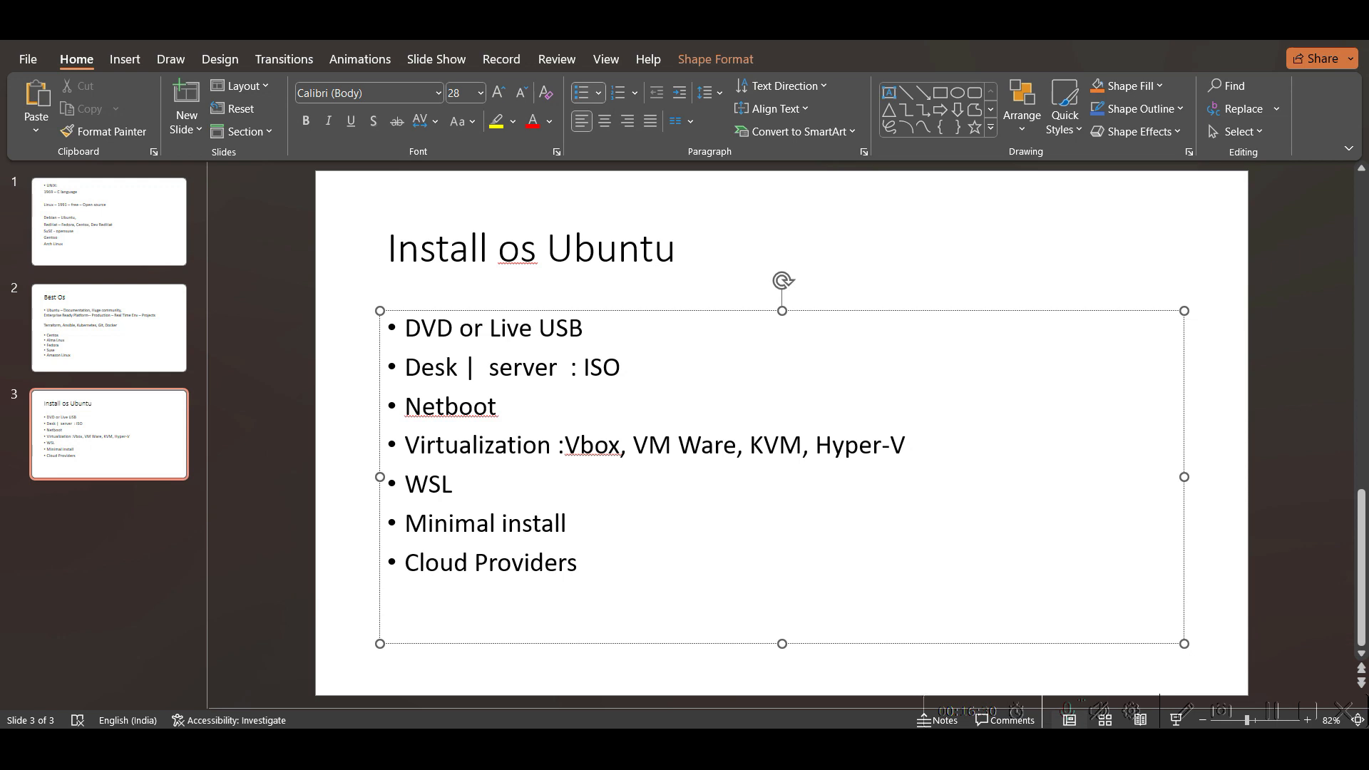
{"action": "left_click", "coordinate": [577, 561]}
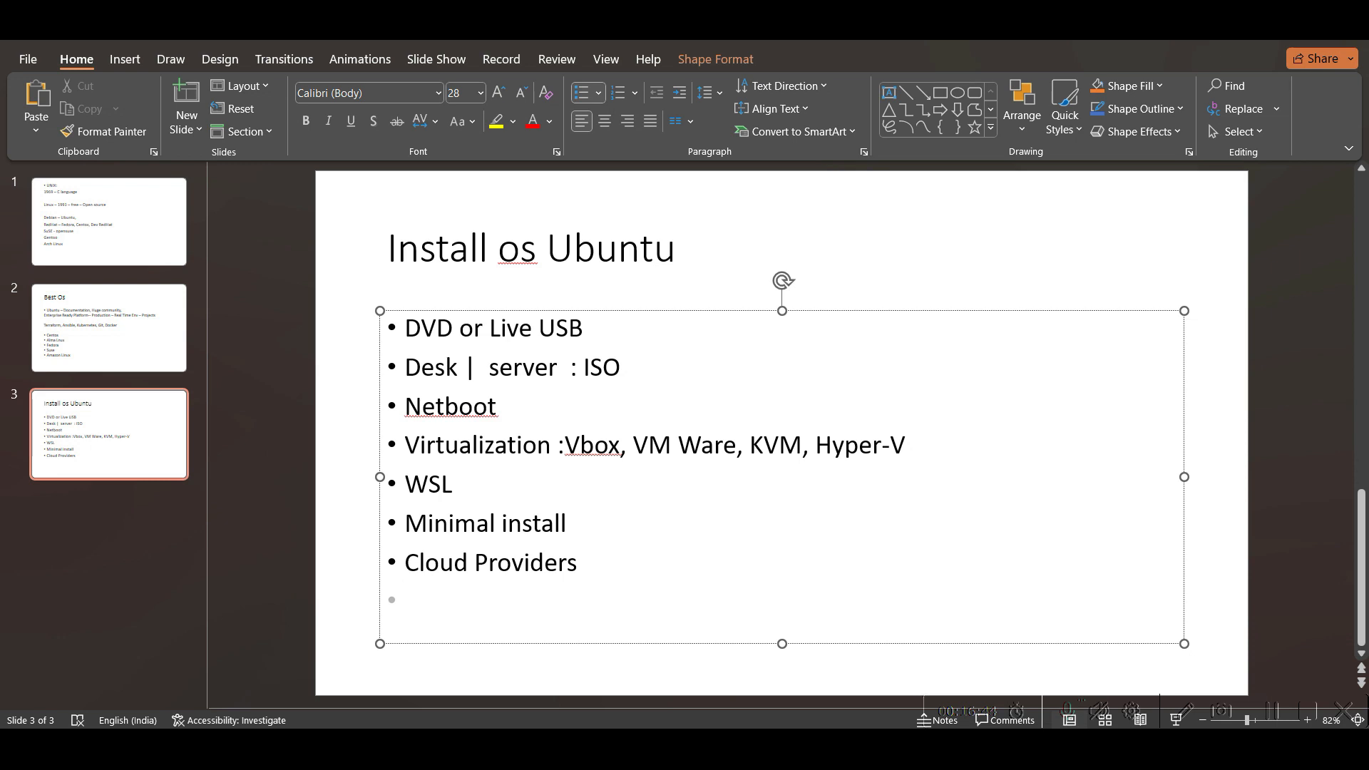
{"action": "left_click", "coordinate": [404, 600]}
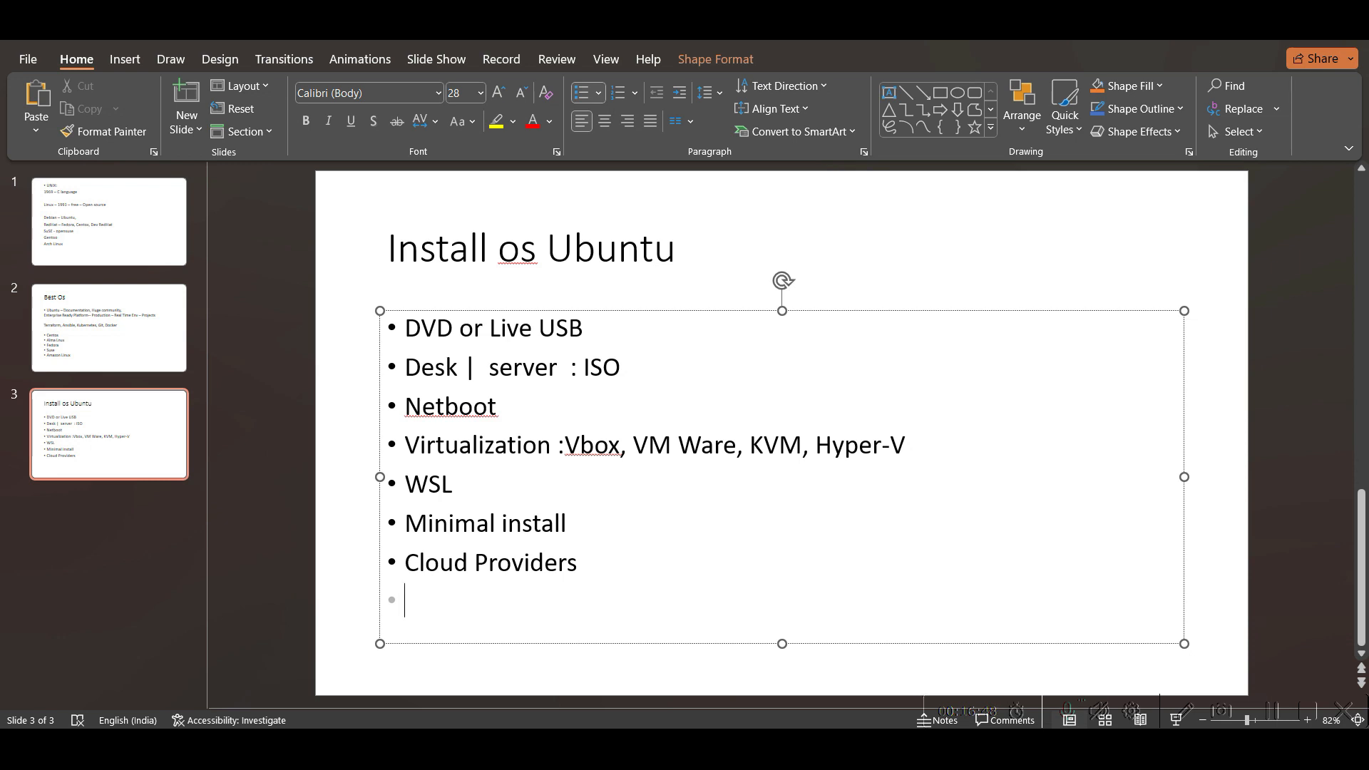
Step: Close the list with the bullets 'Docker' and 'IOT – Rasberry pi'
{"action": "type", "text": "Do"}
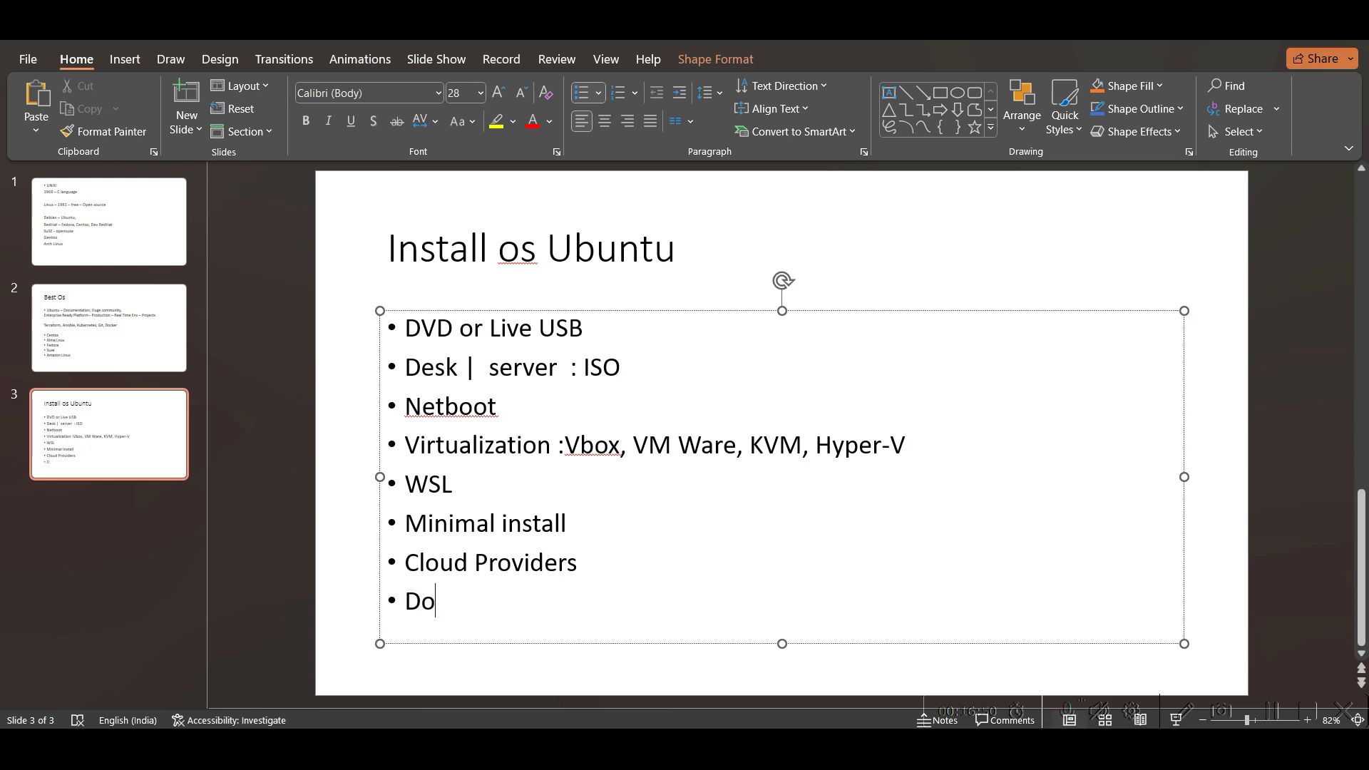
{"action": "type", "text": "cker"}
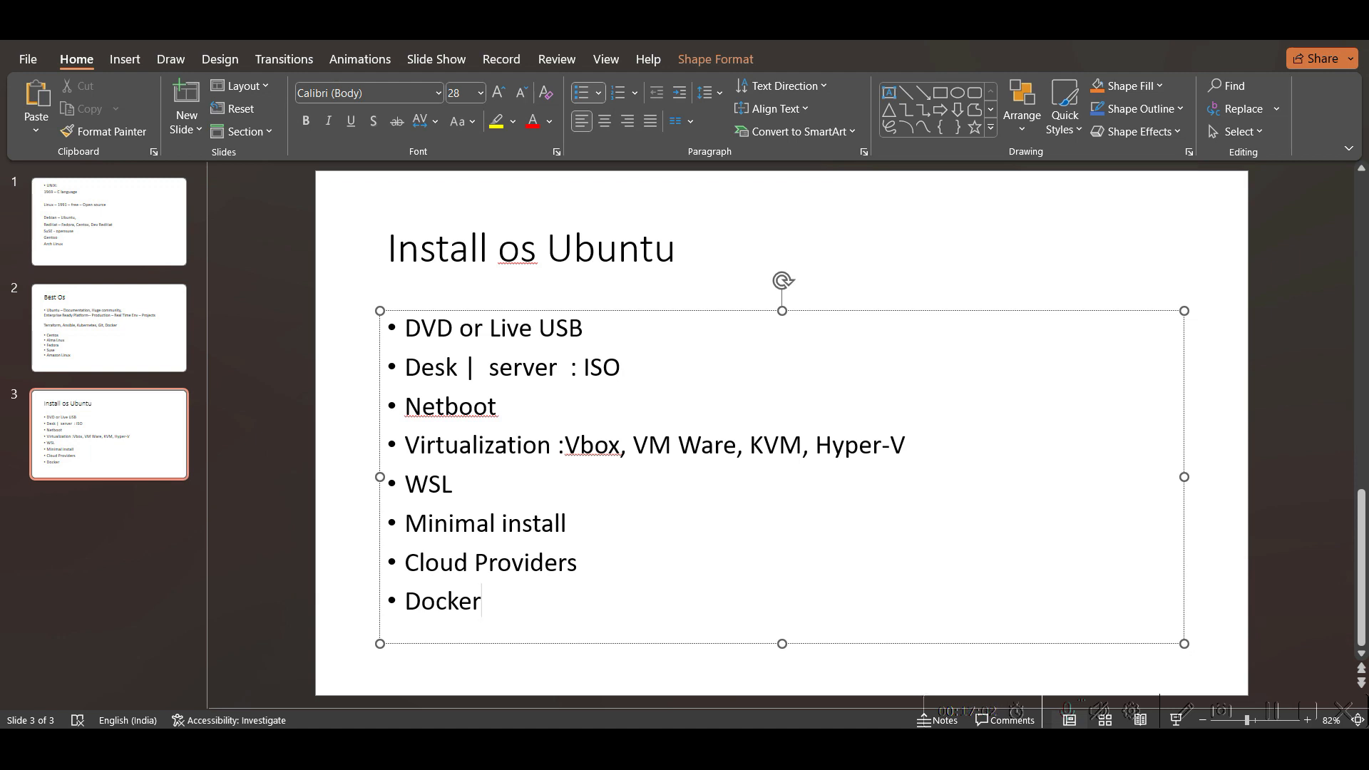
{"action": "left_click", "coordinate": [481, 600]}
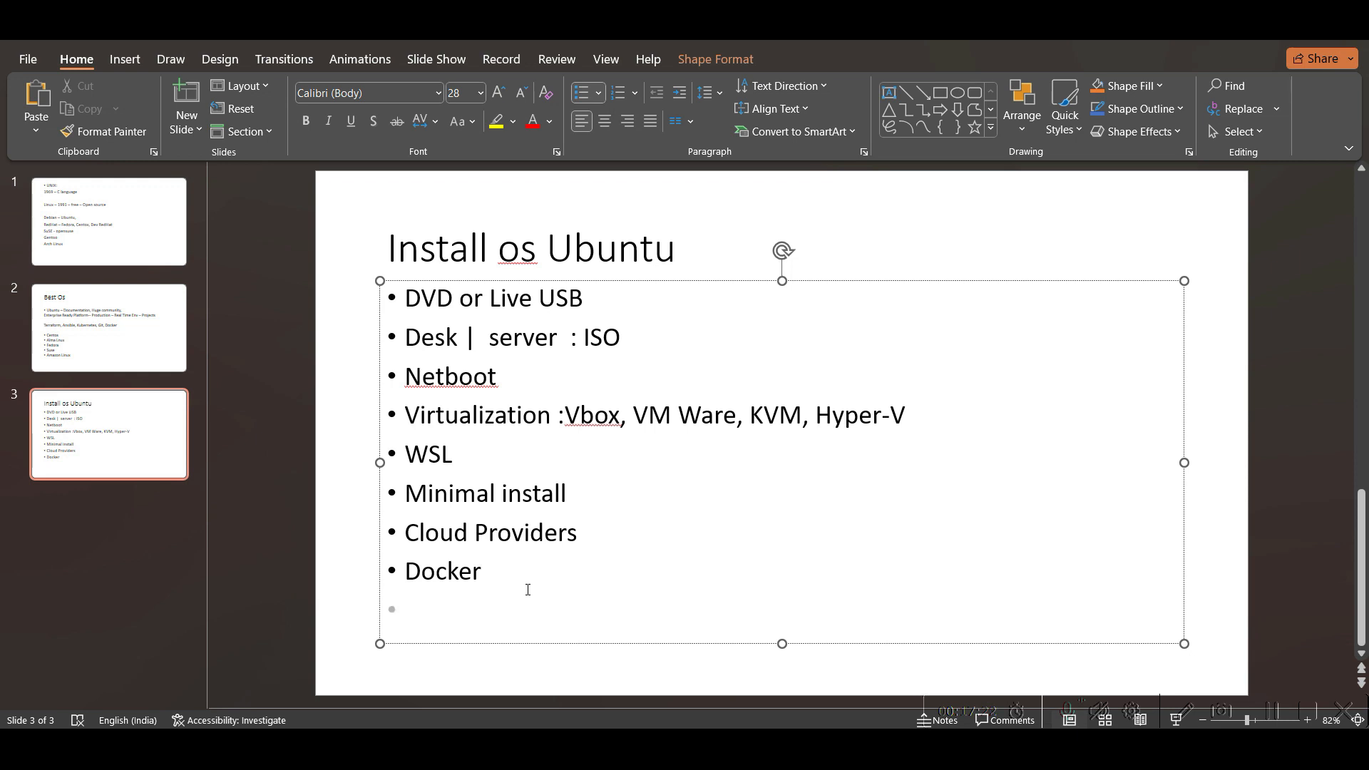
{"action": "type", "text": "IOT"}
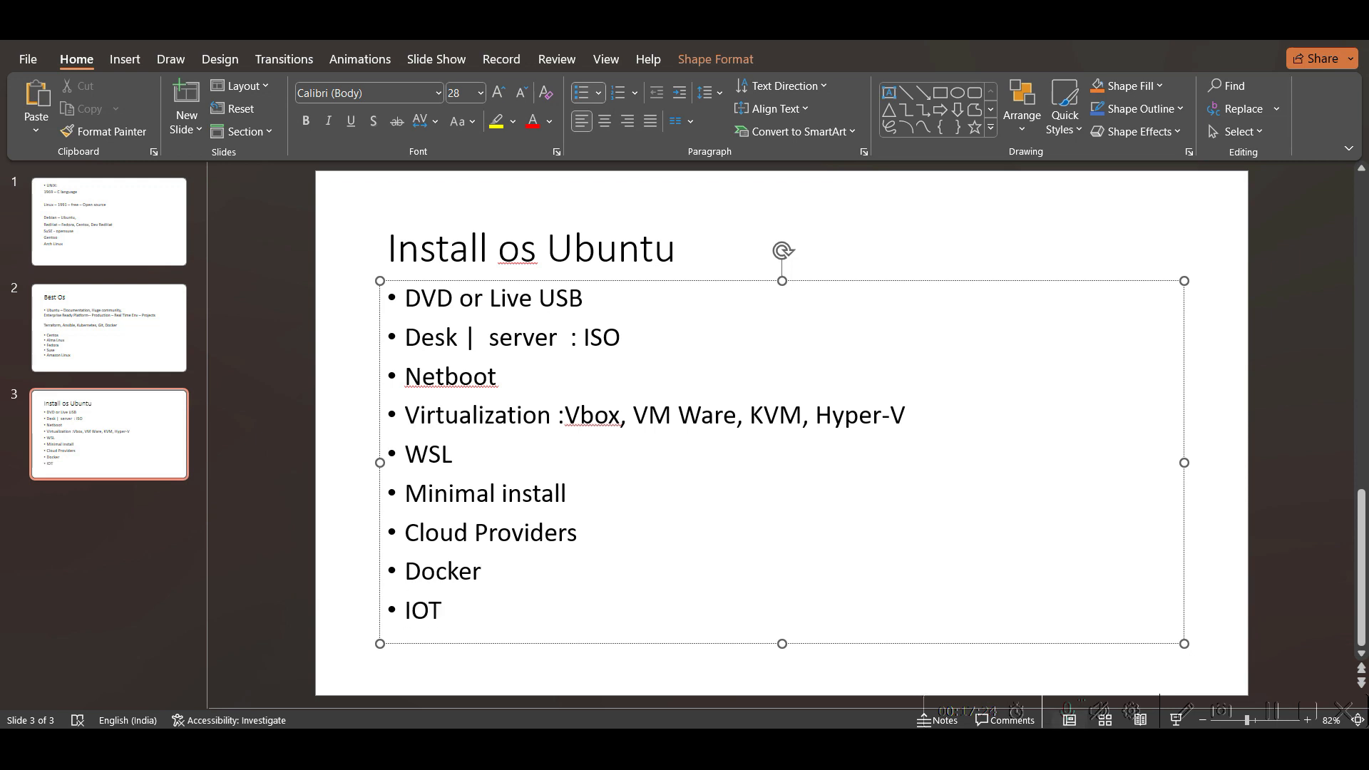
{"action": "type", "text": "- R"}
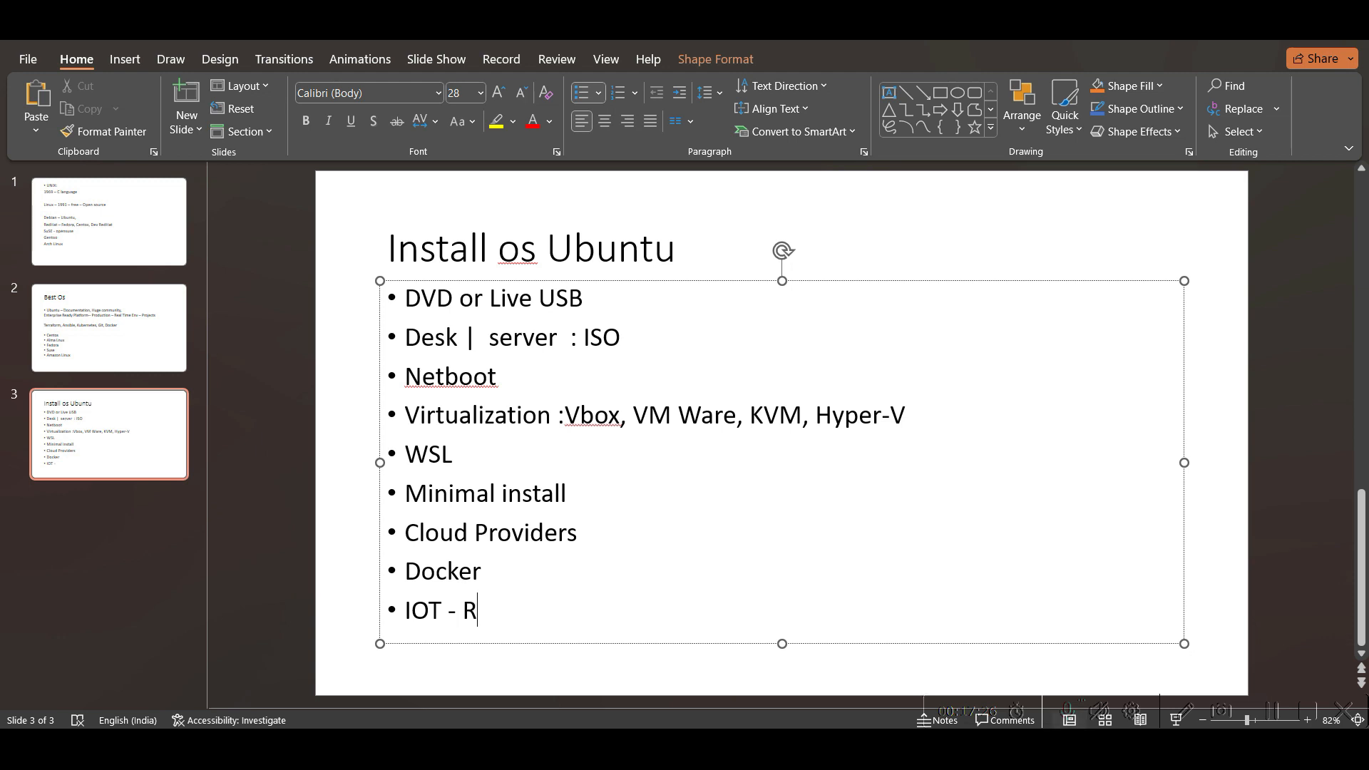
{"action": "type", "text": "asberry pi"}
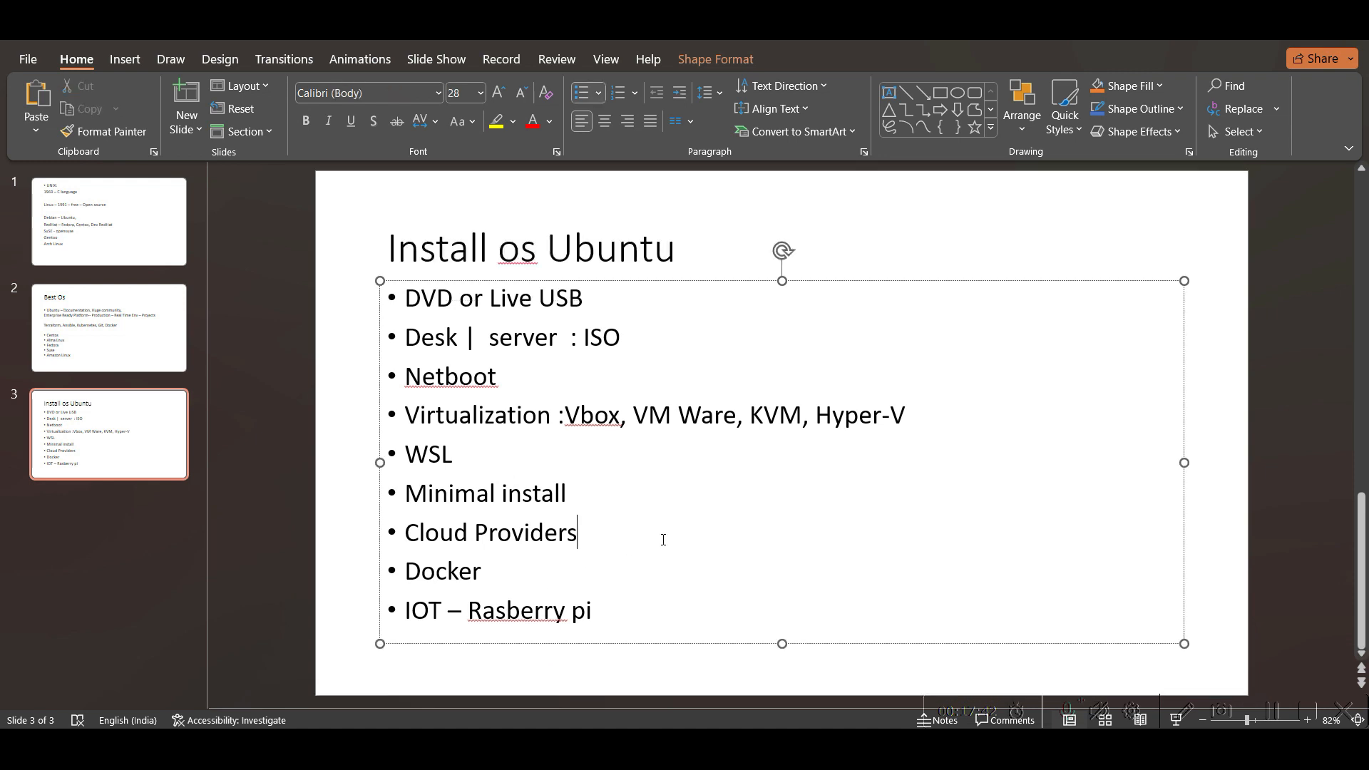
Step: Review the WSL, Virtualization and Cloud Providers wording, adjusting the comma before KVM
{"action": "double_click", "coordinate": [426, 455]}
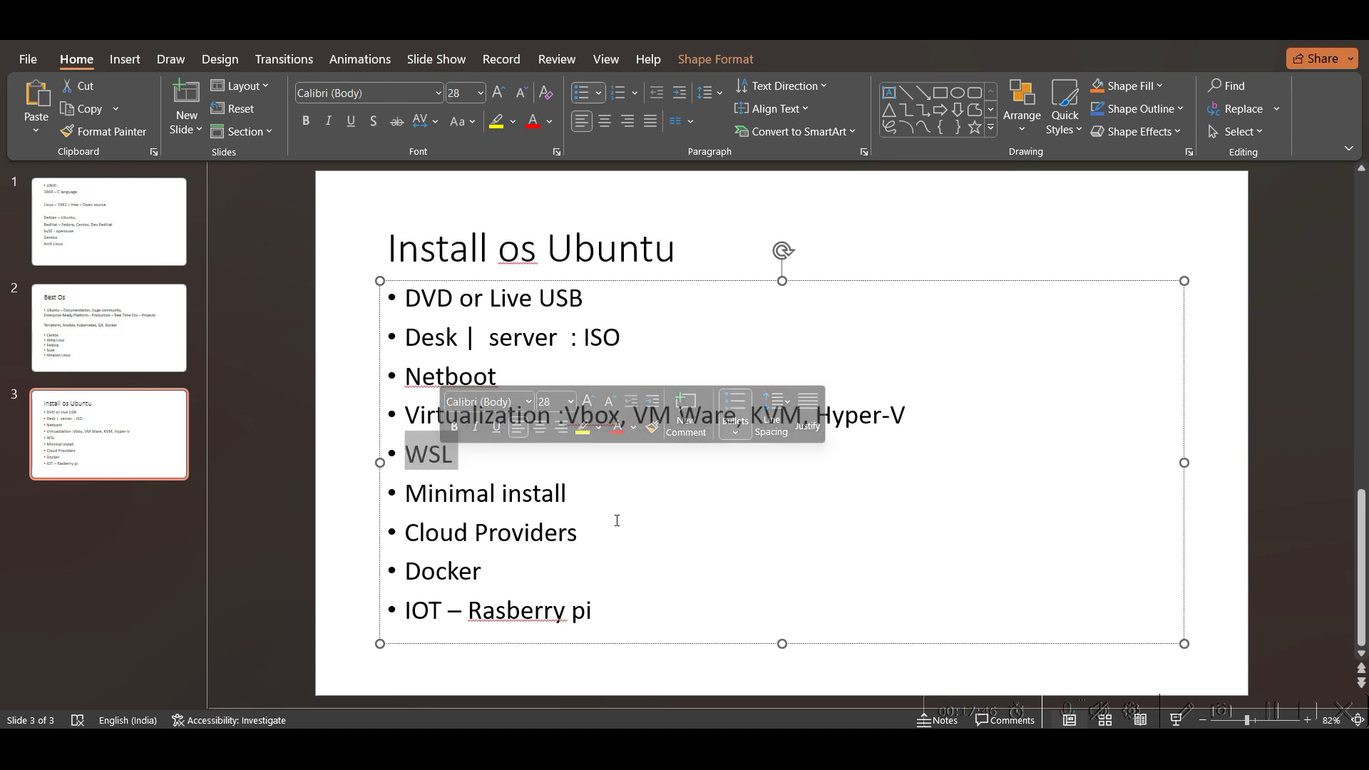
{"action": "left_click", "coordinate": [579, 532]}
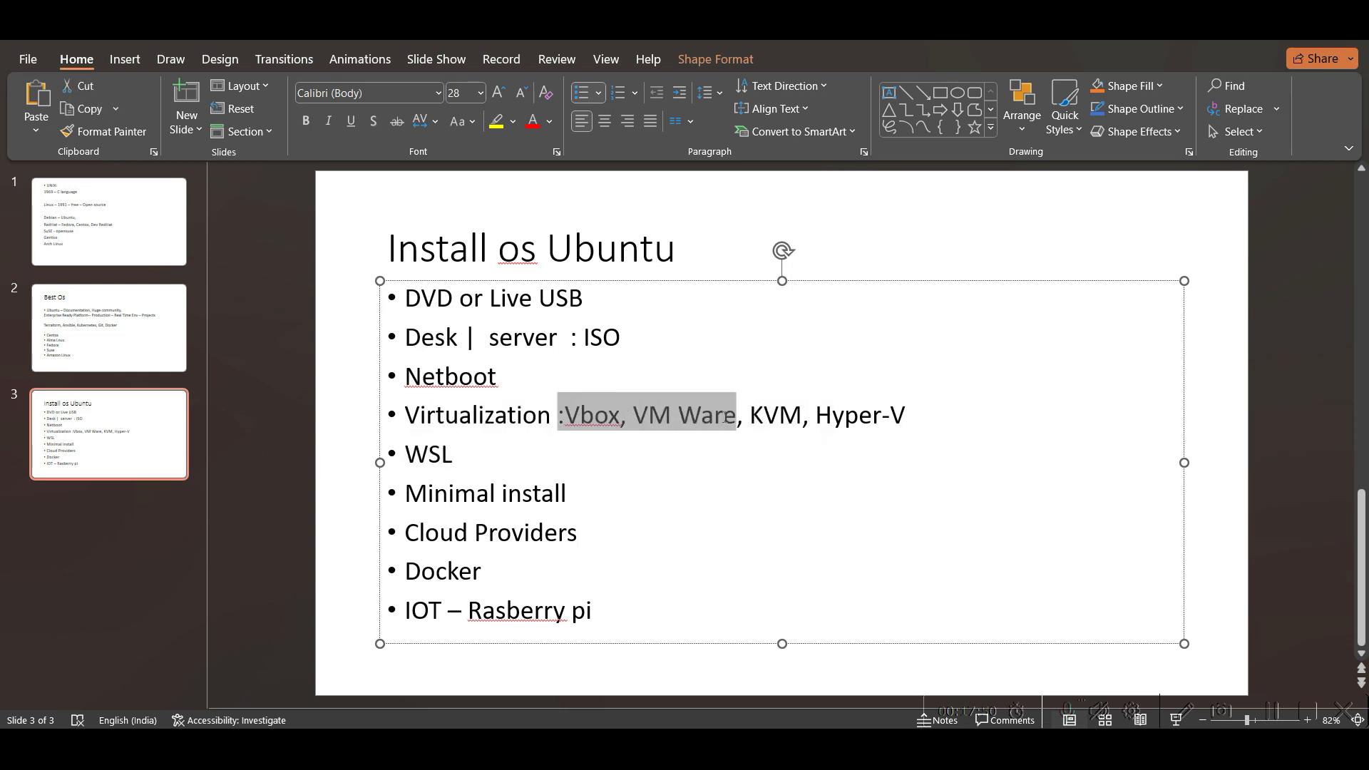
{"action": "double_click", "coordinate": [859, 415]}
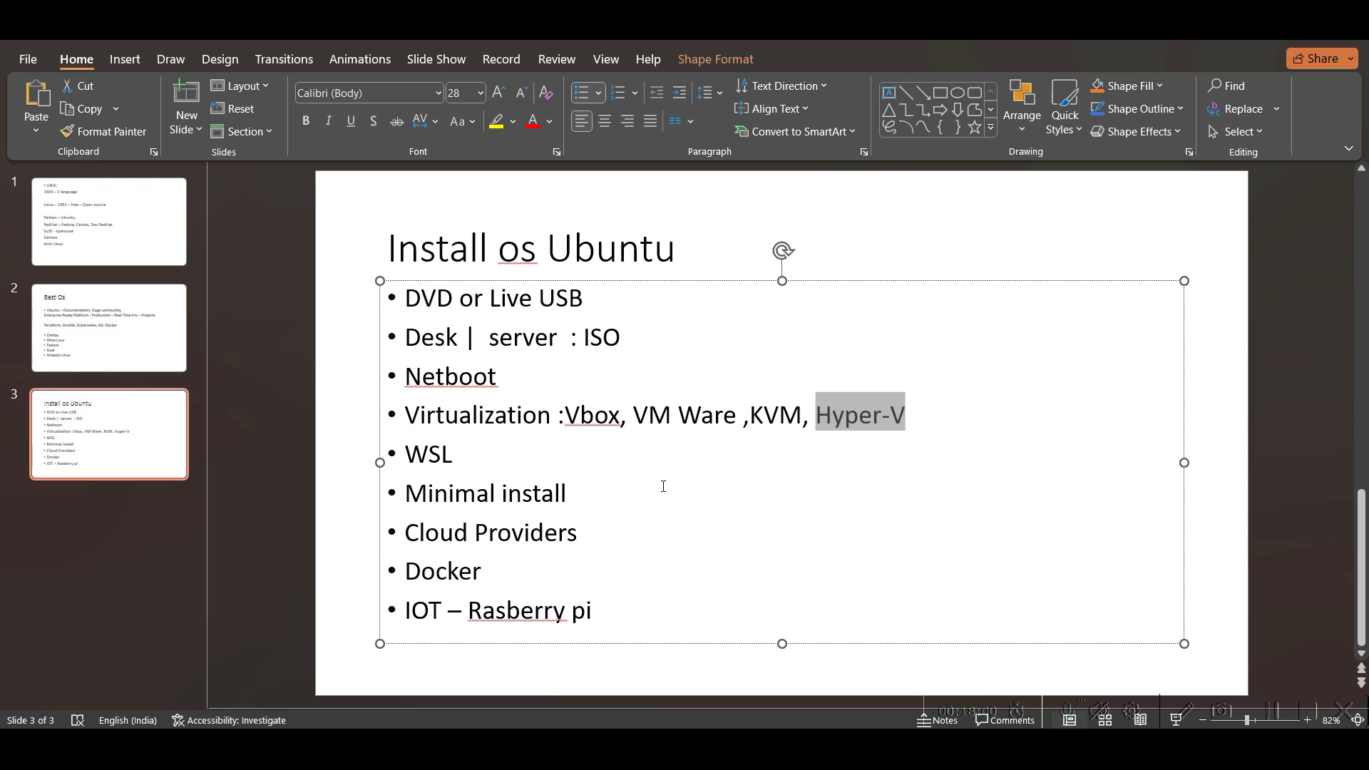
{"action": "mouse_move", "coordinate": [613, 467]}
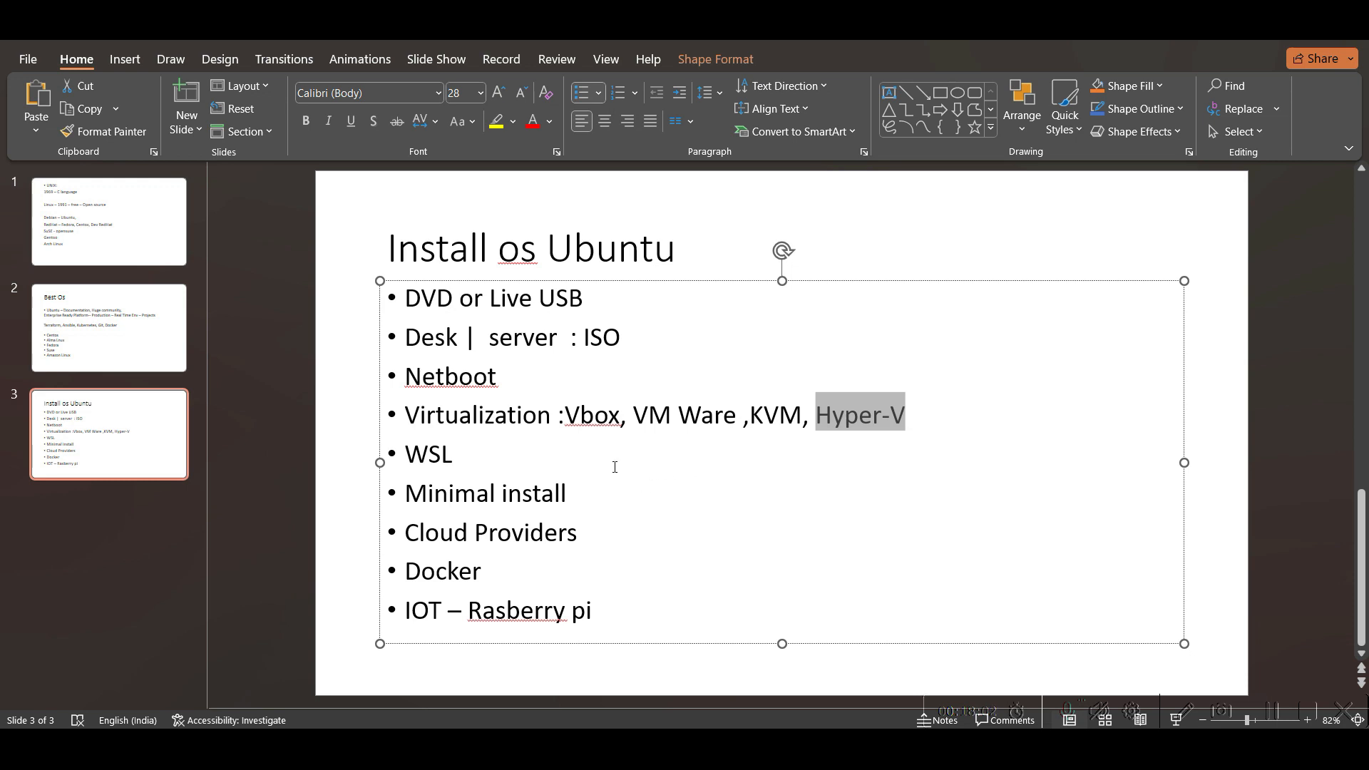
{"action": "double_click", "coordinate": [491, 532]}
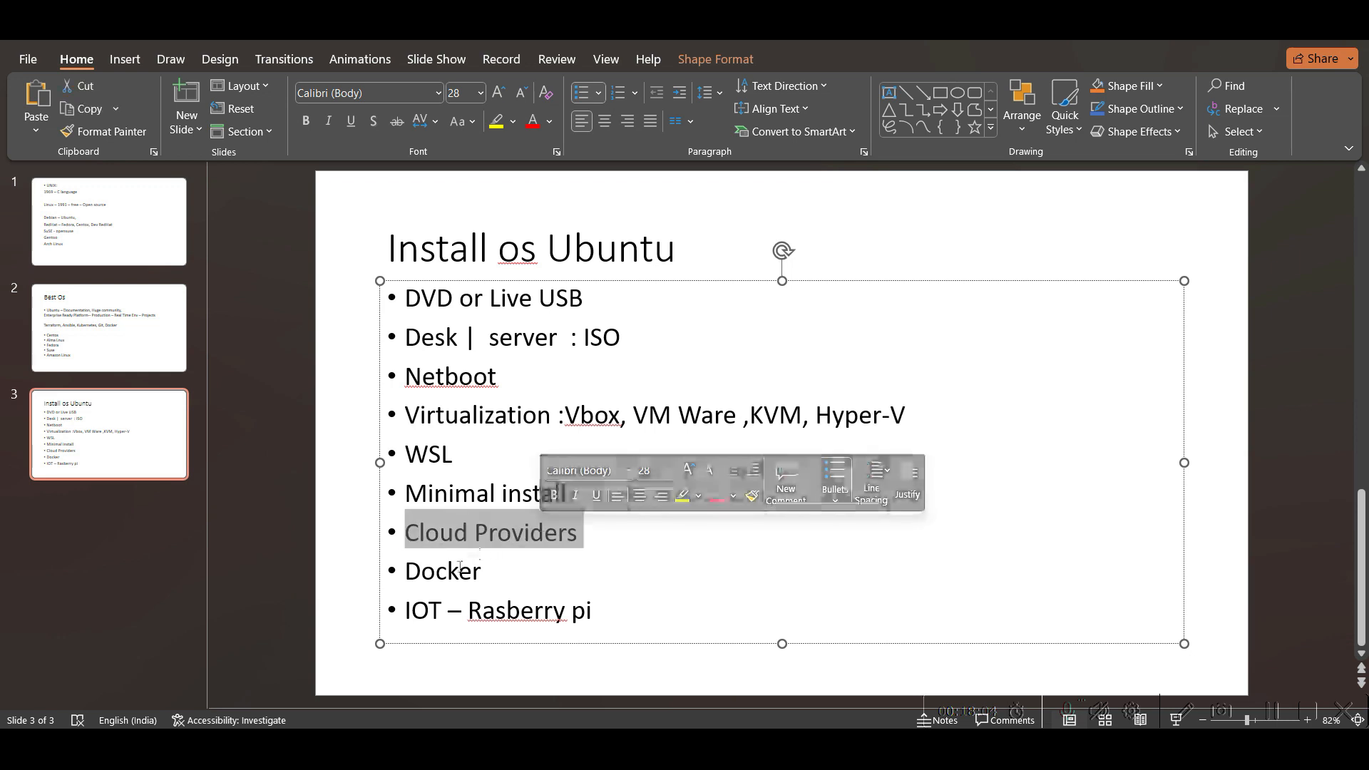
Step: Clear the selection and deselect the text box to finish the slide
{"action": "left_click", "coordinate": [479, 570]}
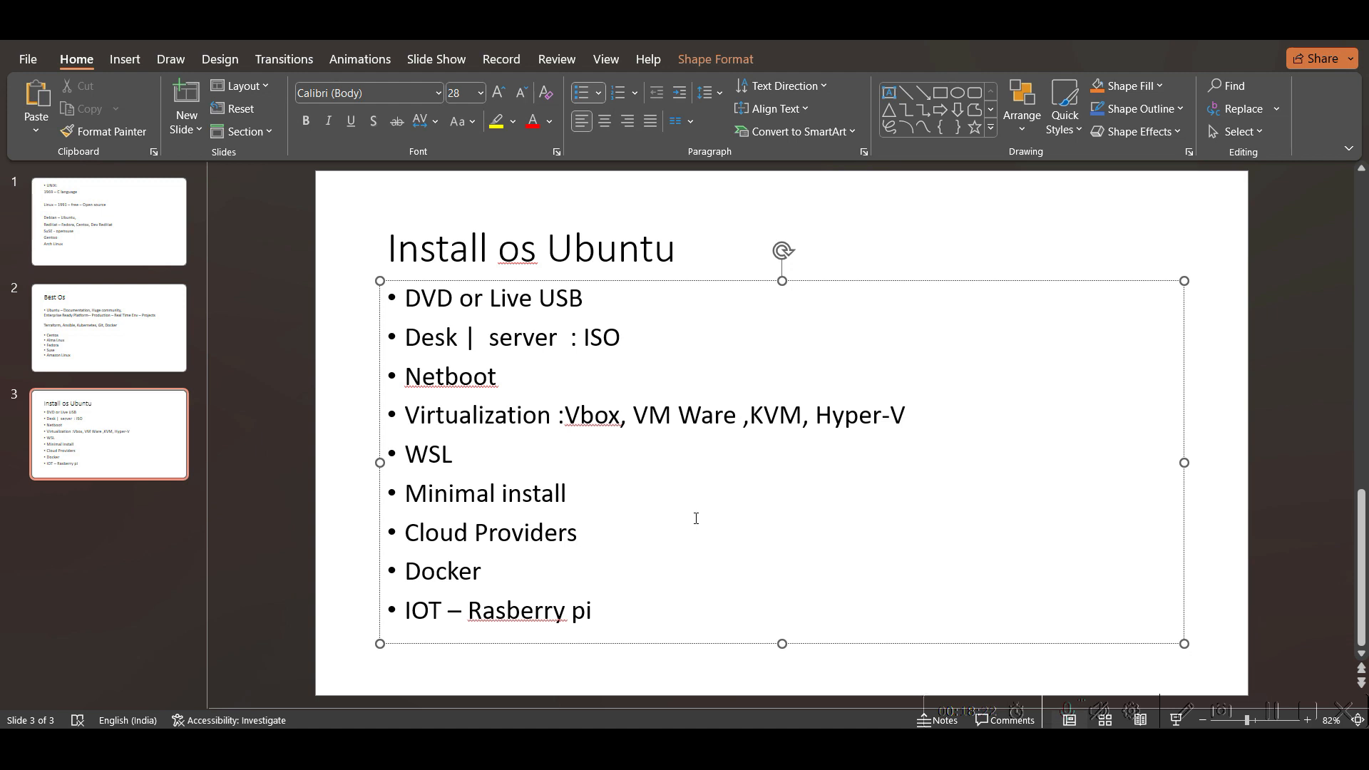
{"action": "left_click", "coordinate": [578, 531]}
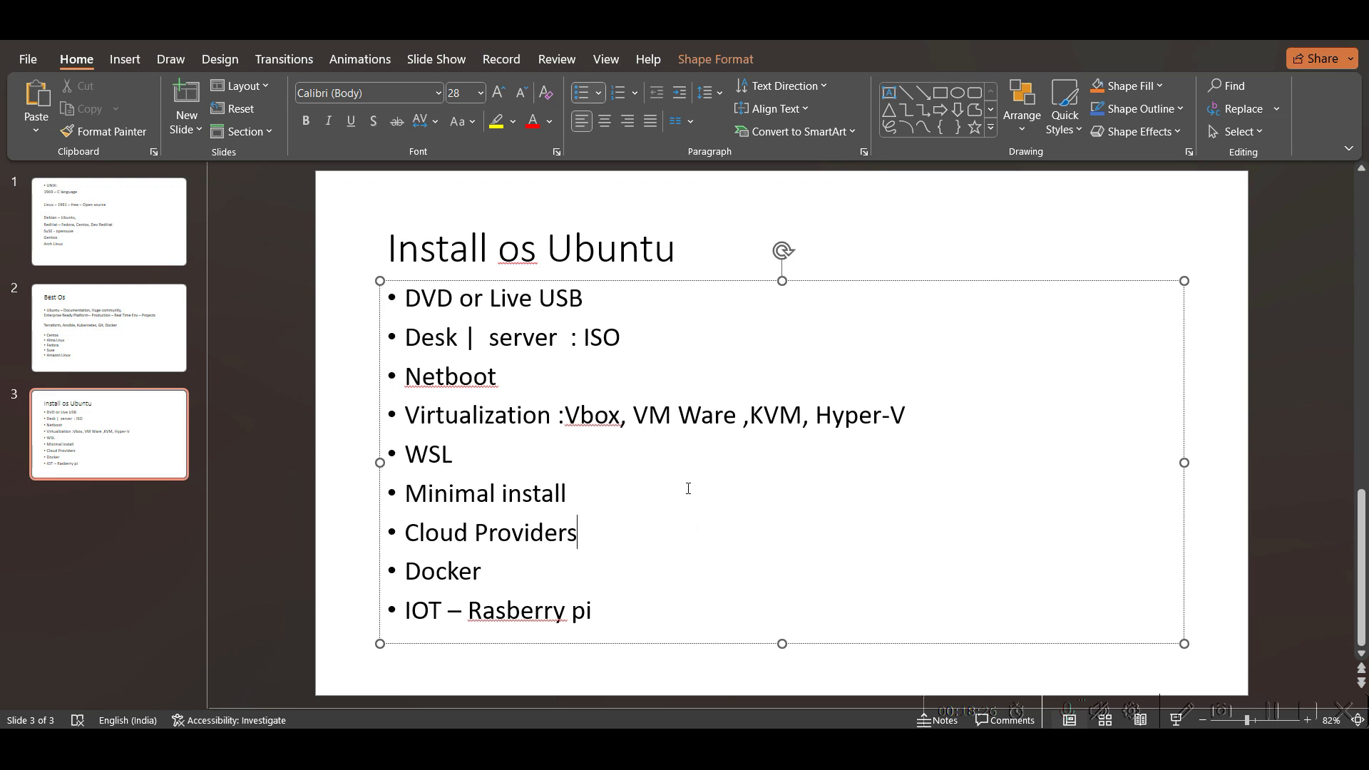
{"action": "mouse_move", "coordinate": [799, 519]}
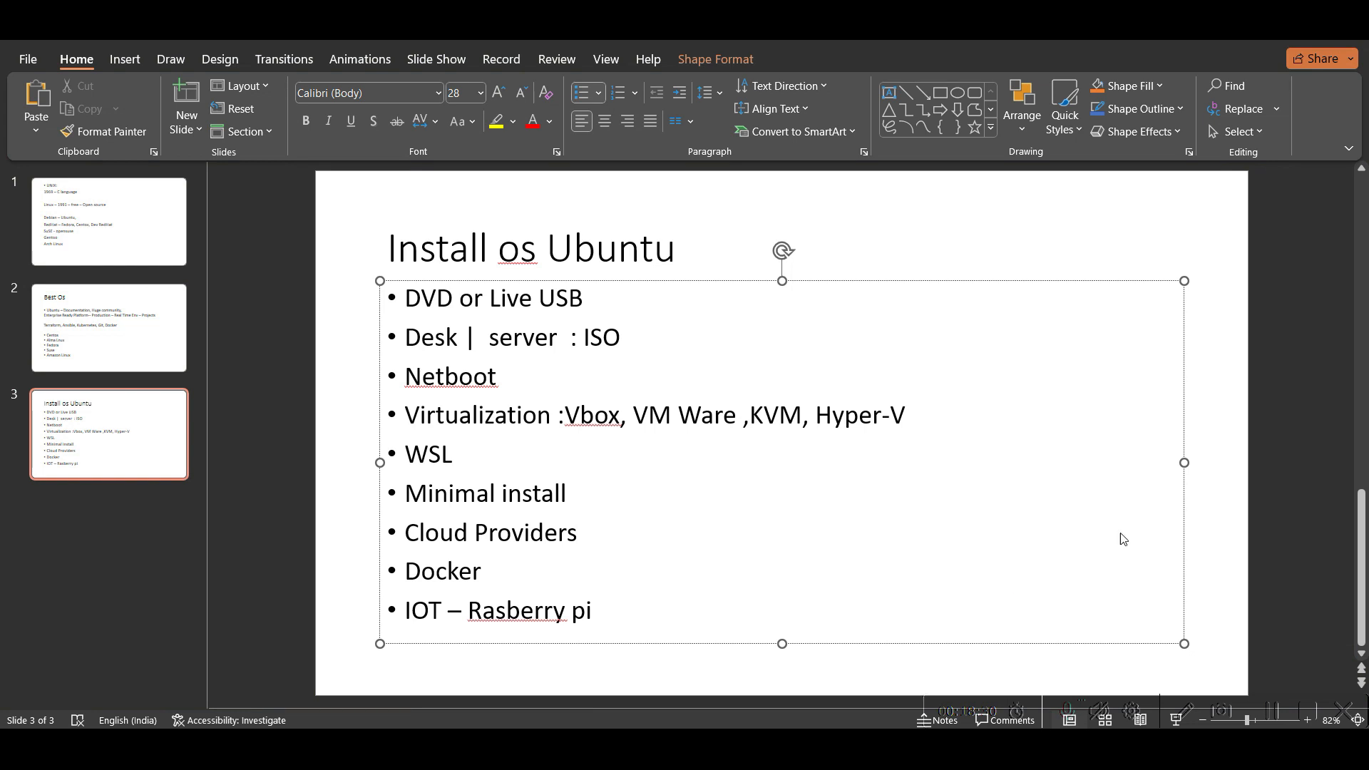
{"action": "mouse_move", "coordinate": [1225, 483]}
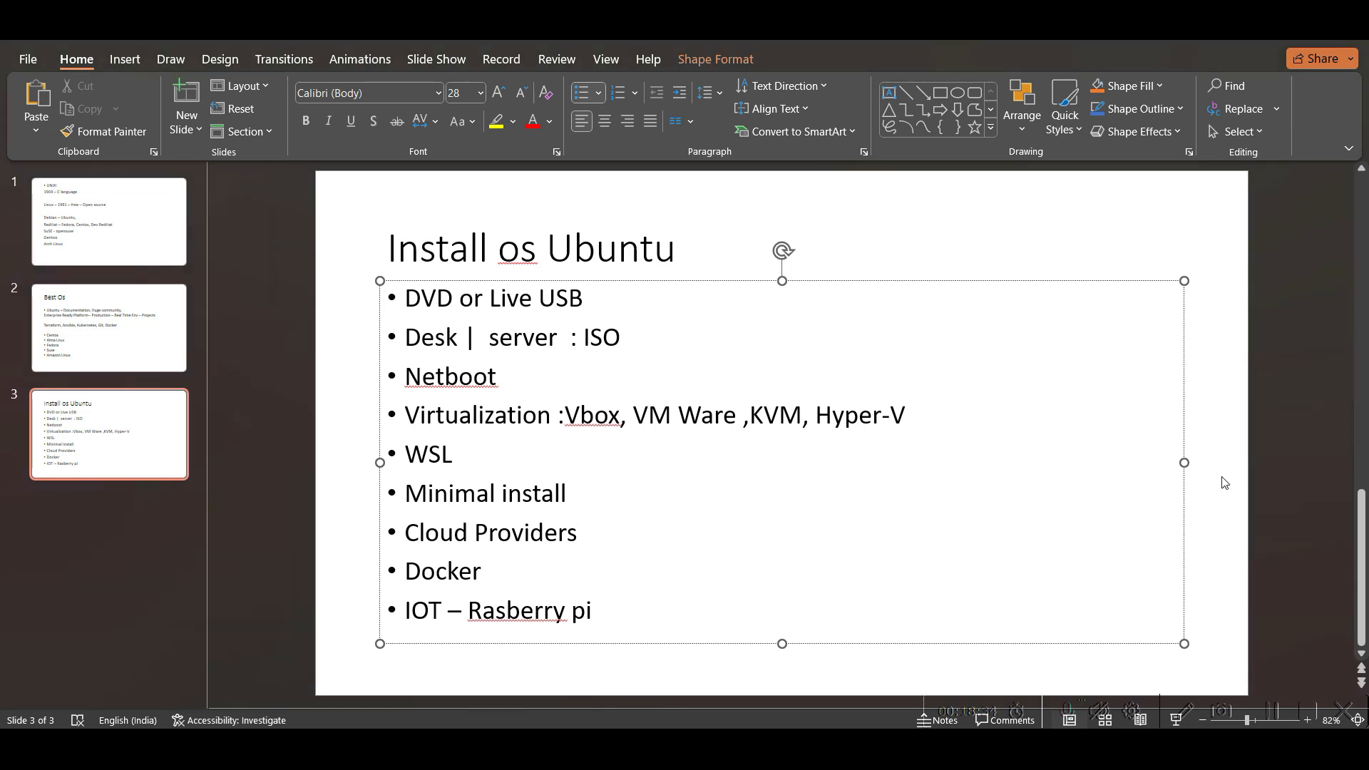
{"action": "left_click", "coordinate": [576, 533]}
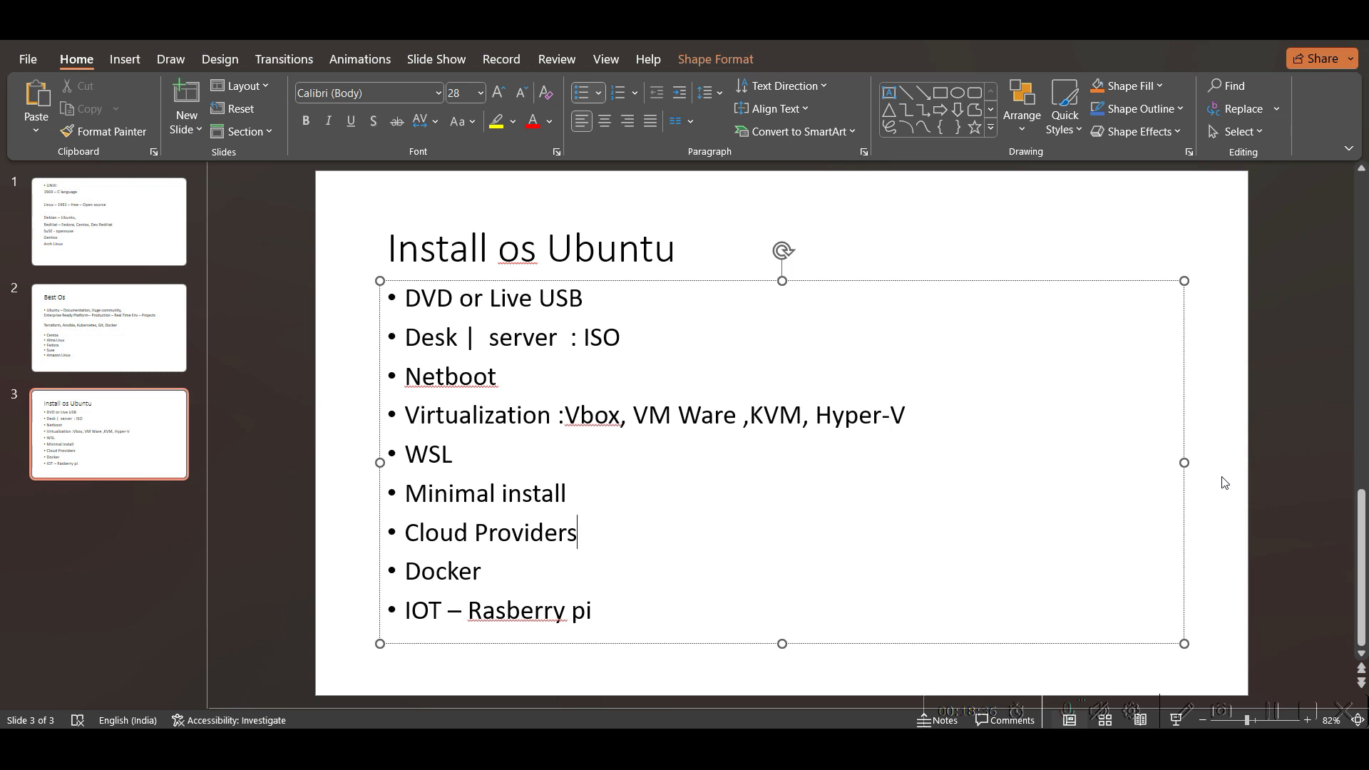
{"action": "left_click", "coordinate": [1222, 483]}
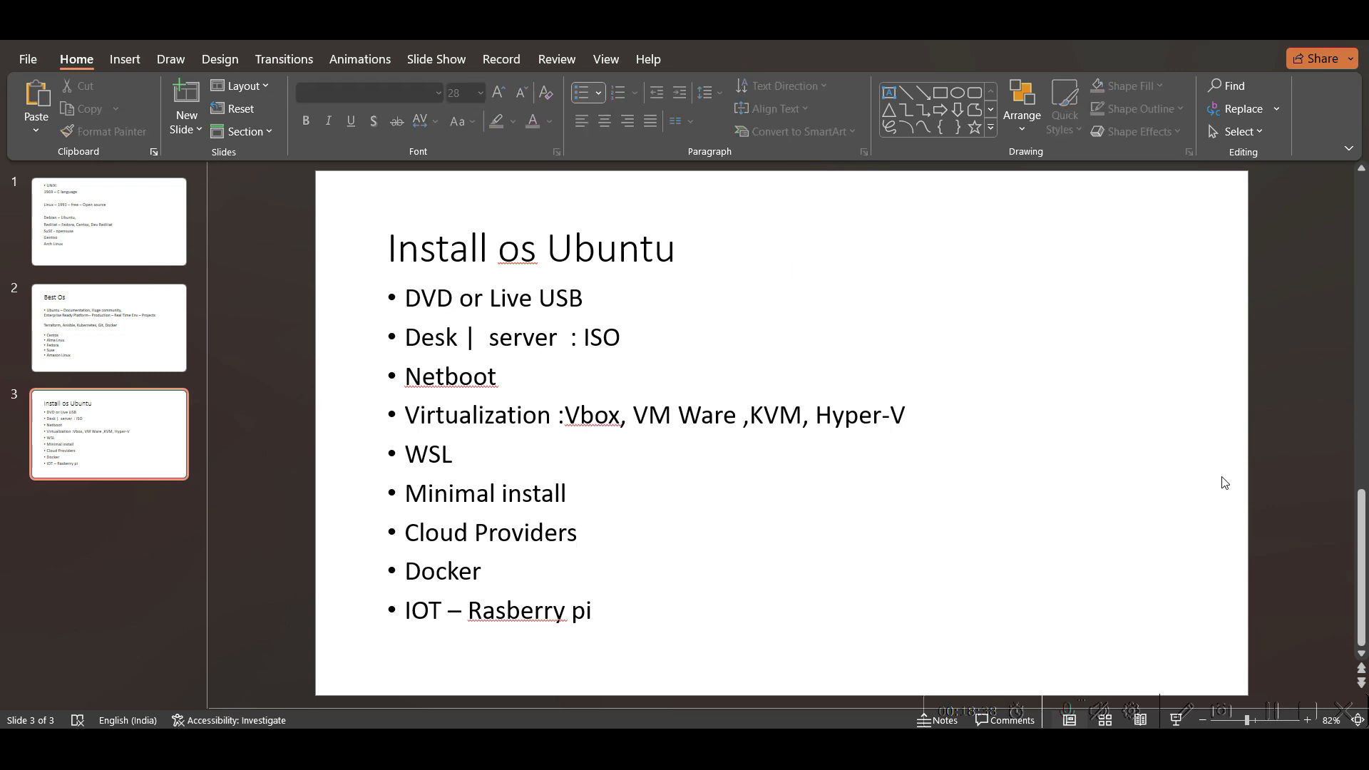